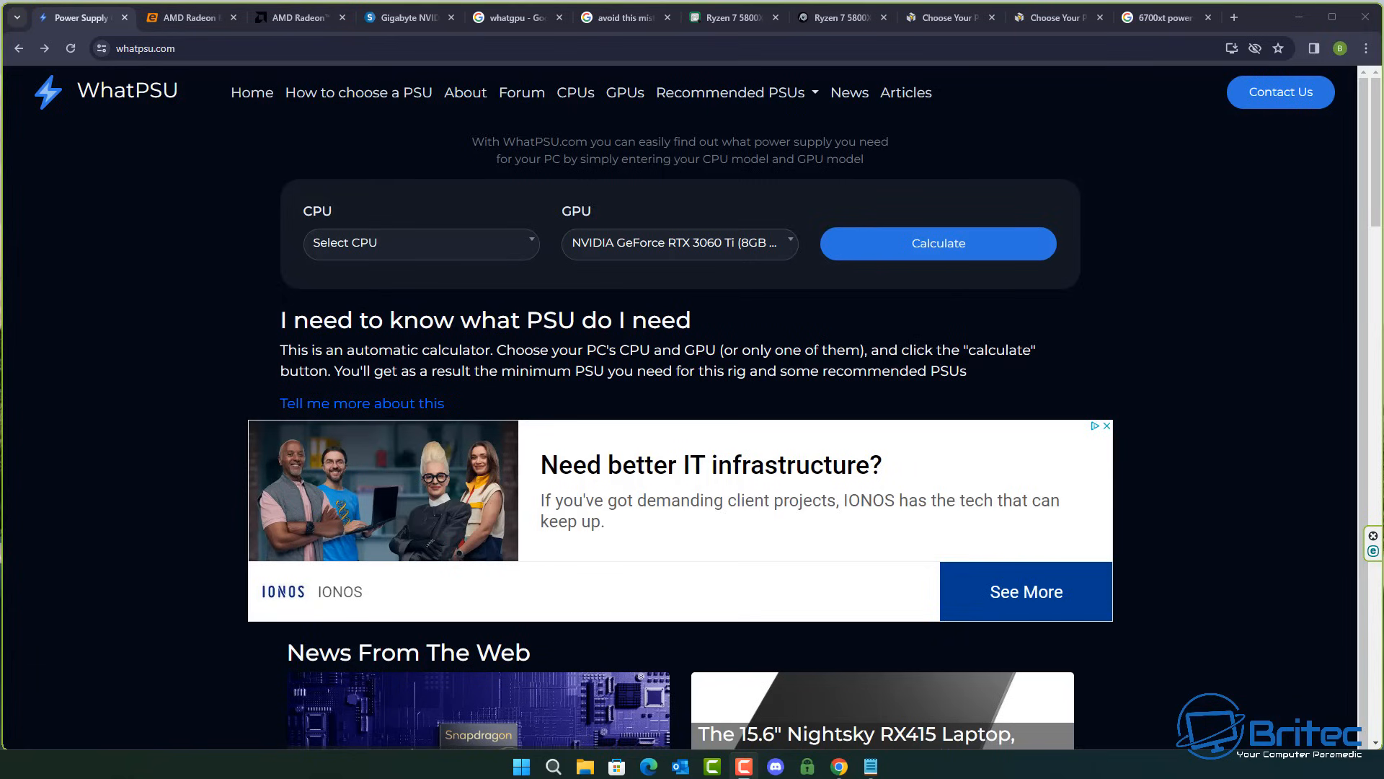
mouse_move(1276, 56)
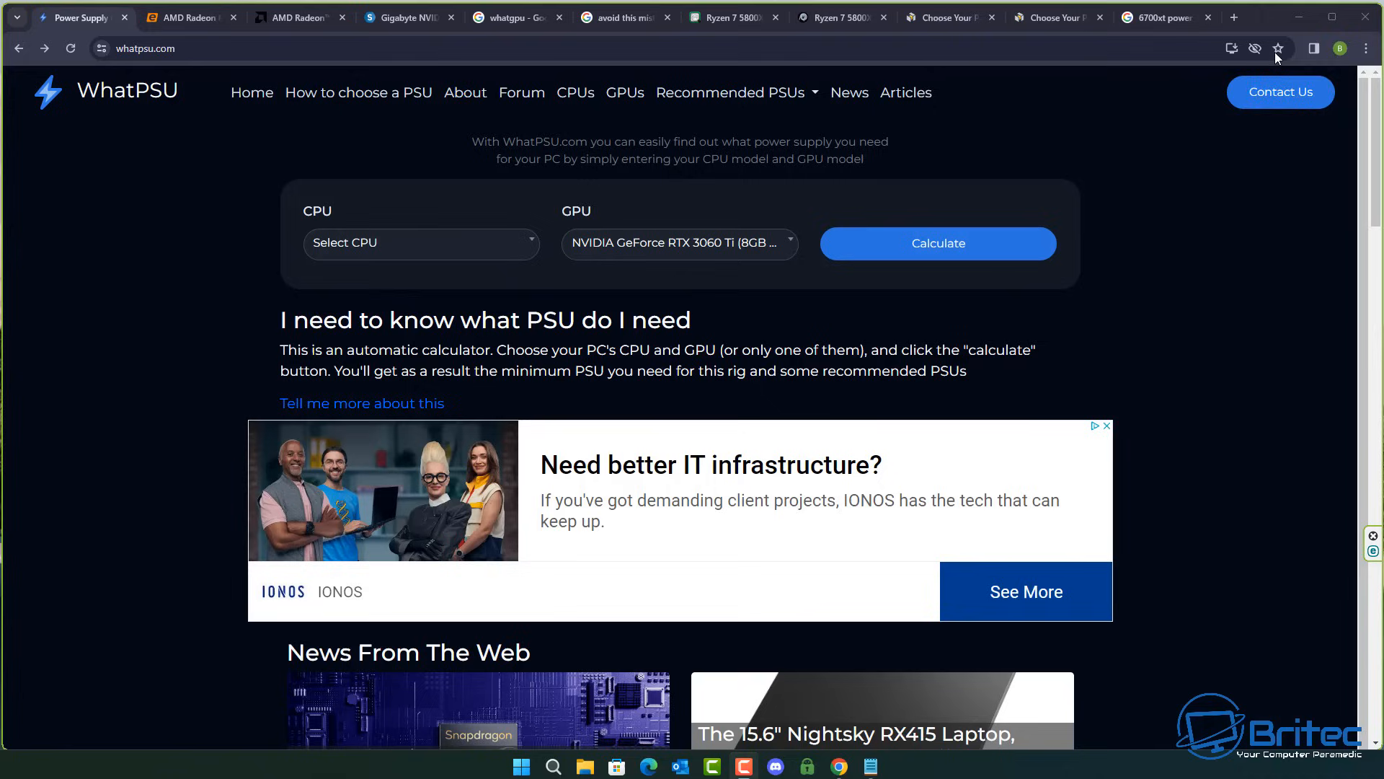
mouse_move(1162, 108)
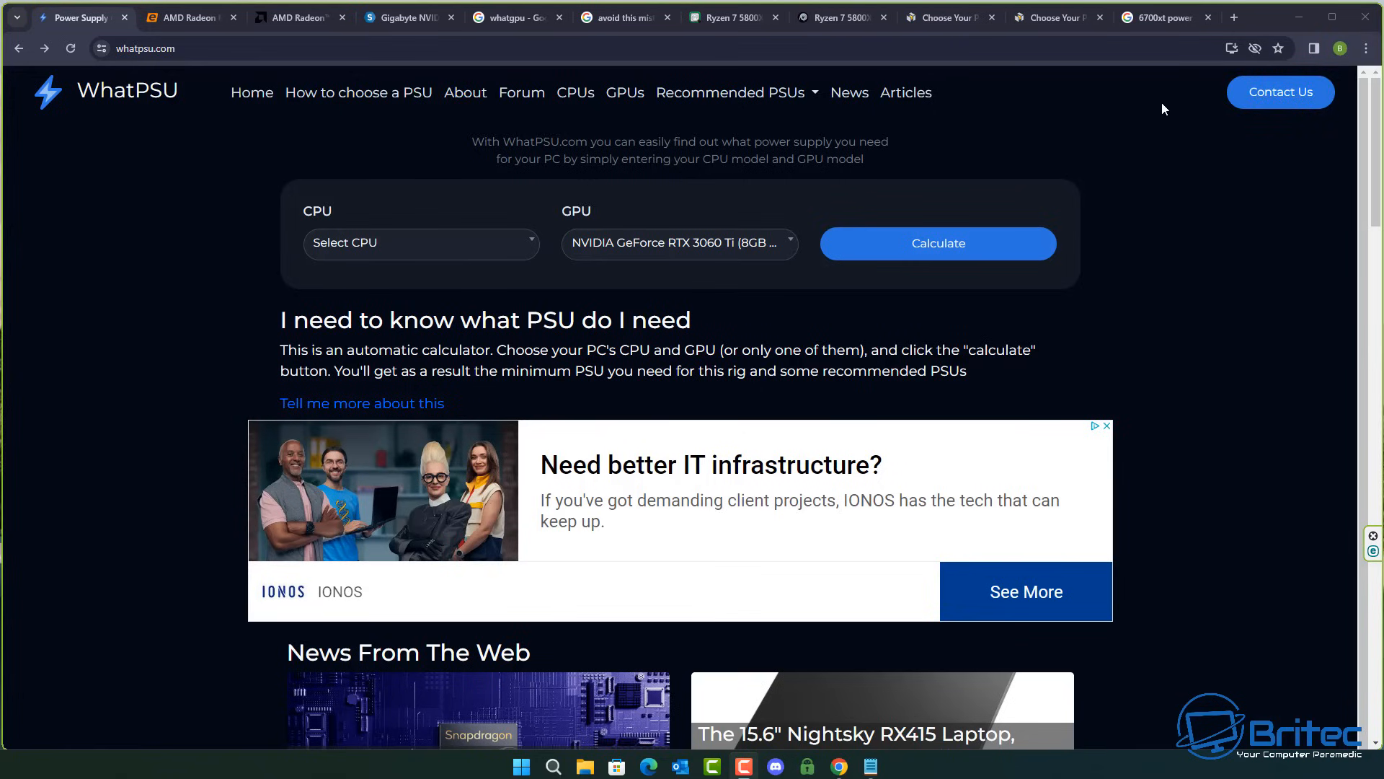
Step: Switch to the Google results for '6700xt power supply requirements'
click(1161, 17)
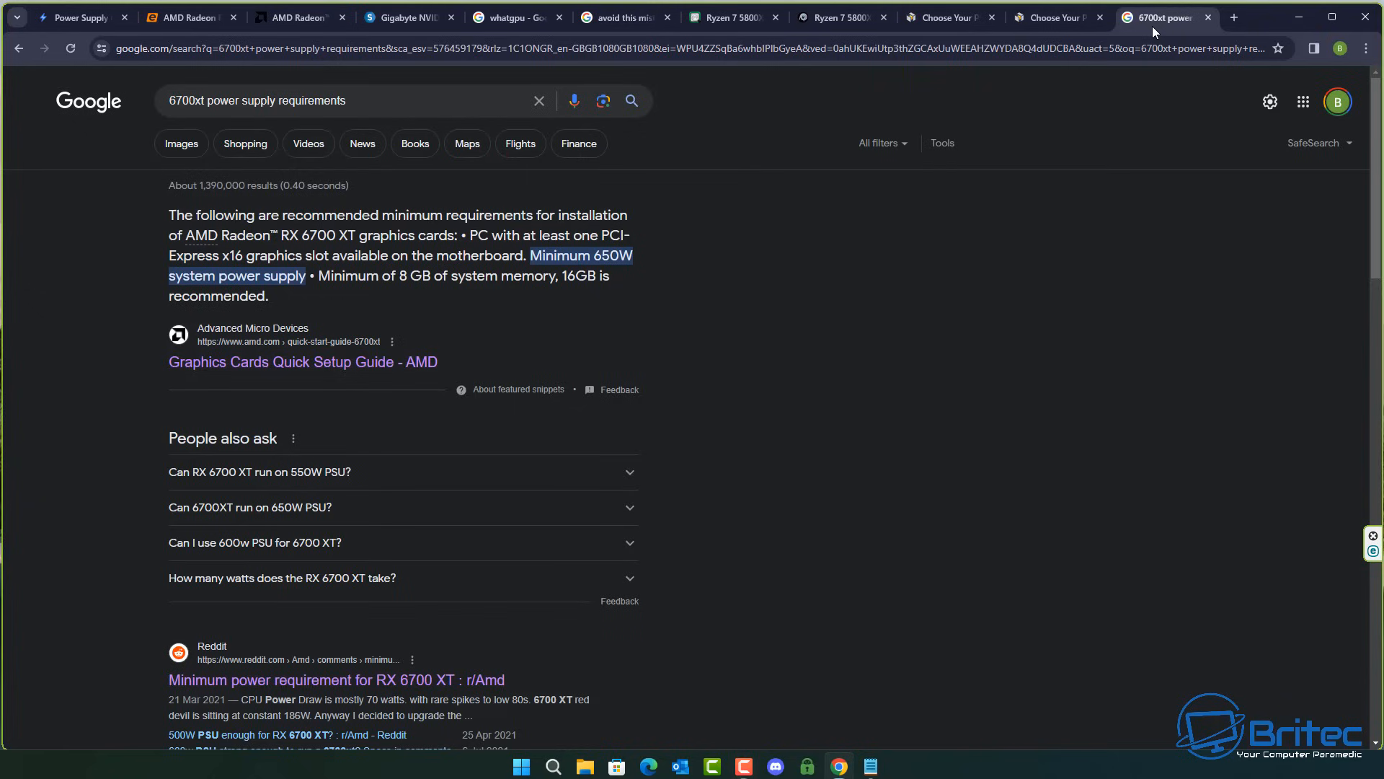
mouse_move(218, 128)
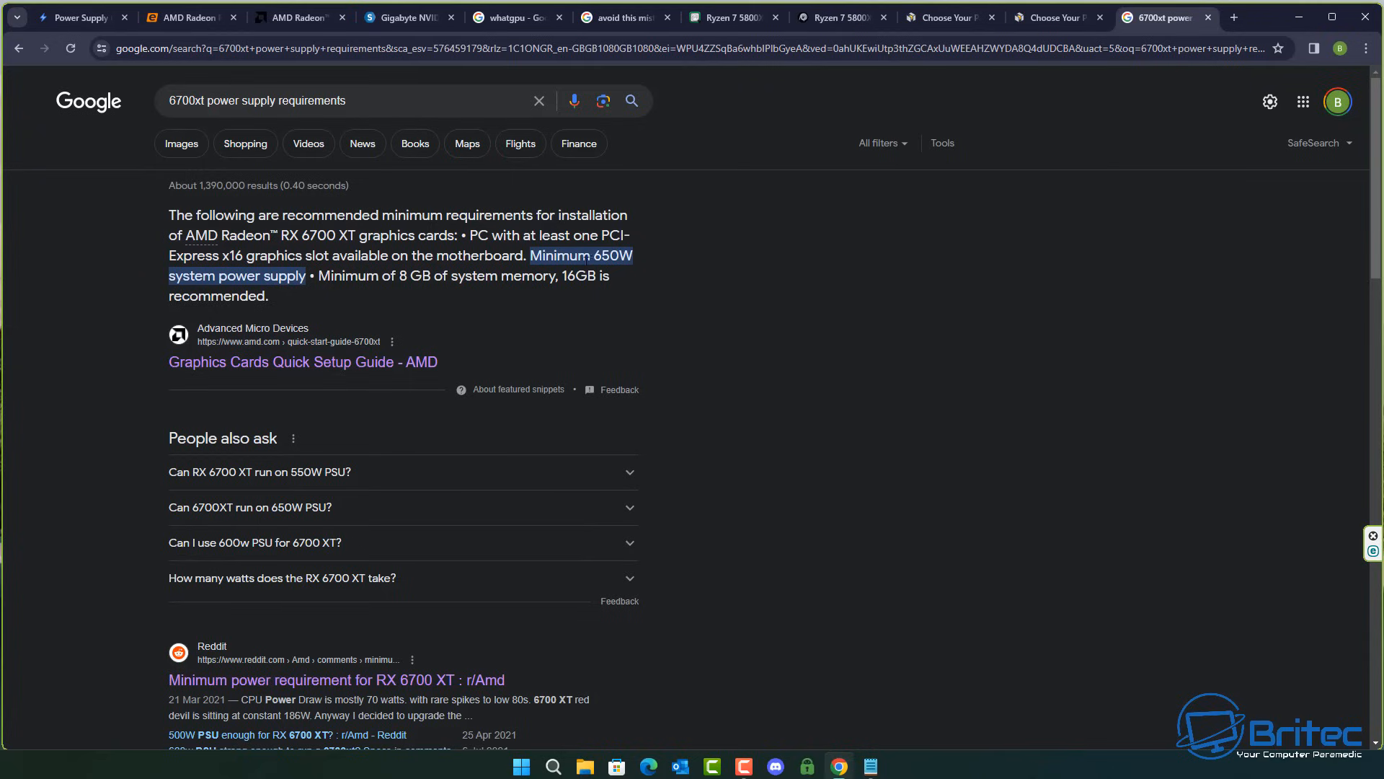
mouse_move(643, 271)
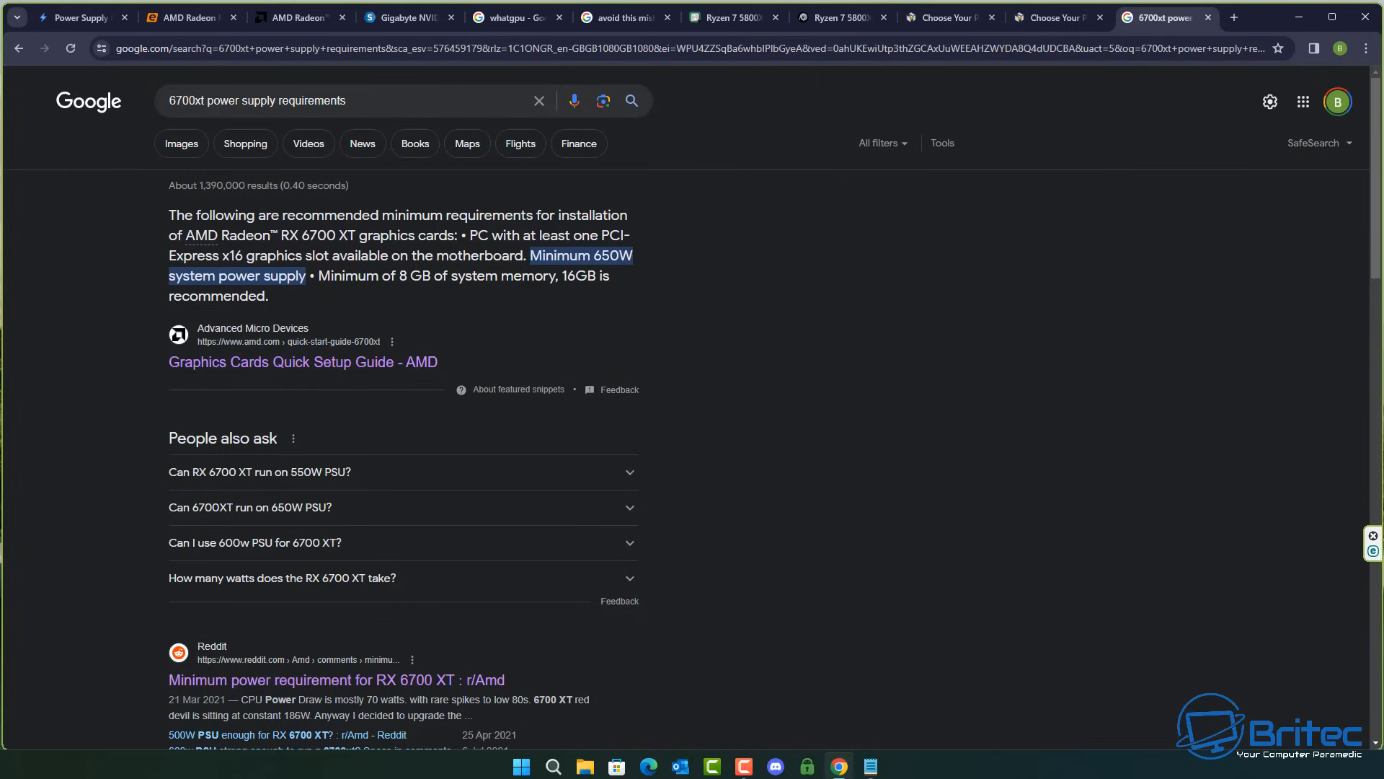
mouse_move(303, 360)
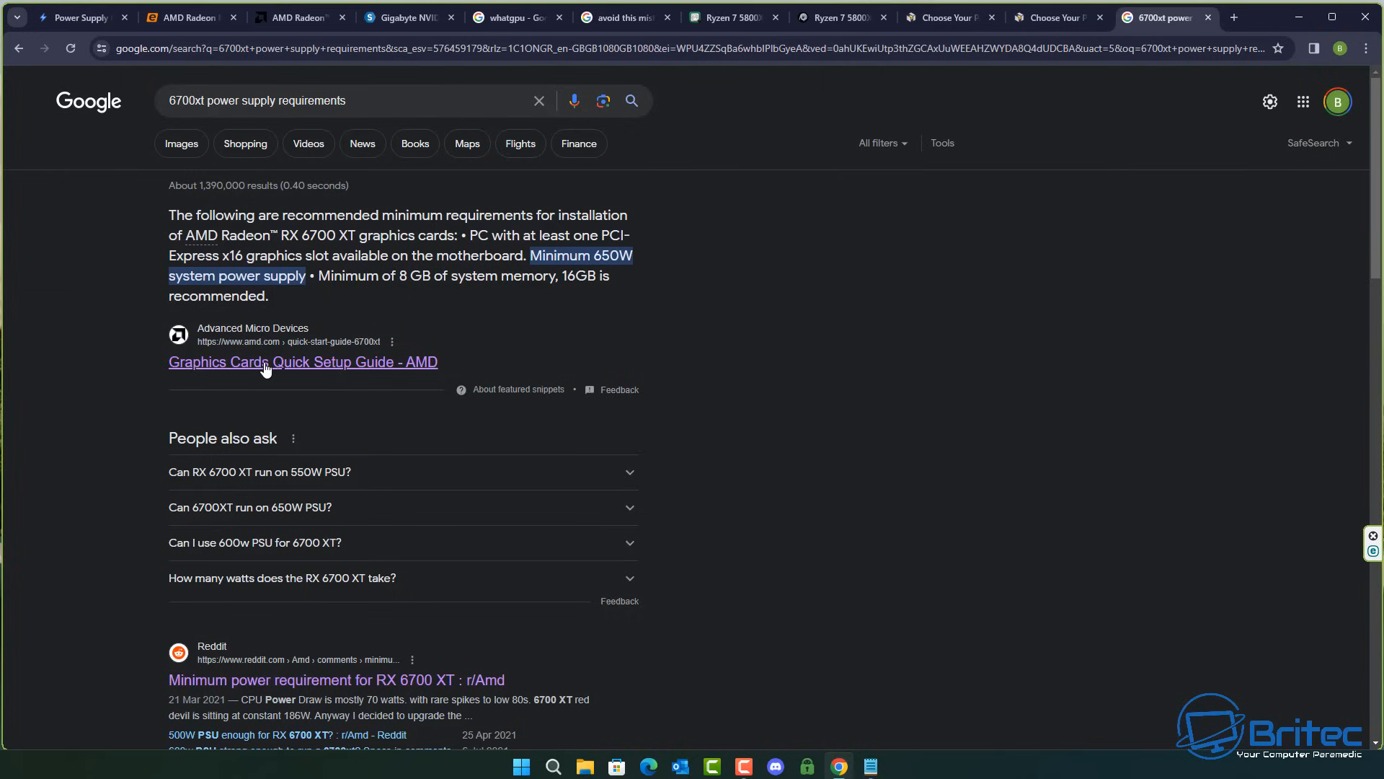
Step: Open AMD's Graphics Cards Quick Setup Guide PDF and reach its System Requirements listing a 650W minimum PSU
click(303, 362)
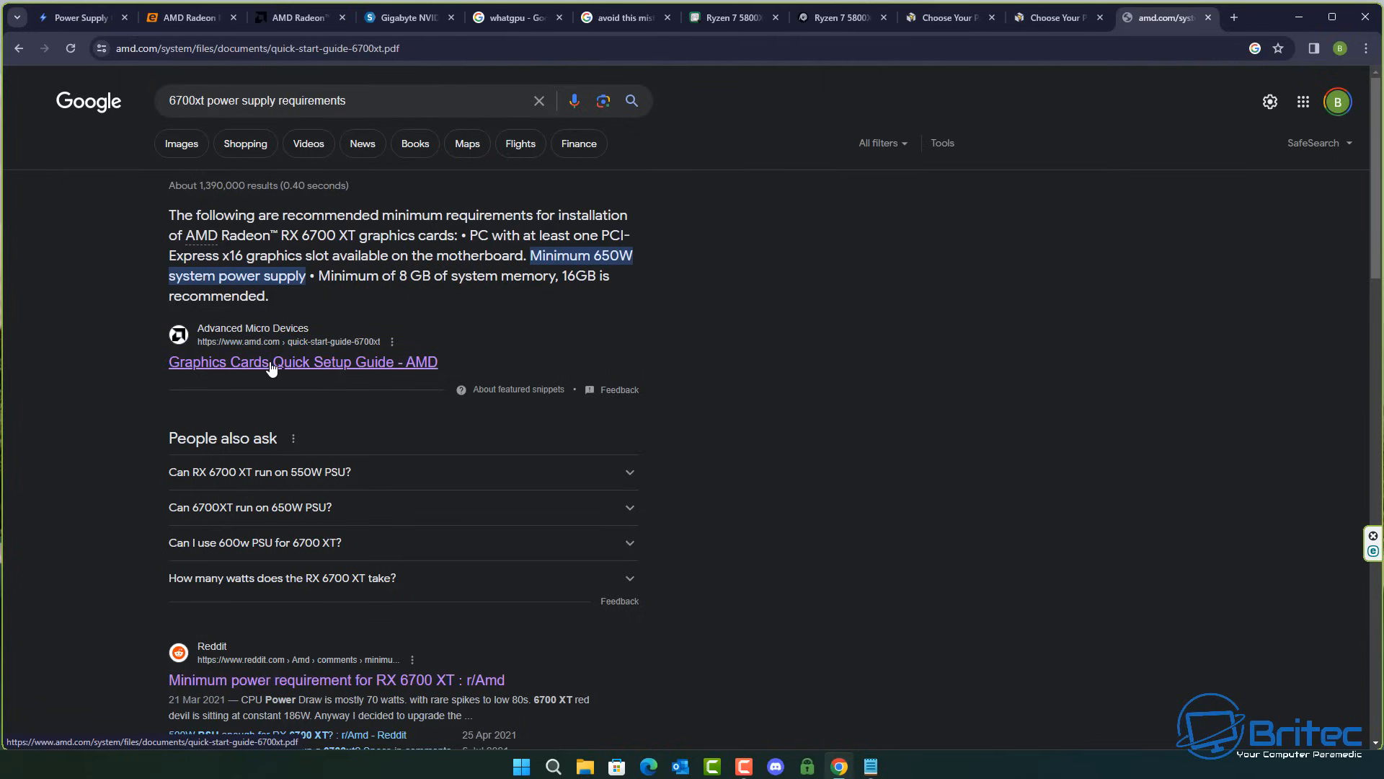
click(303, 362)
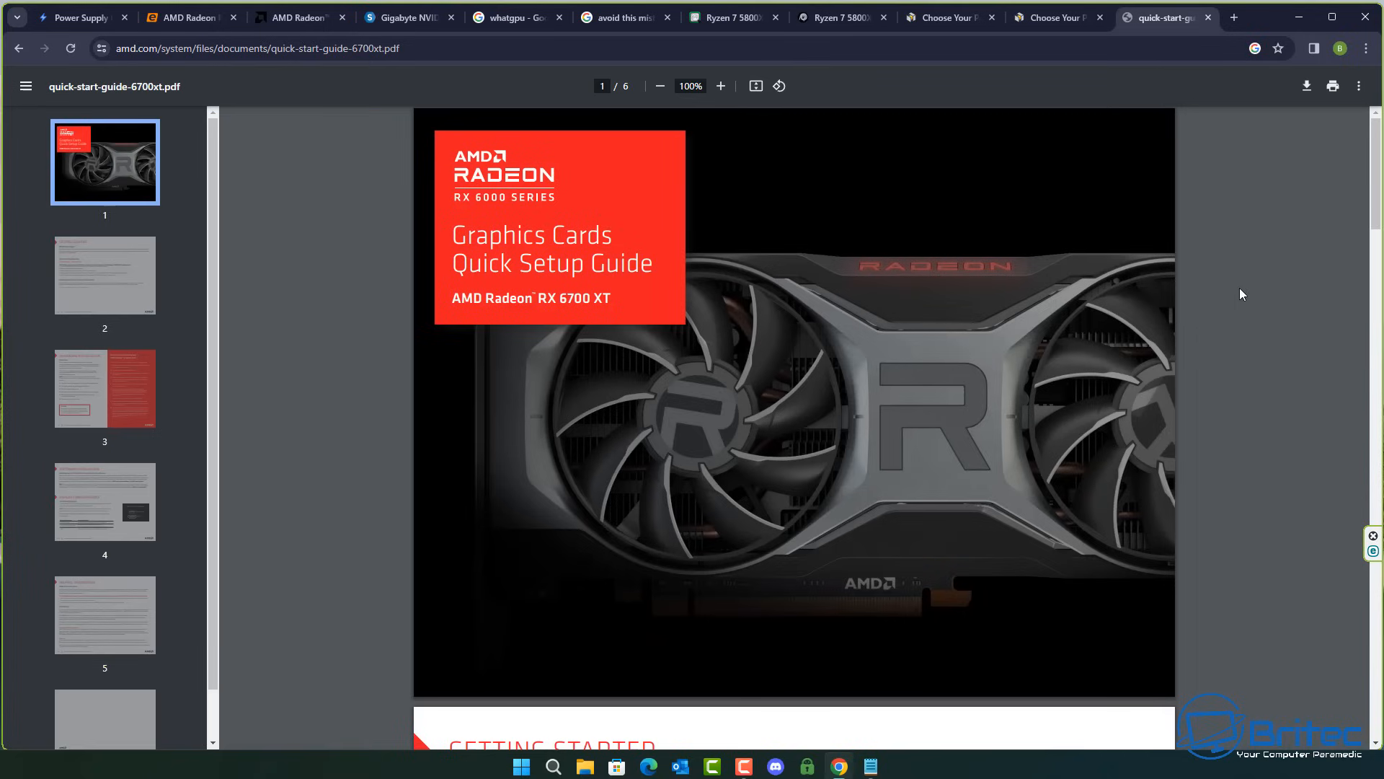
scroll(down, 3)
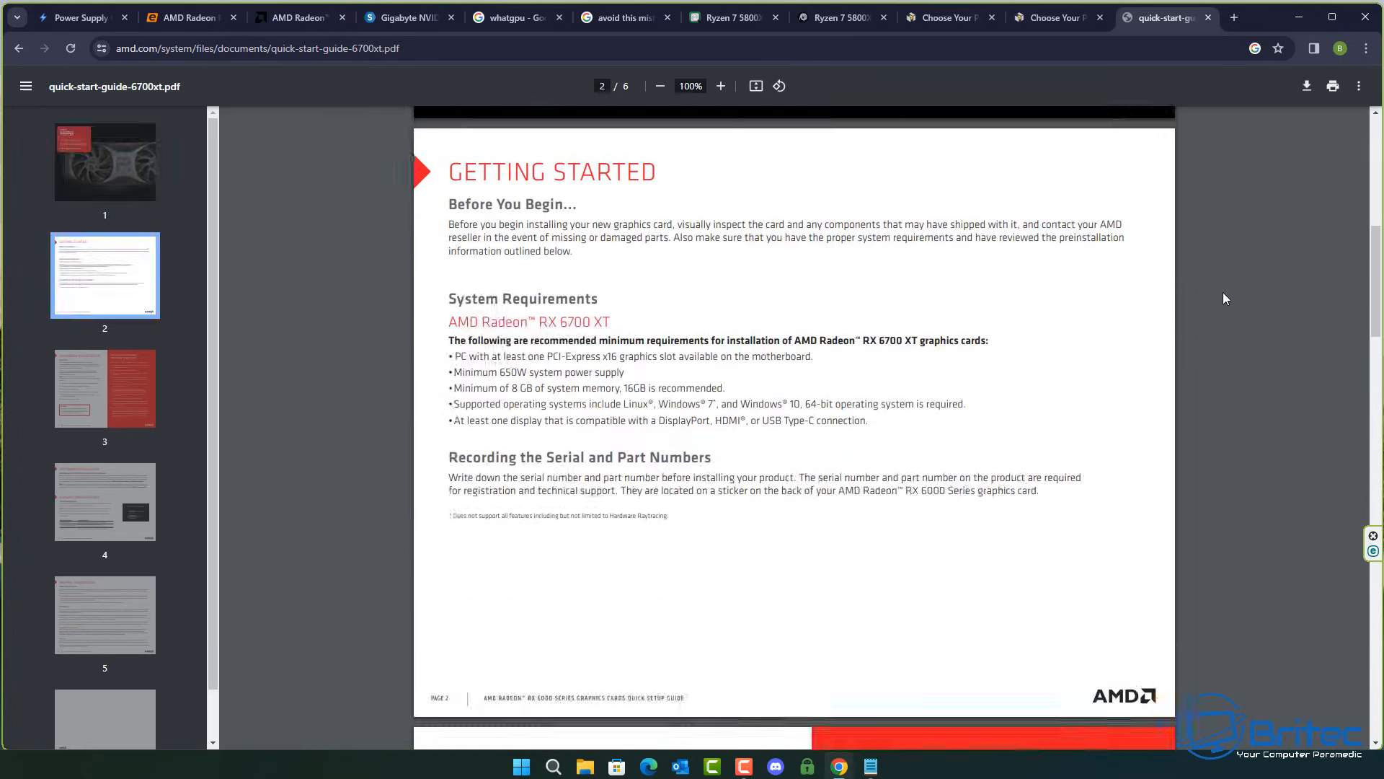
scroll(down, 3)
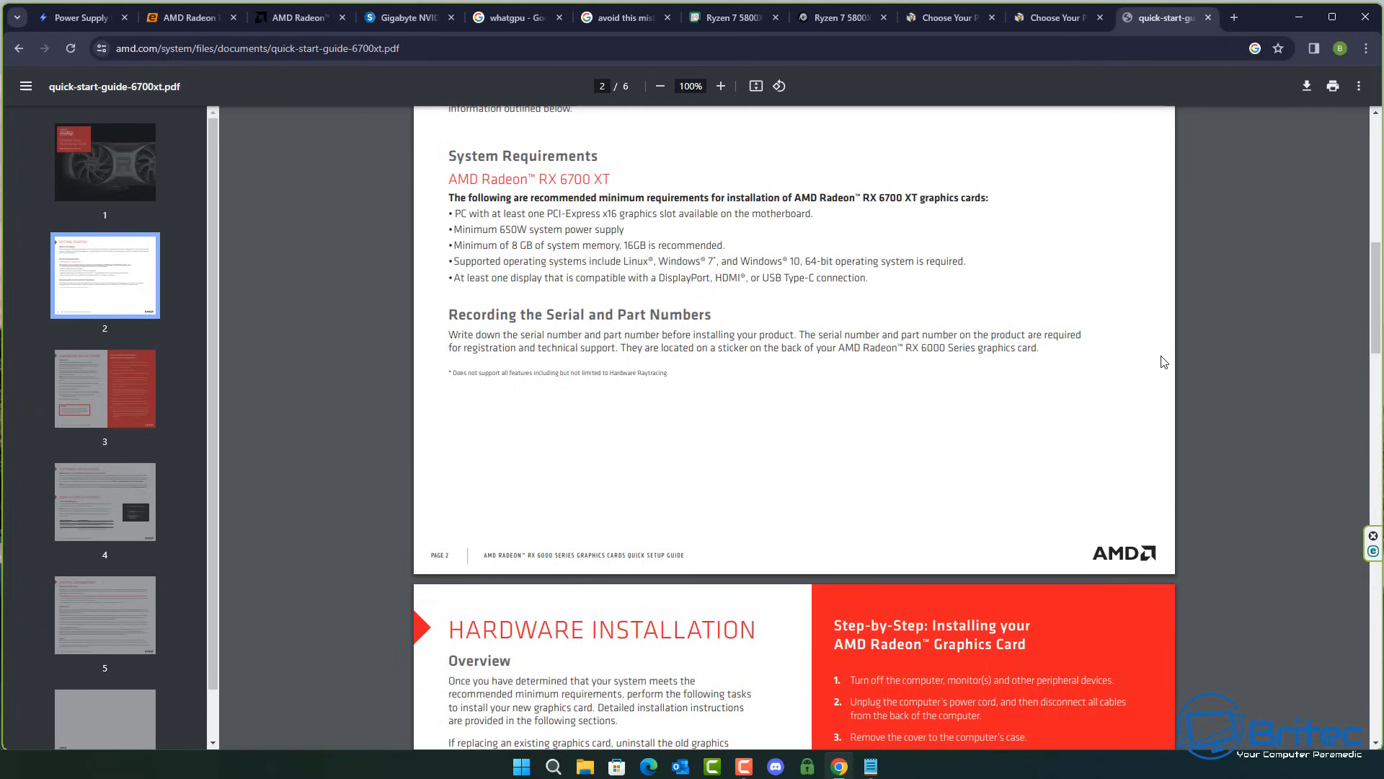
mouse_move(456, 229)
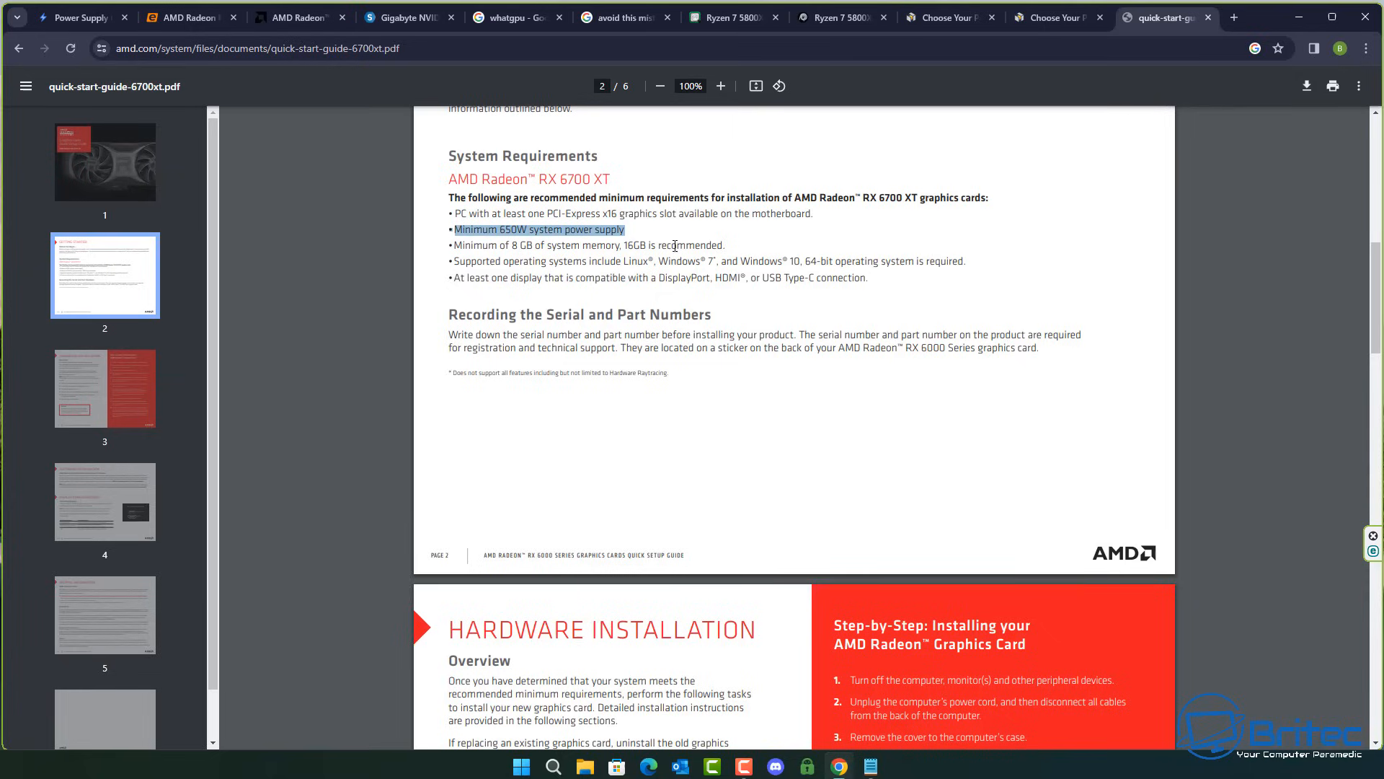
mouse_move(628, 229)
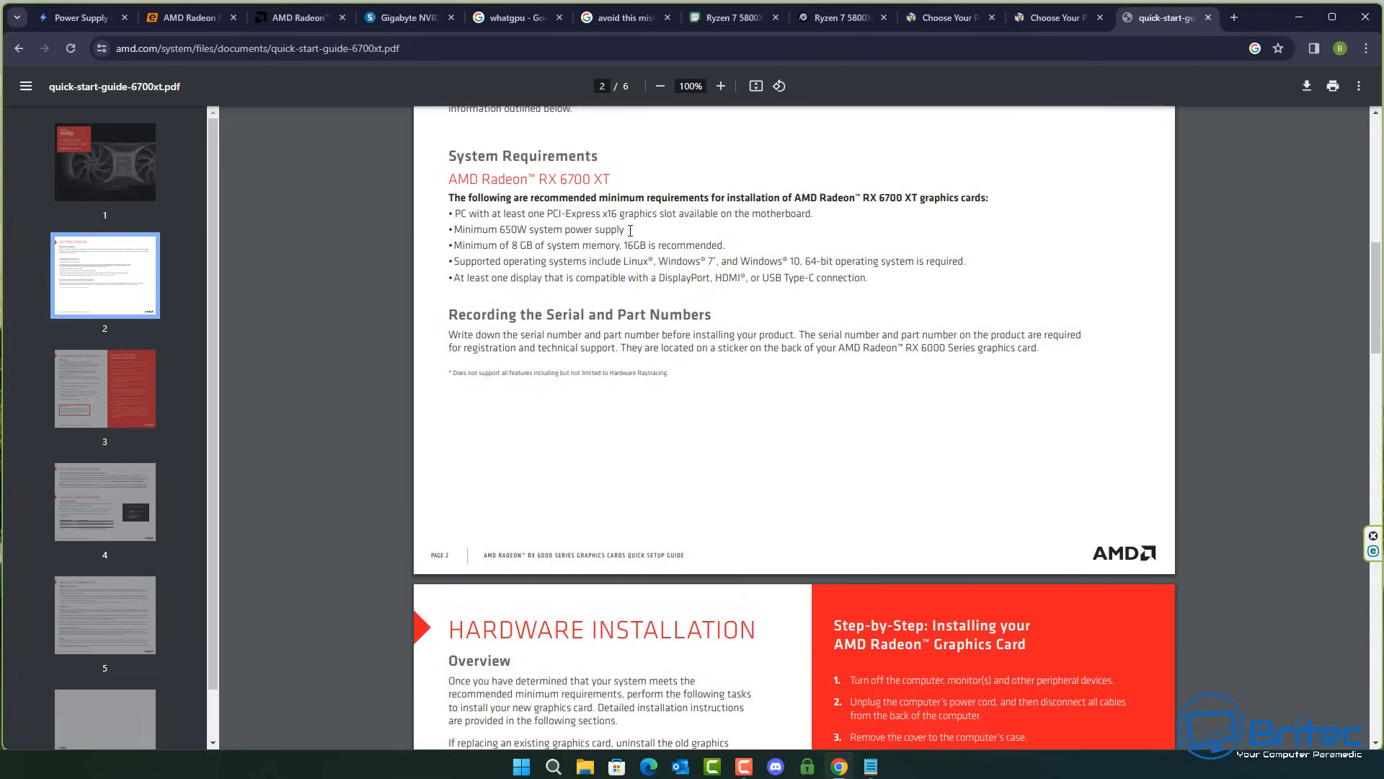
mouse_move(722, 218)
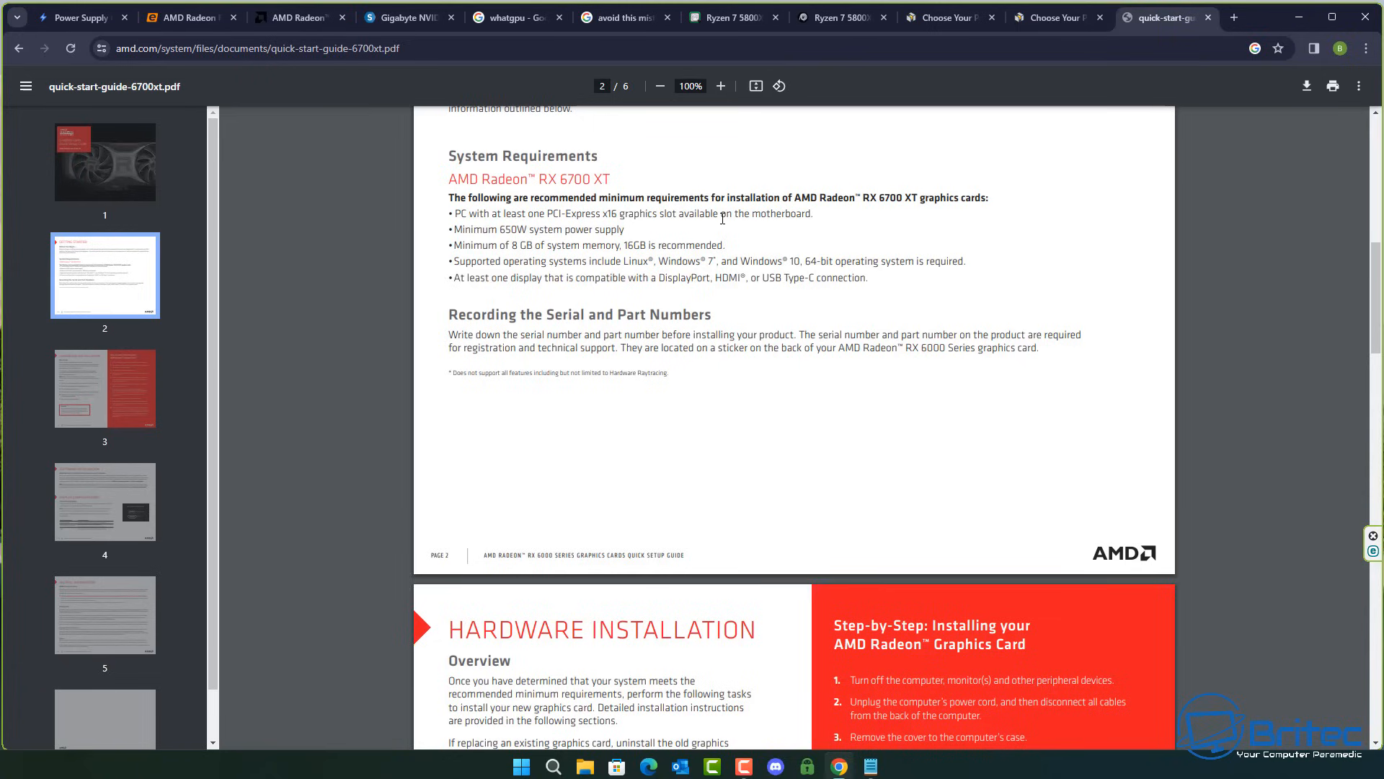
mouse_move(572, 257)
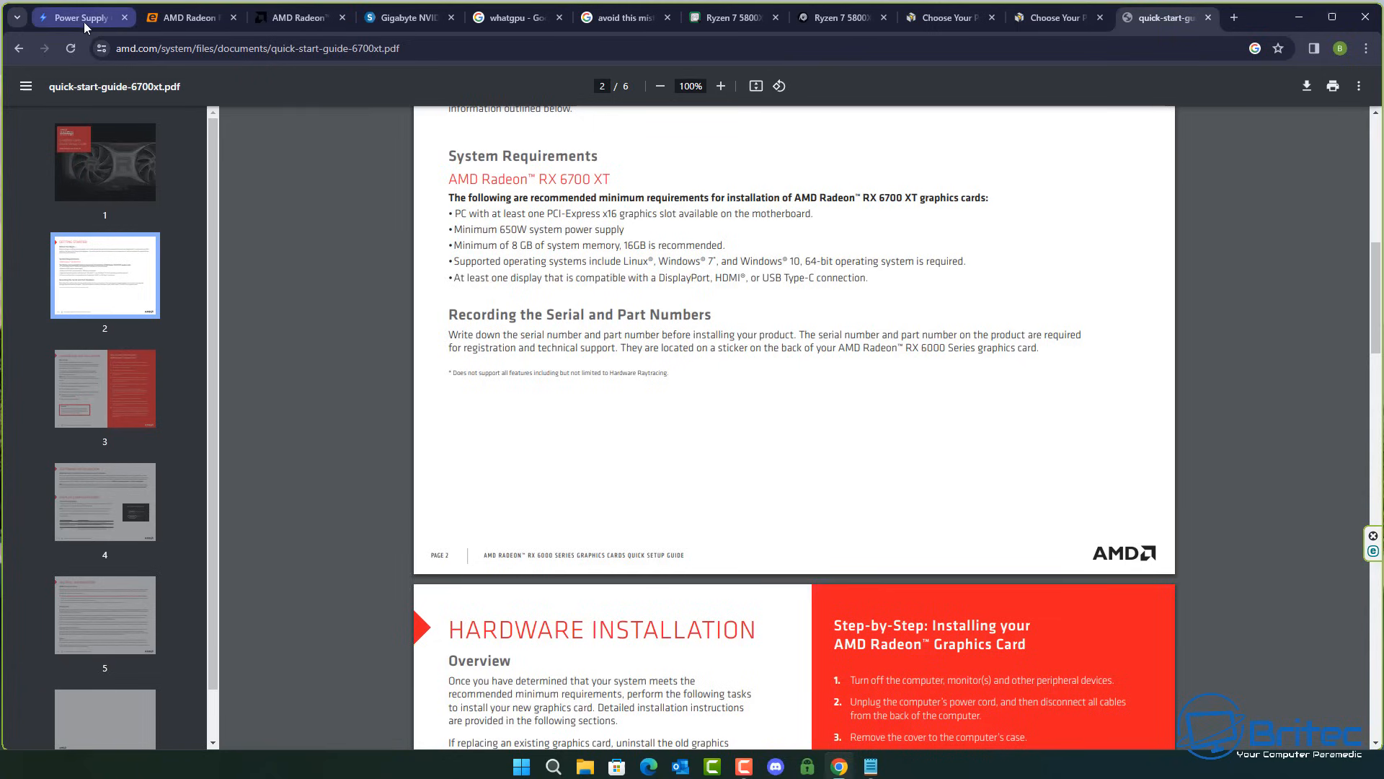
mouse_move(1003, 103)
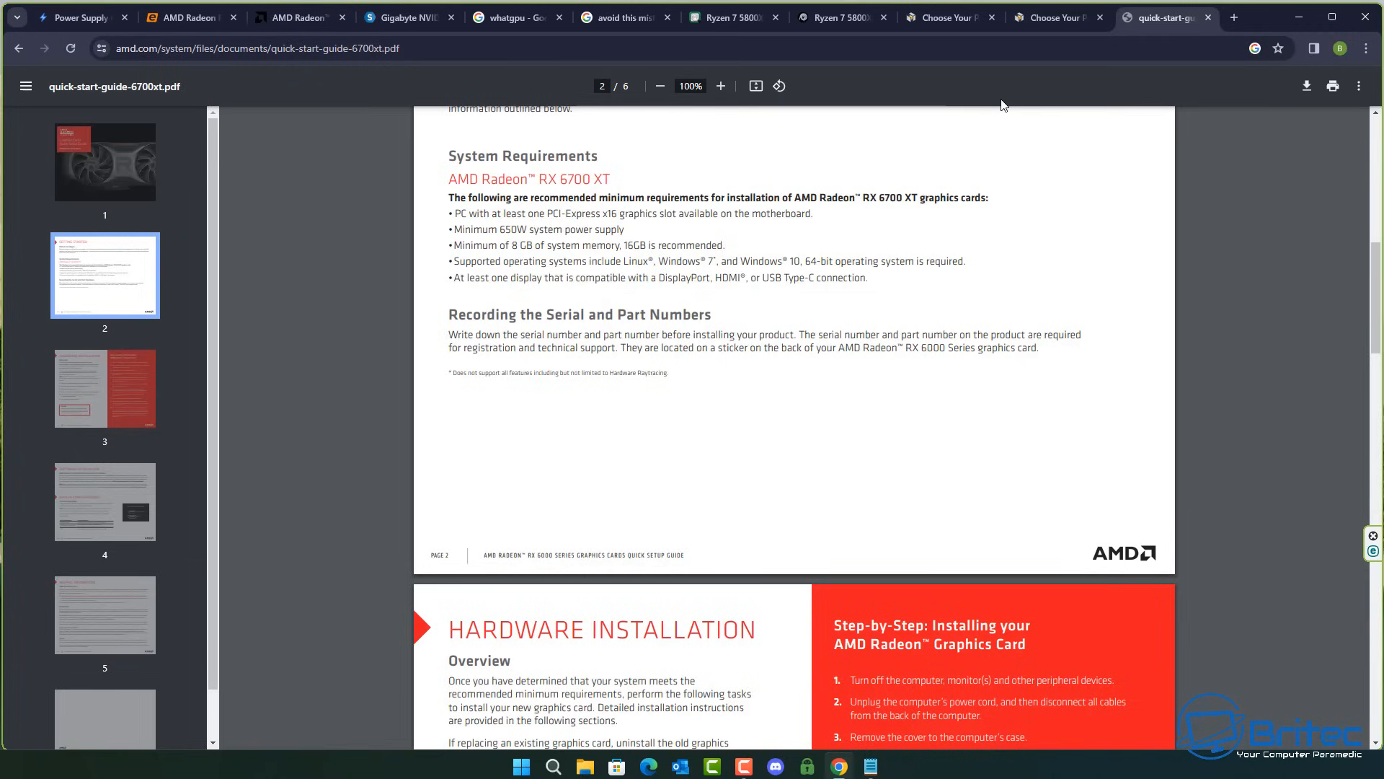
mouse_move(17, 49)
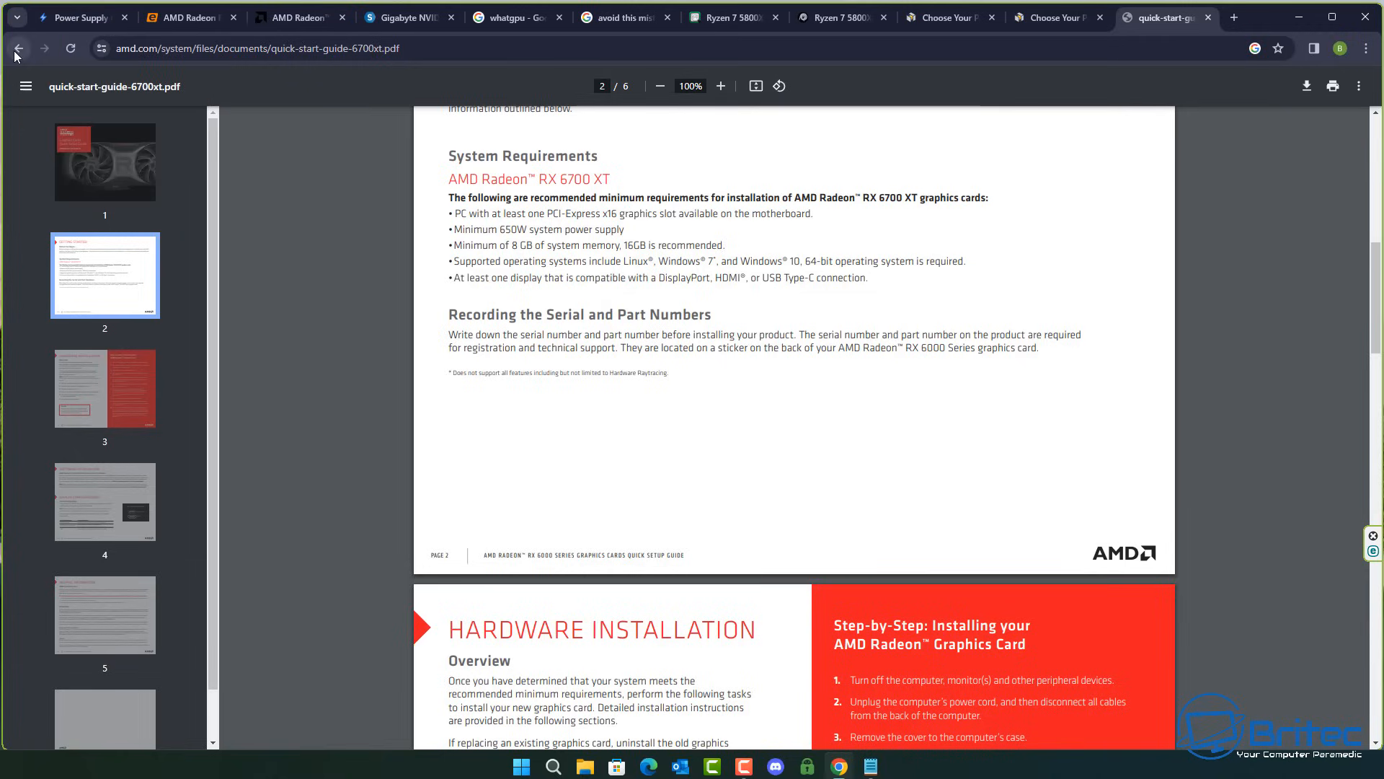
Step: Return to the search results and review the 450W–600W PSU suggestions for the RX 6700 XT
click(1165, 18)
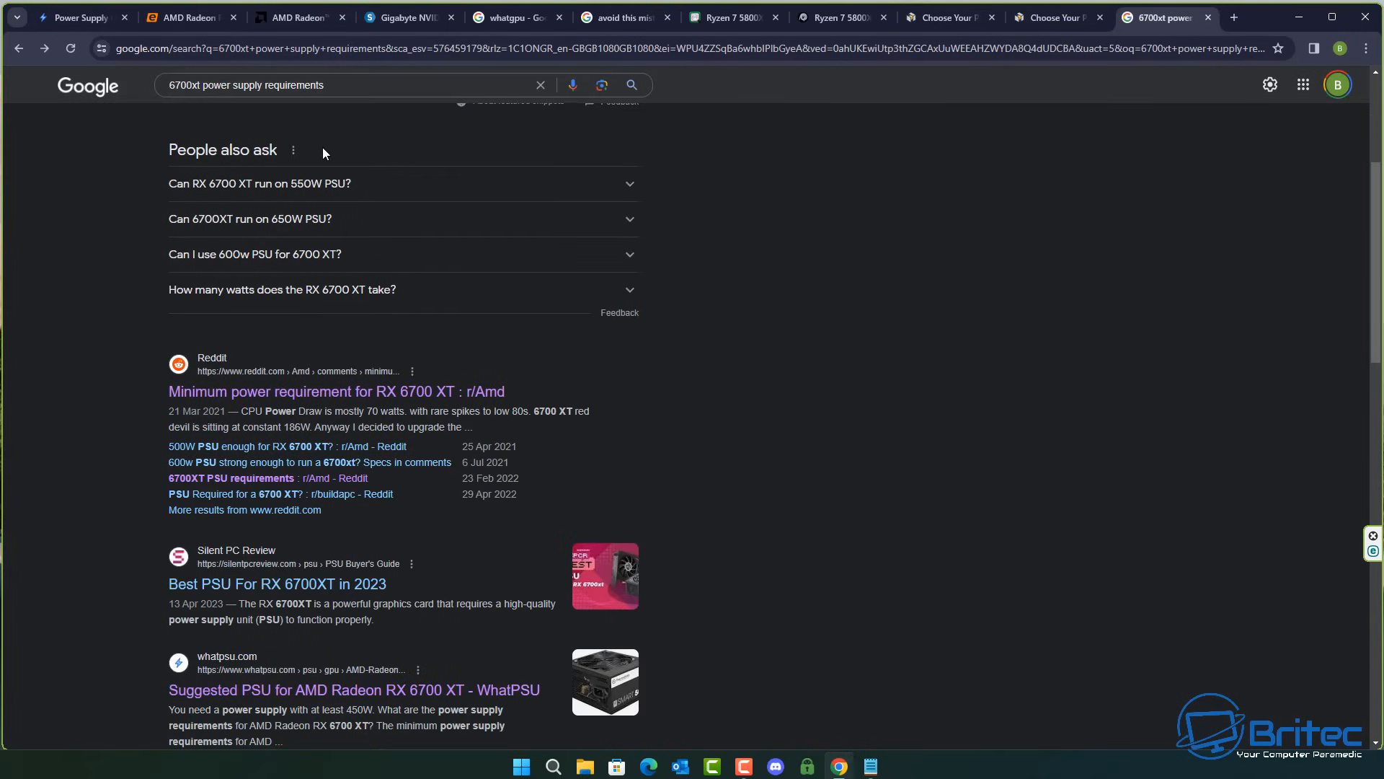
scroll(down, 3)
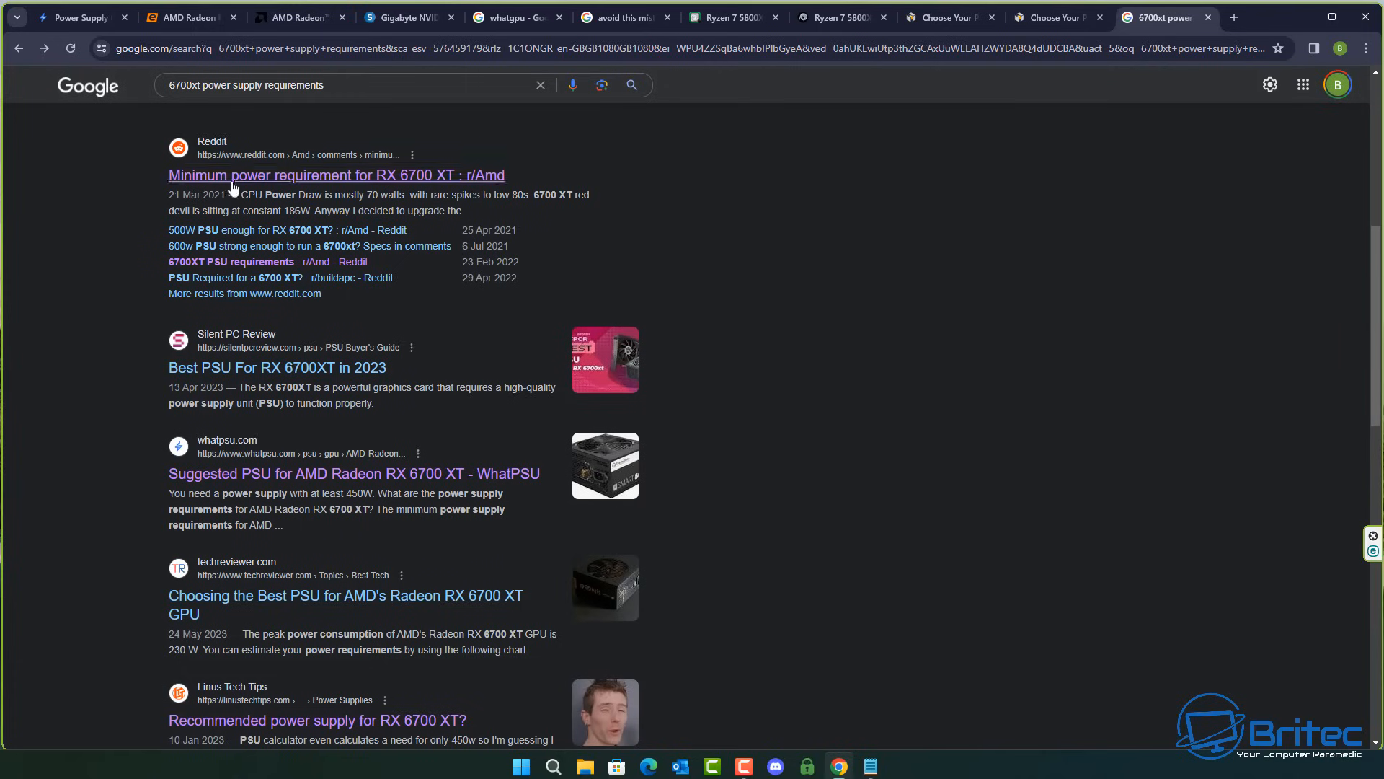
scroll(down, 3)
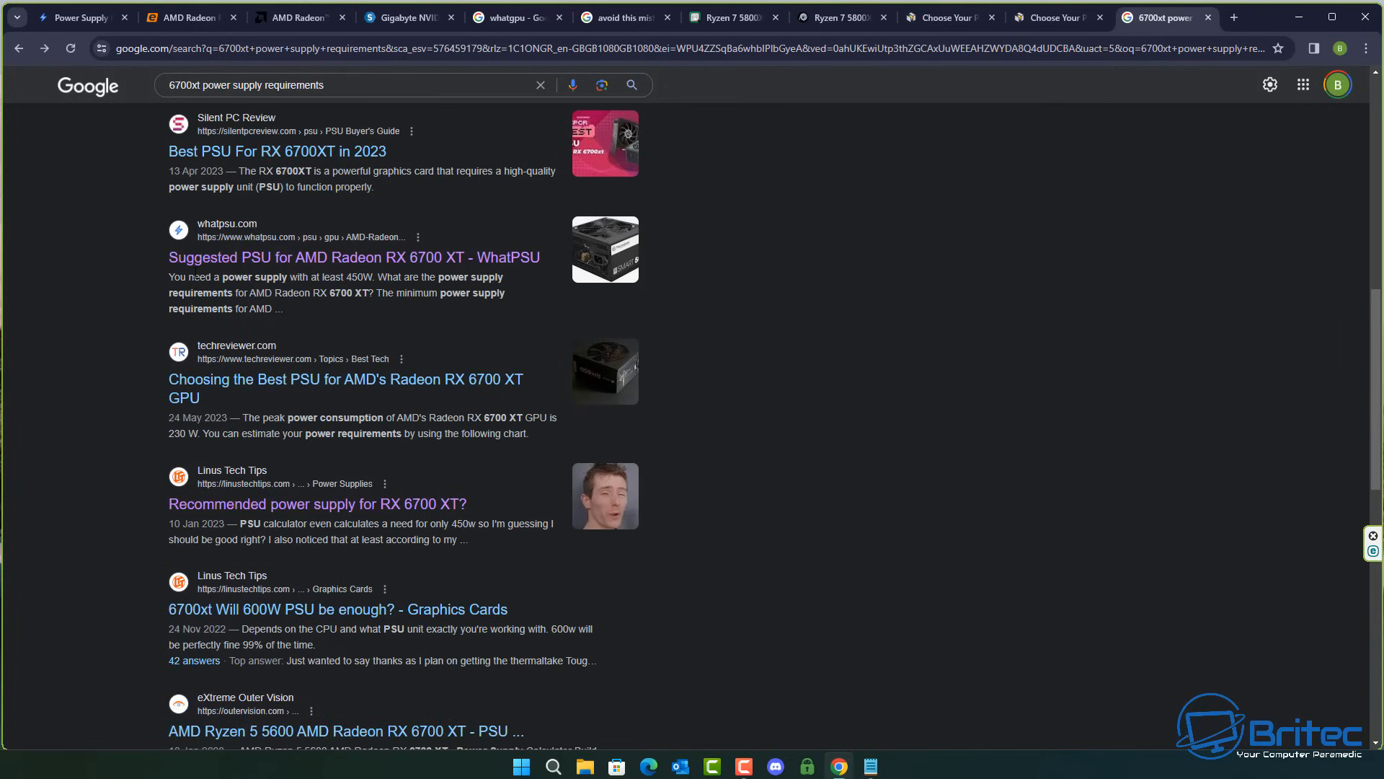
mouse_move(396, 275)
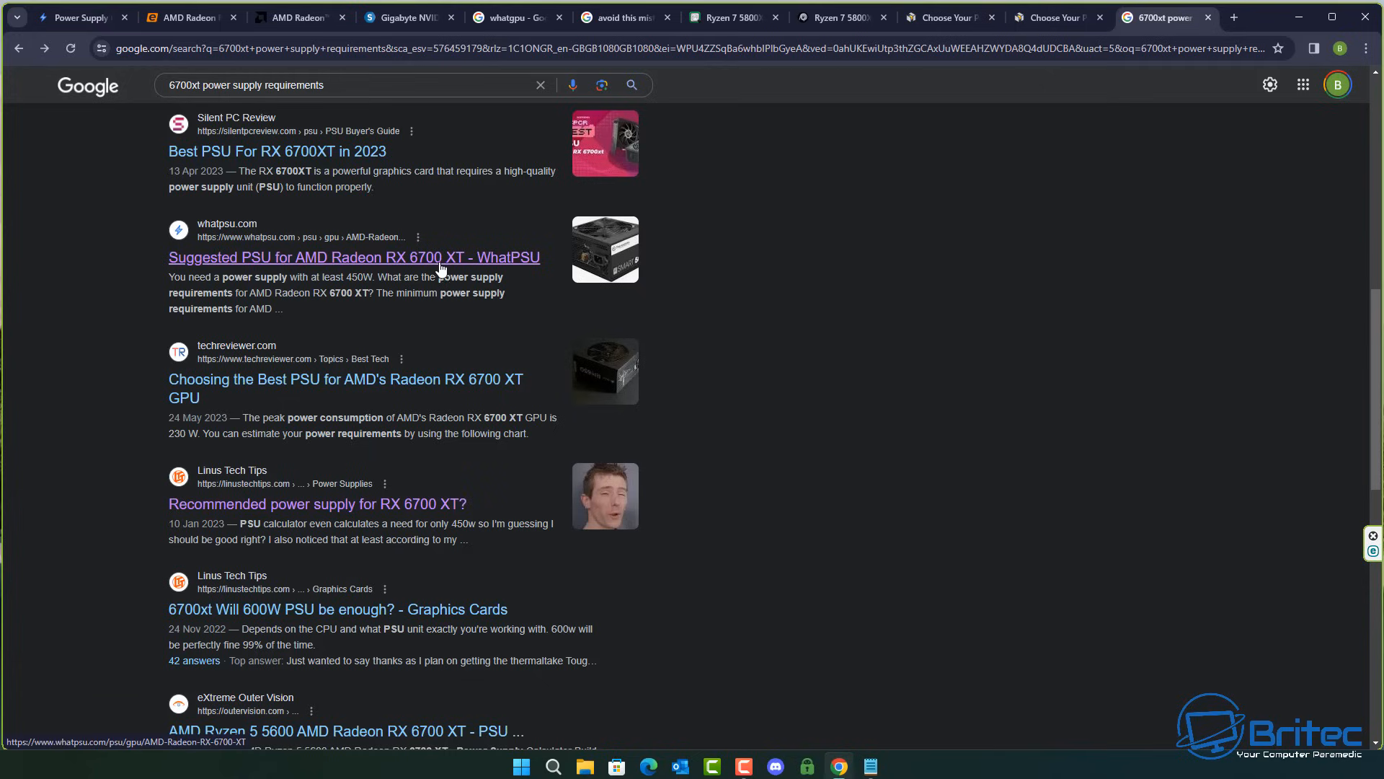
mouse_move(506, 269)
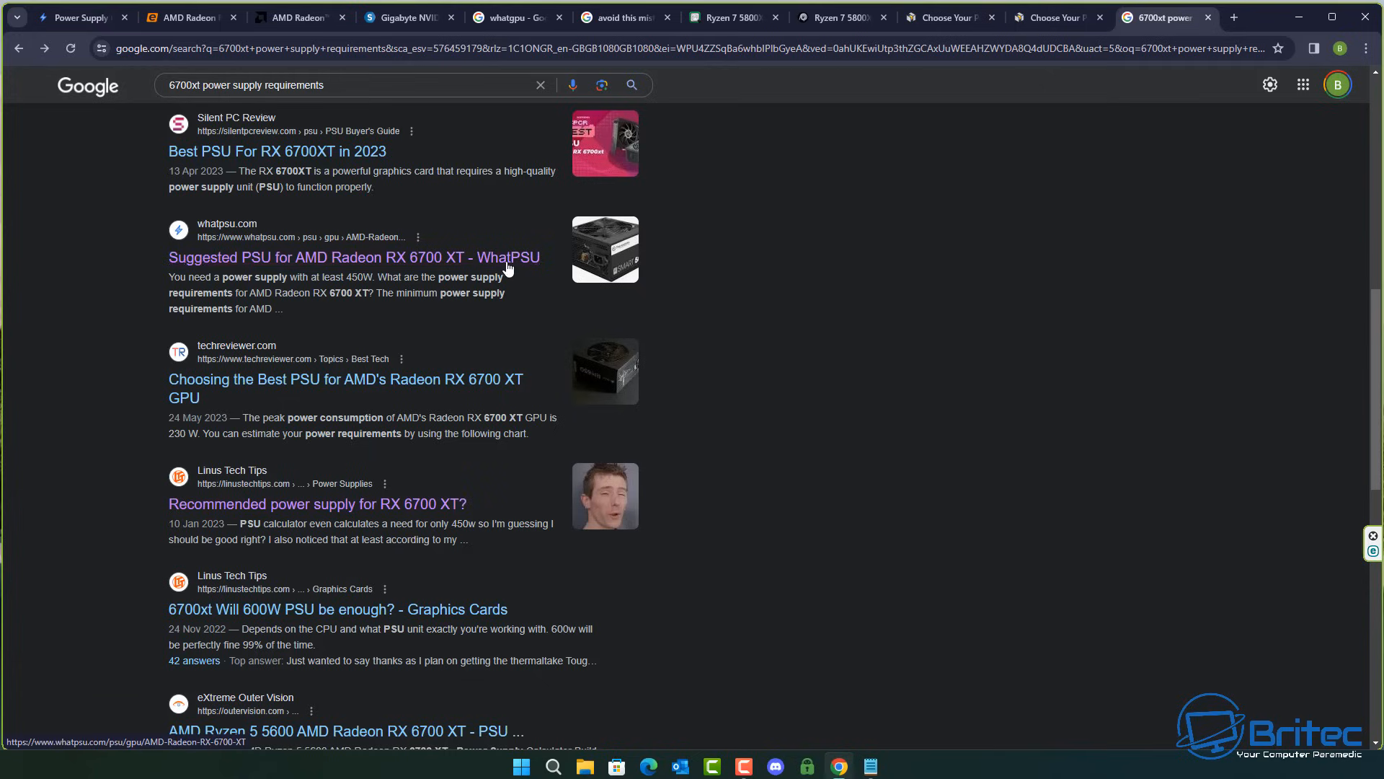
mouse_move(225, 236)
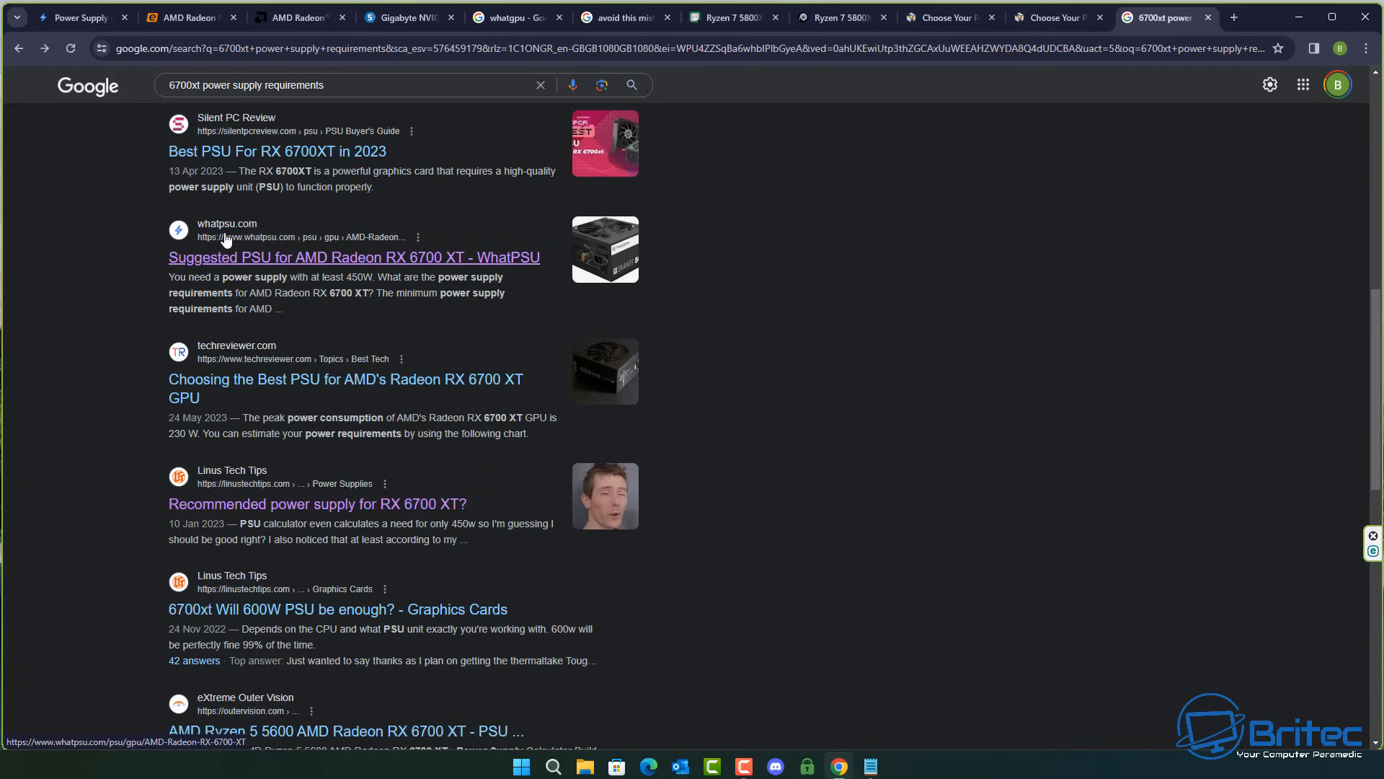
scroll(down, 3)
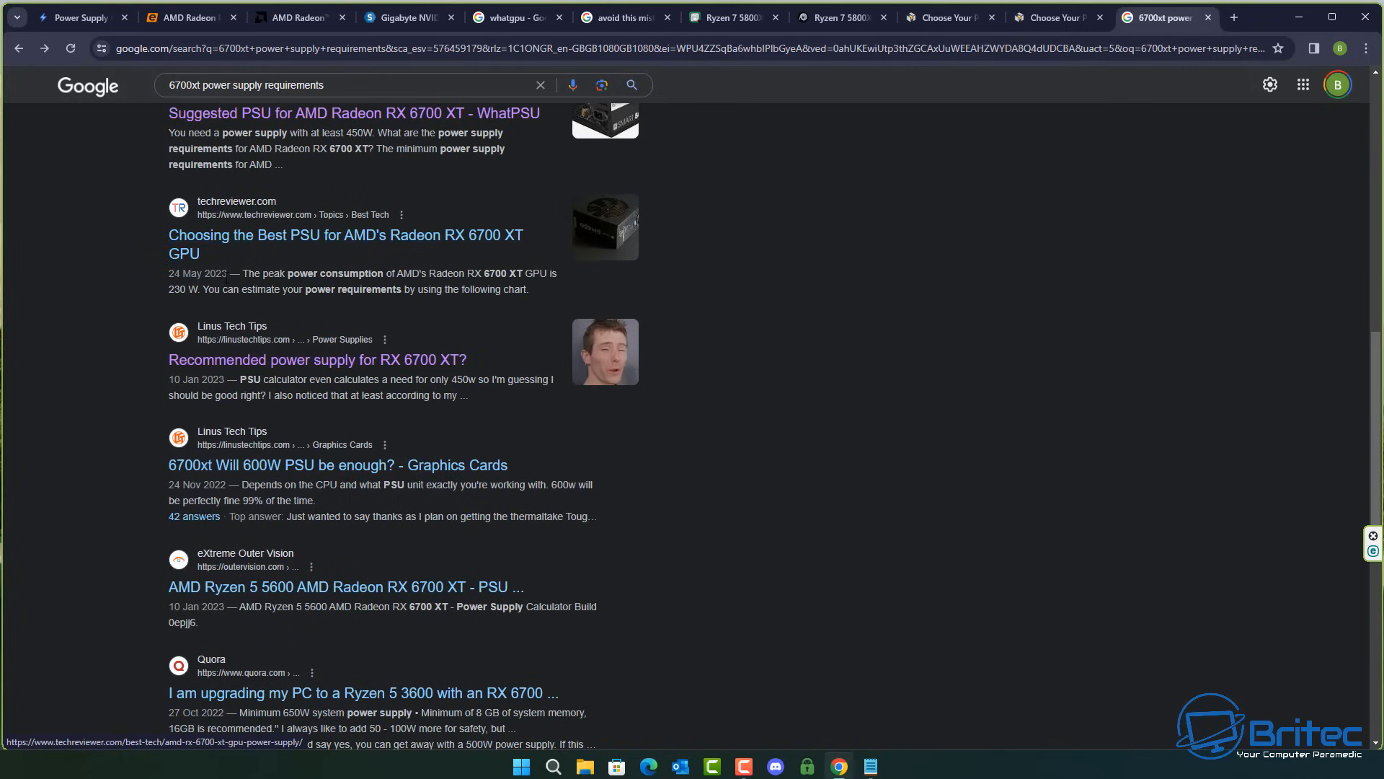
scroll(down, 3)
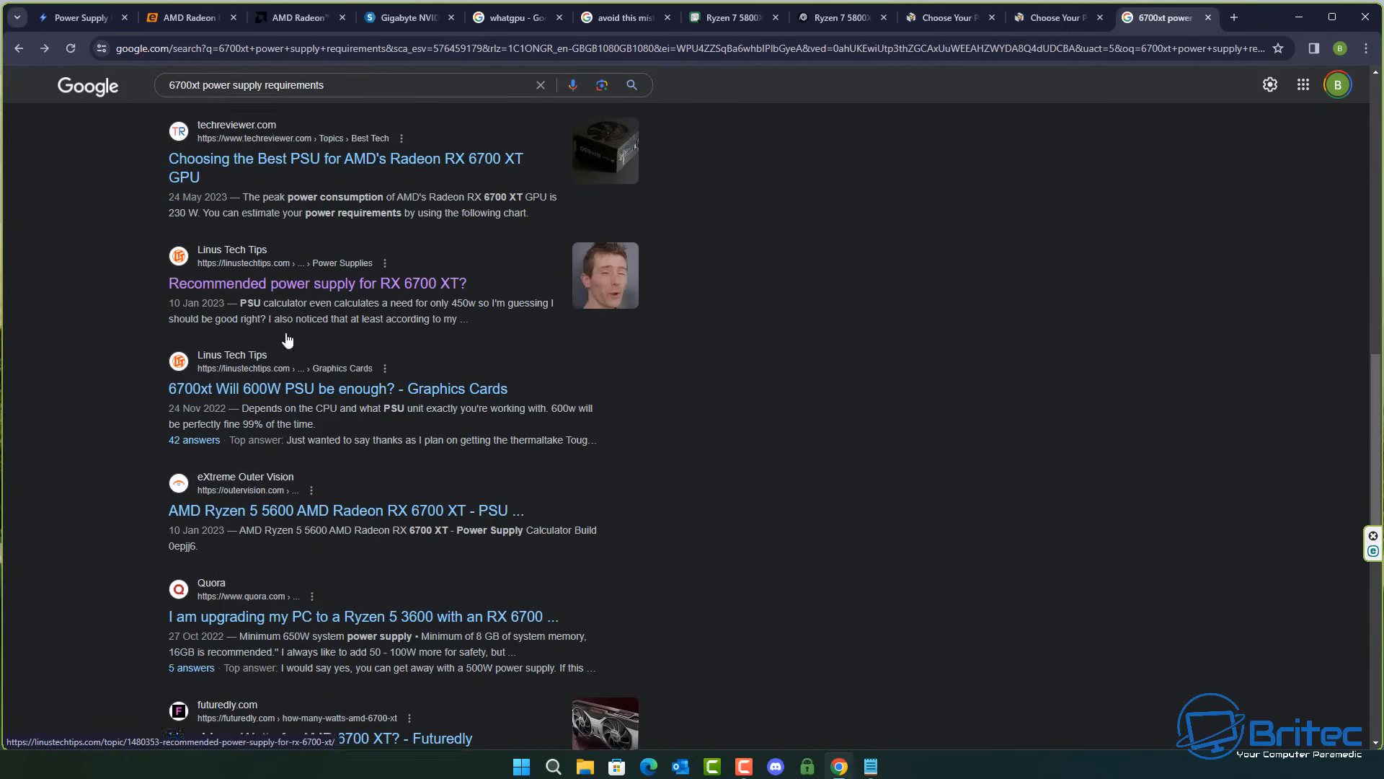
scroll(down, 3)
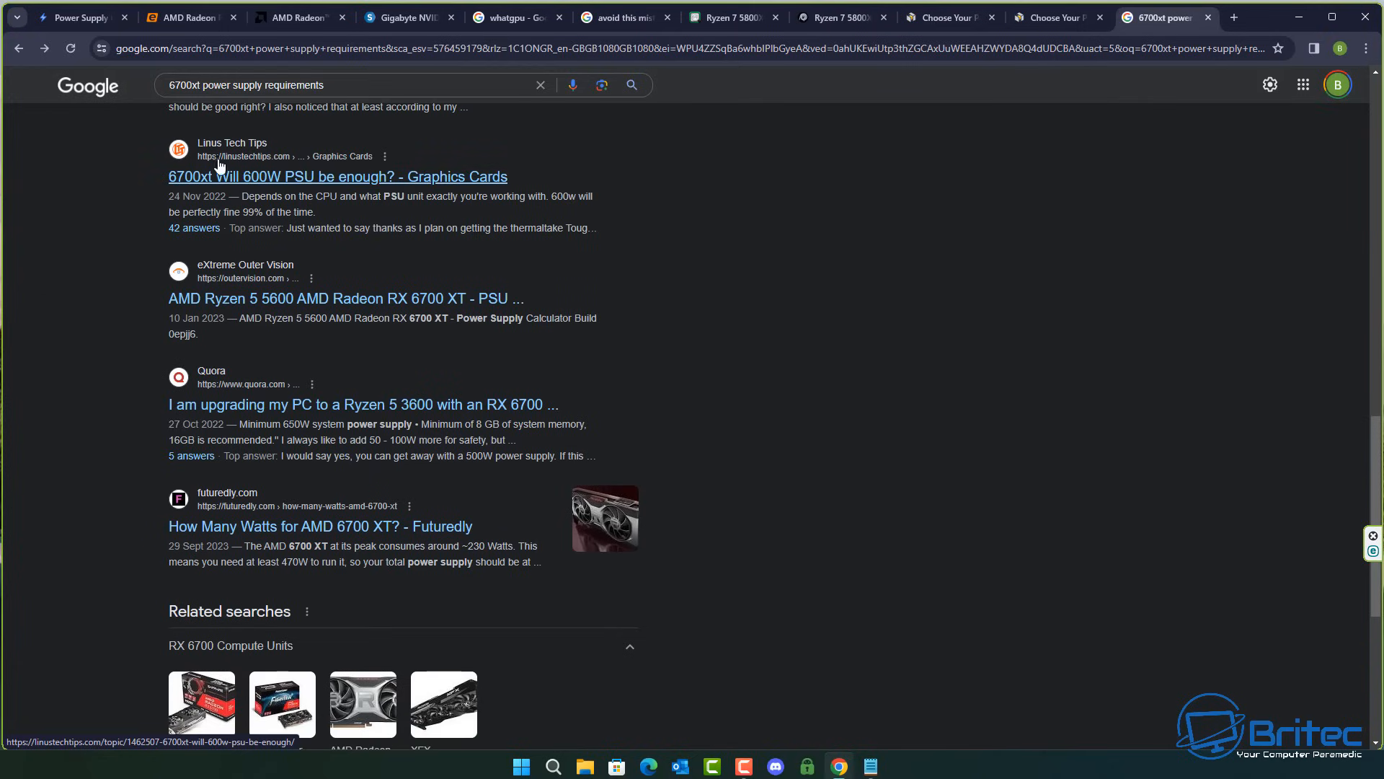
mouse_move(369, 398)
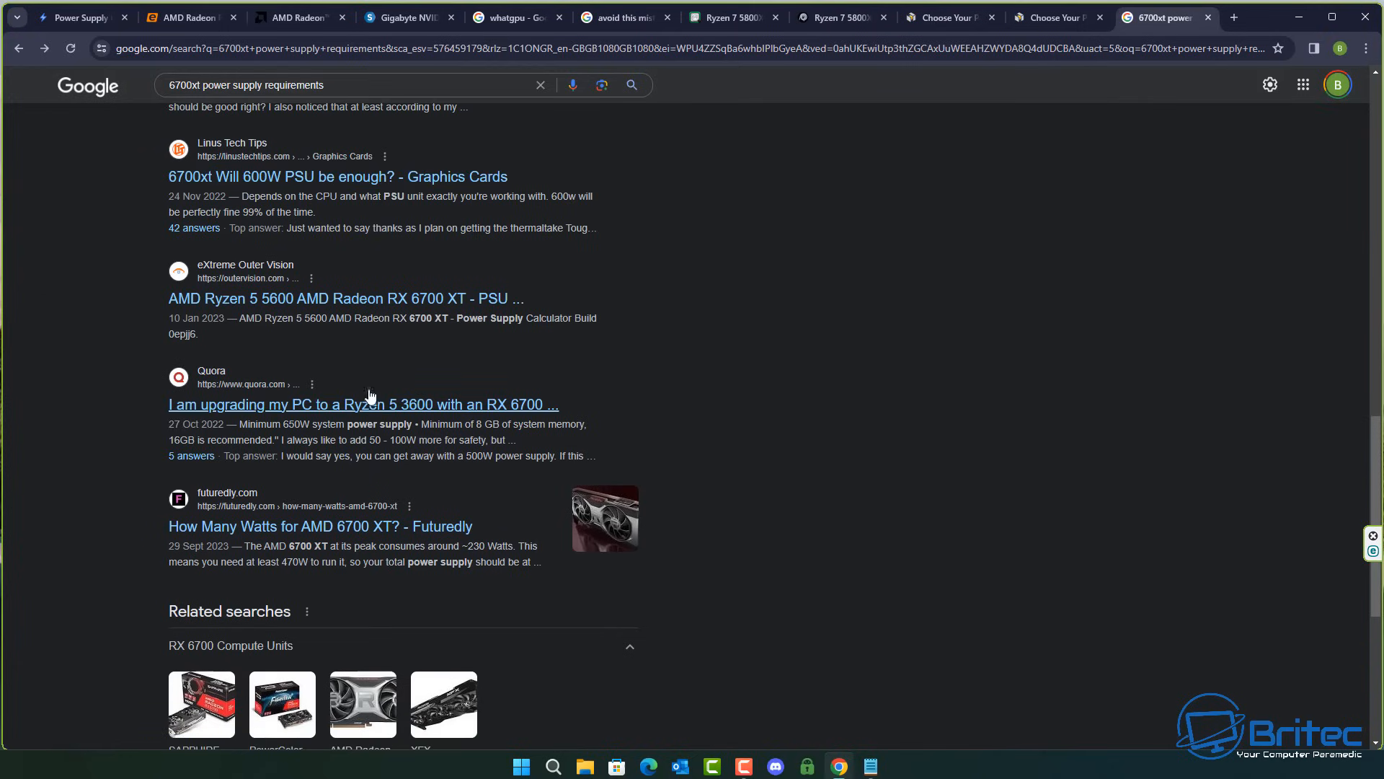
scroll(up, 3)
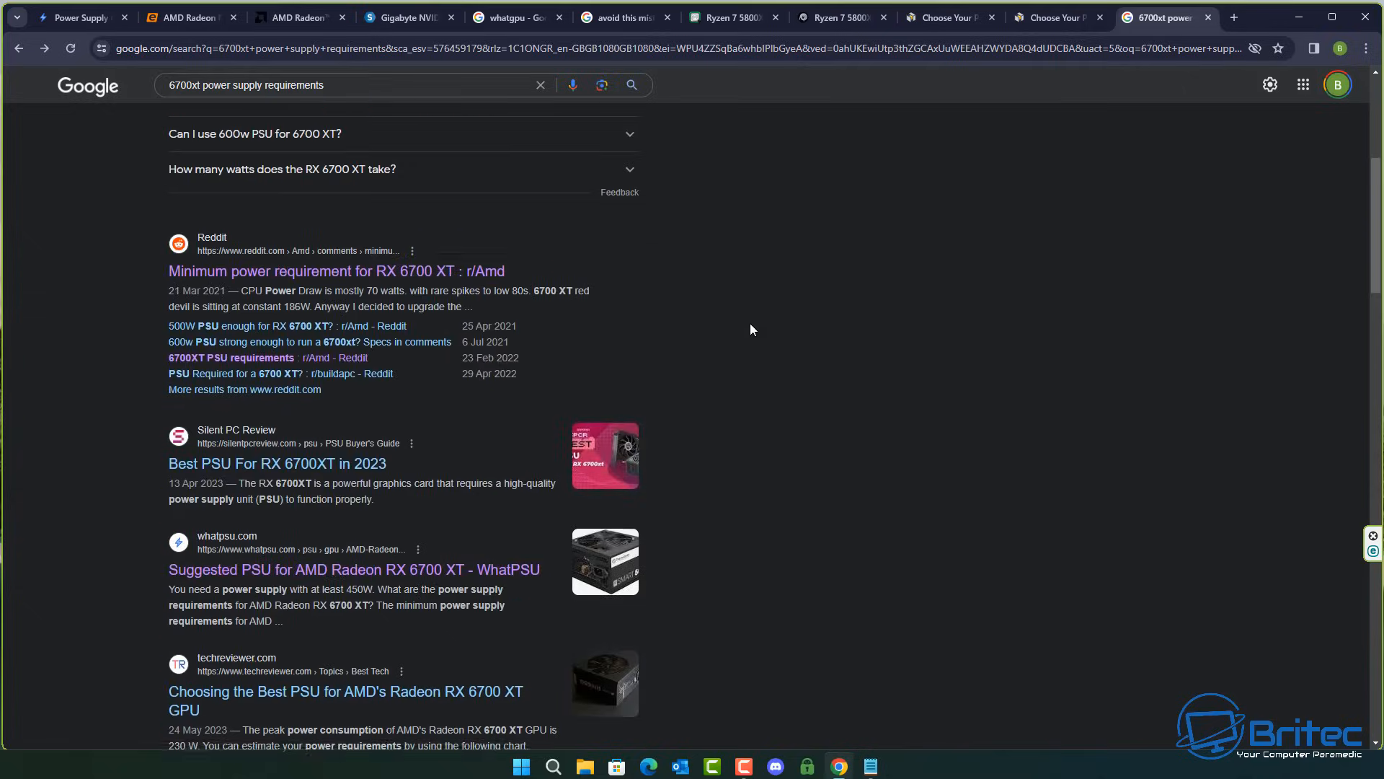
scroll(up, 3)
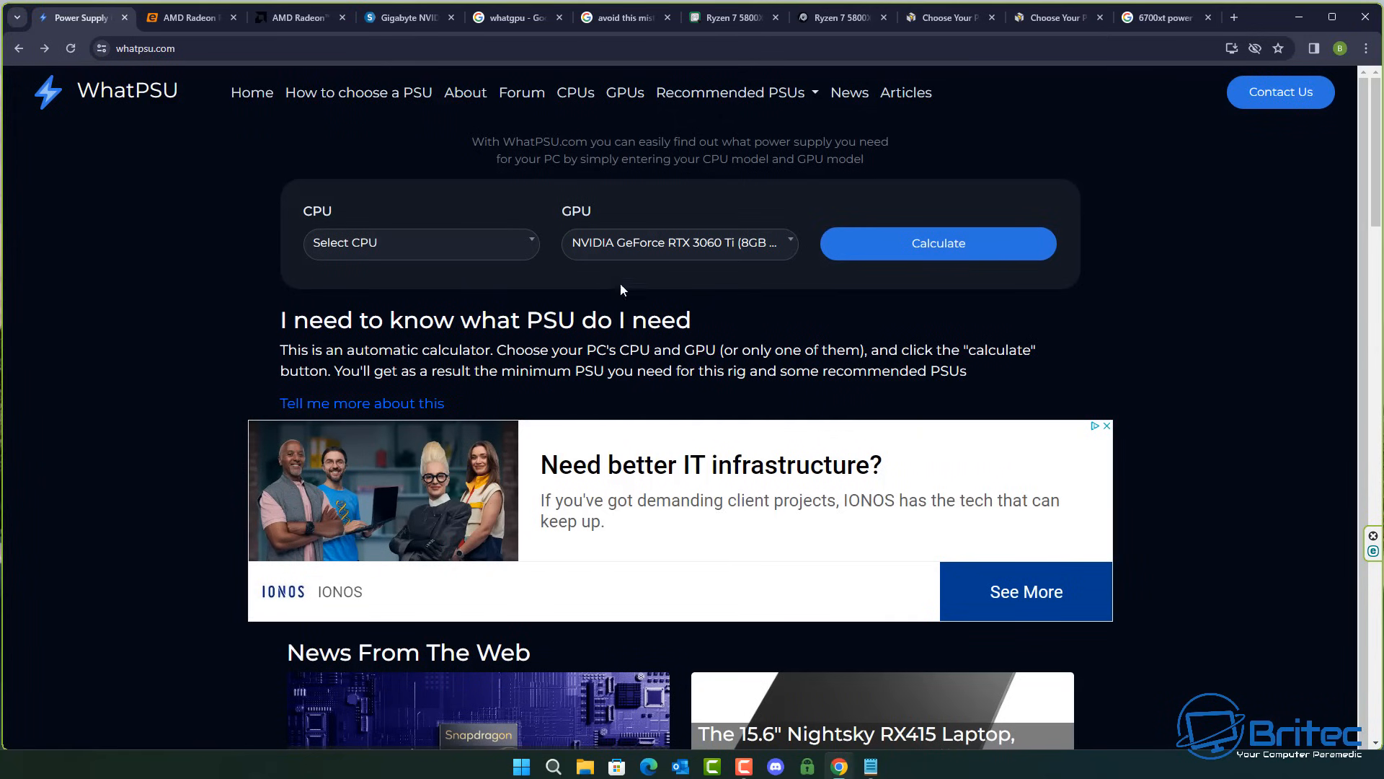
Step: Choose AMD Radeon RX 6700 XT as the GPU and calculate its minimum PSU (450W)
click(678, 243)
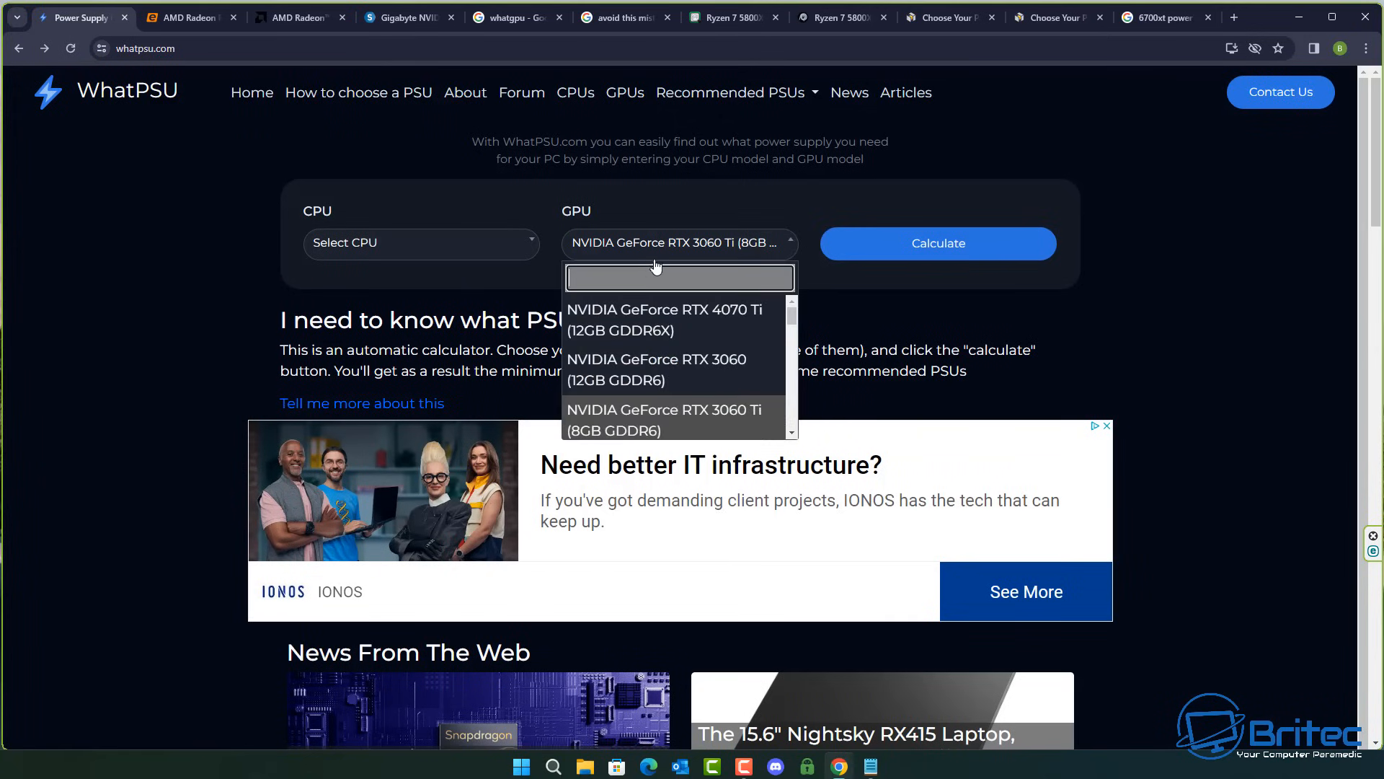
text(670)
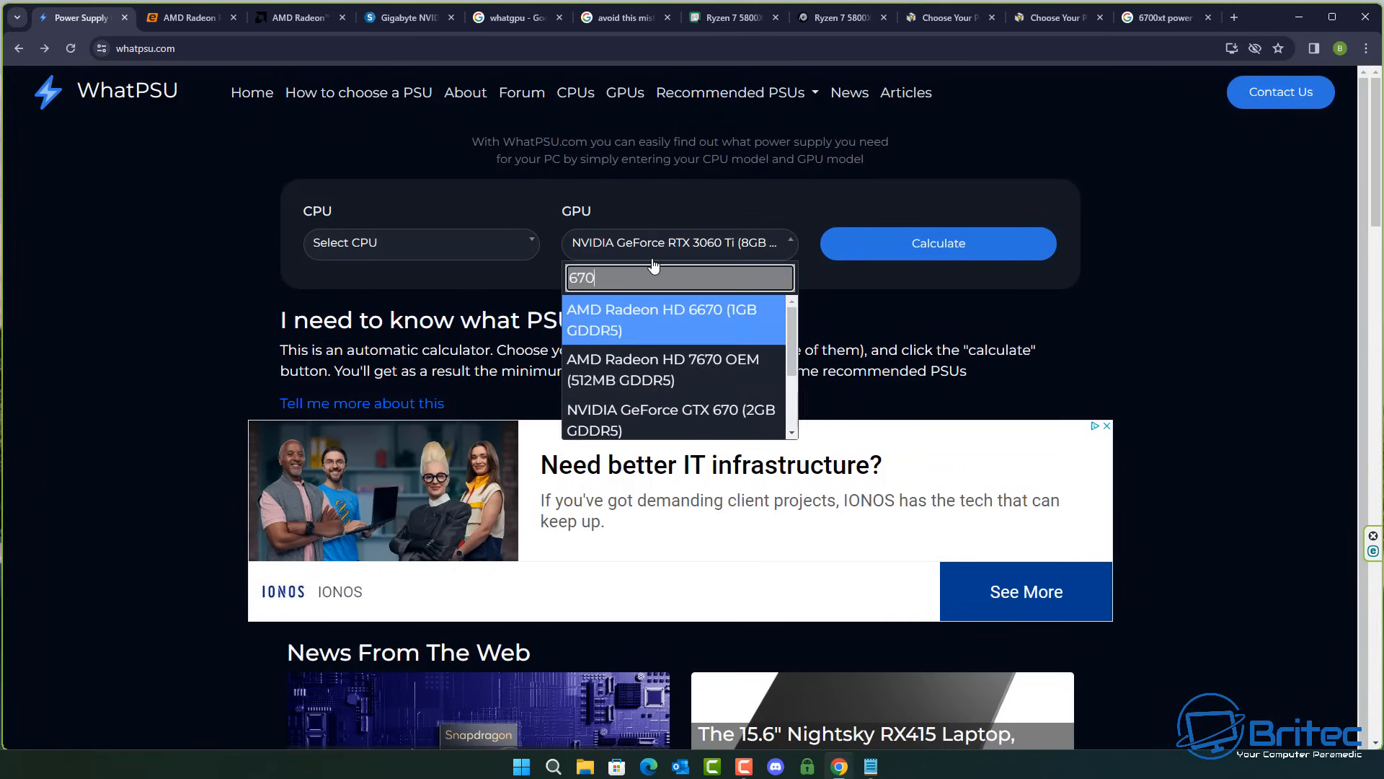
text(6700 xt)
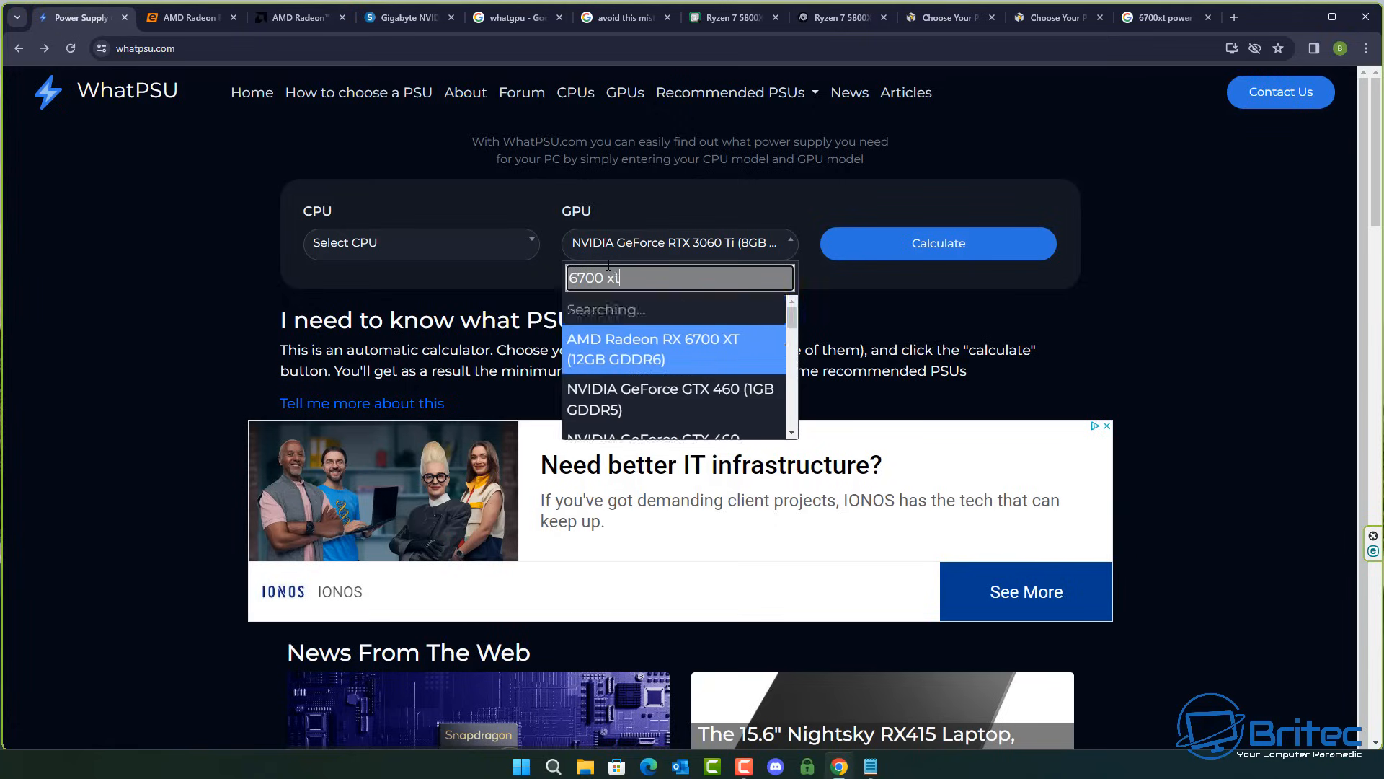
click(652, 349)
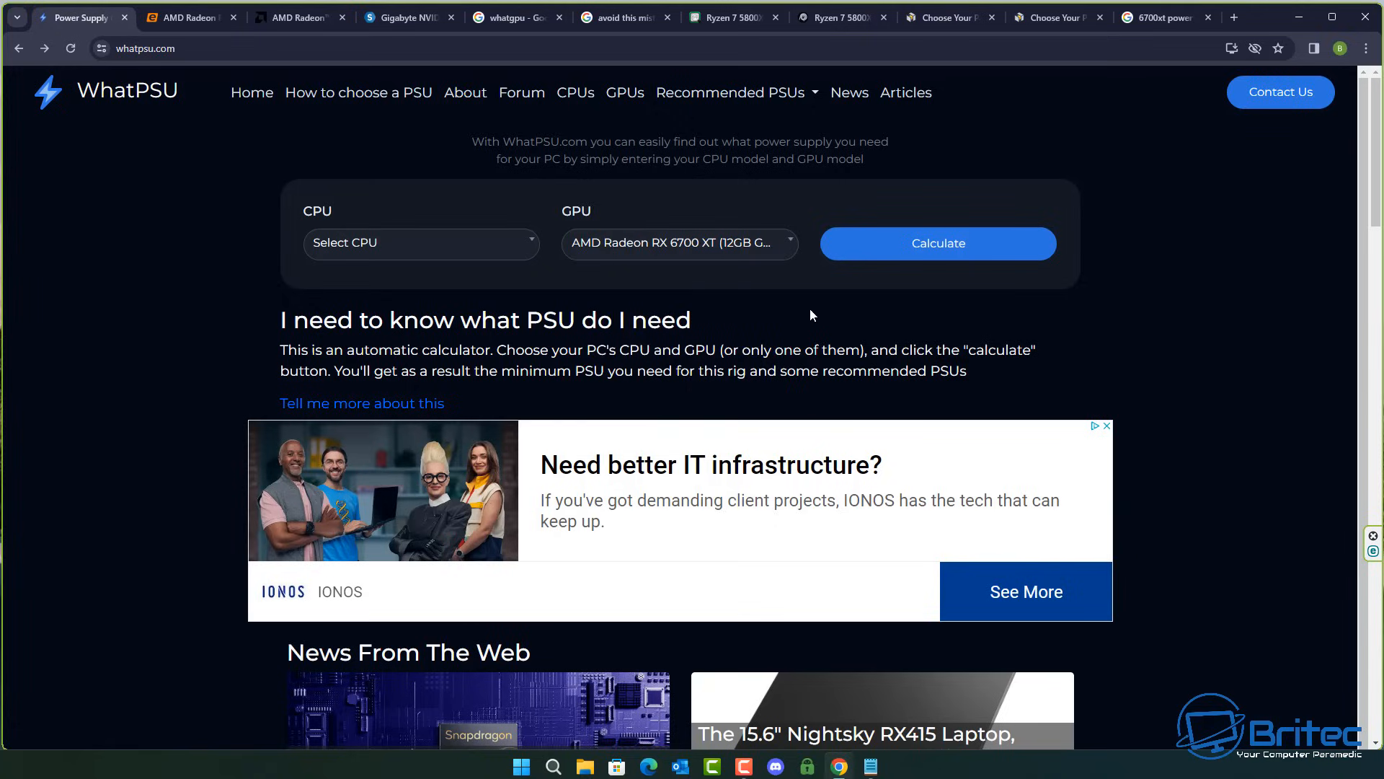
click(938, 243)
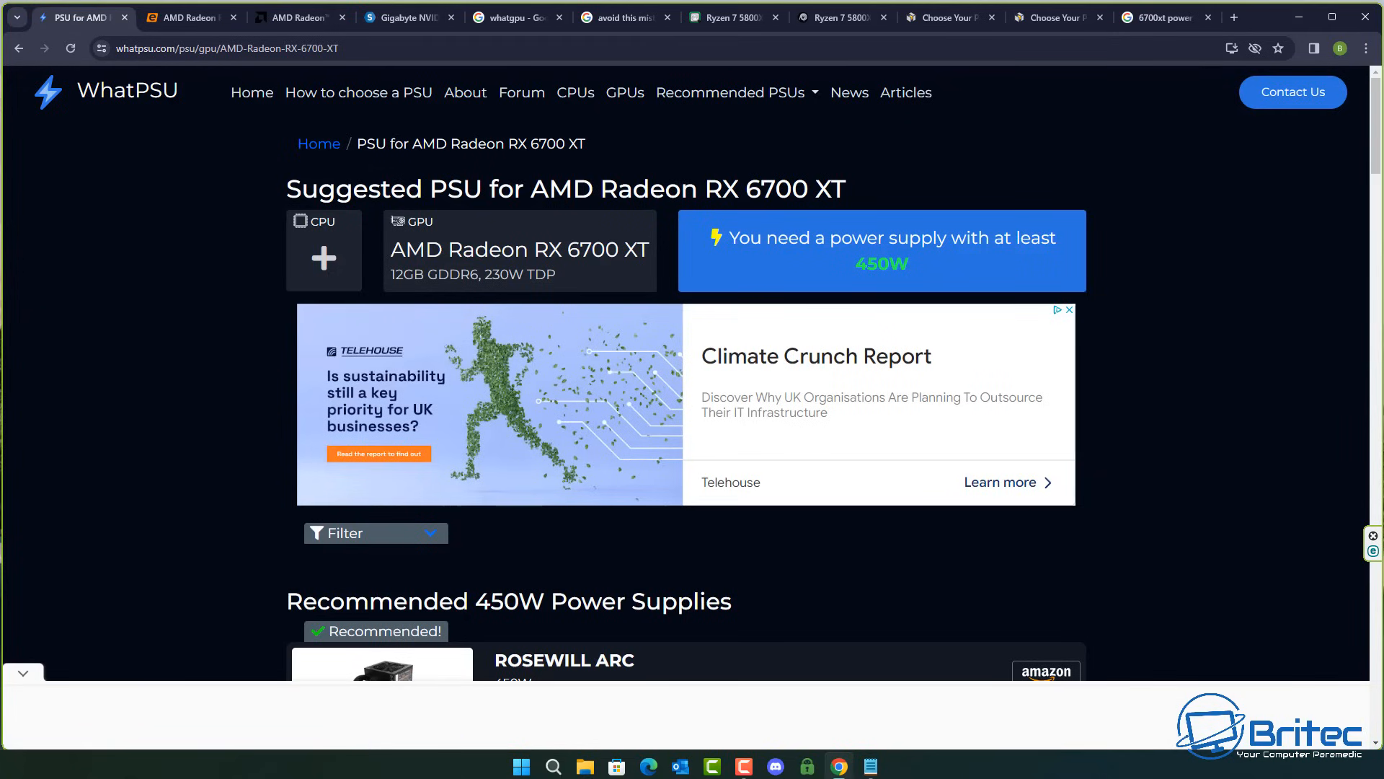
mouse_move(1095, 247)
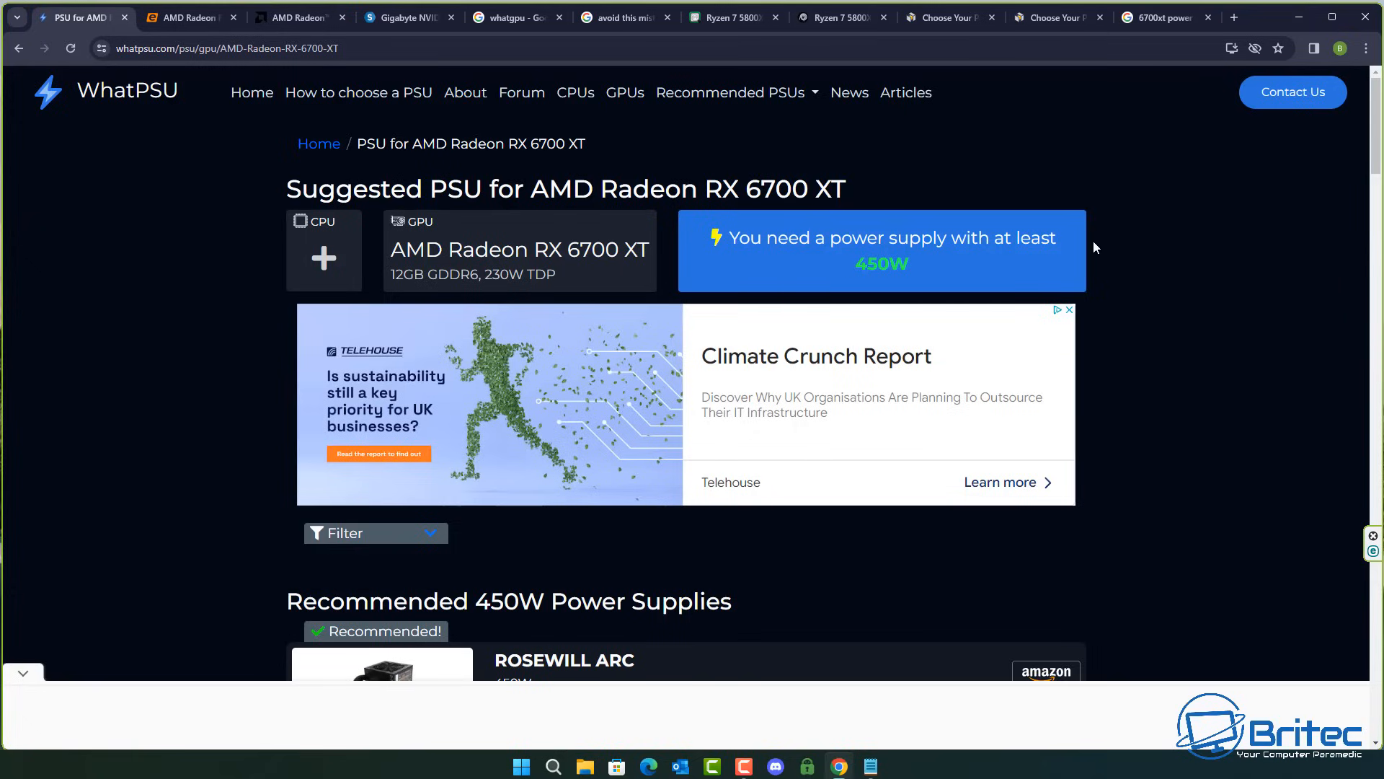
mouse_move(1178, 224)
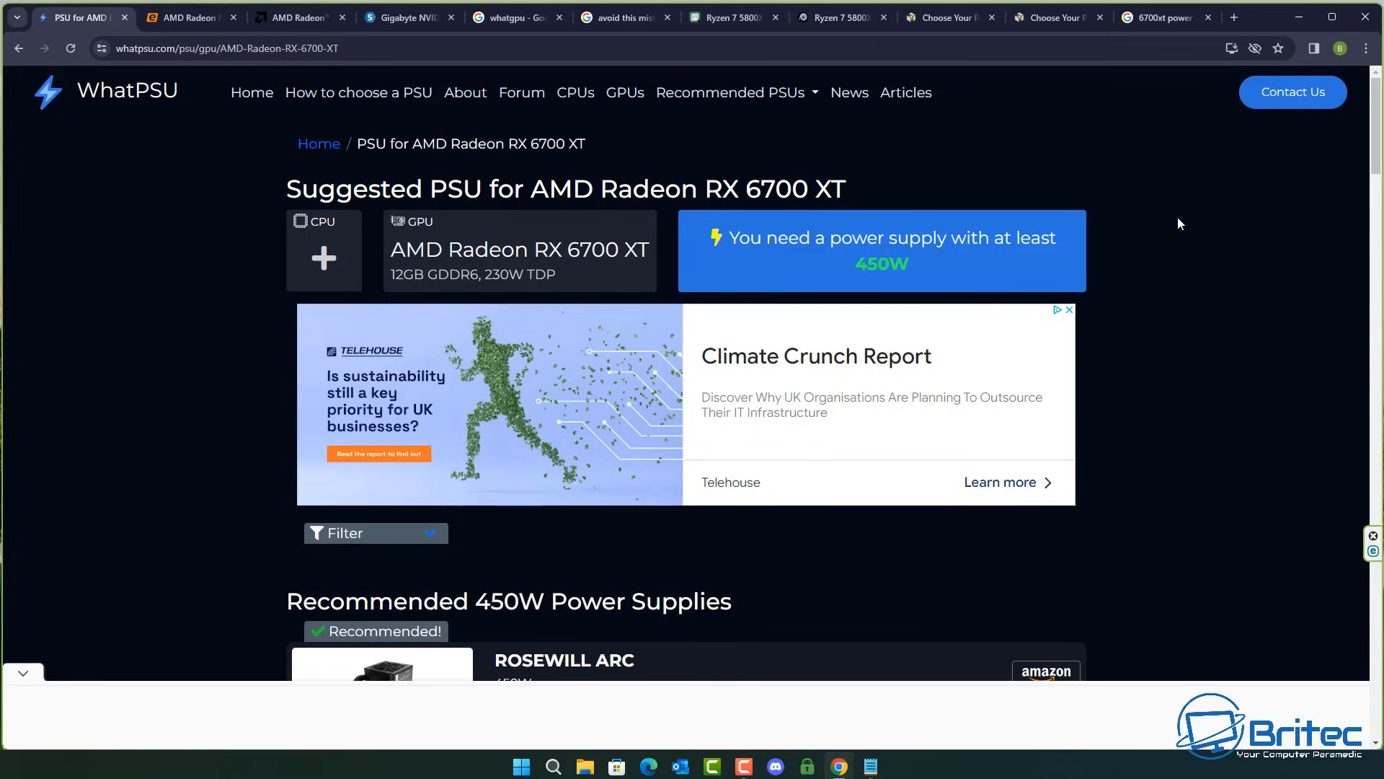
mouse_move(1024, 174)
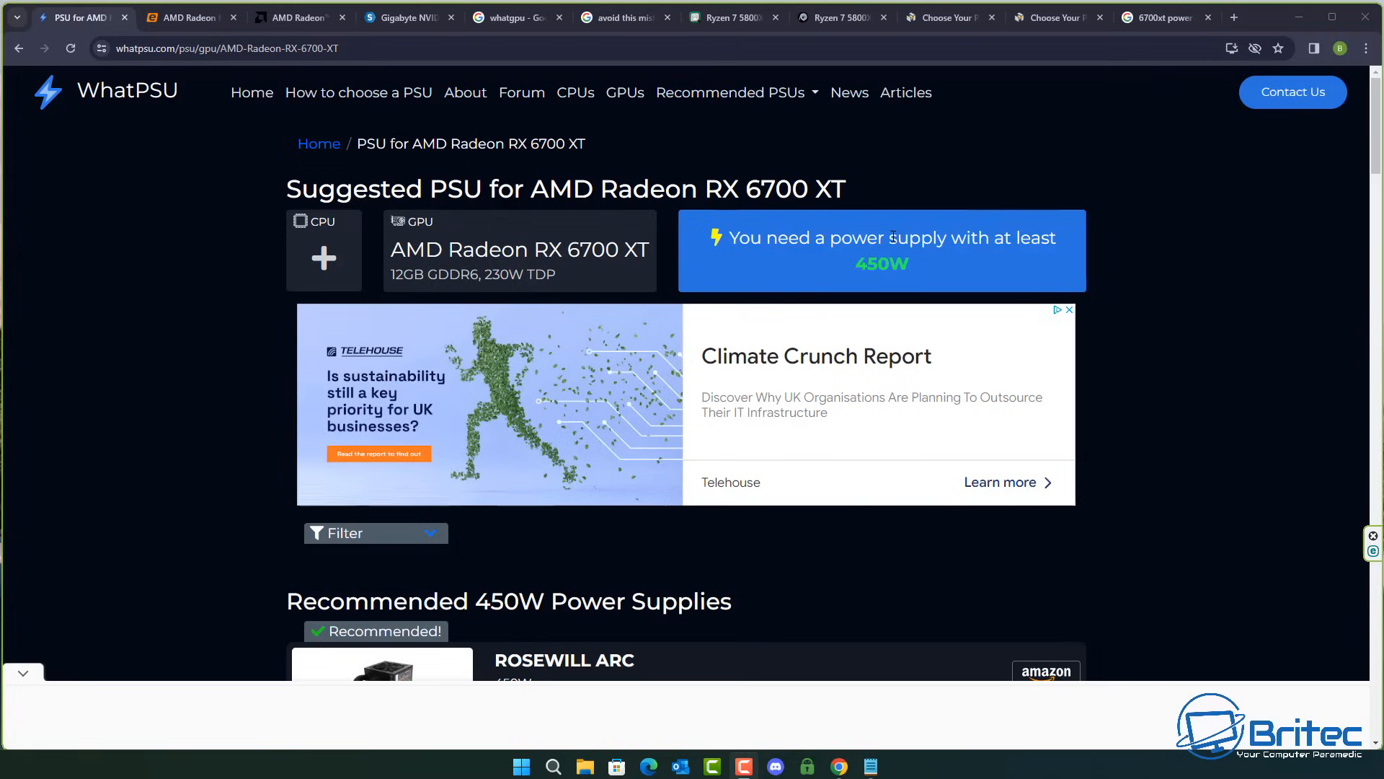
mouse_move(1126, 257)
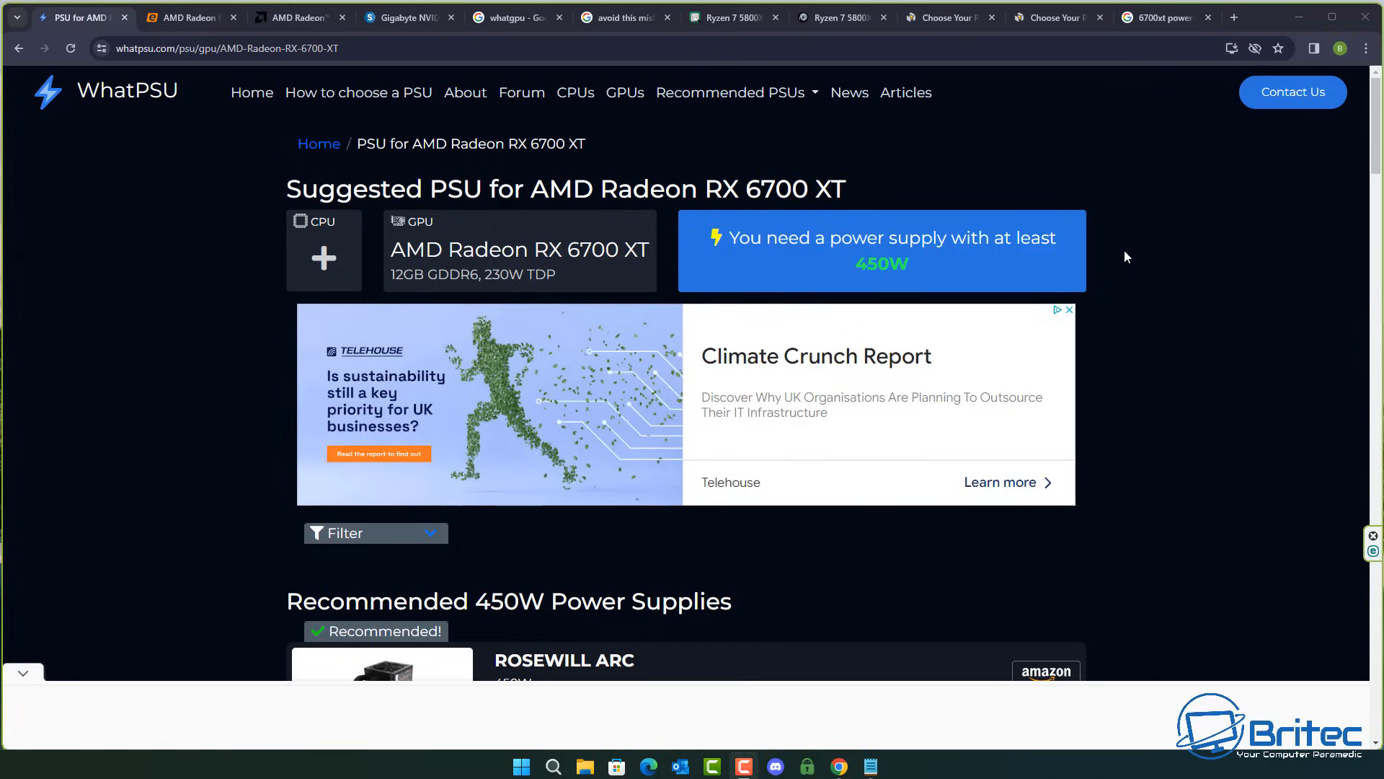
mouse_move(943, 254)
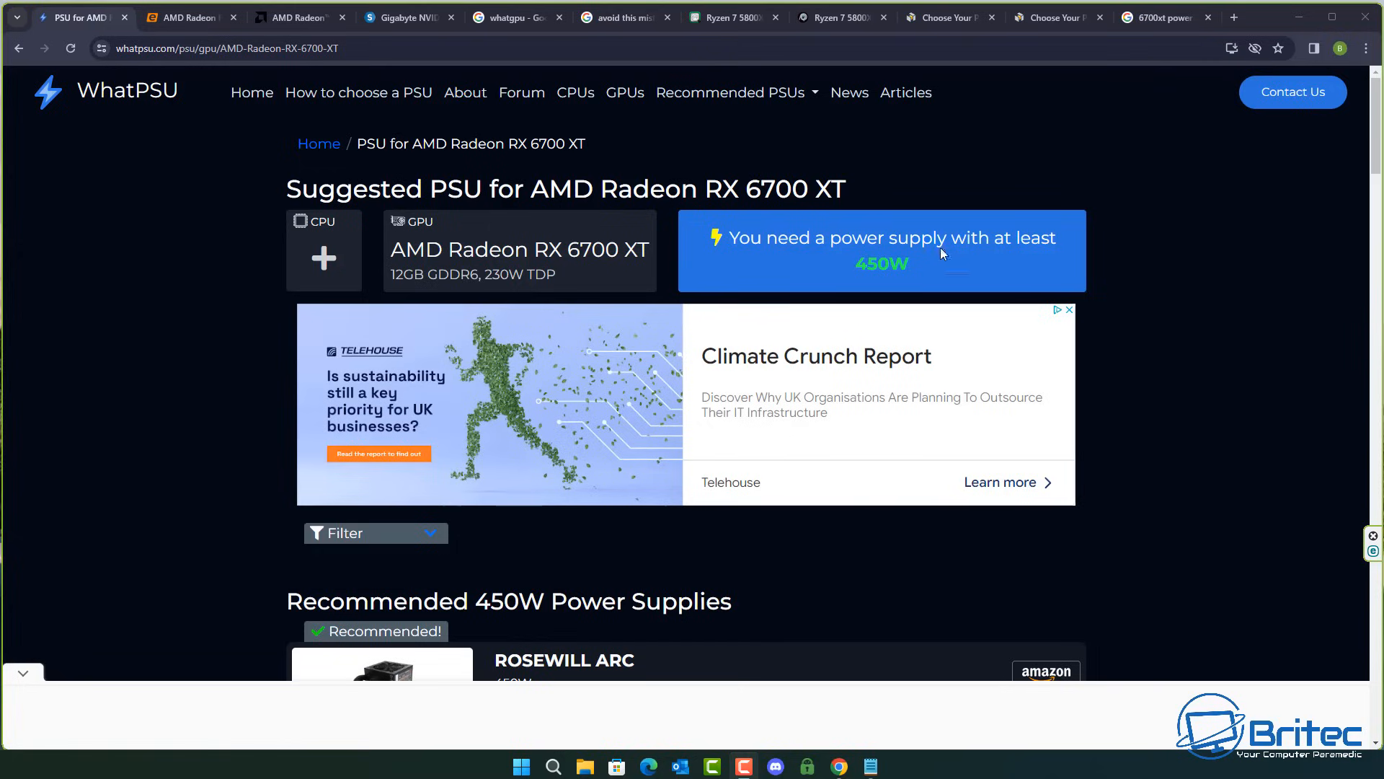
mouse_move(969, 266)
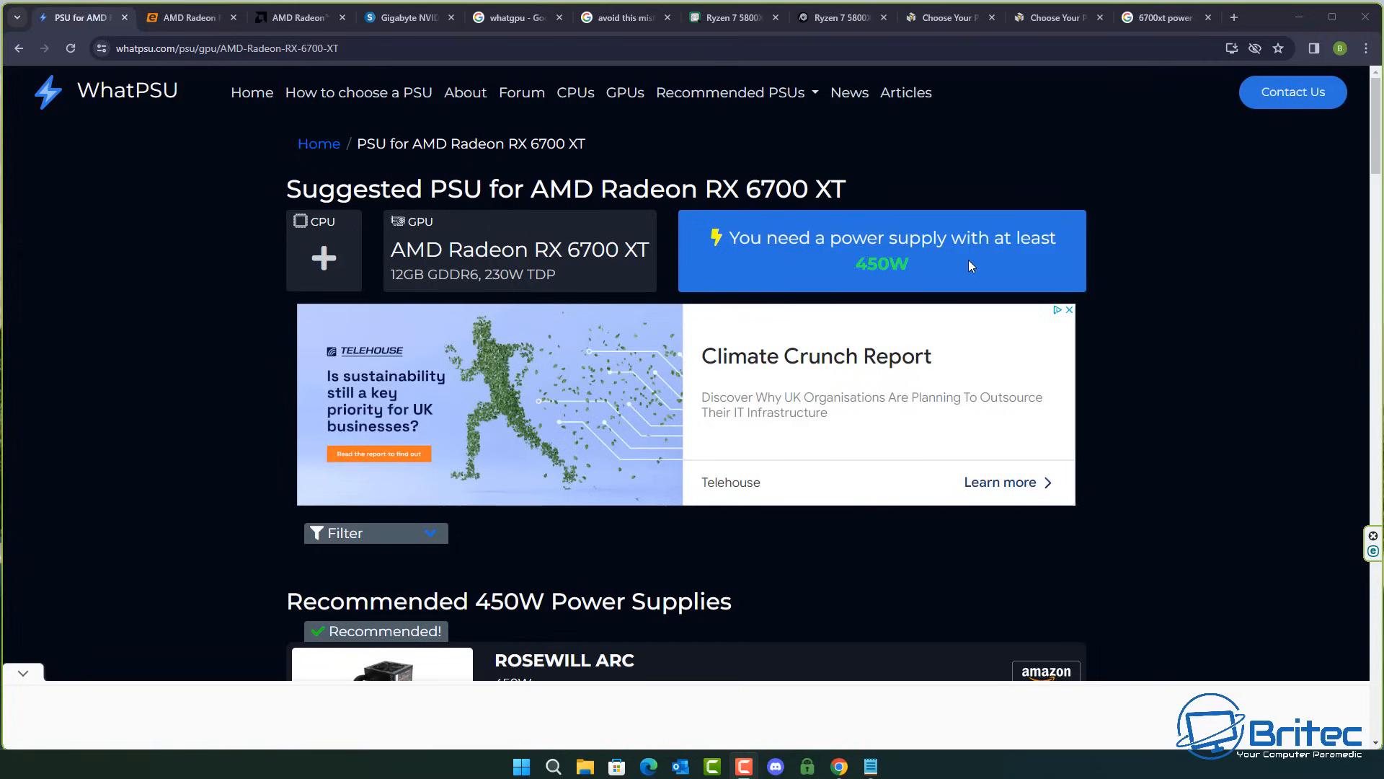
mouse_move(1102, 248)
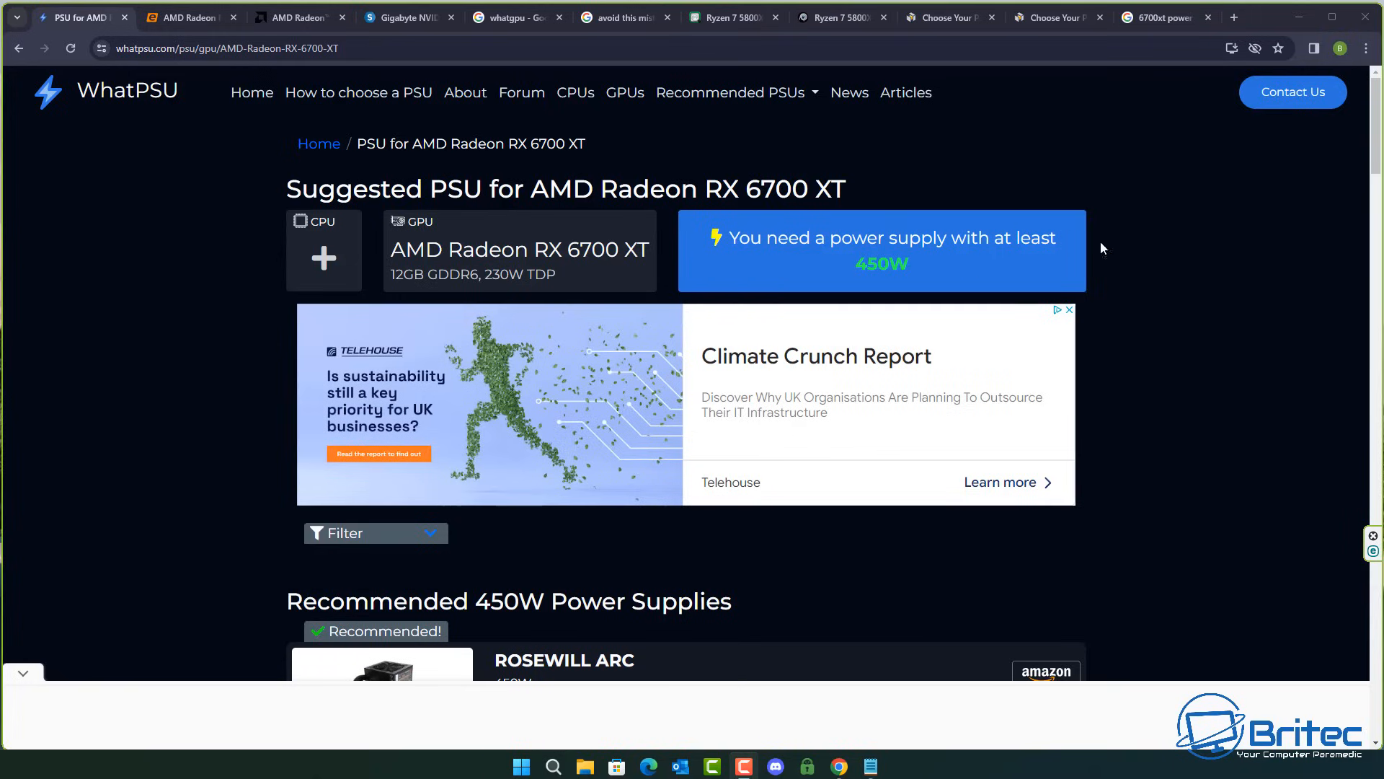
mouse_move(1122, 235)
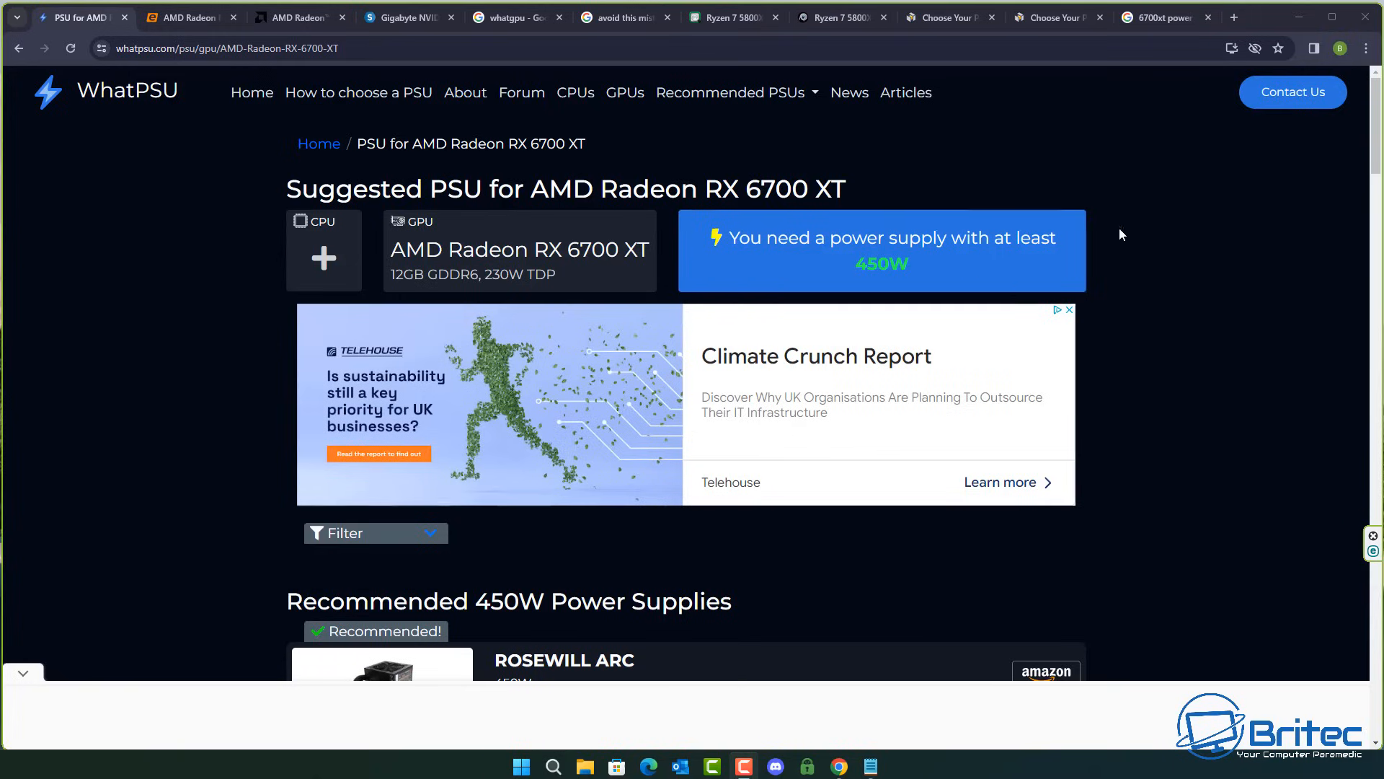
mouse_move(1122, 291)
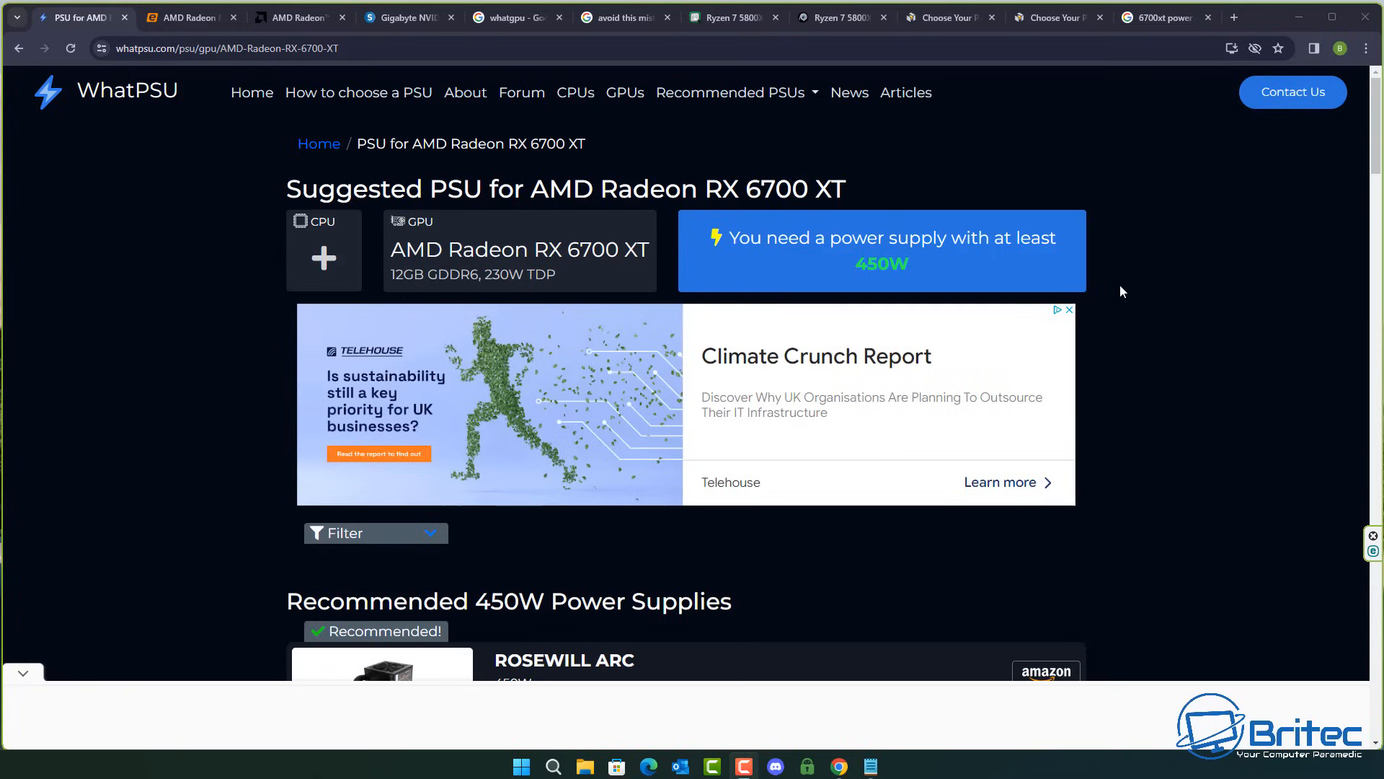
mouse_move(1058, 395)
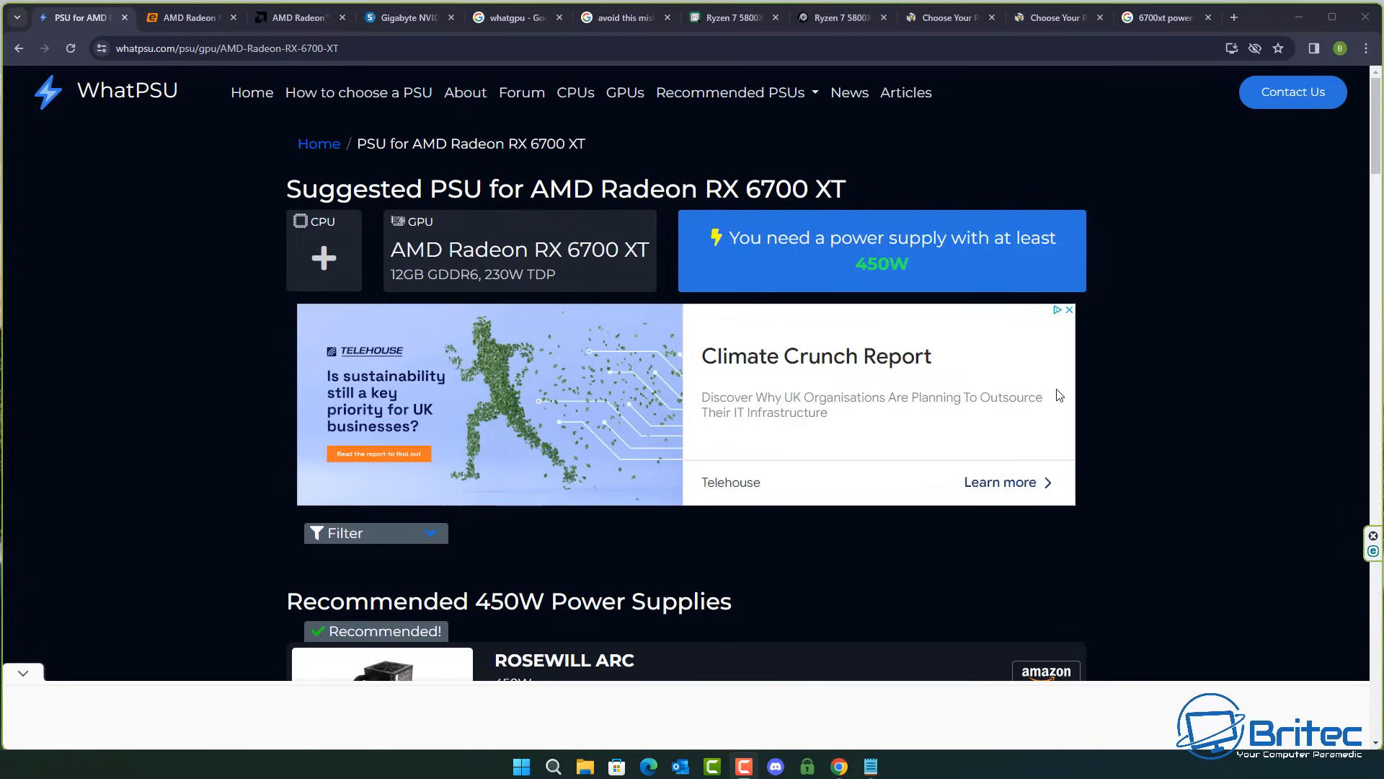
scroll(down, 3)
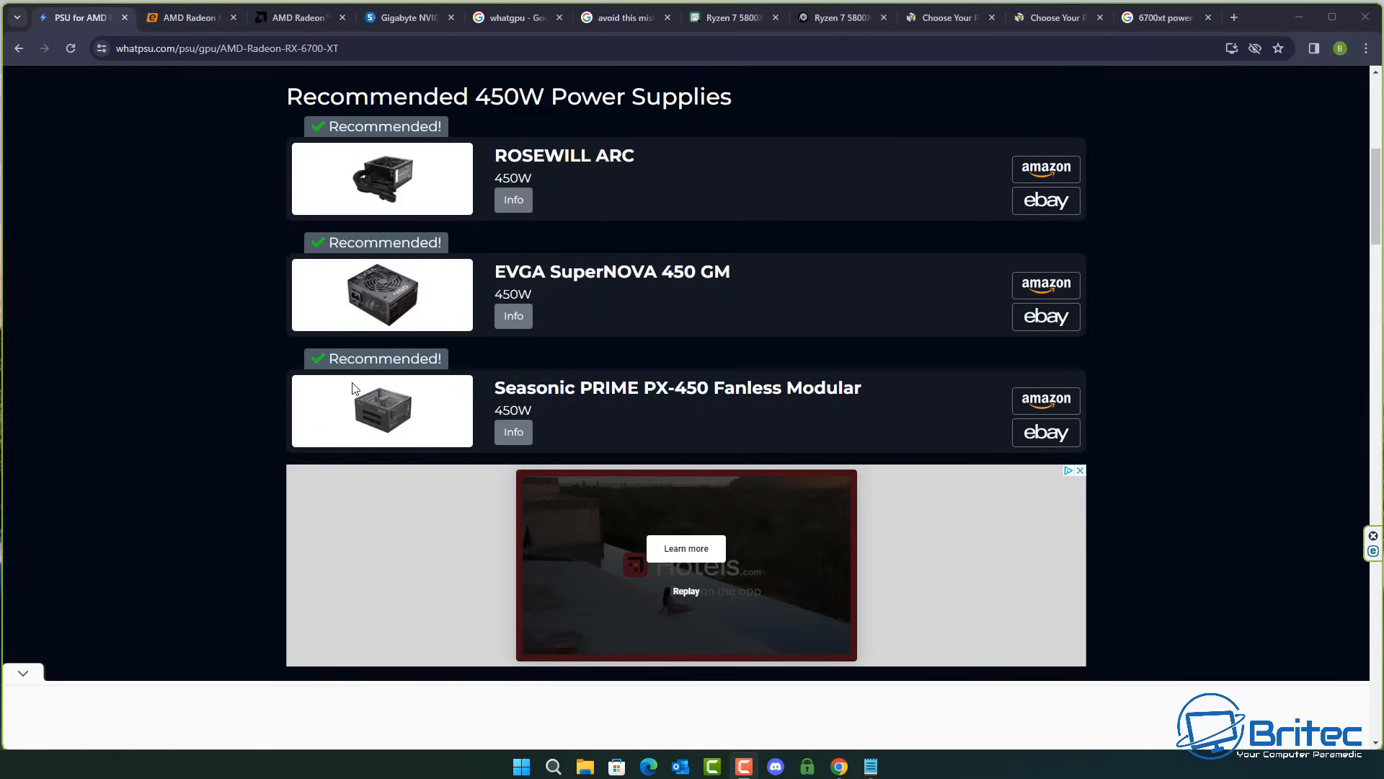
mouse_move(894, 308)
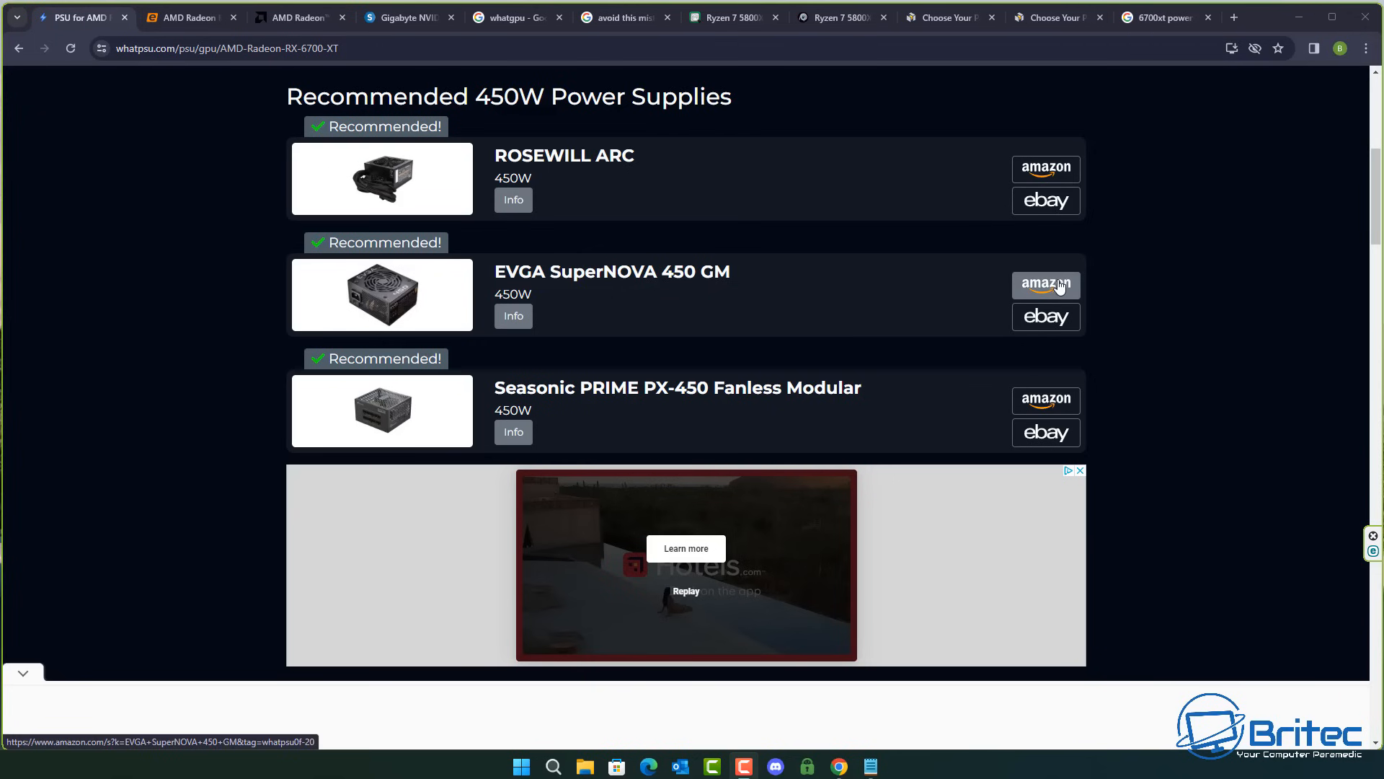
Step: Look up the recommended EVGA SuperNOVA 450 GM on Amazon
click(1046, 284)
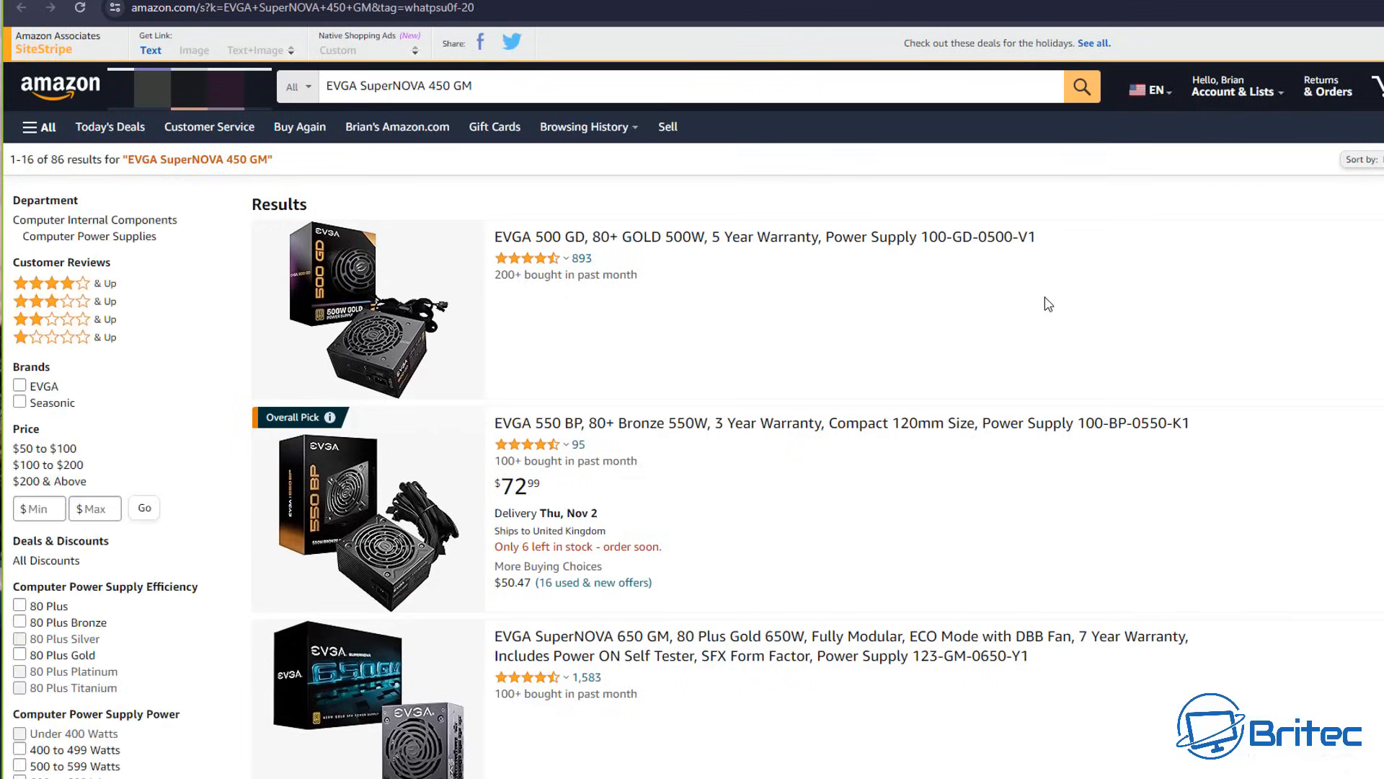
mouse_move(978, 164)
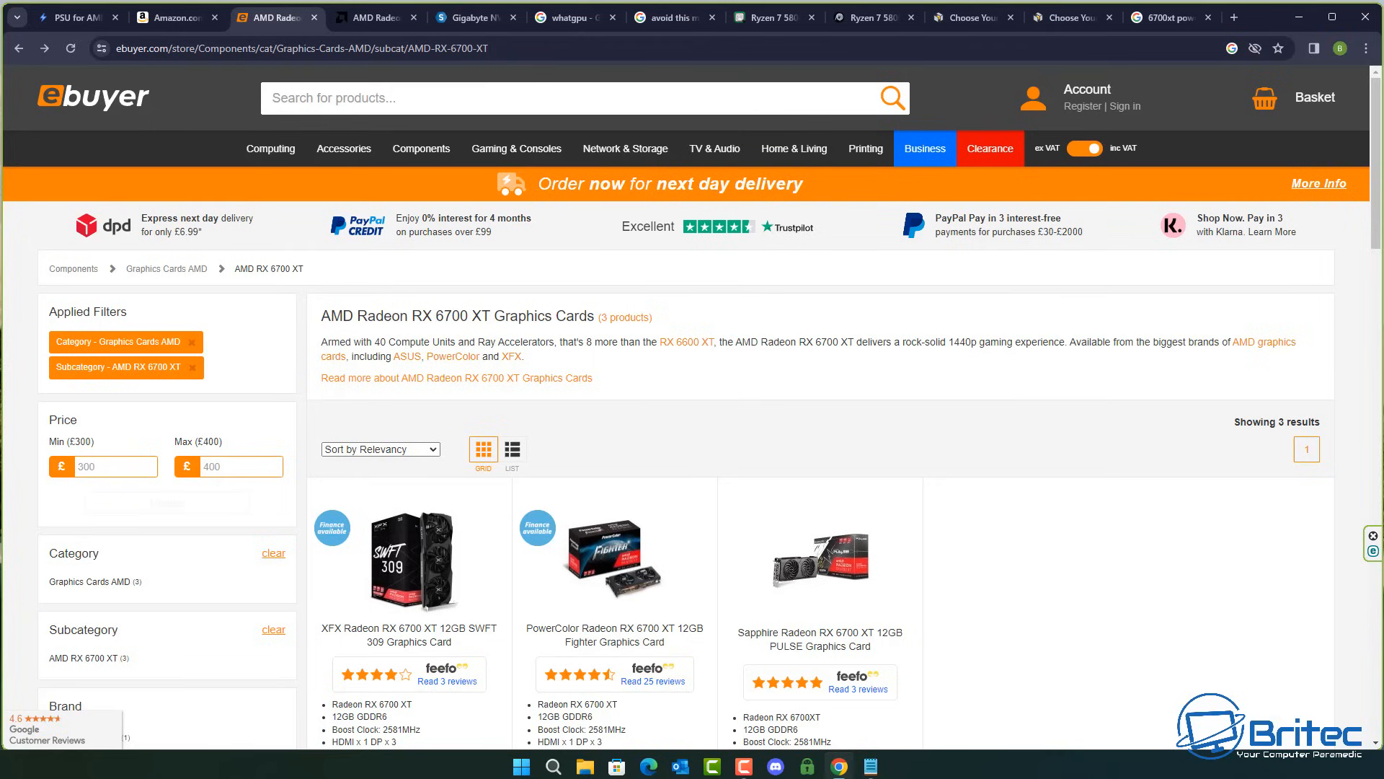
mouse_move(890, 418)
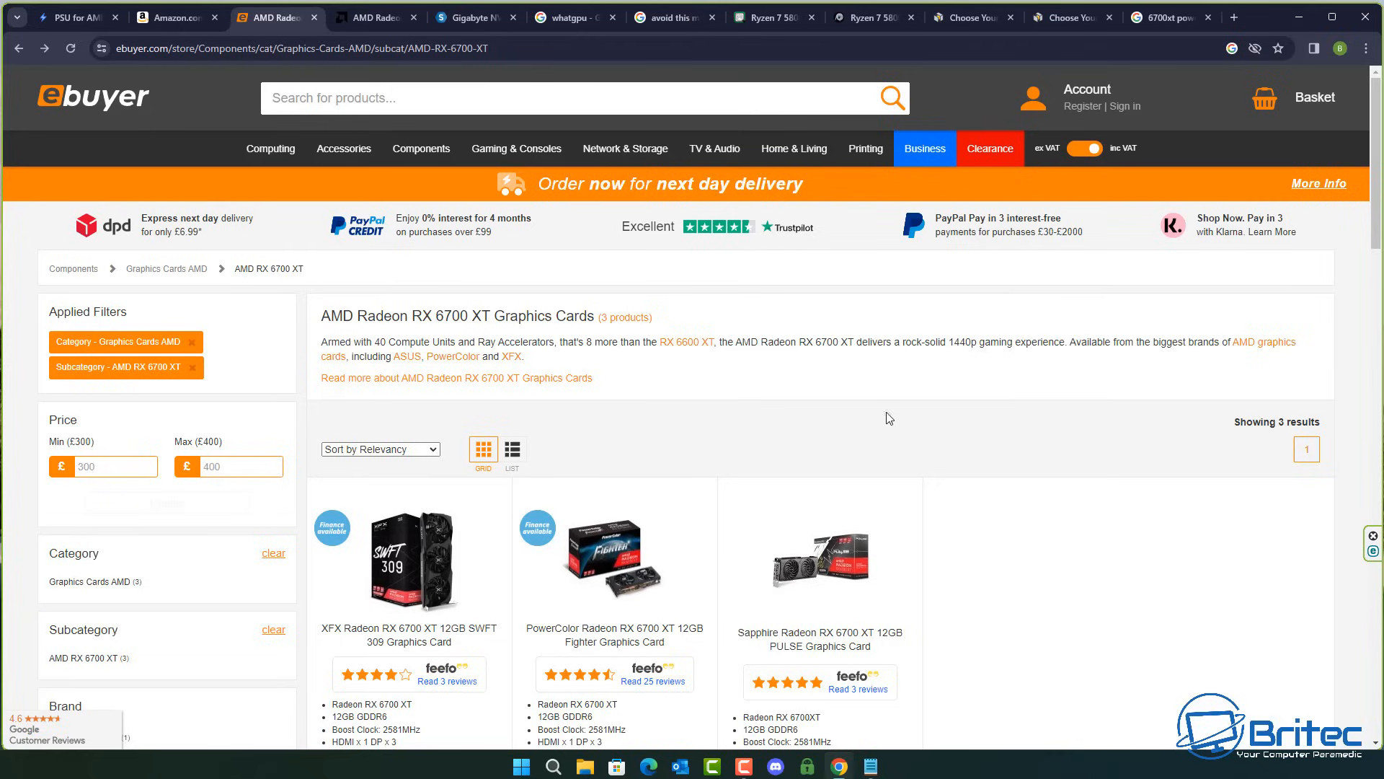
Step: On Ebuyer's Sapphire RX 6700 XT PULSE listing, highlight the 230 W consumption and 650 W required PSU figures
click(819, 561)
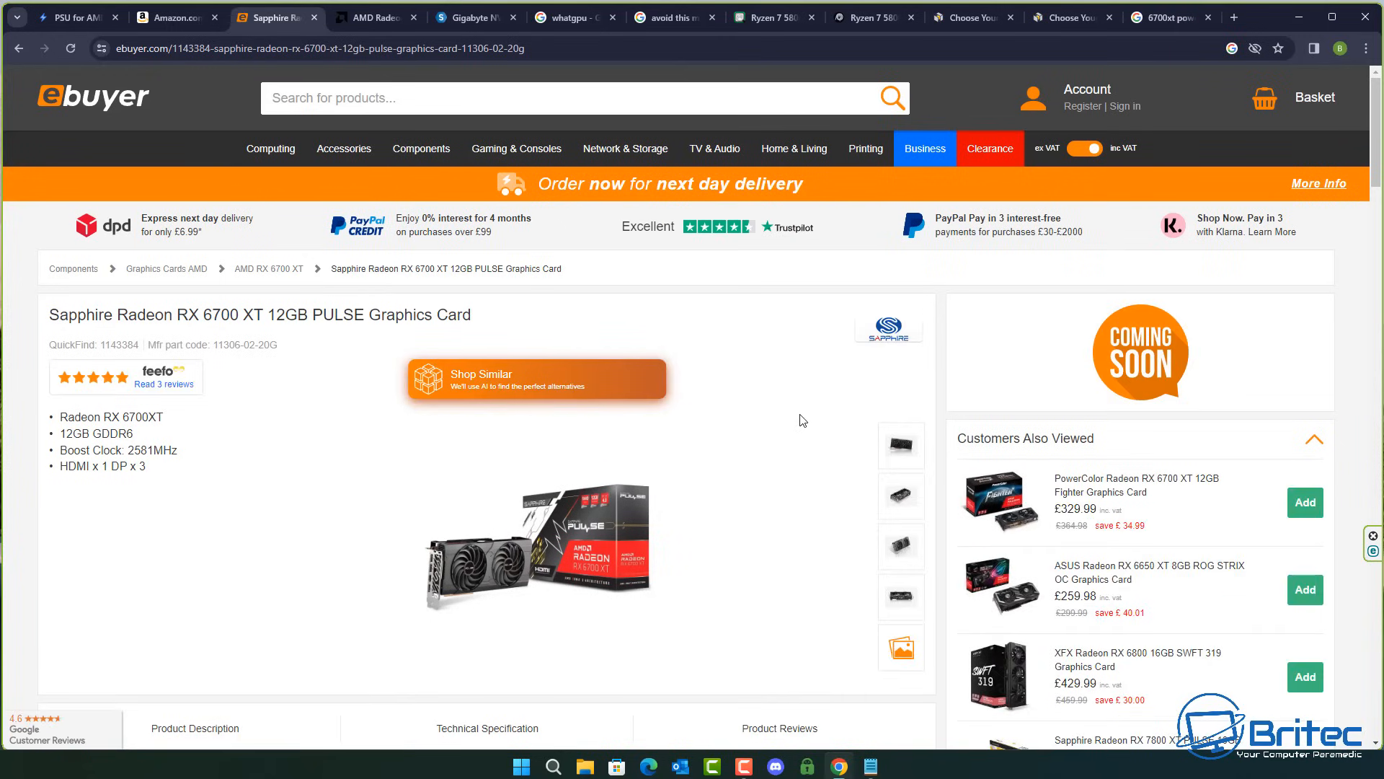
scroll(down, 3)
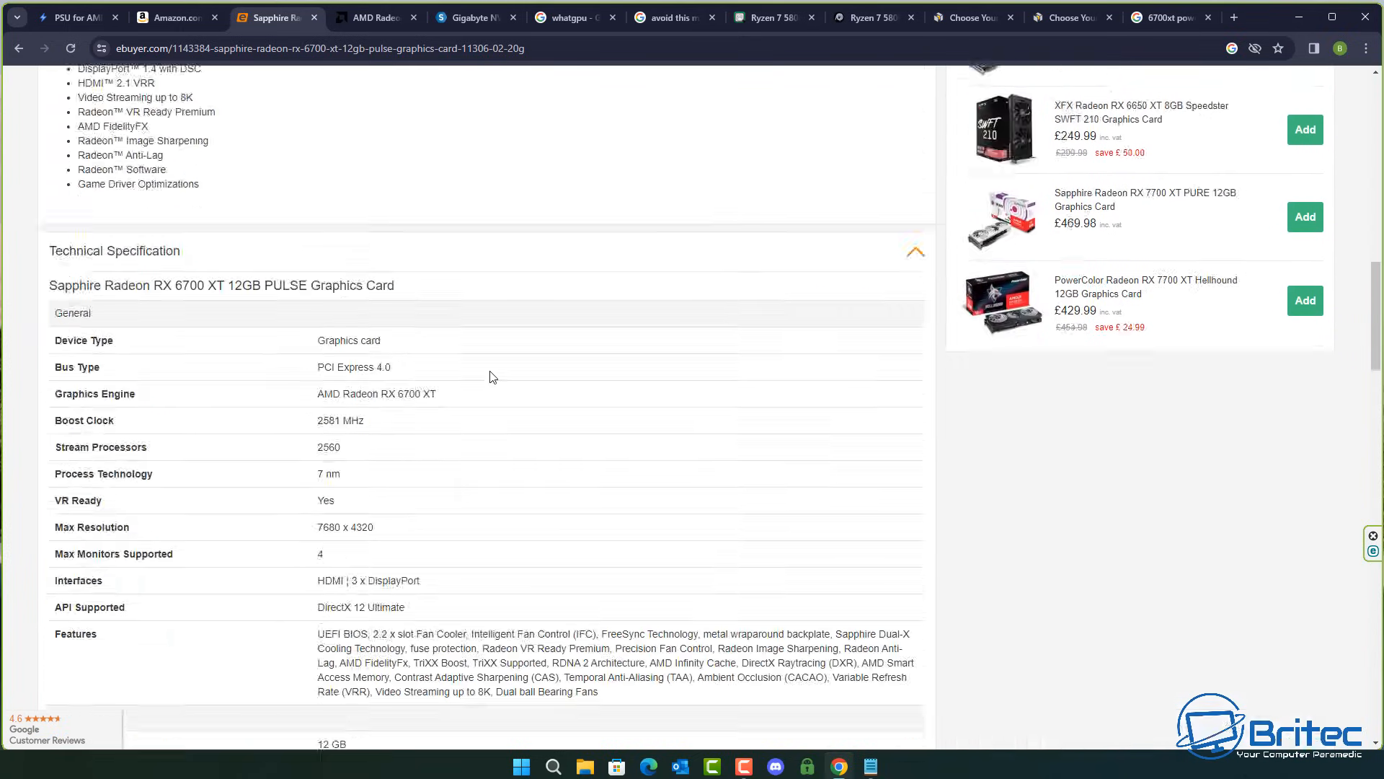
scroll(down, 3)
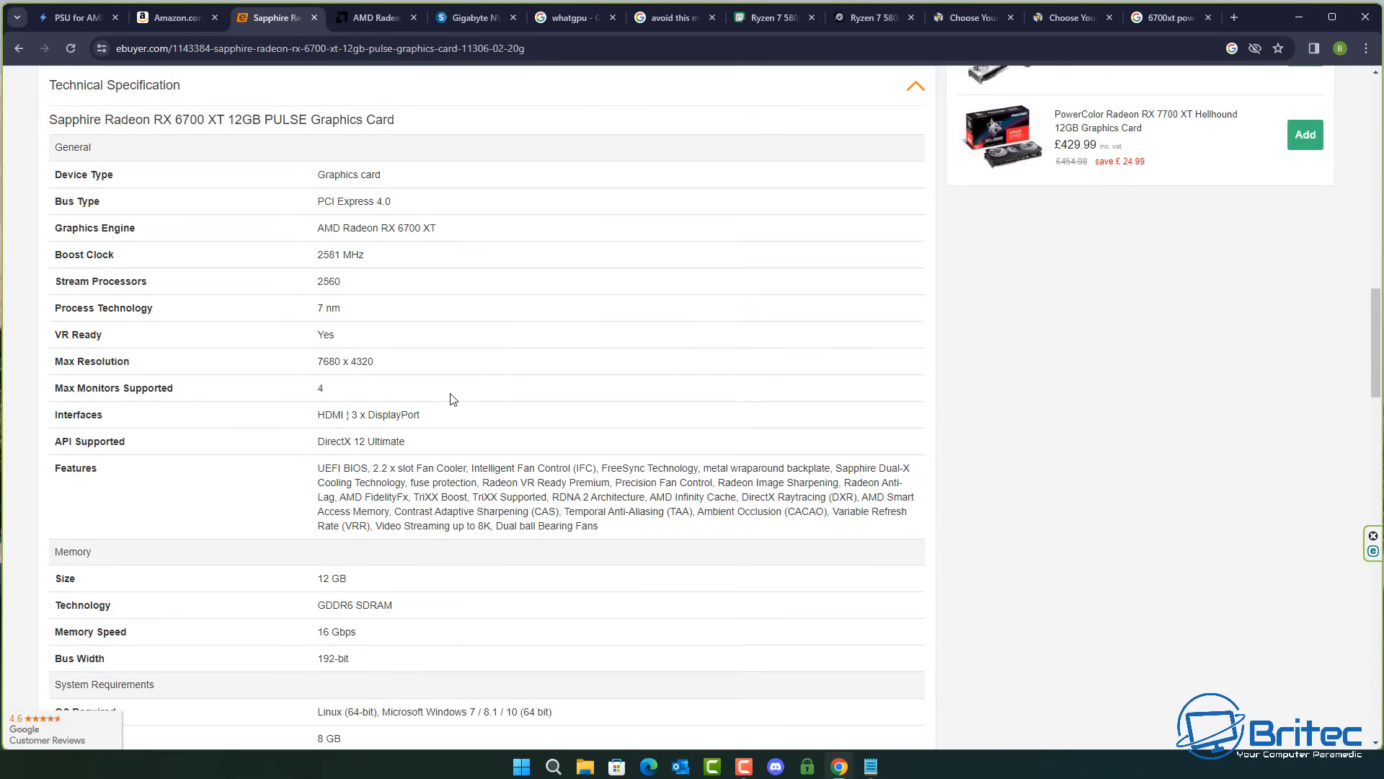
scroll(down, 3)
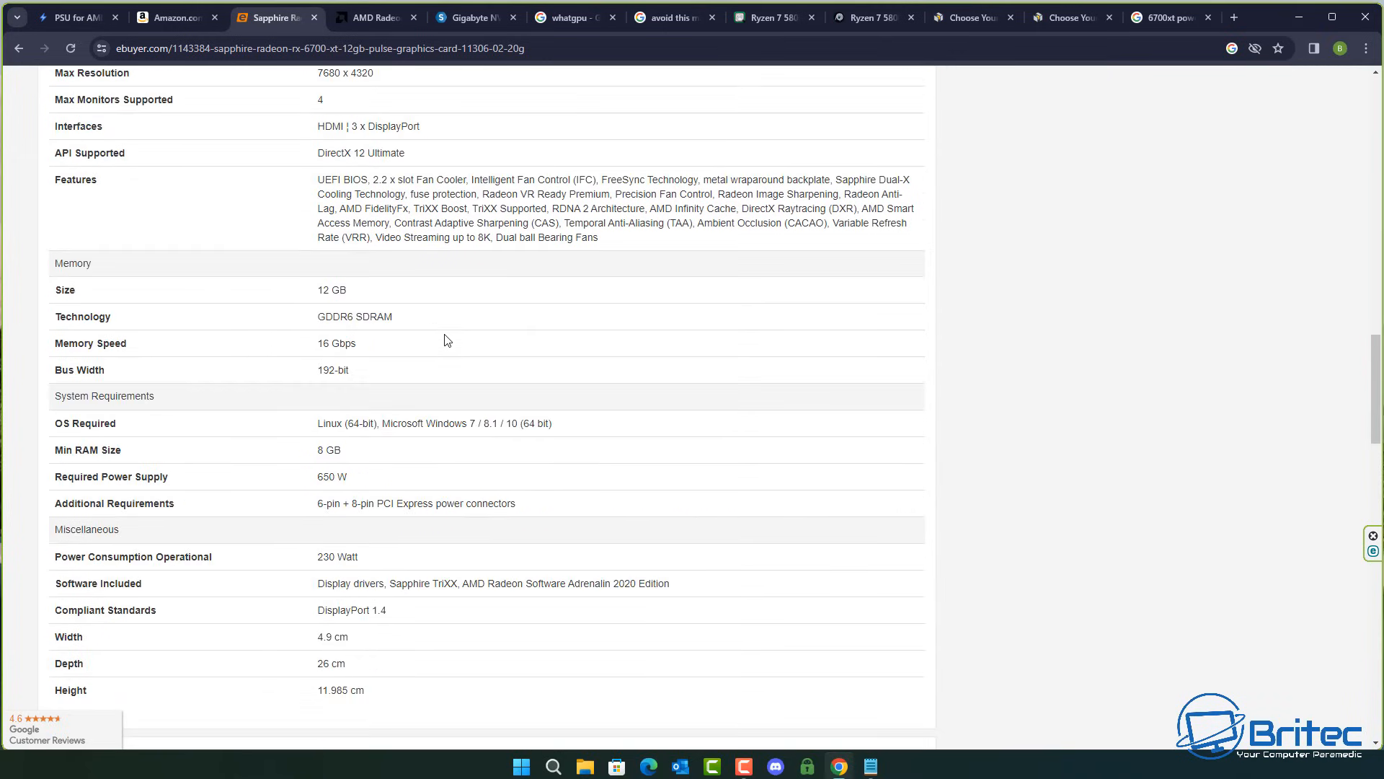
mouse_move(548, 366)
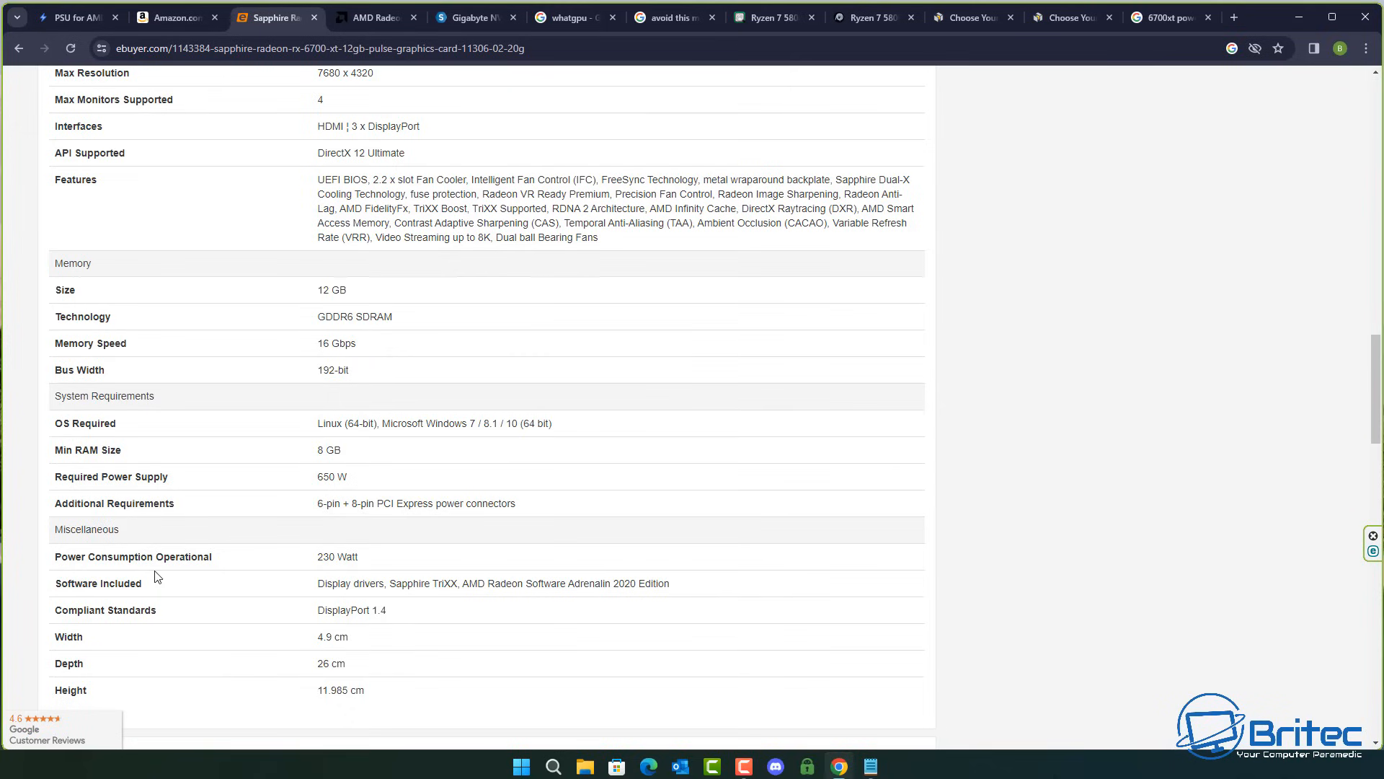
mouse_move(320, 559)
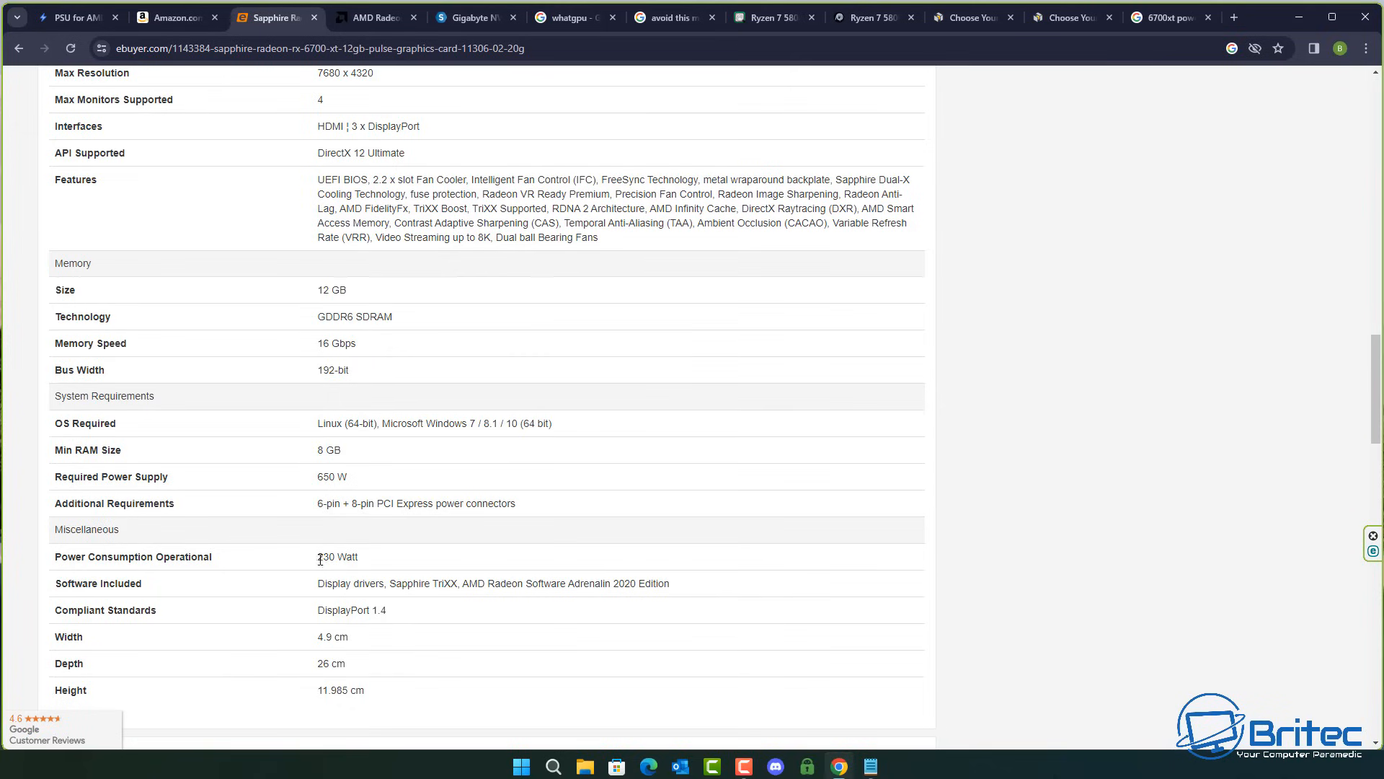
double_click(338, 557)
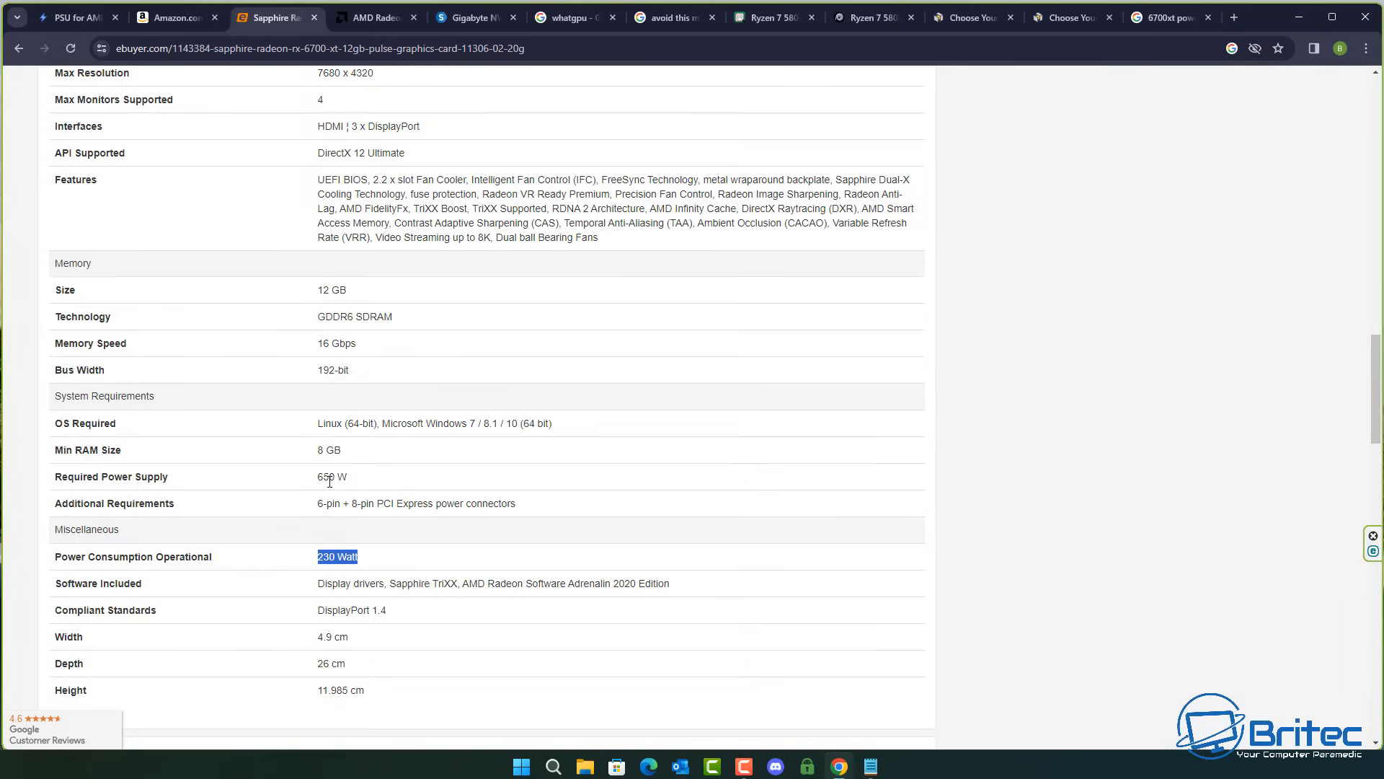
double_click(332, 477)
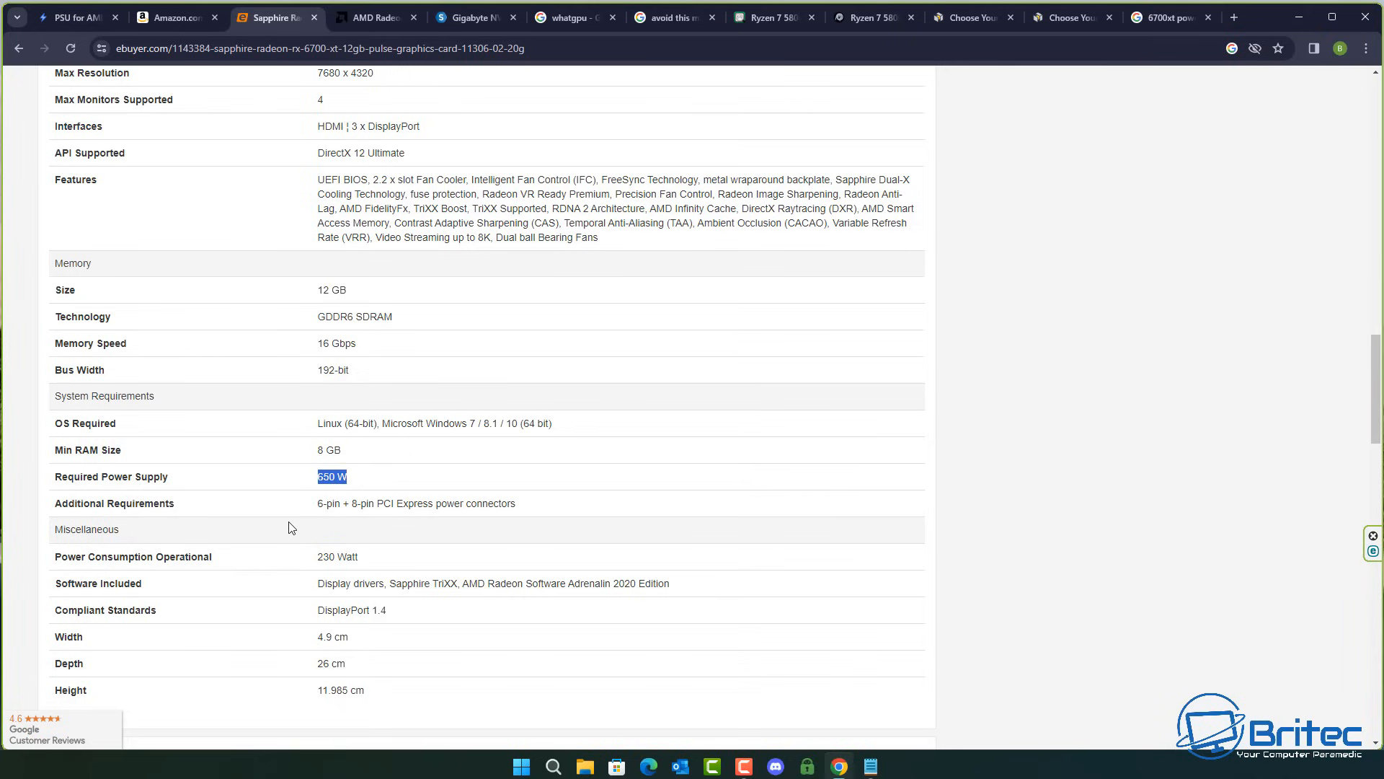
mouse_move(430, 490)
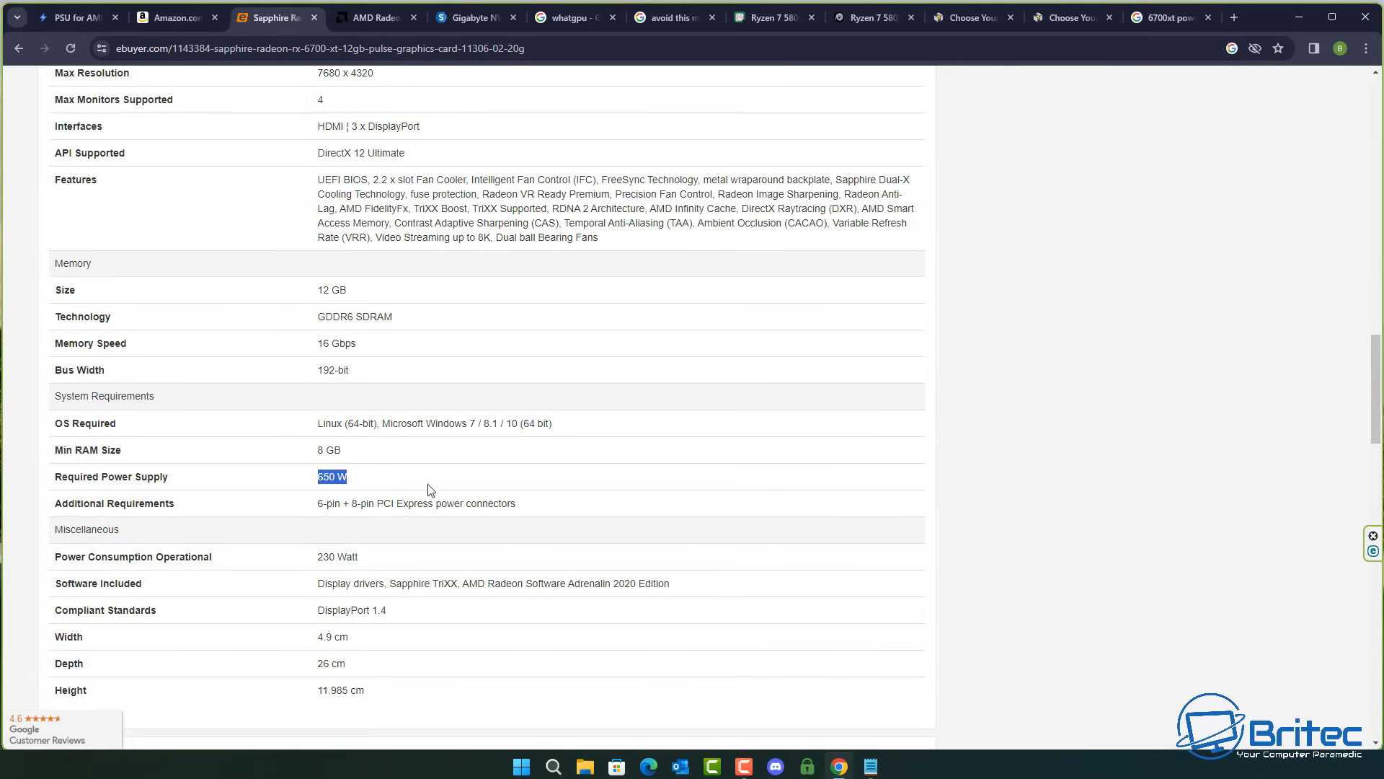
mouse_move(529, 497)
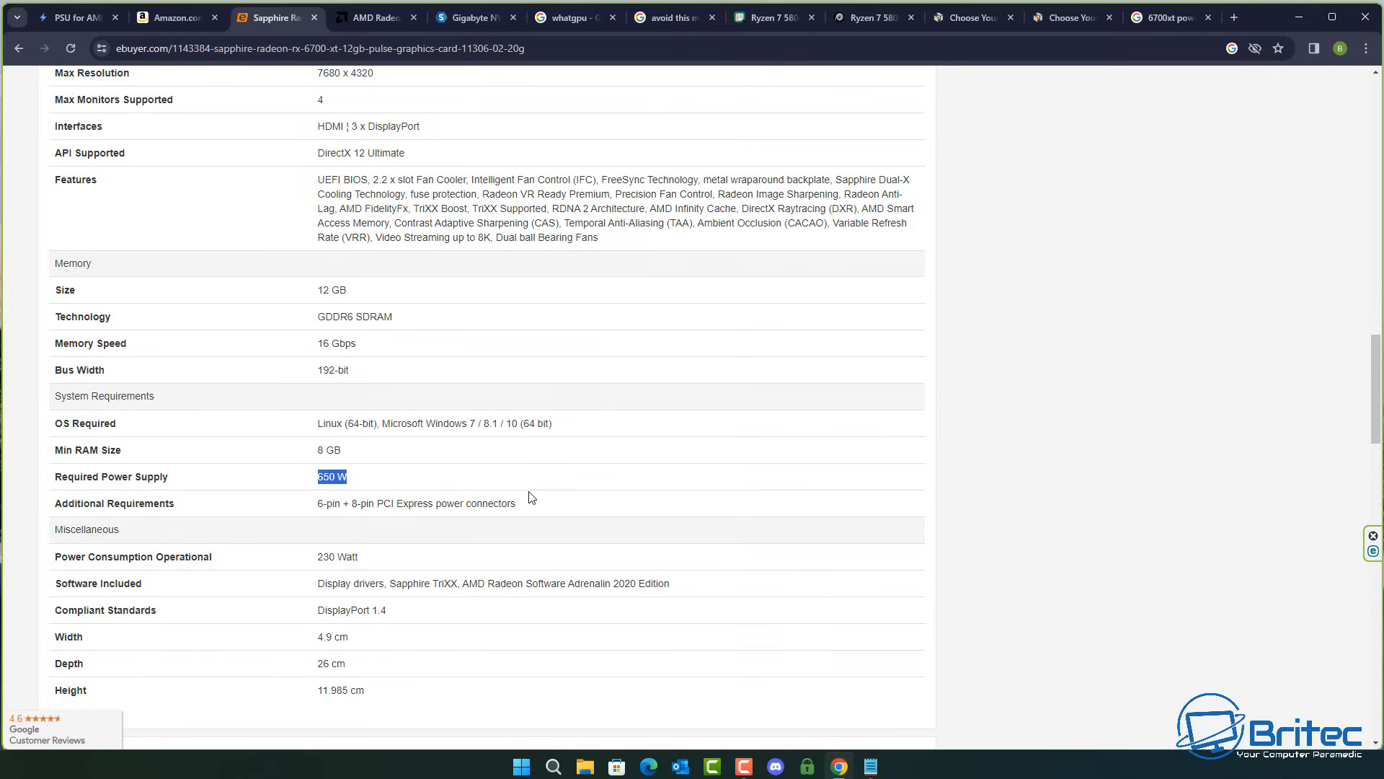
mouse_move(516, 465)
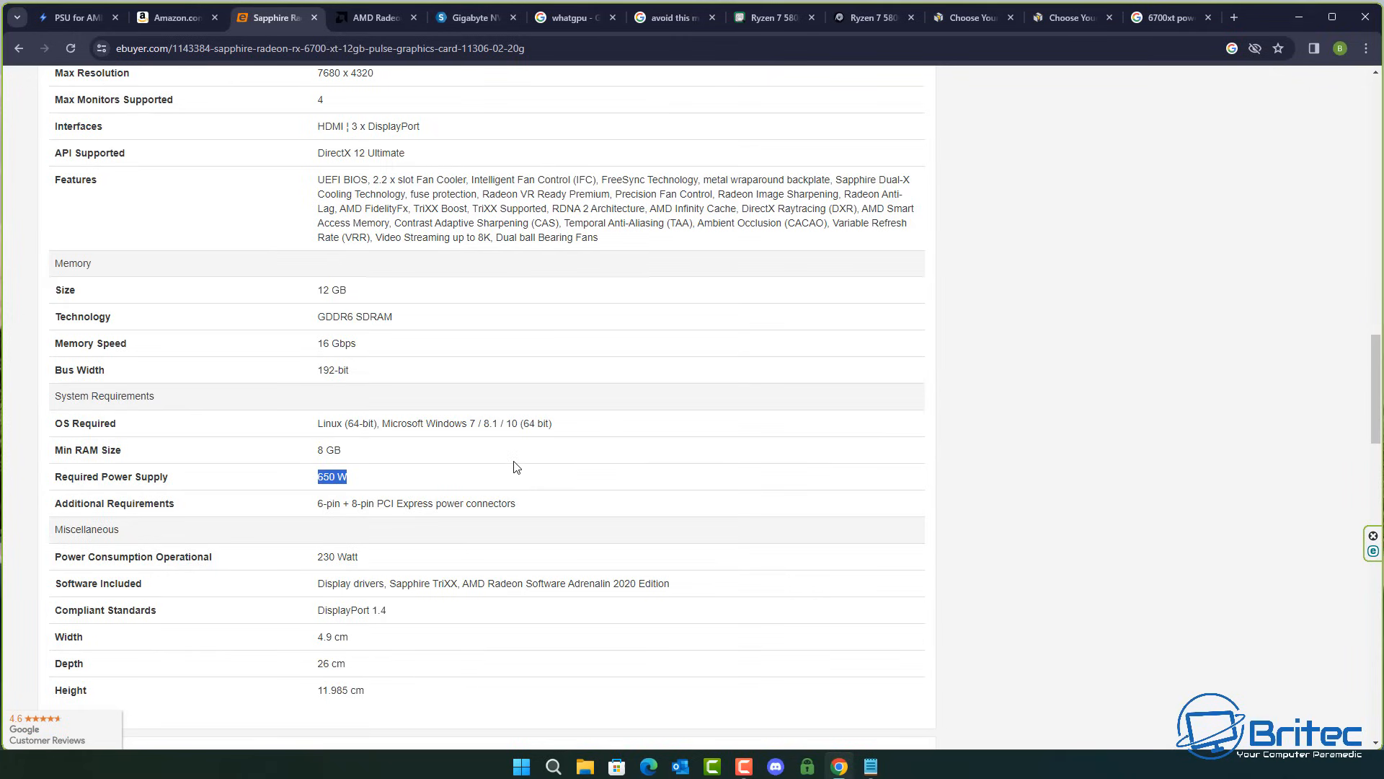
mouse_move(404, 479)
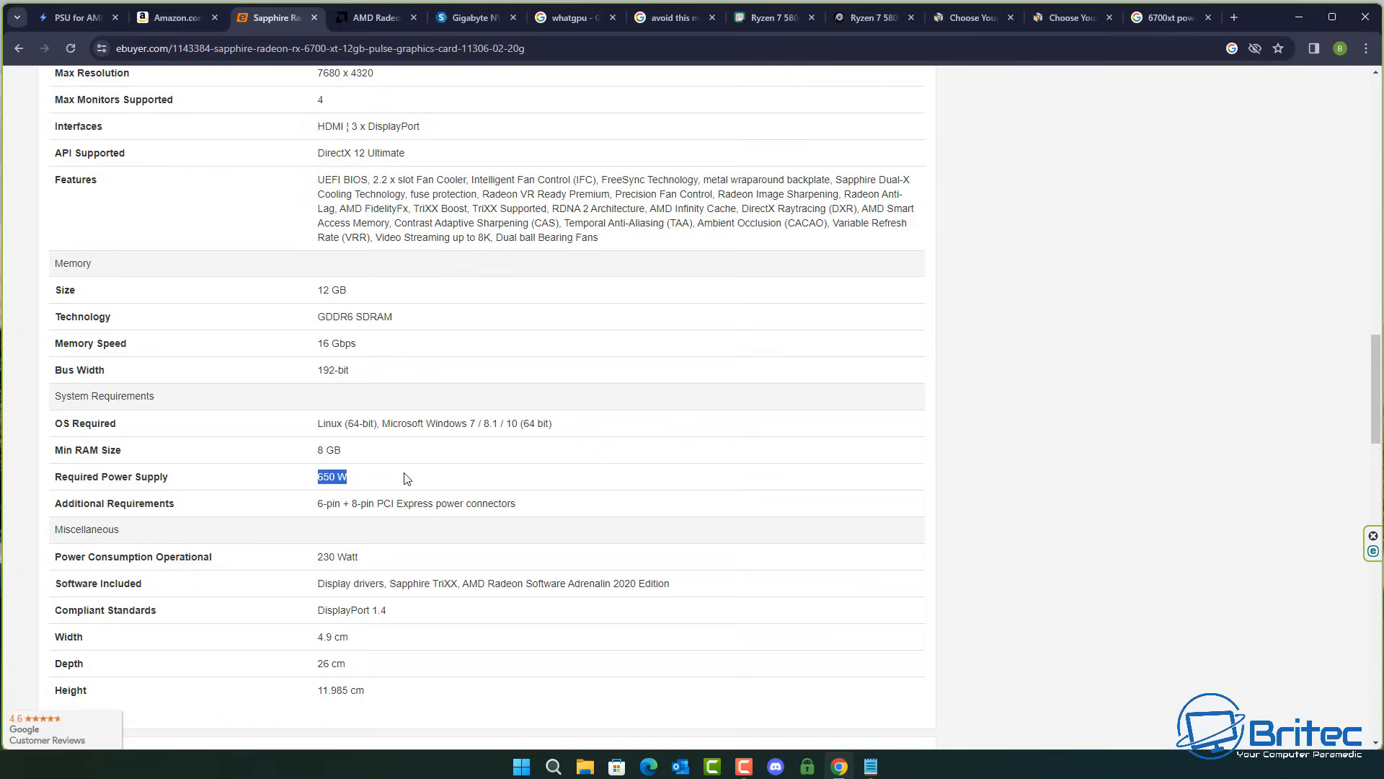
mouse_move(458, 499)
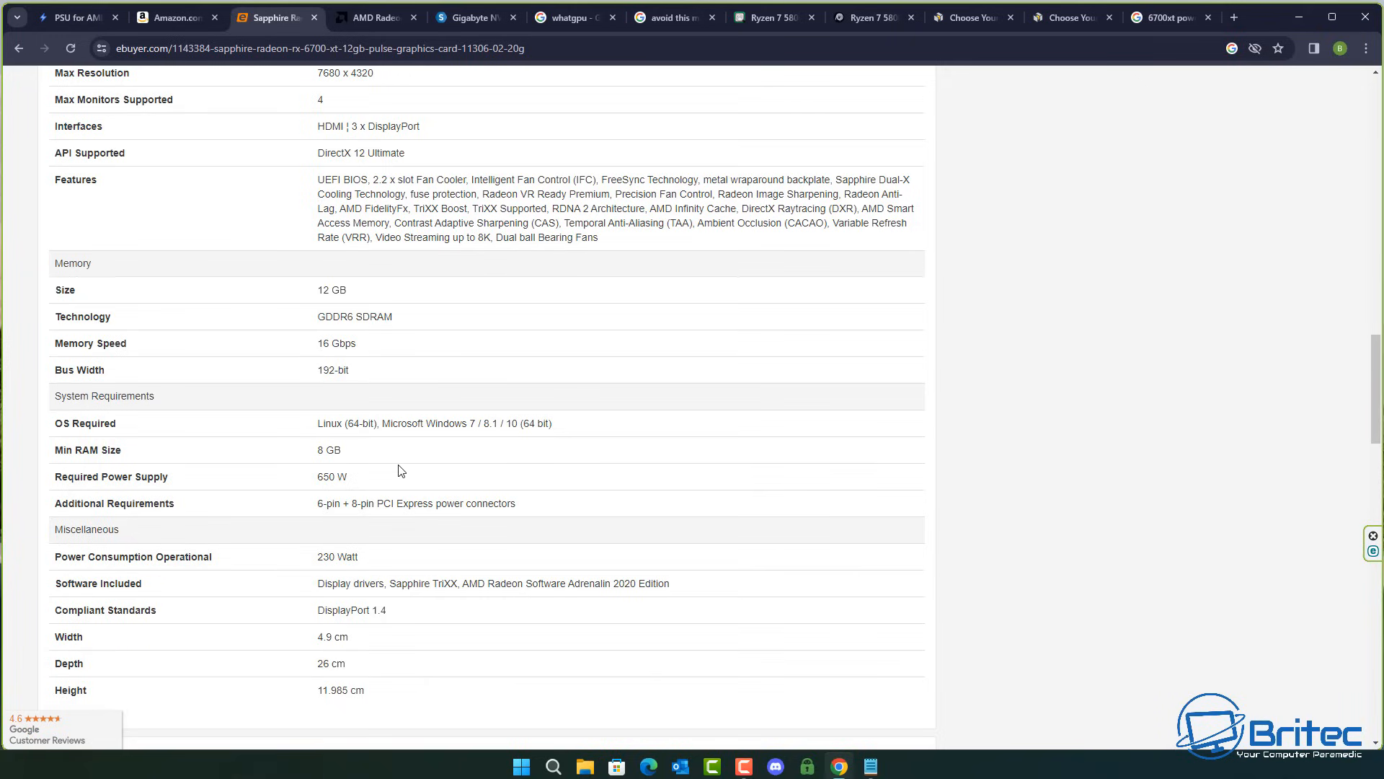
mouse_move(1036, 169)
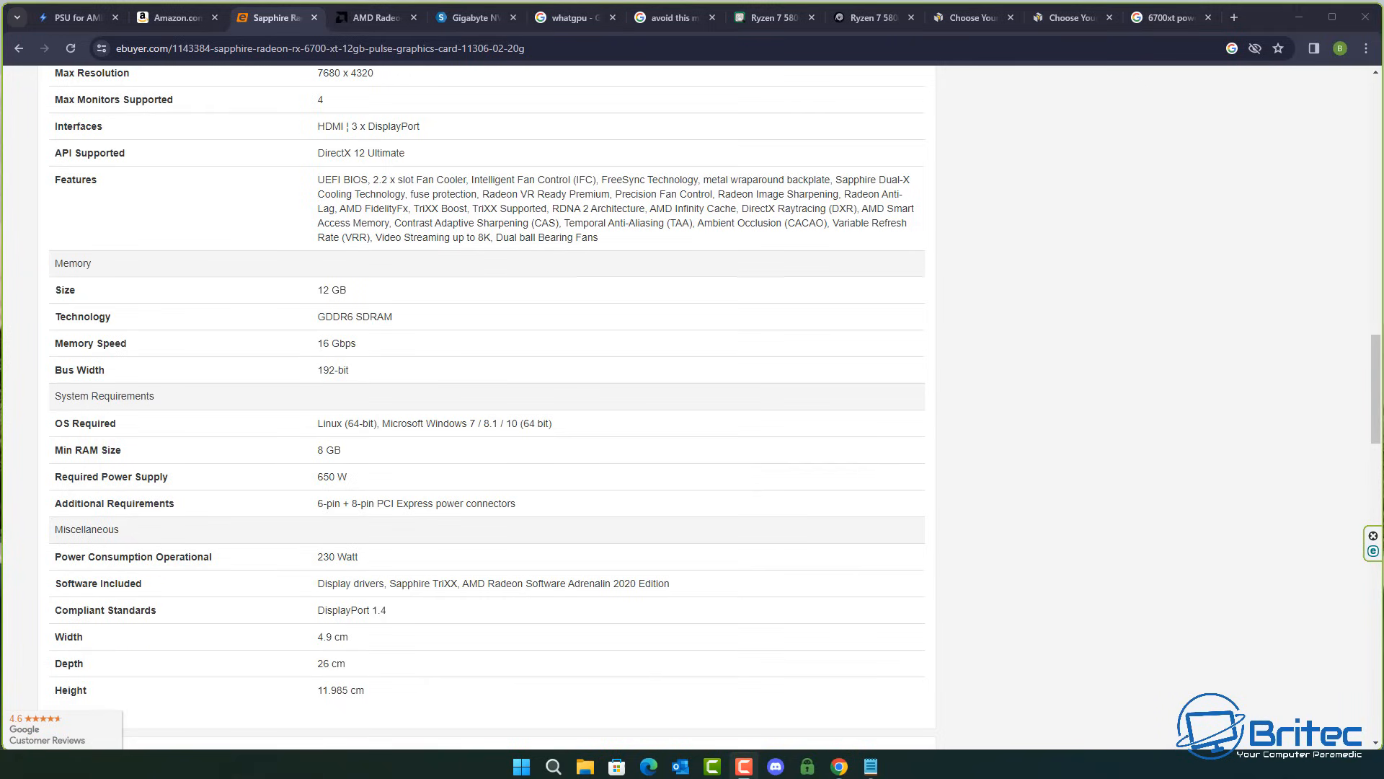
click(375, 17)
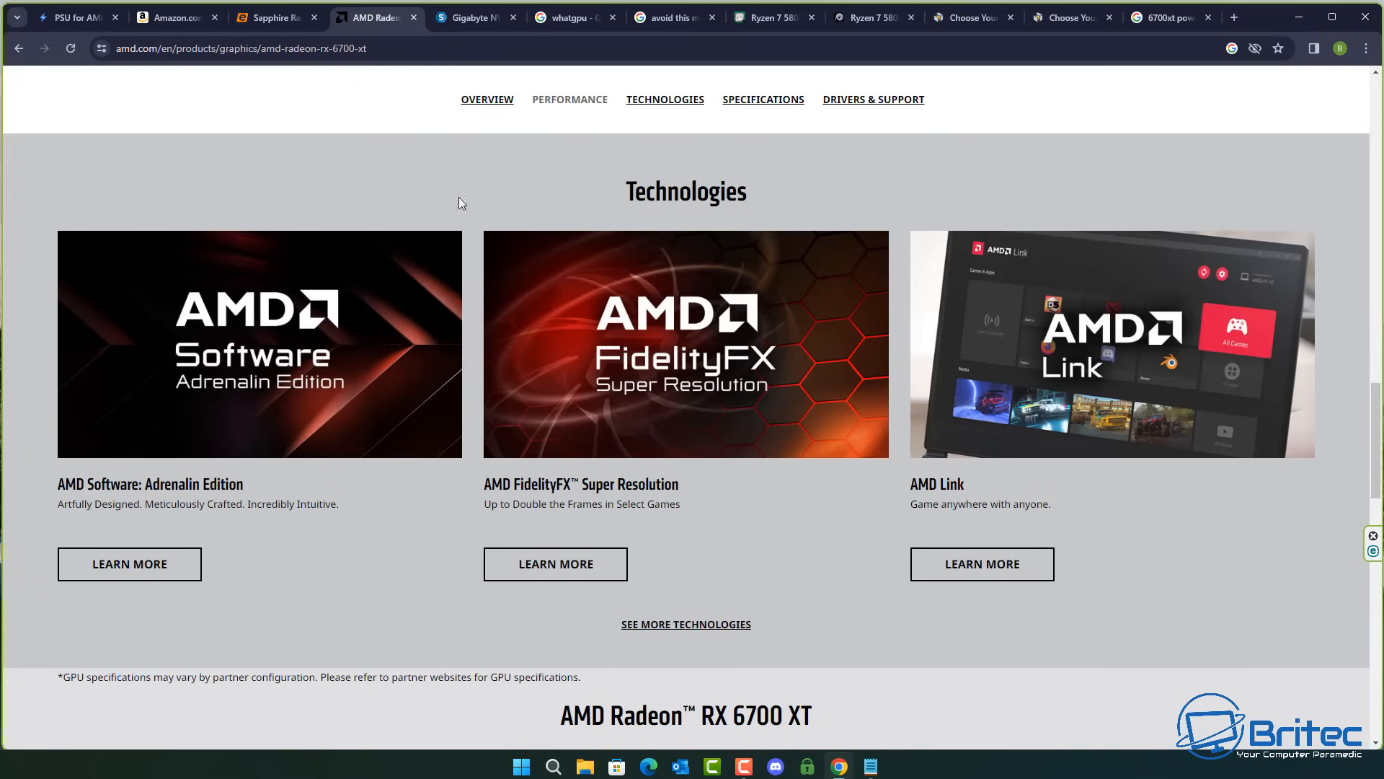
mouse_move(737, 375)
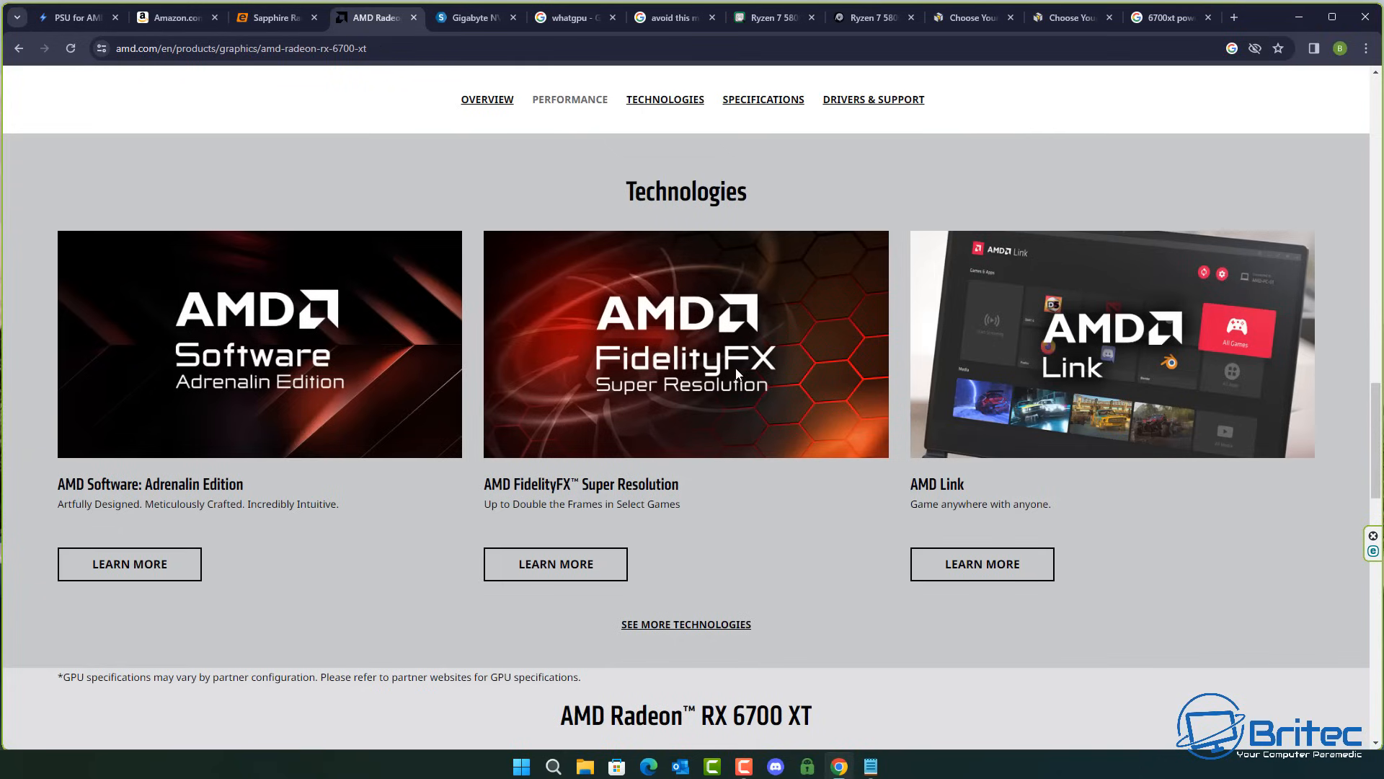
Step: In AMD's RX 6700 XT specifications, highlight the 650 W minimum PSU recommendation, then return to WhatPSU's results
scroll(down, 3)
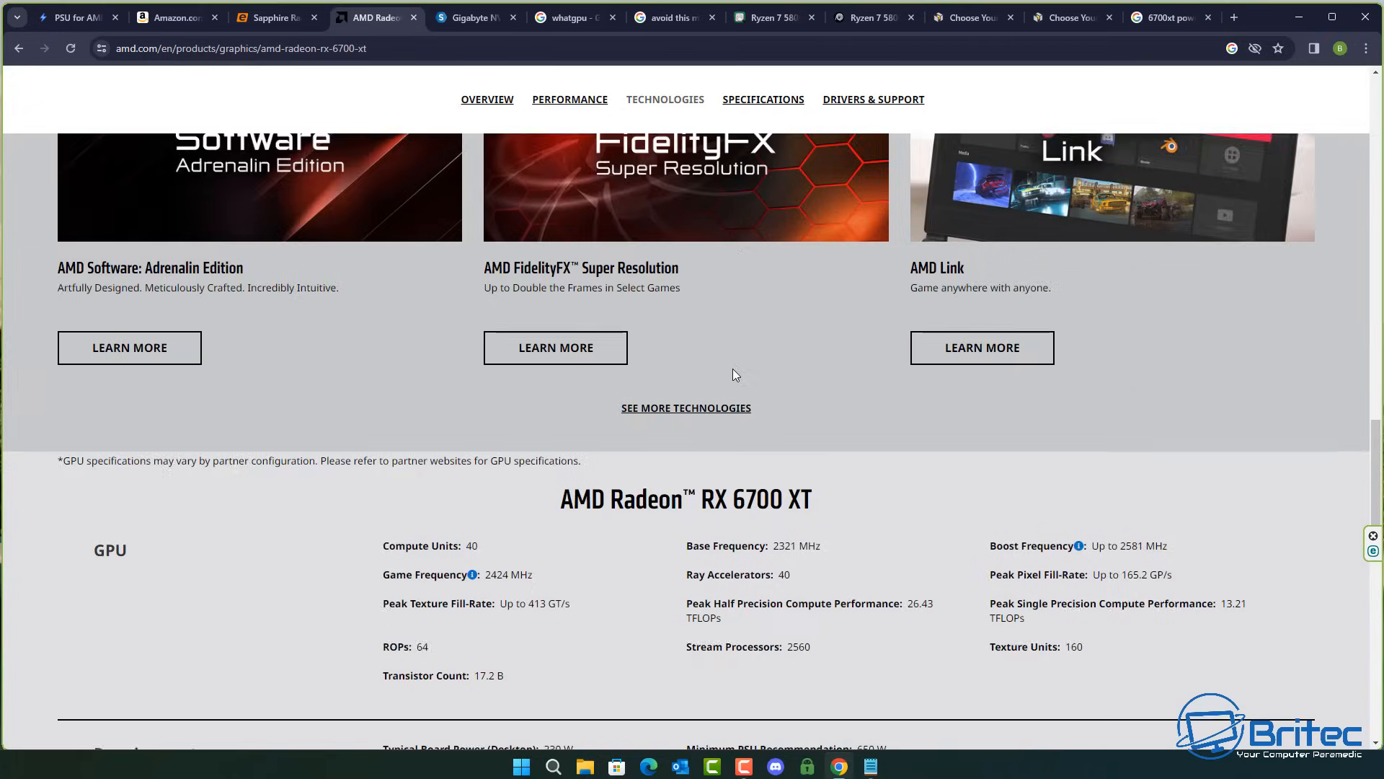
scroll(down, 3)
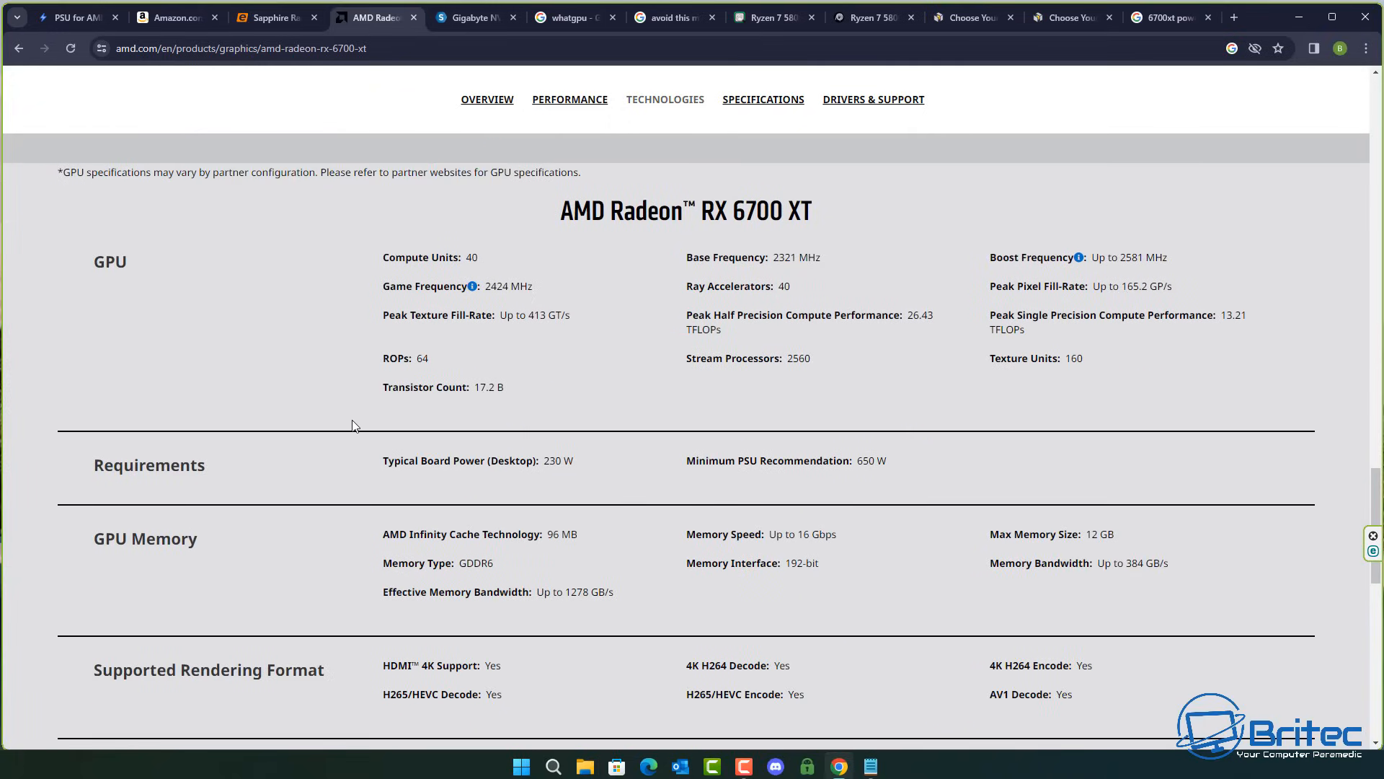
mouse_move(628, 187)
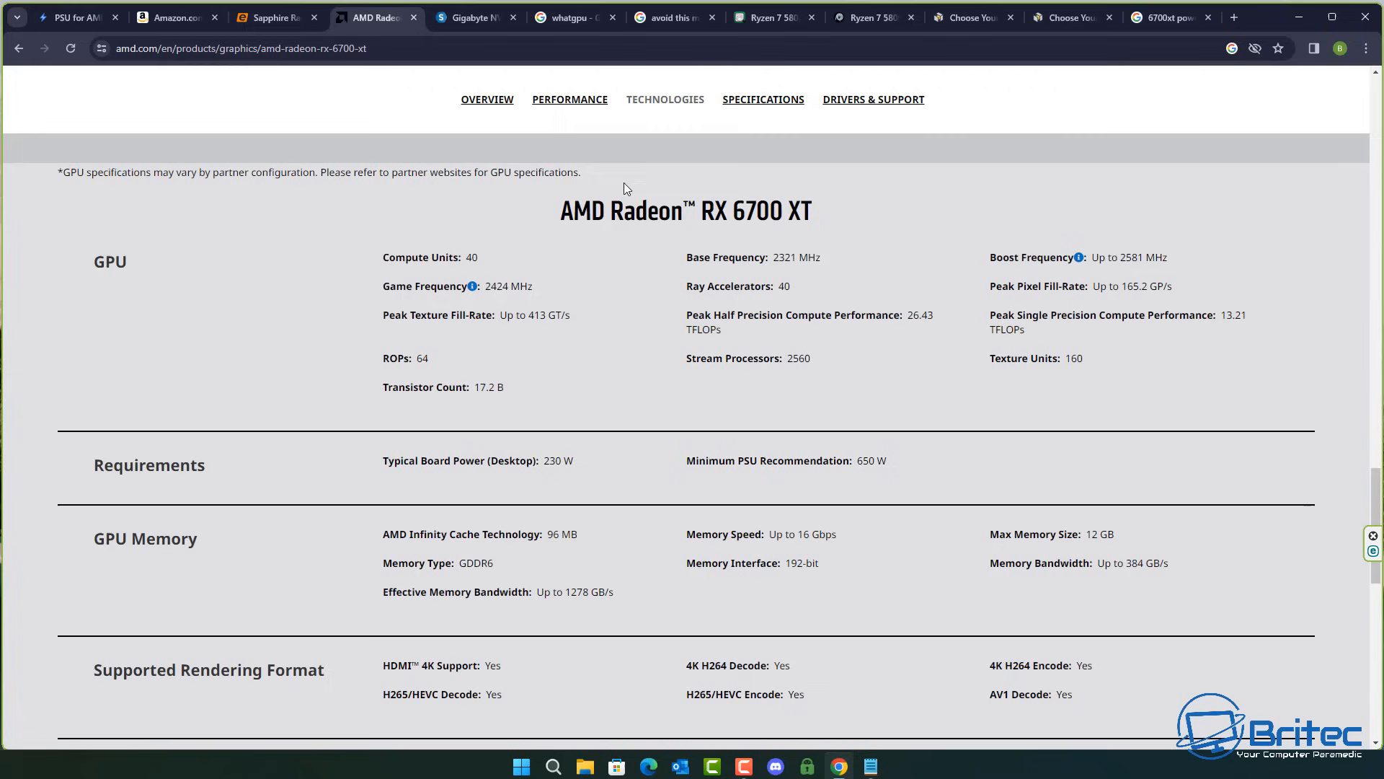
mouse_move(584, 243)
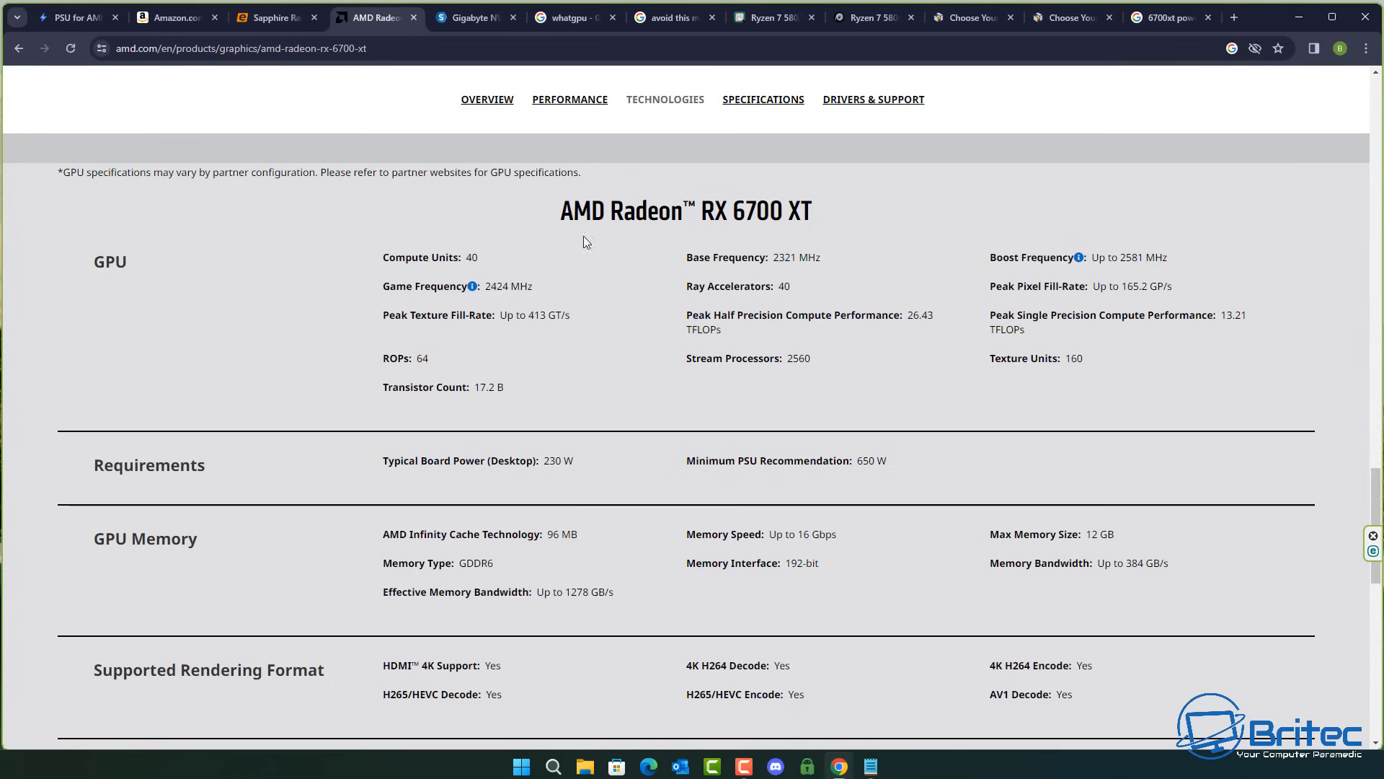
mouse_move(940, 379)
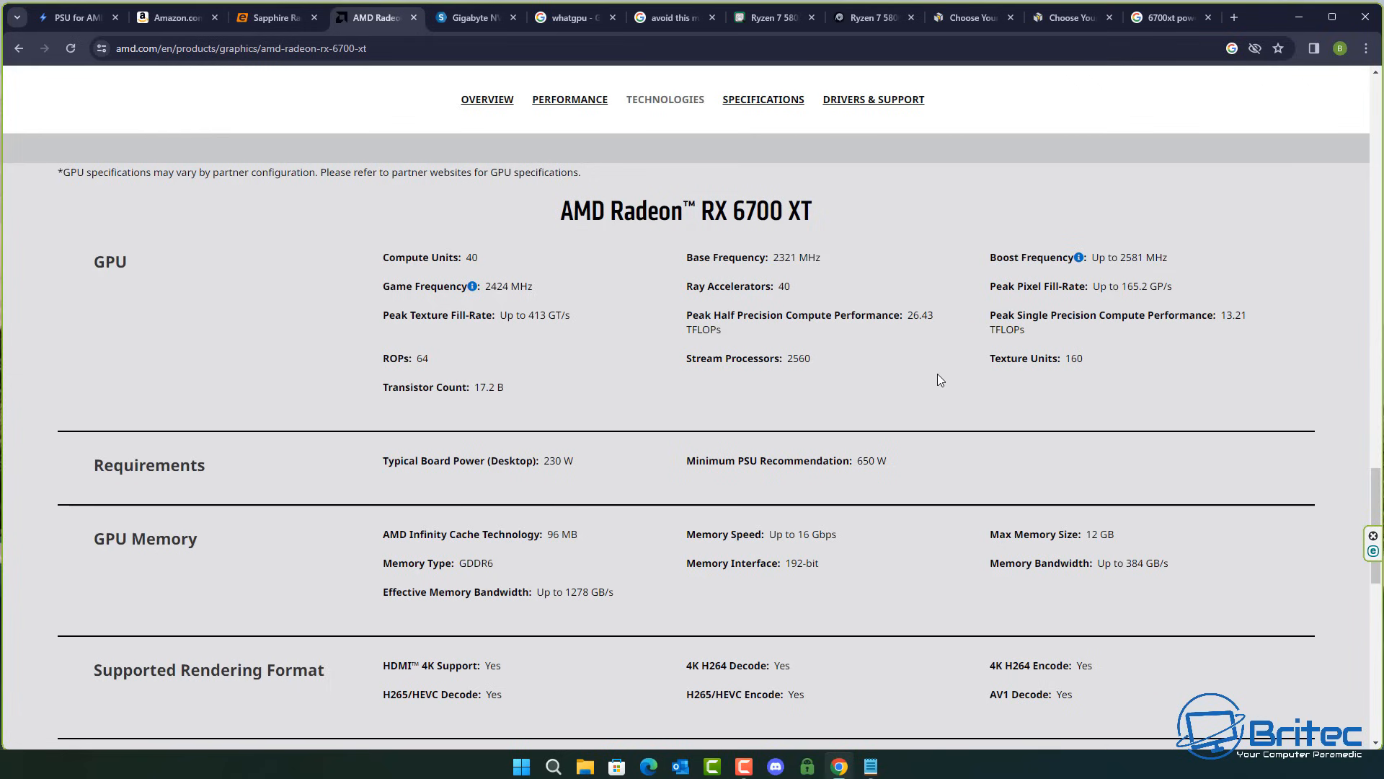
scroll(down, 3)
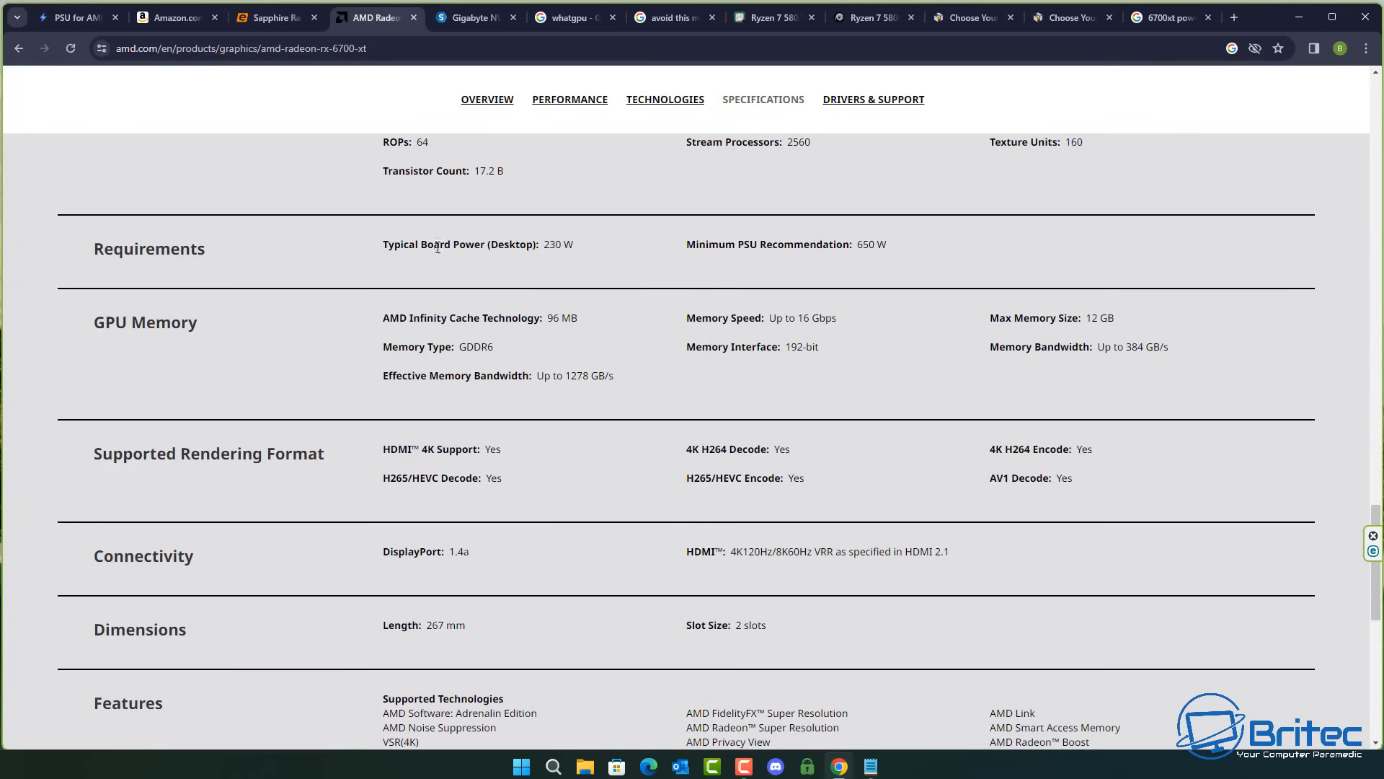
mouse_move(426, 257)
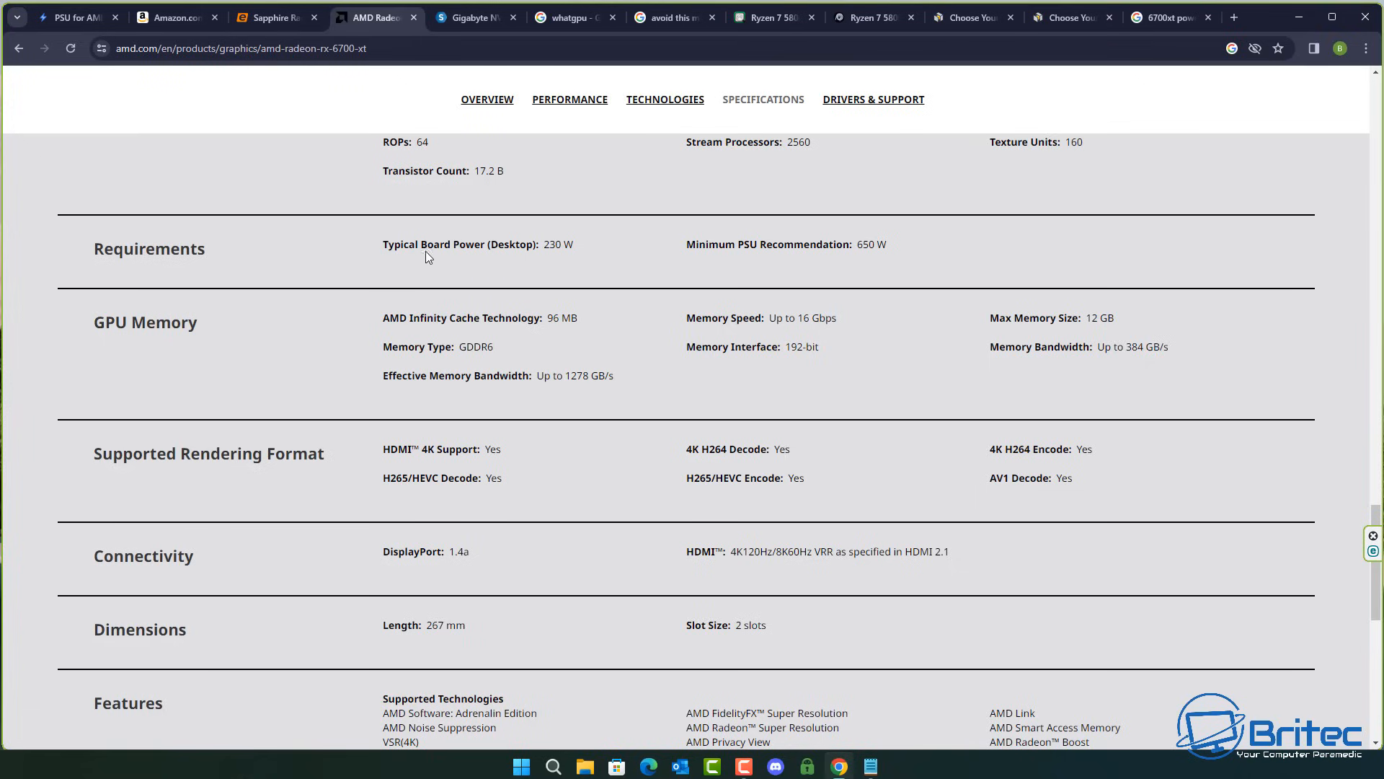
mouse_move(551, 247)
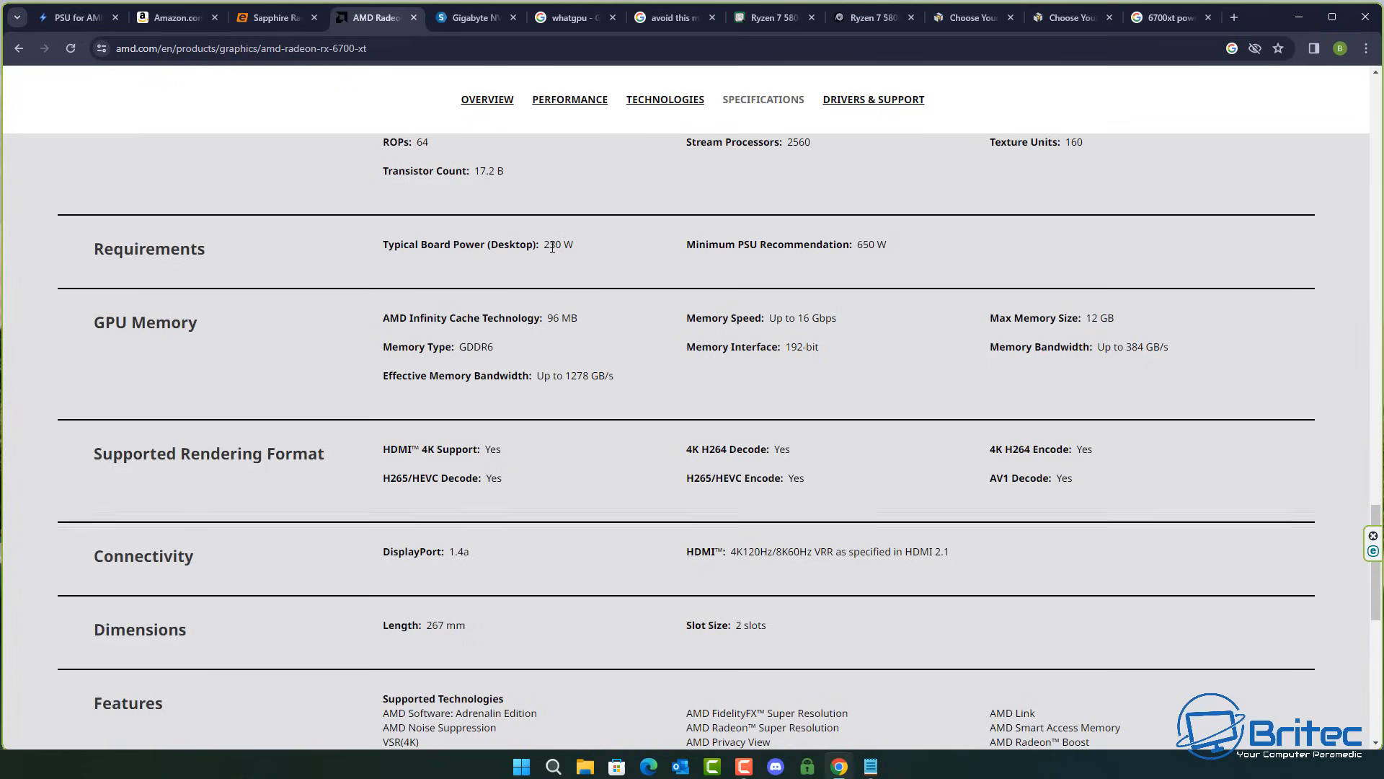
mouse_move(789, 245)
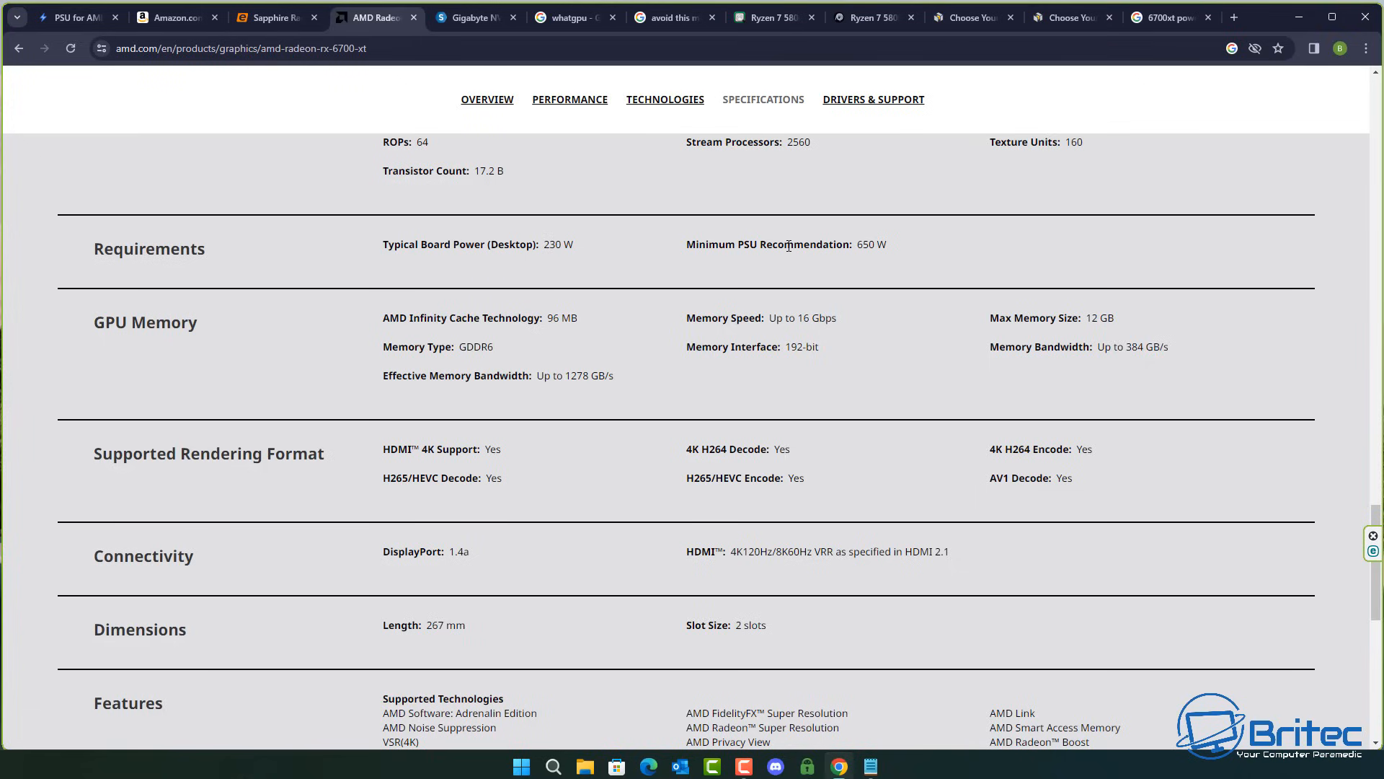
double_click(871, 245)
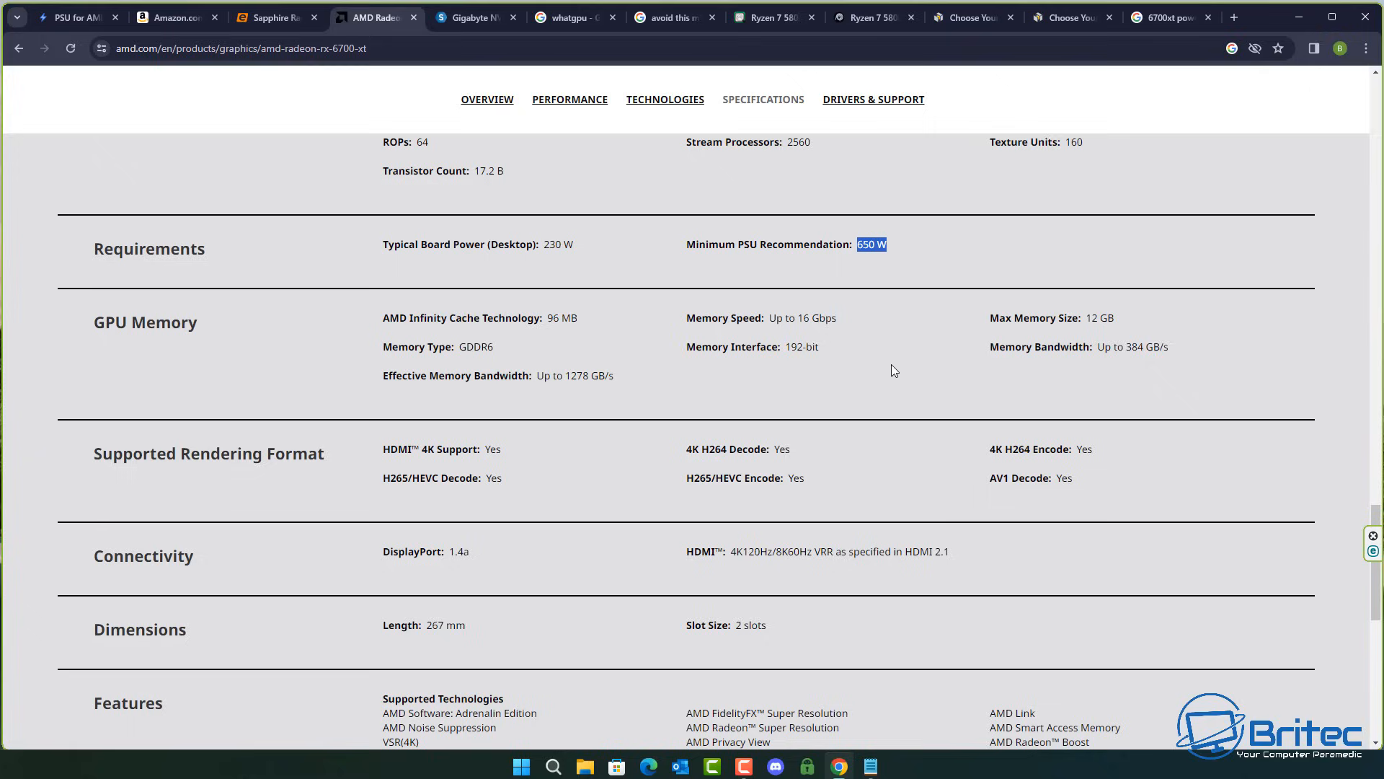
mouse_move(764, 336)
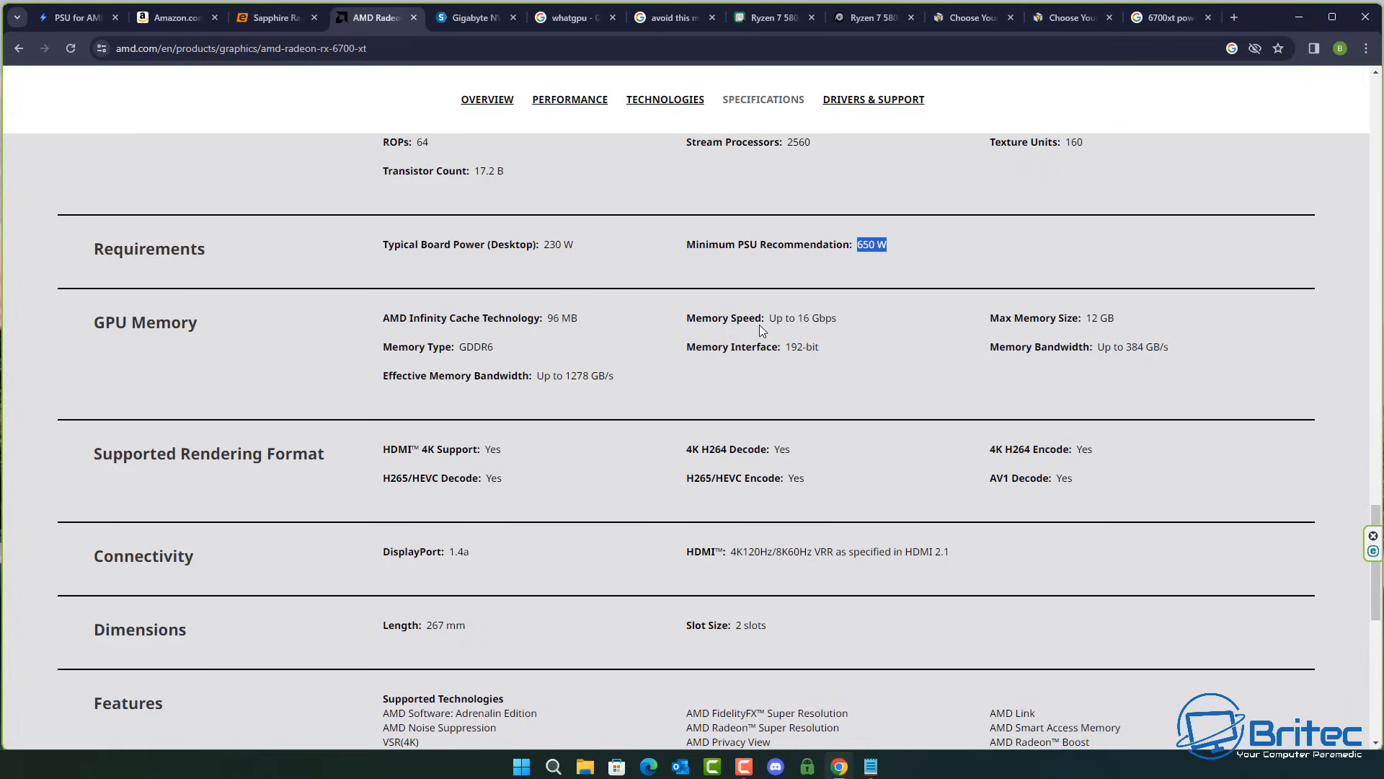
mouse_move(38, 18)
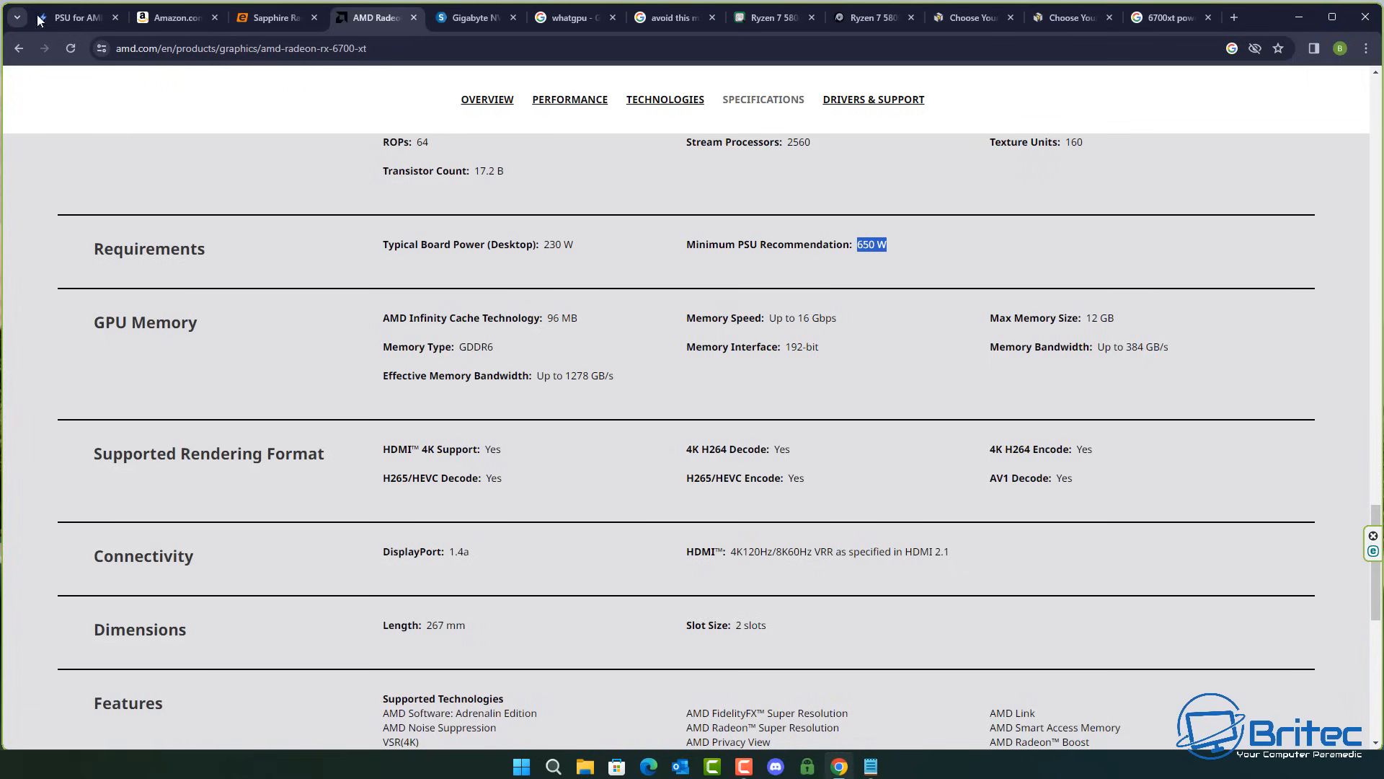
mouse_move(944, 250)
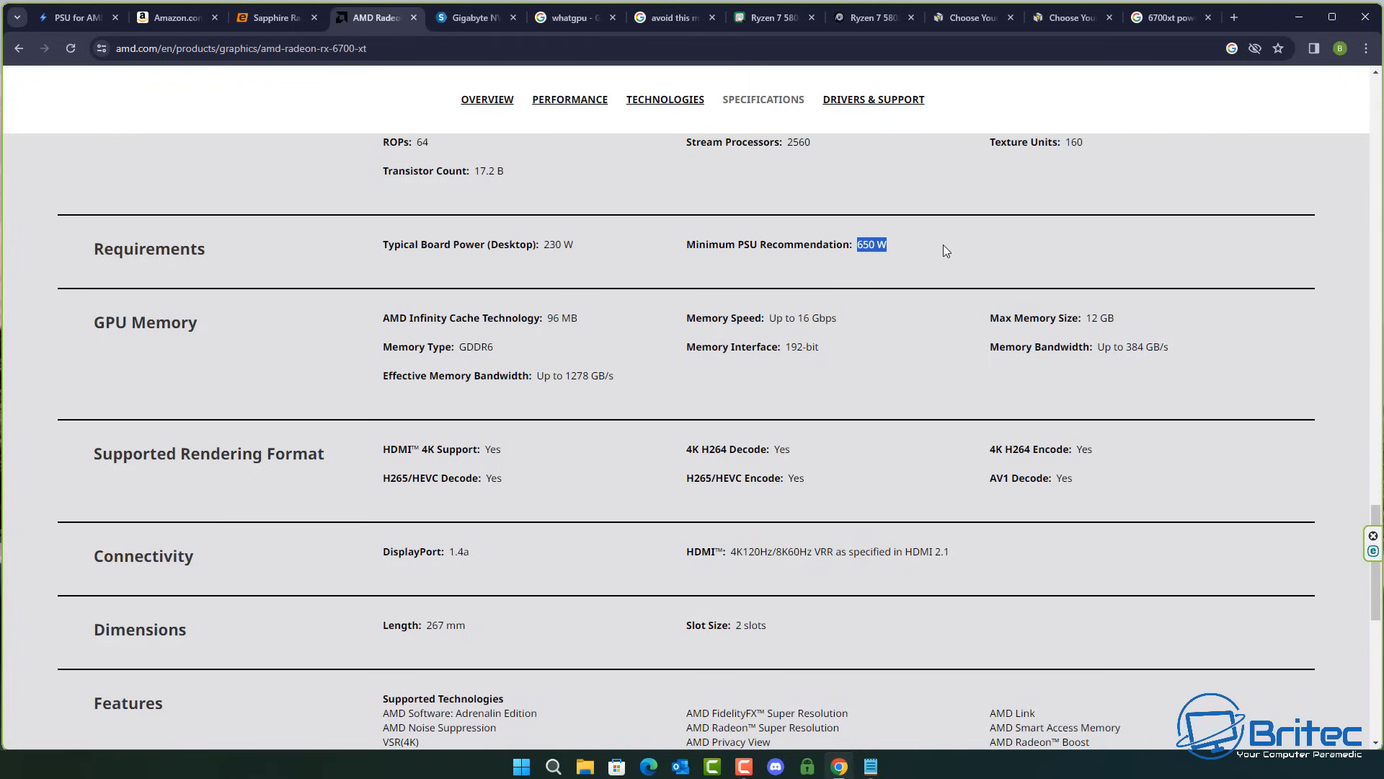
mouse_move(1034, 256)
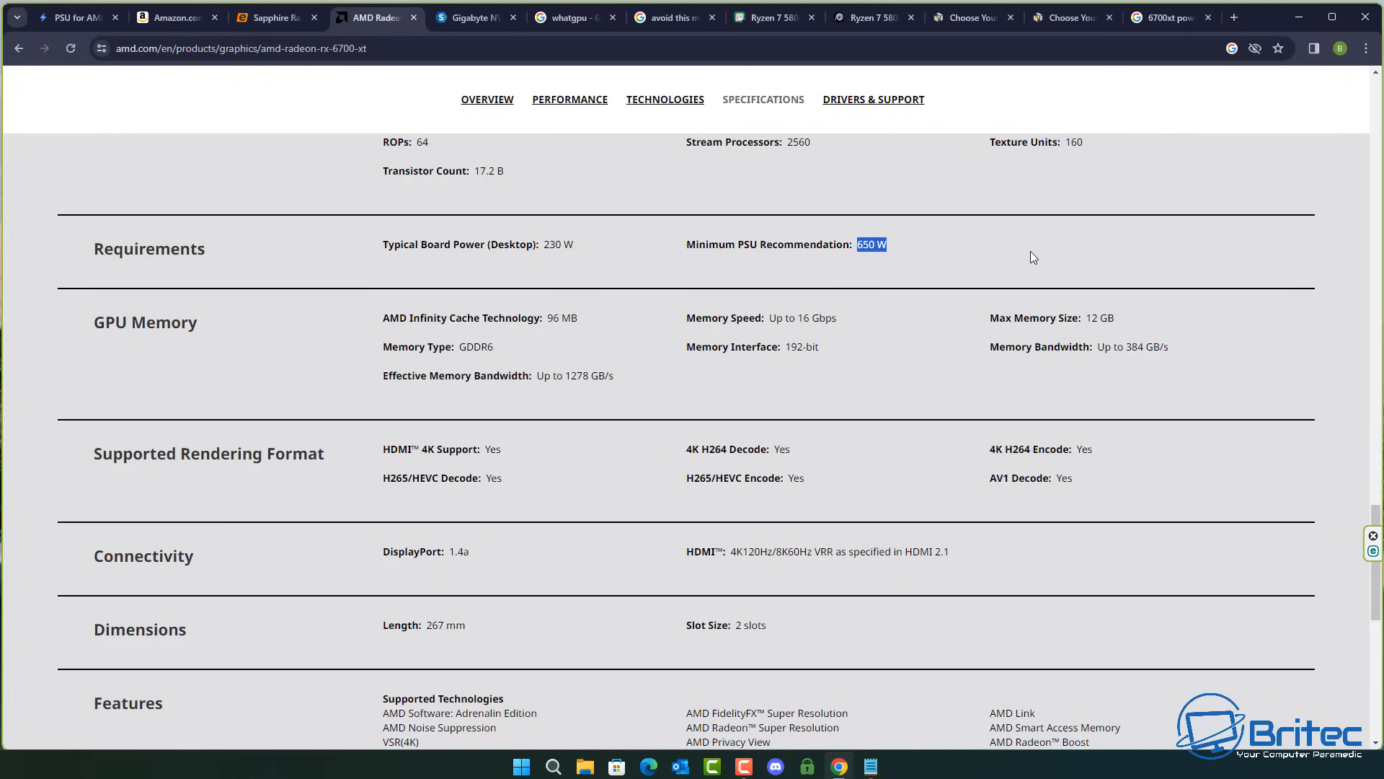
click(1033, 257)
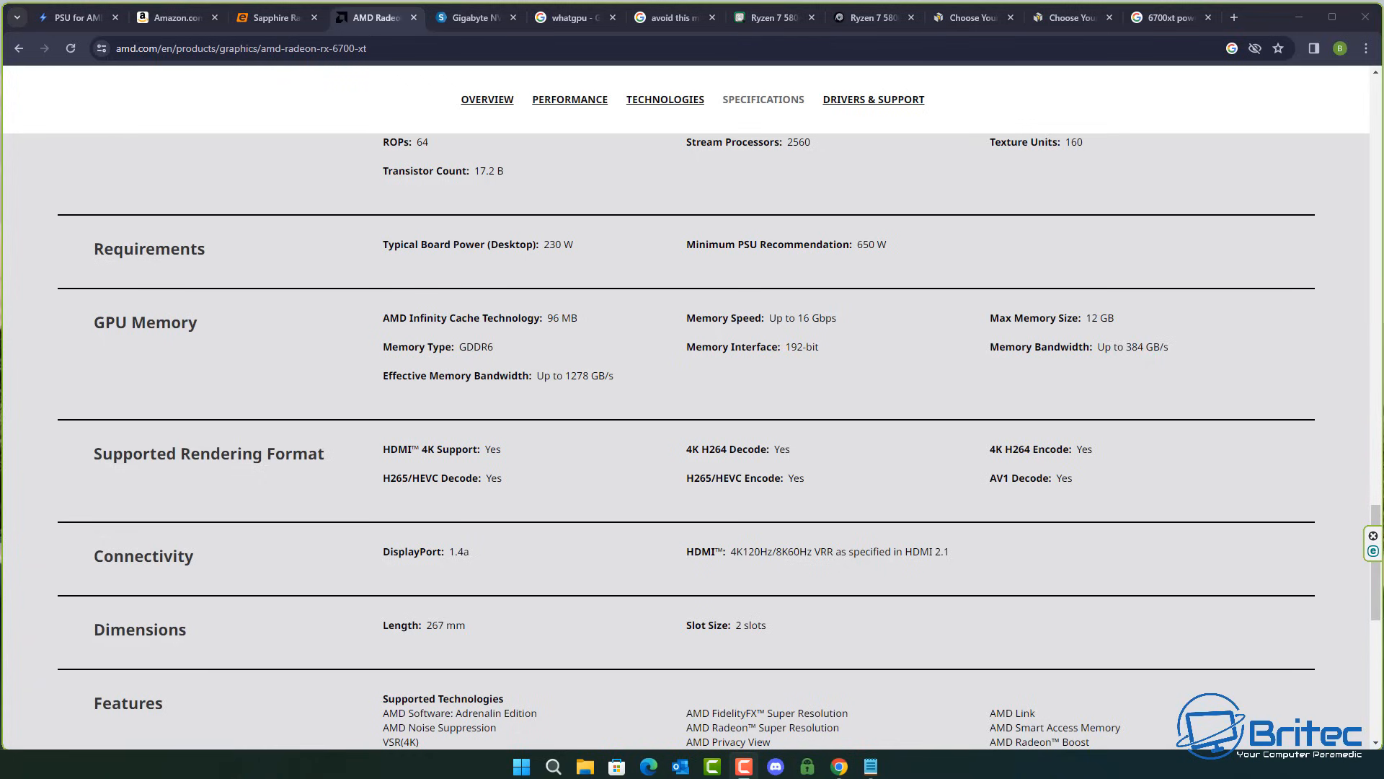
click(75, 17)
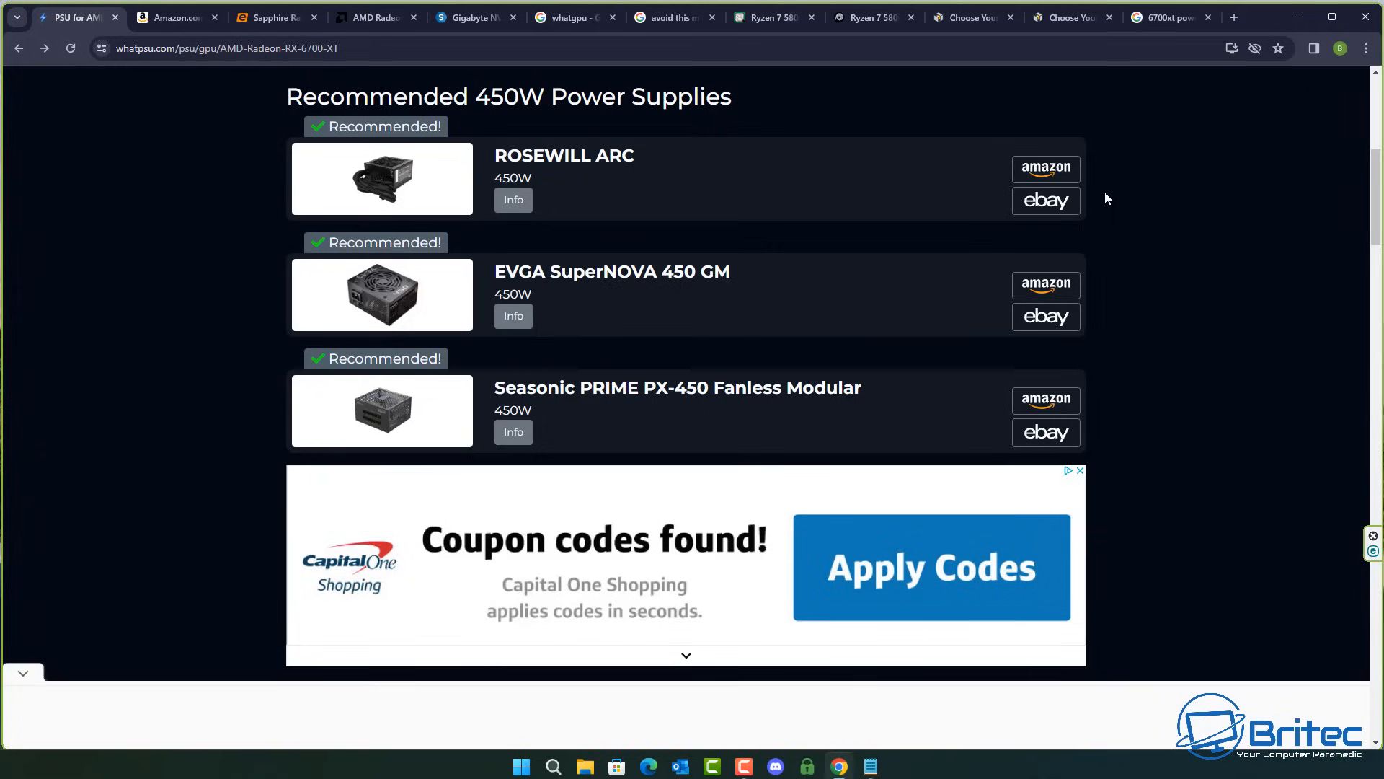
mouse_move(1163, 173)
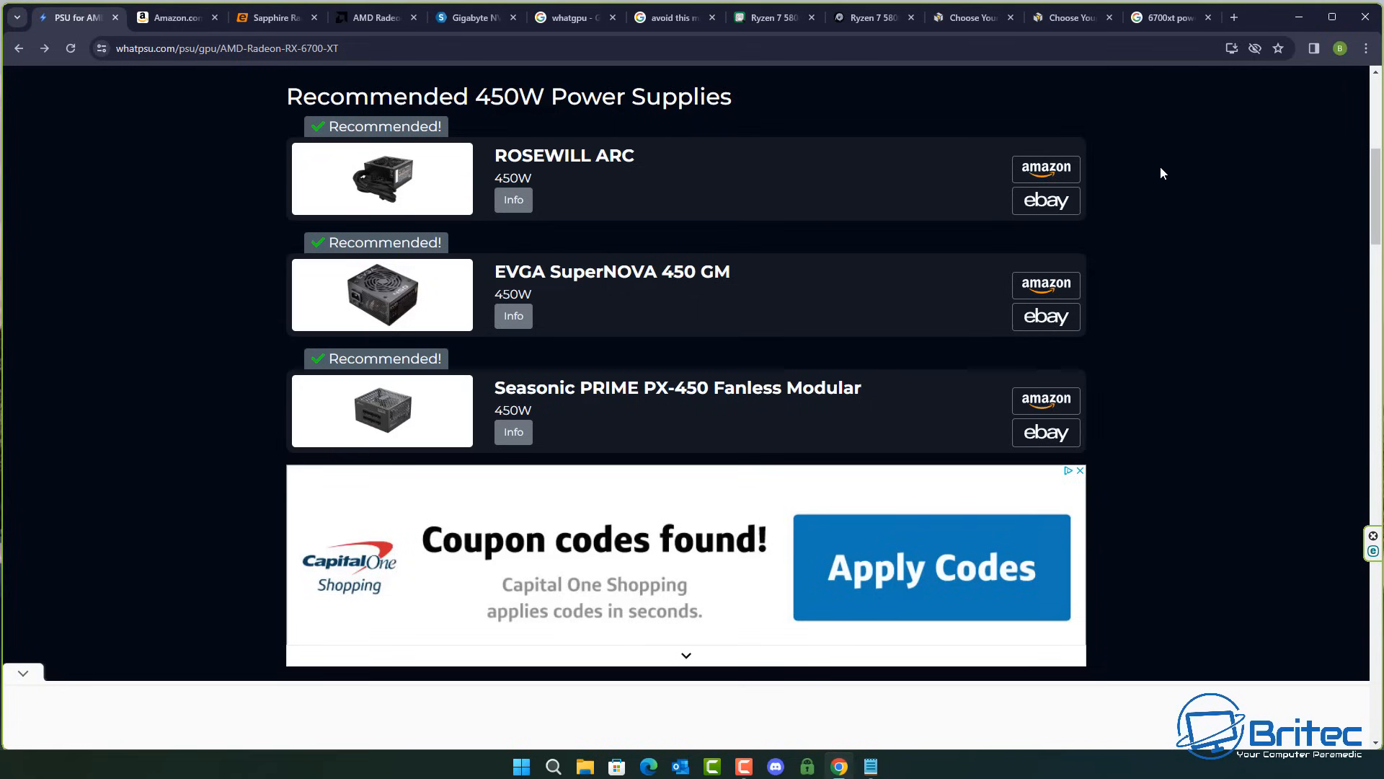
mouse_move(537, 179)
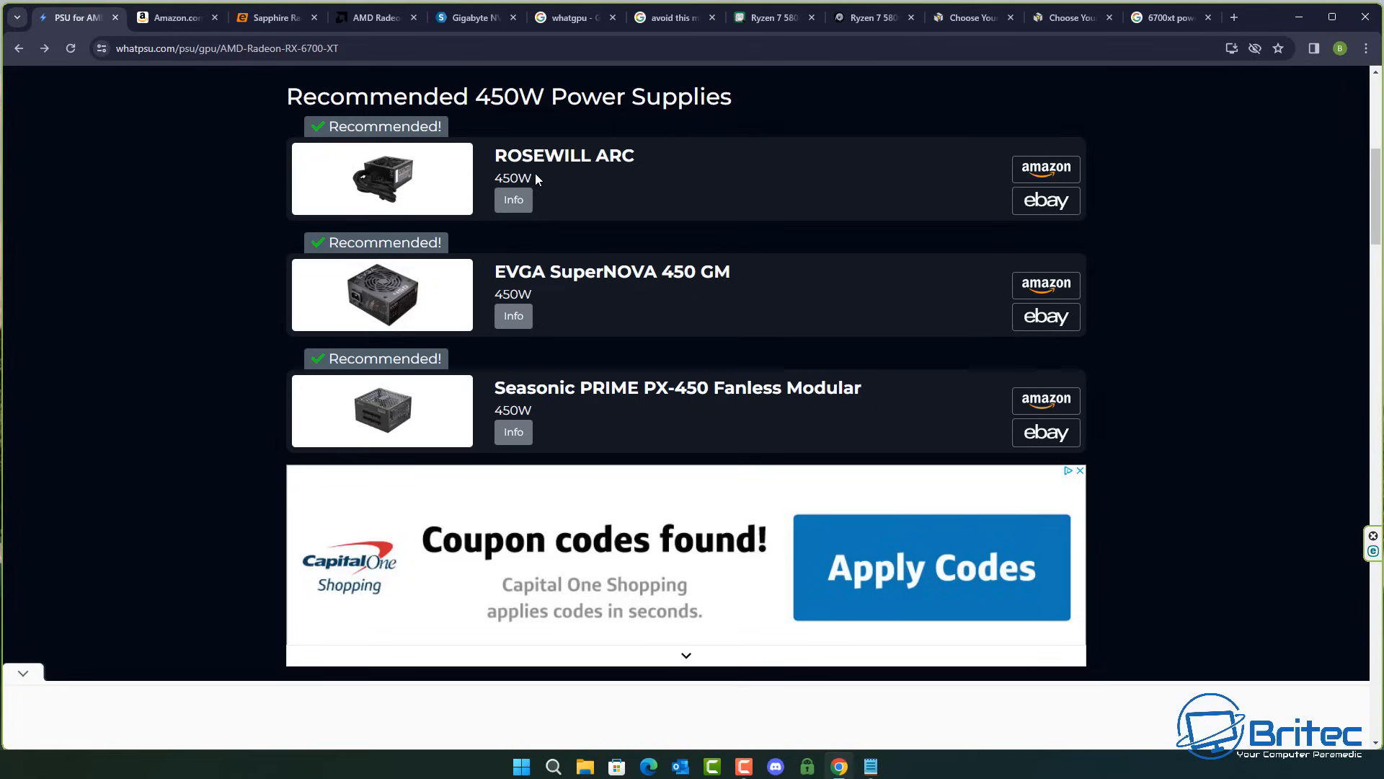
mouse_move(618, 155)
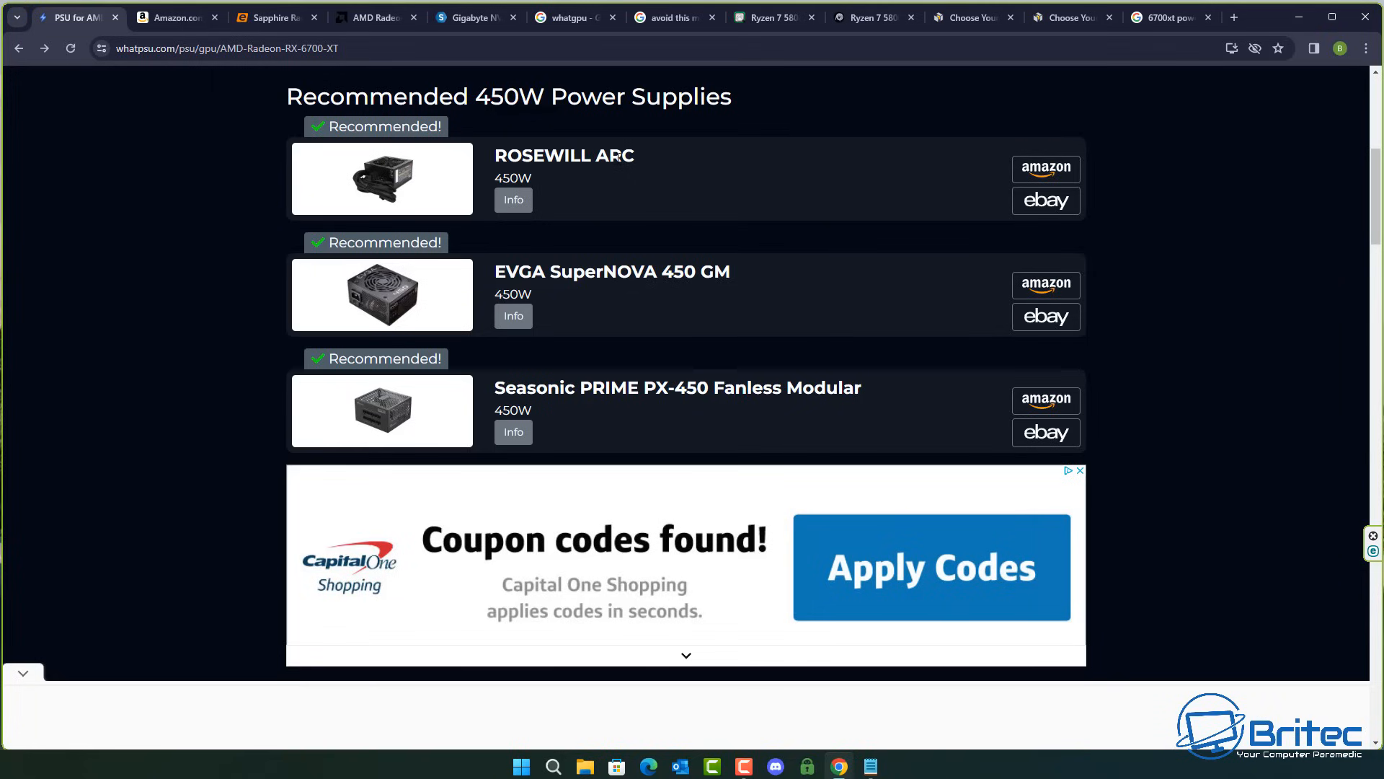
mouse_move(722, 215)
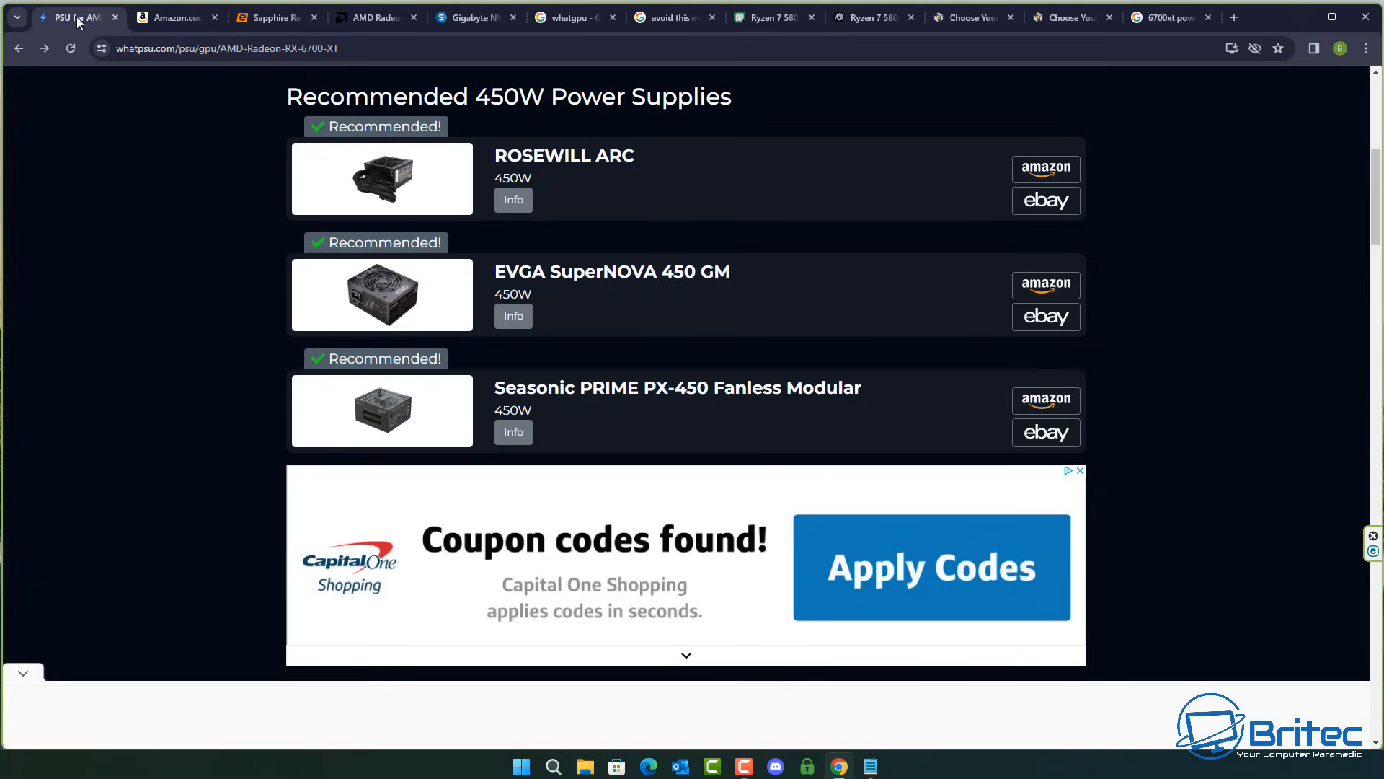
scroll(up, 3)
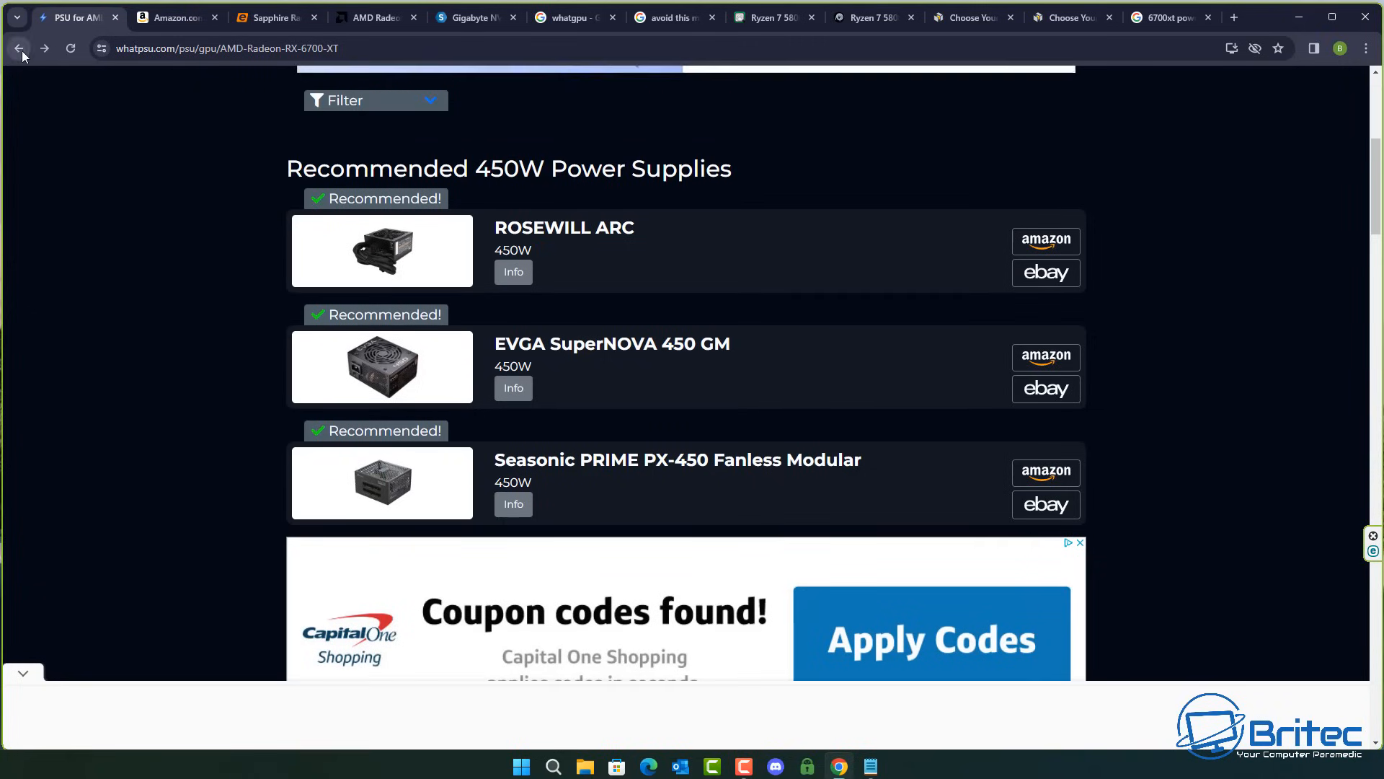
Step: Choose NVIDIA GeForce RTX 3060 Ti (8GB GDDR6) in WhatPSU and calculate its minimum PSU (400W)
click(19, 49)
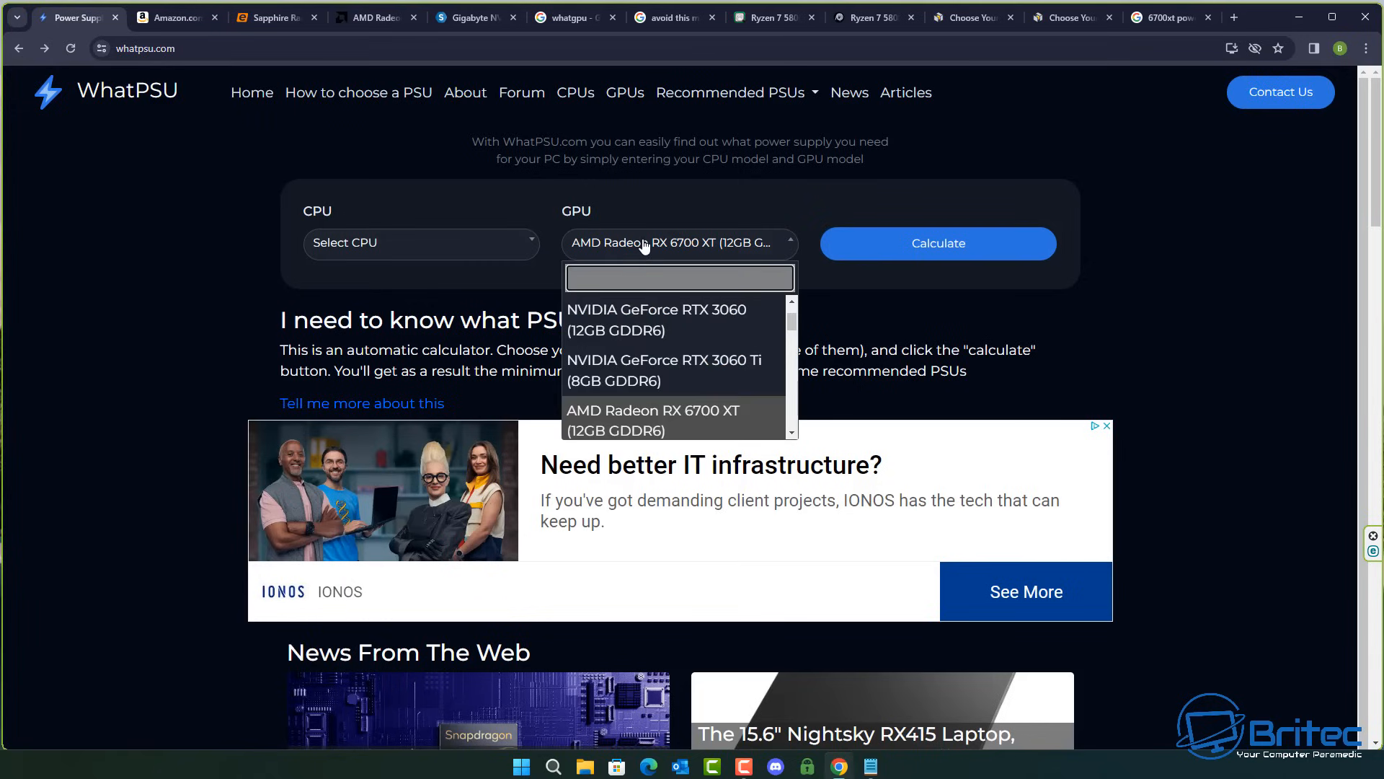
text(30)
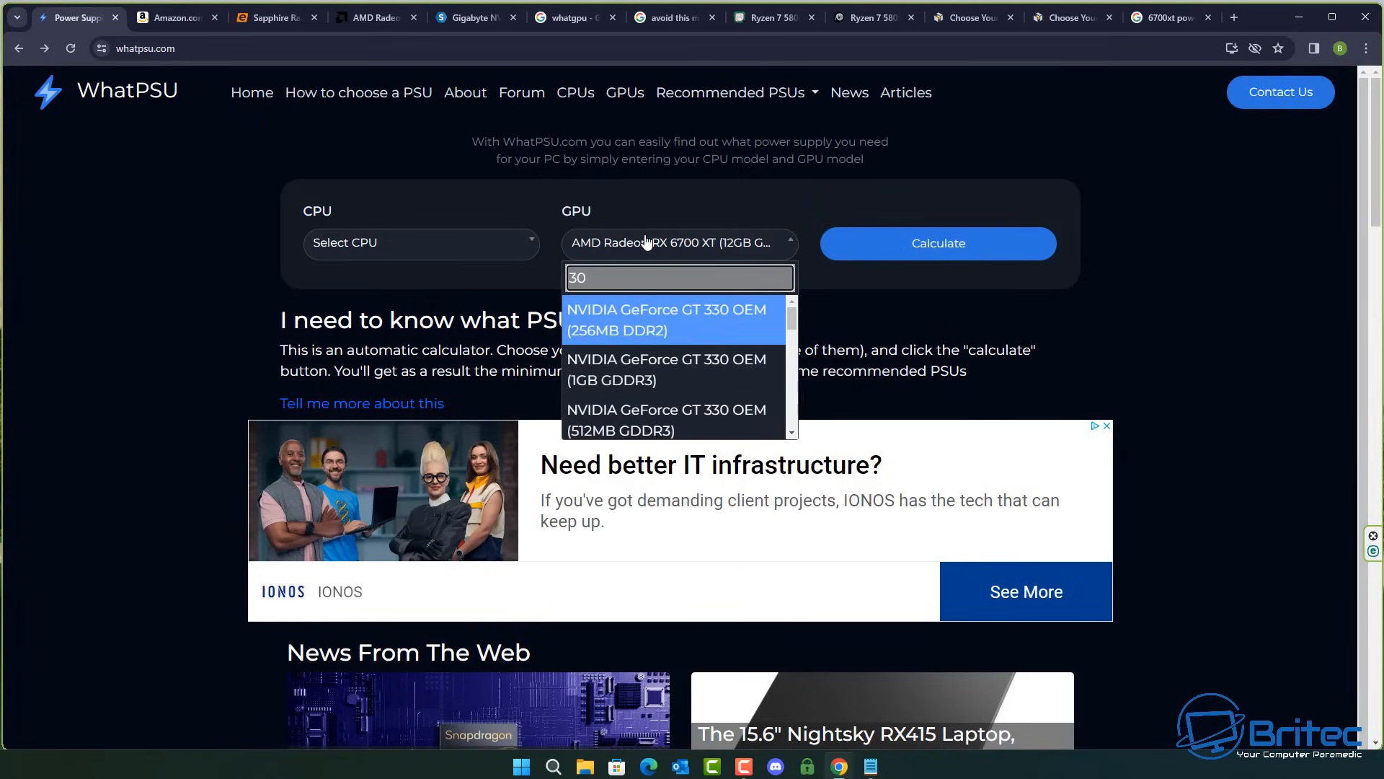
text(3060ti)
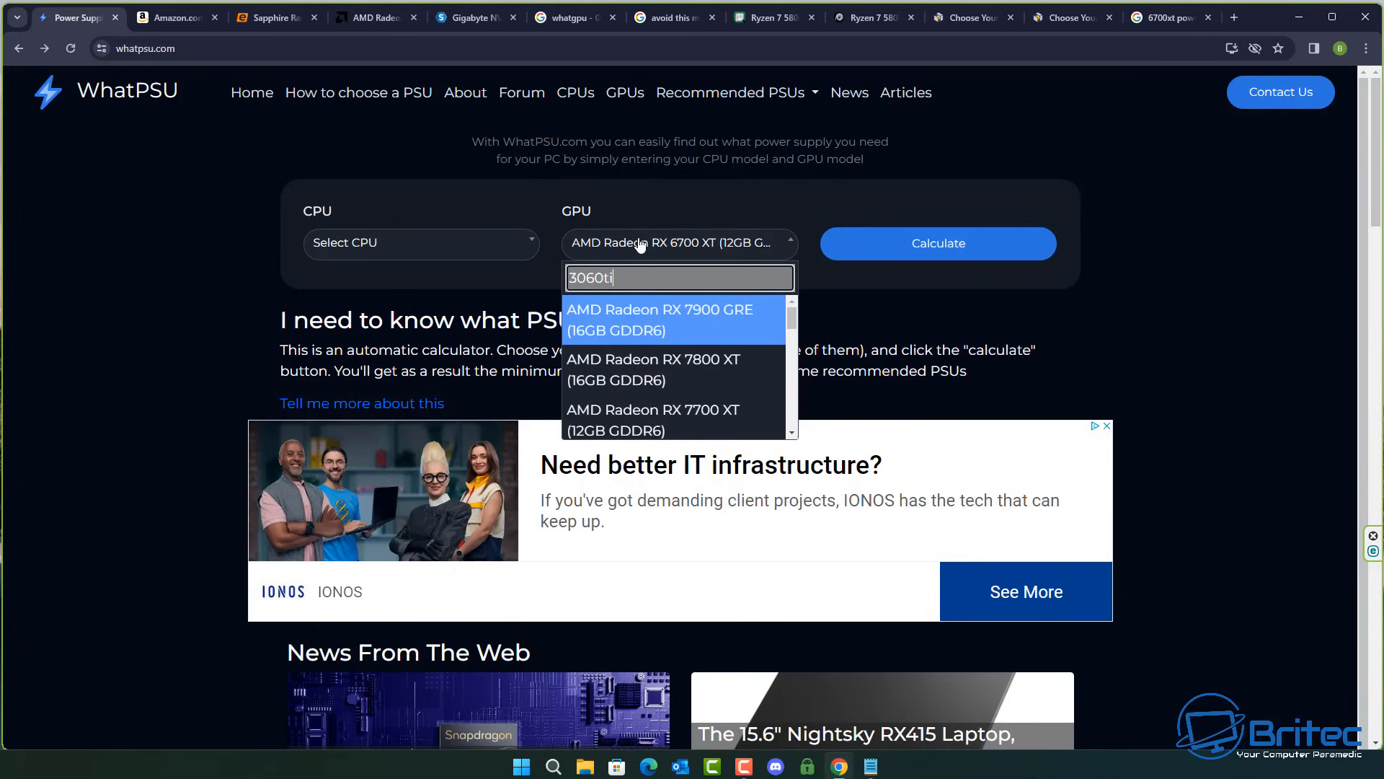
mouse_move(624, 269)
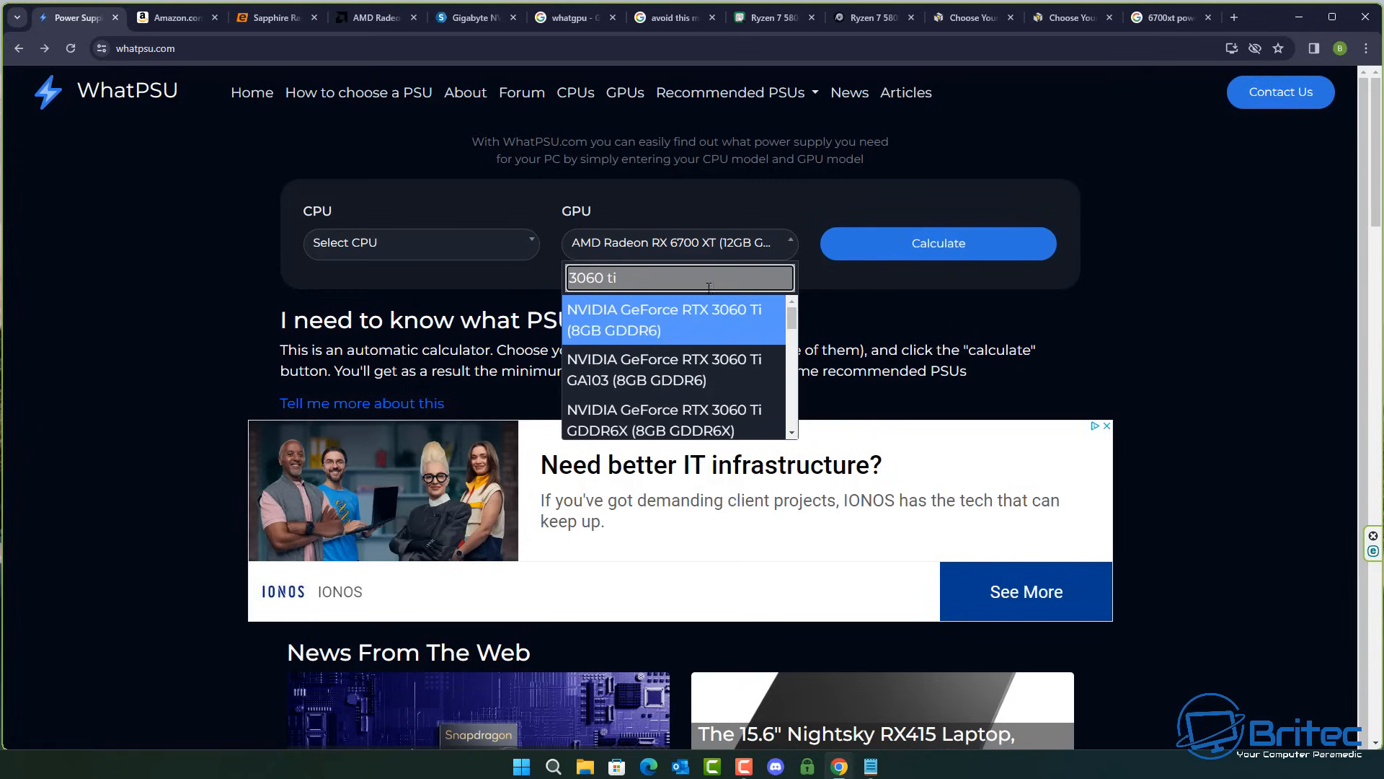
mouse_move(732, 323)
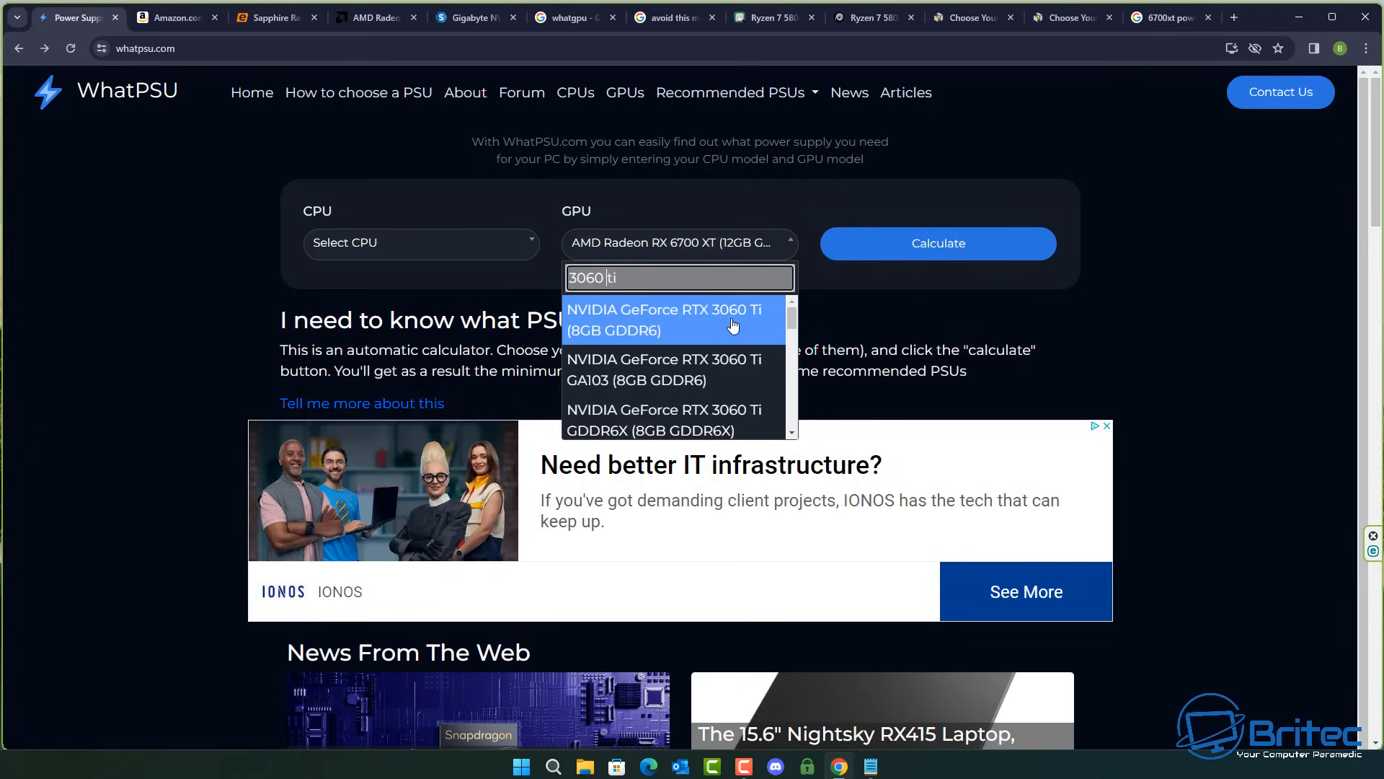
click(663, 321)
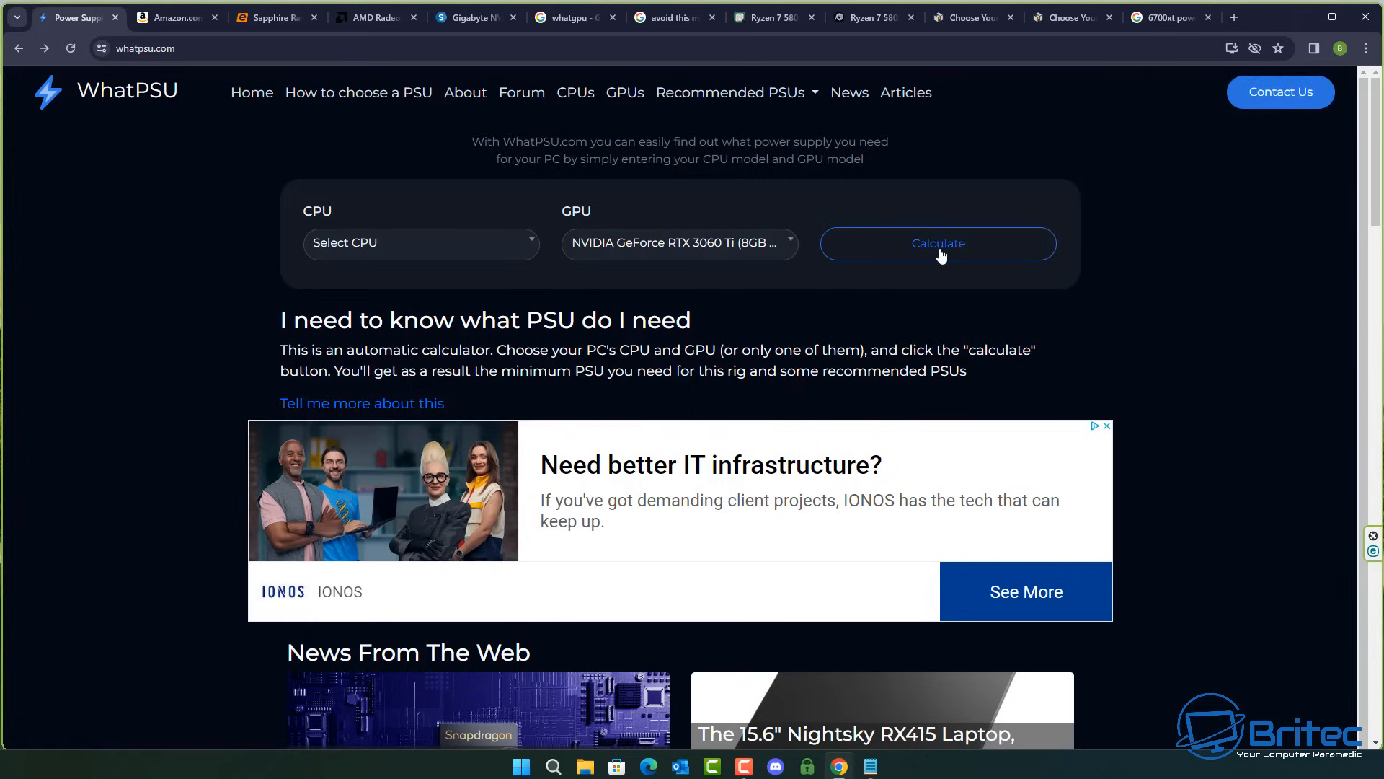
click(938, 242)
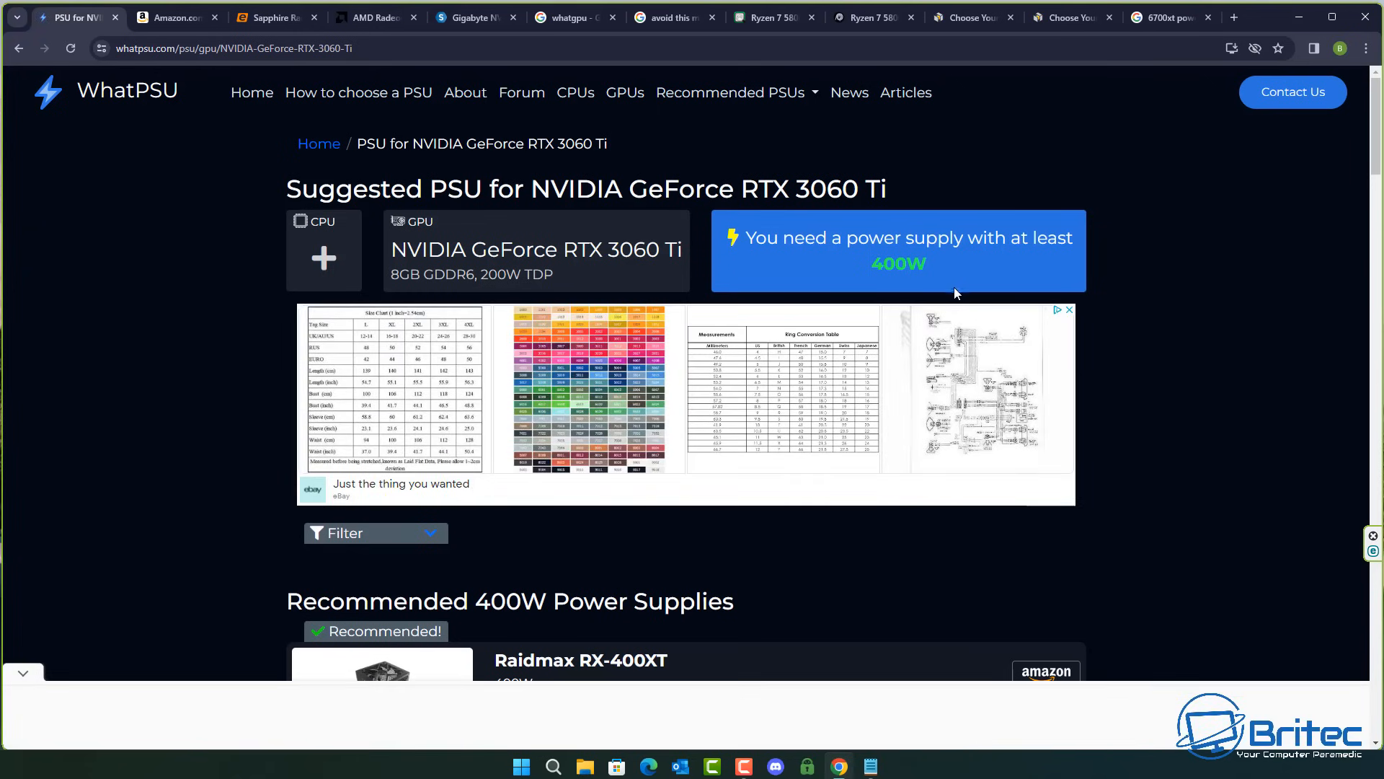
mouse_move(525, 127)
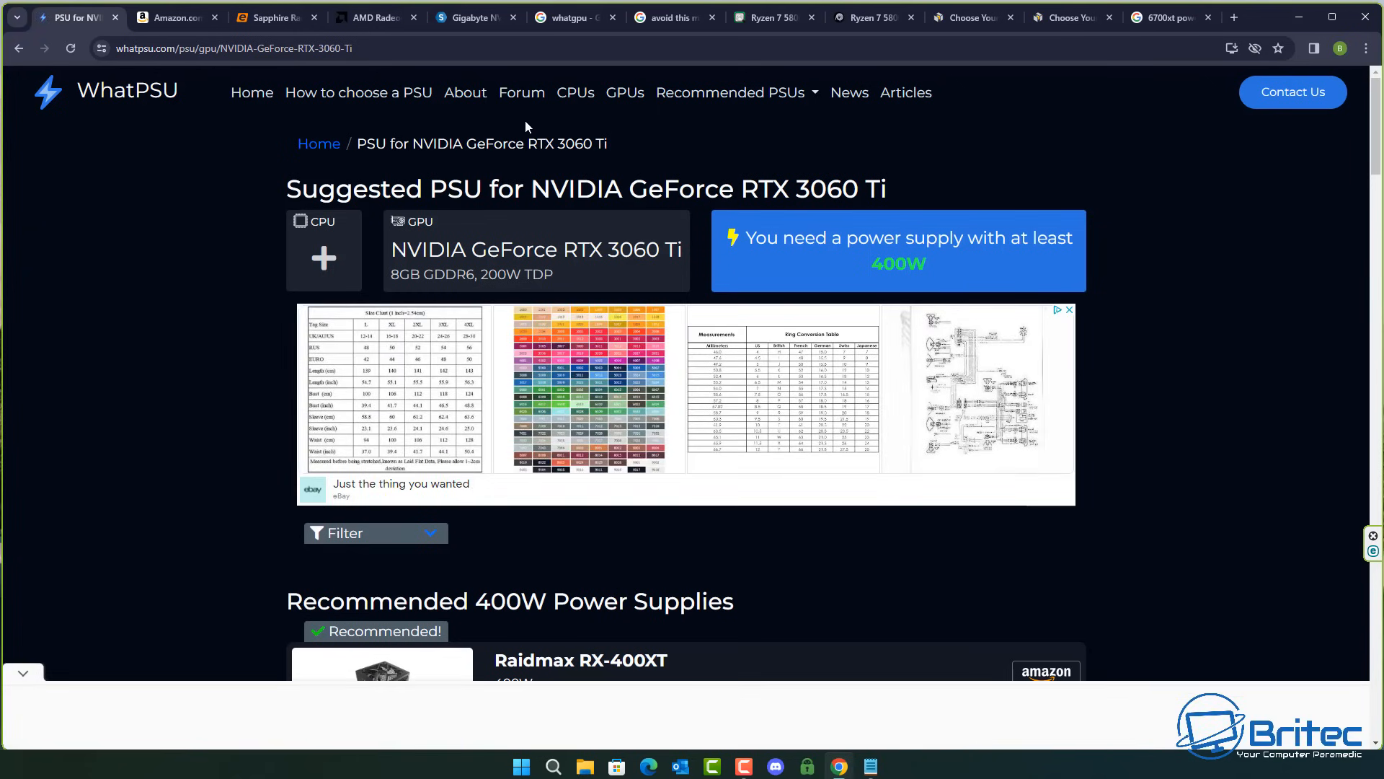
click(475, 18)
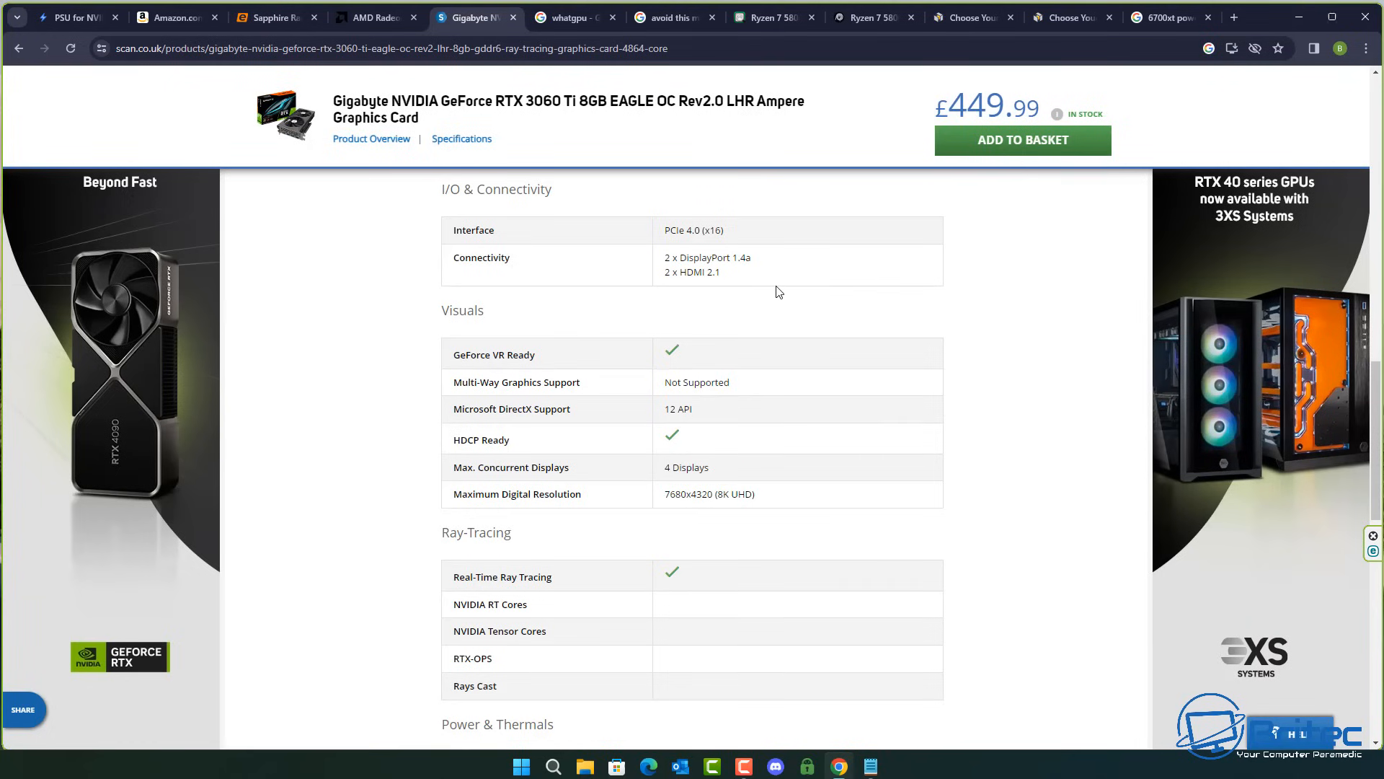
mouse_move(498, 115)
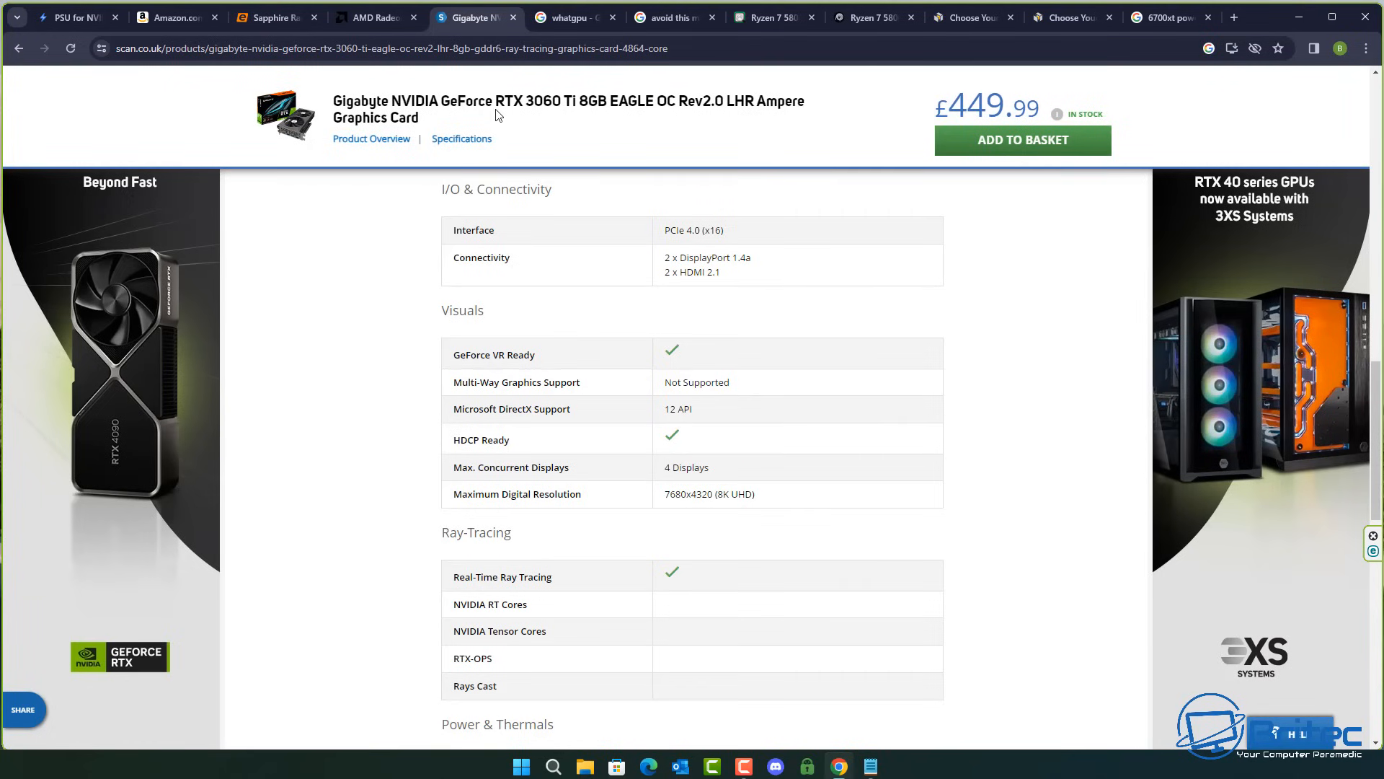
mouse_move(852, 368)
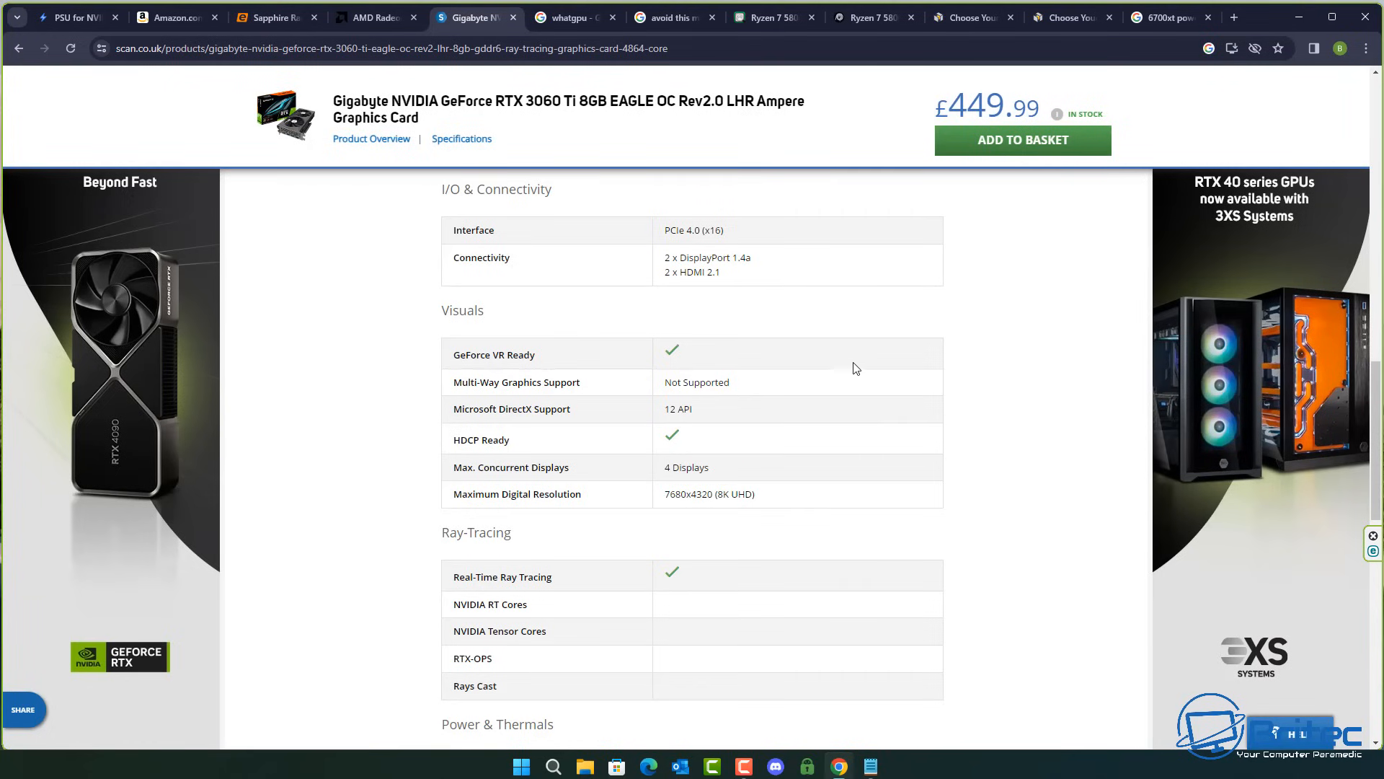
mouse_move(790, 306)
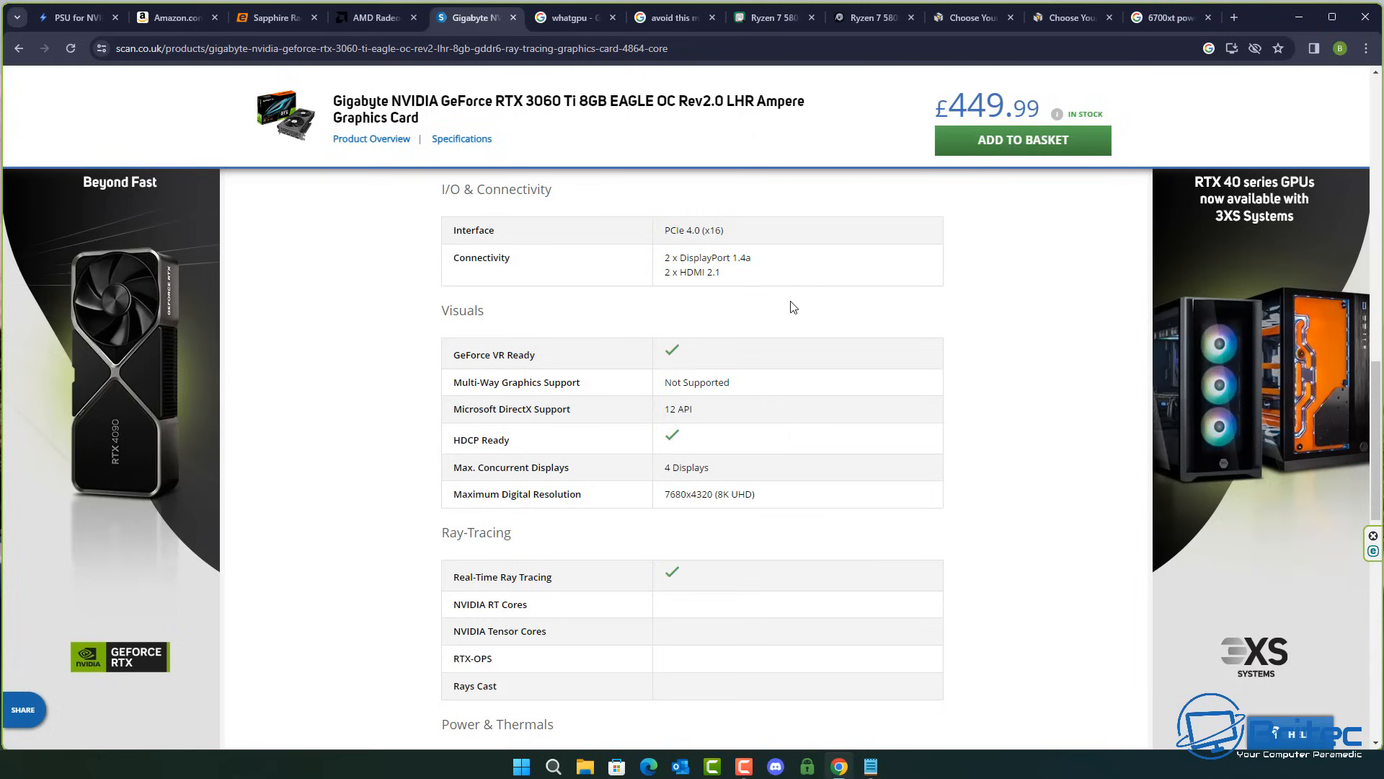
Step: Bring the Gigabyte RTX 3060 Ti's Power & Thermals into view, showing a 600 W minimum recommended PSU
scroll(down, 3)
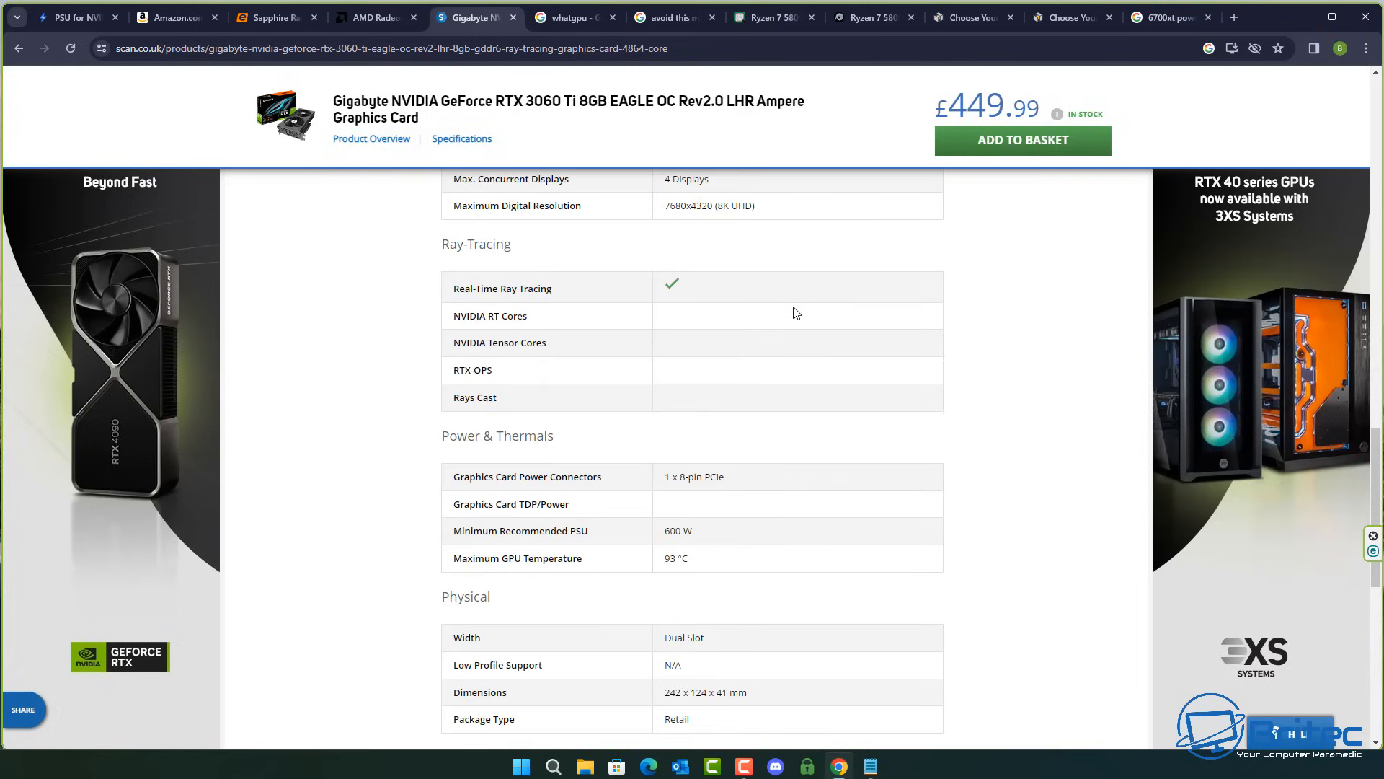
scroll(down, 3)
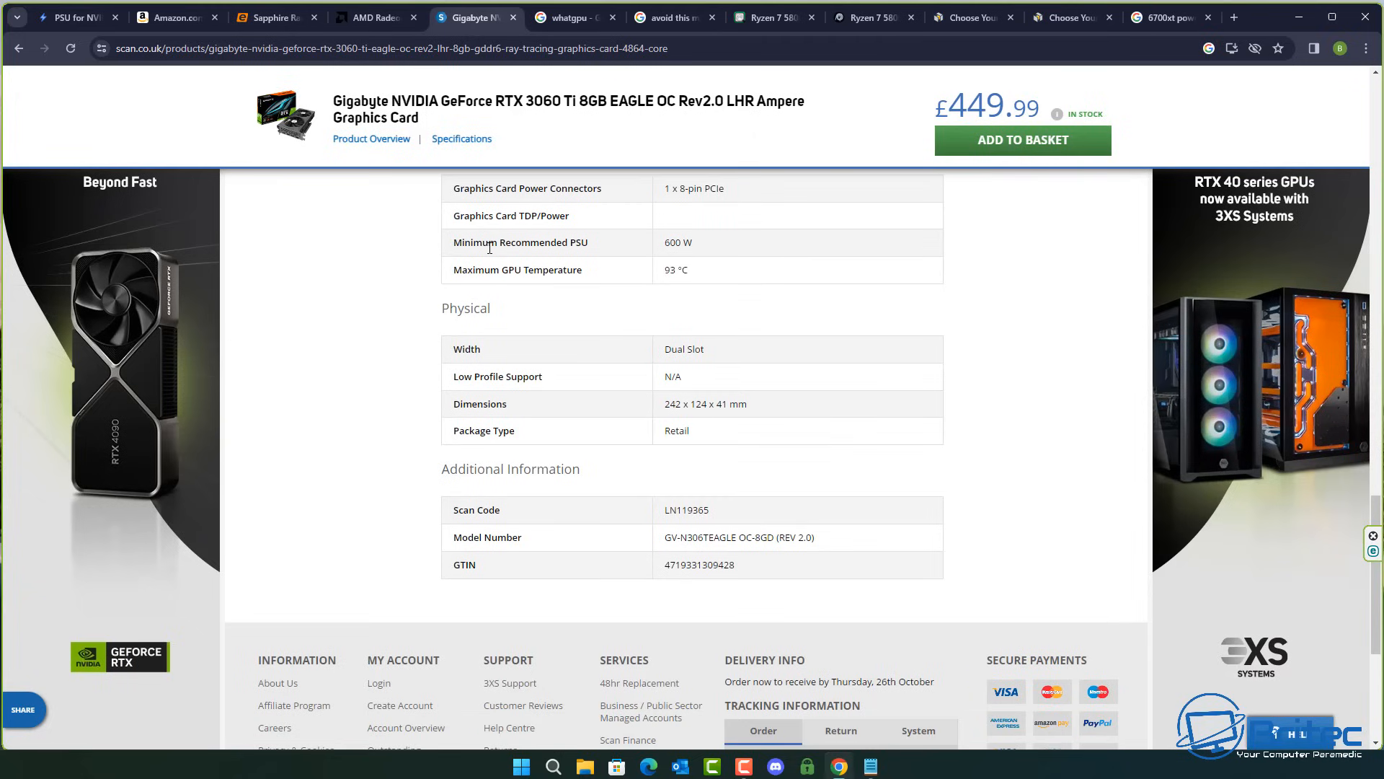
mouse_move(682, 242)
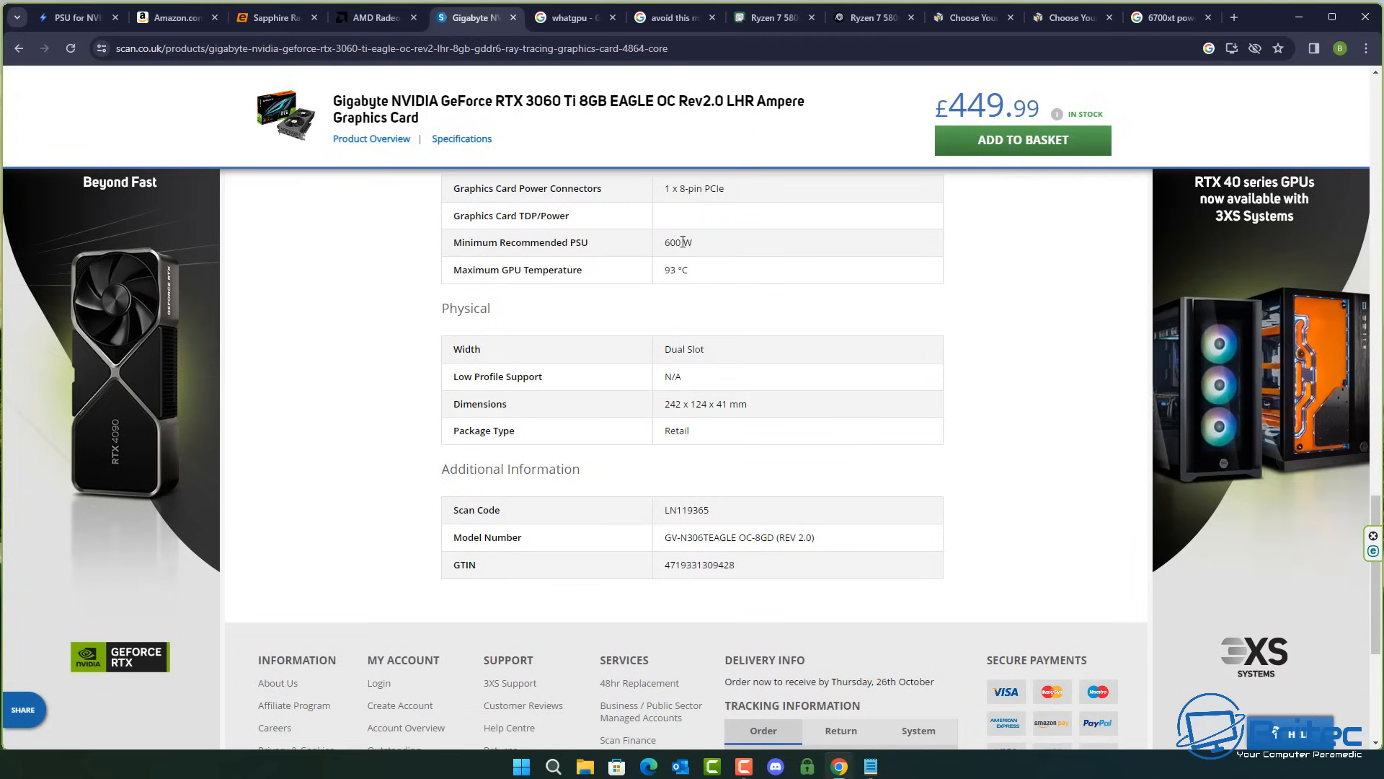
mouse_move(713, 245)
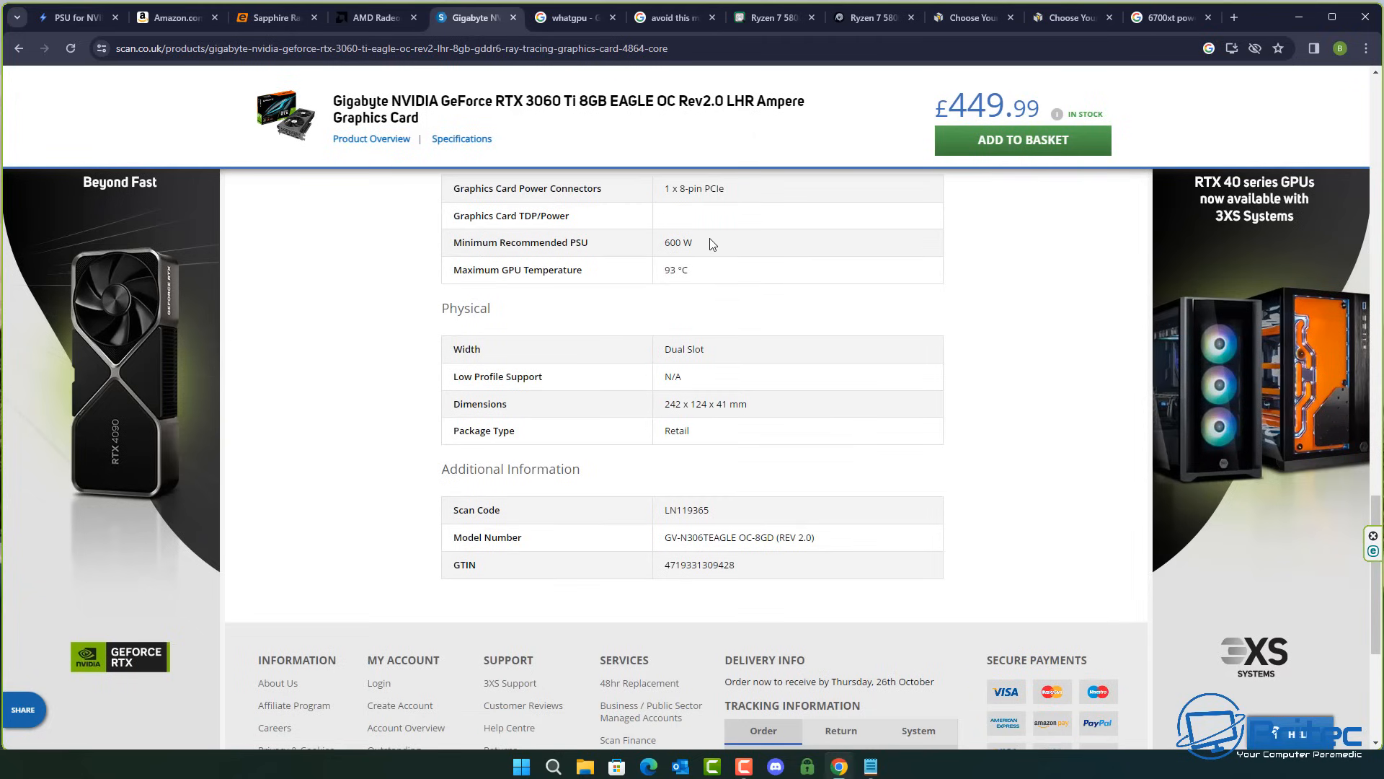
mouse_move(549, 235)
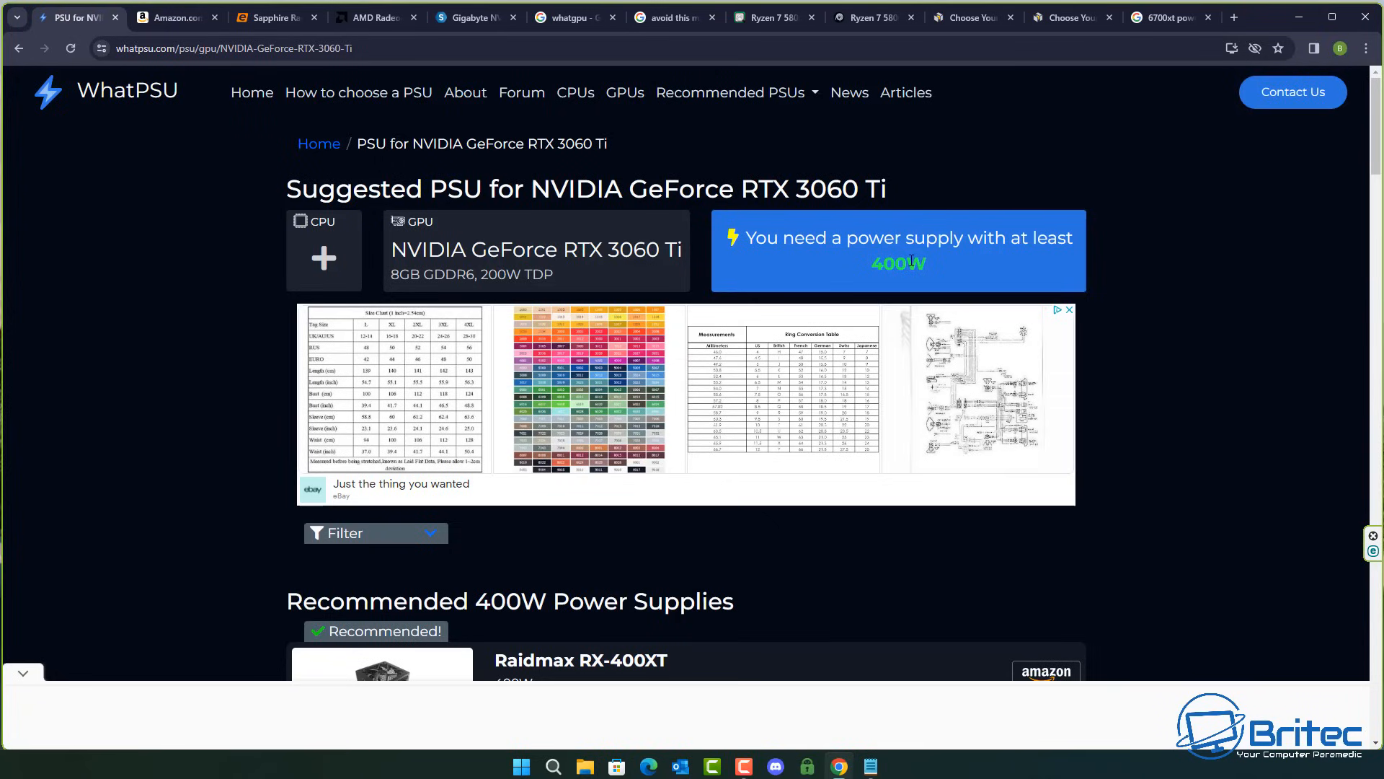
click(475, 17)
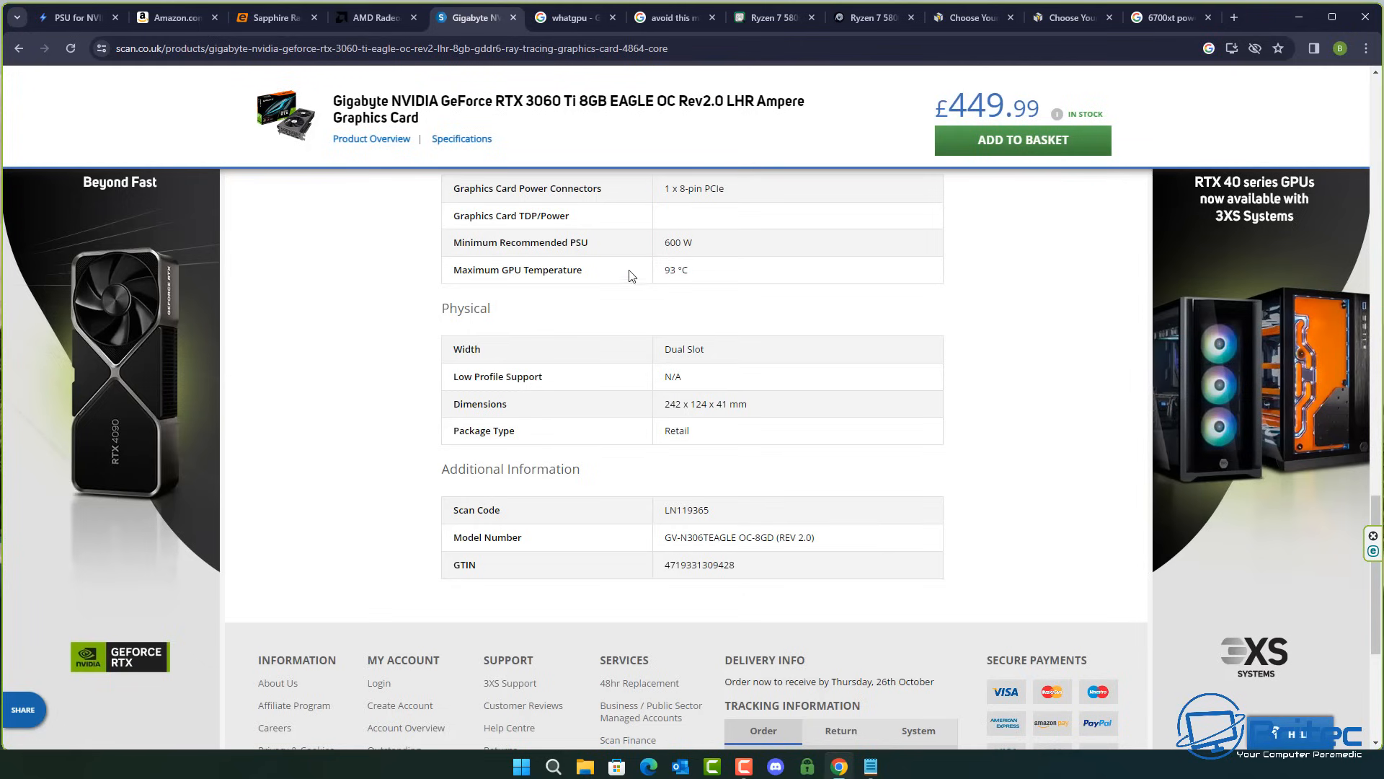
mouse_move(752, 241)
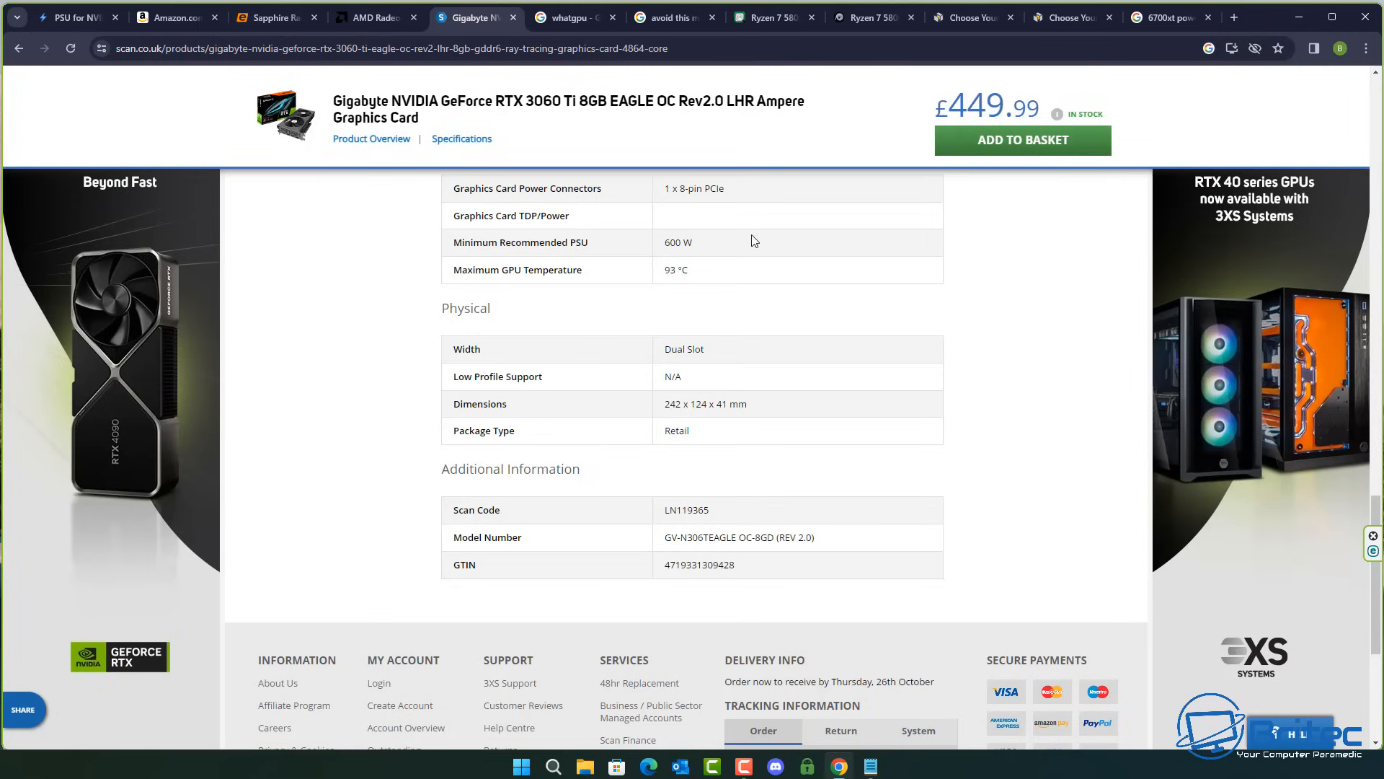
Step: Open CPUAgent's FPS and Bottleneck Calculator, dismiss the video ad and reach the empty build form
click(684, 18)
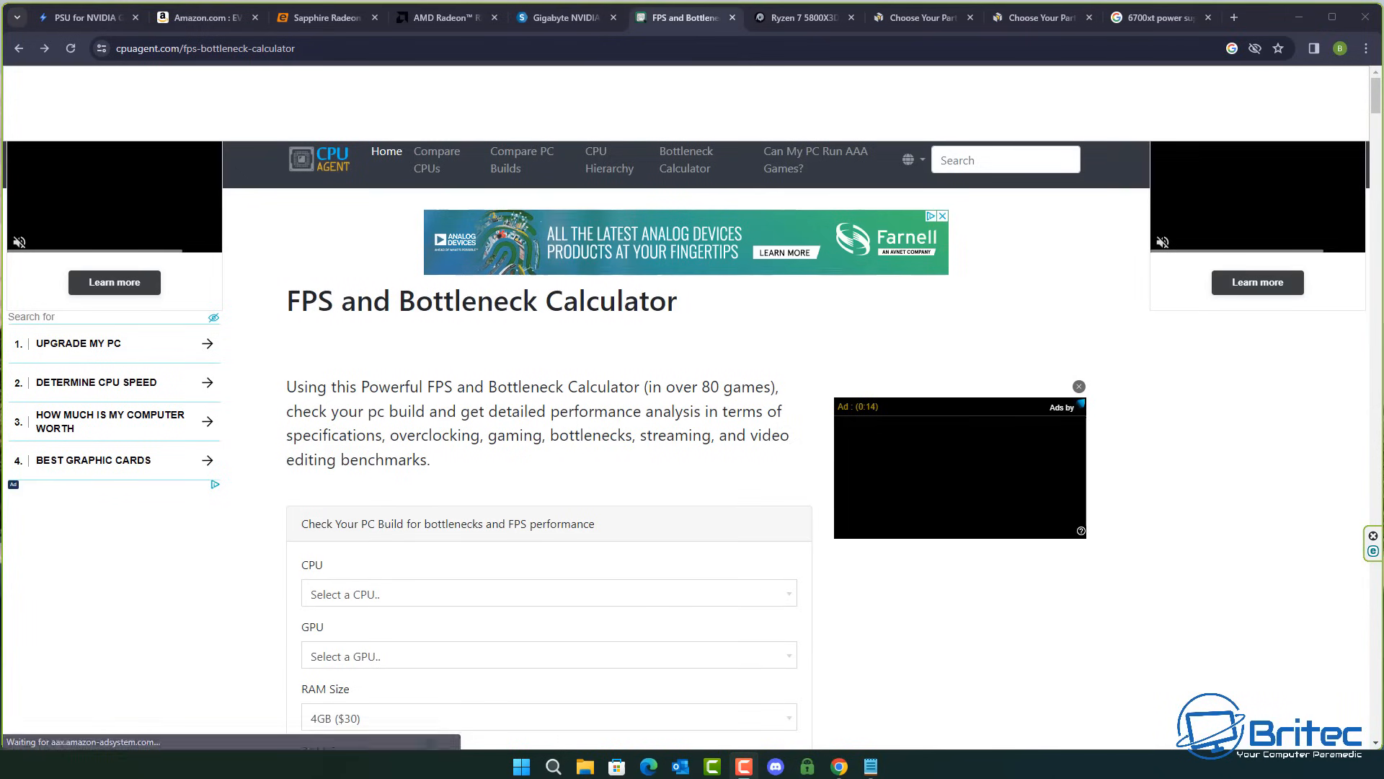
mouse_move(229, 451)
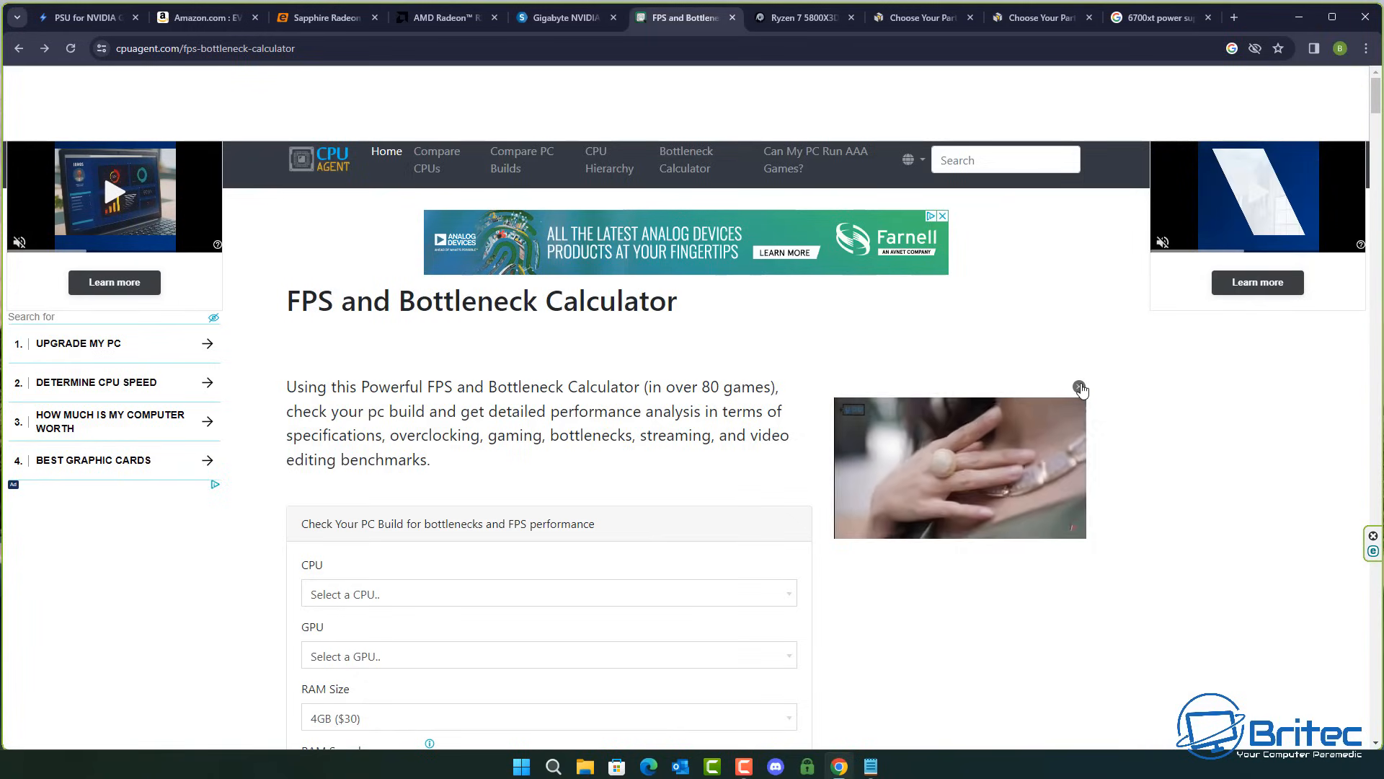
click(1080, 388)
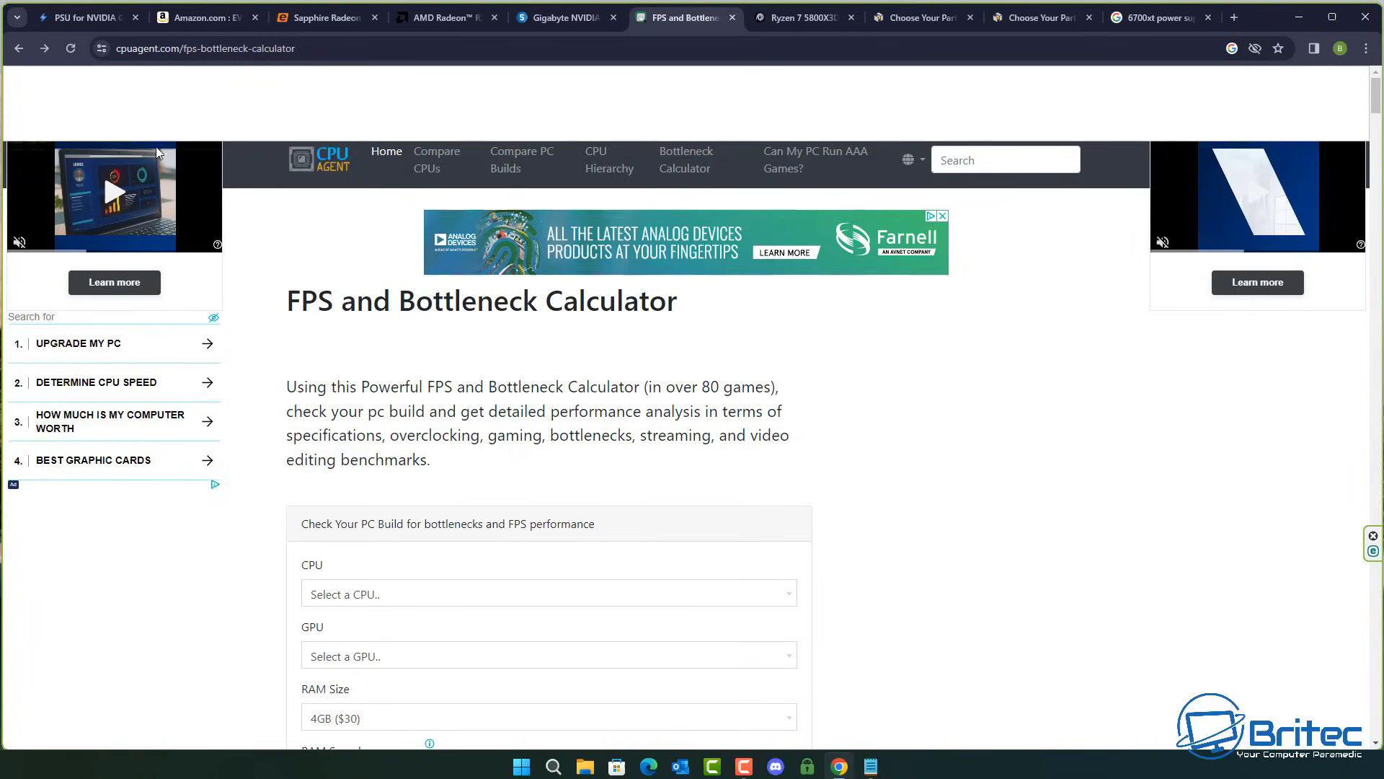
mouse_move(591, 406)
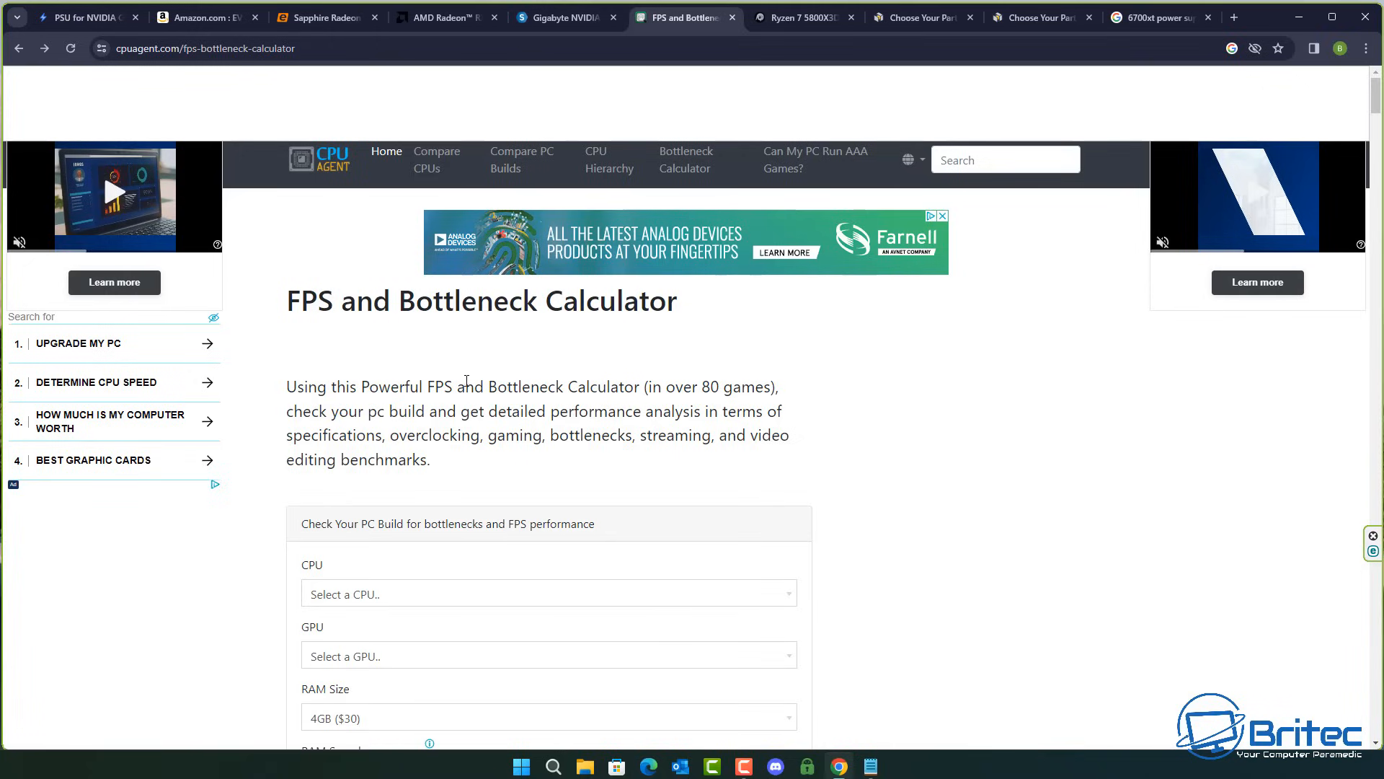
scroll(down, 3)
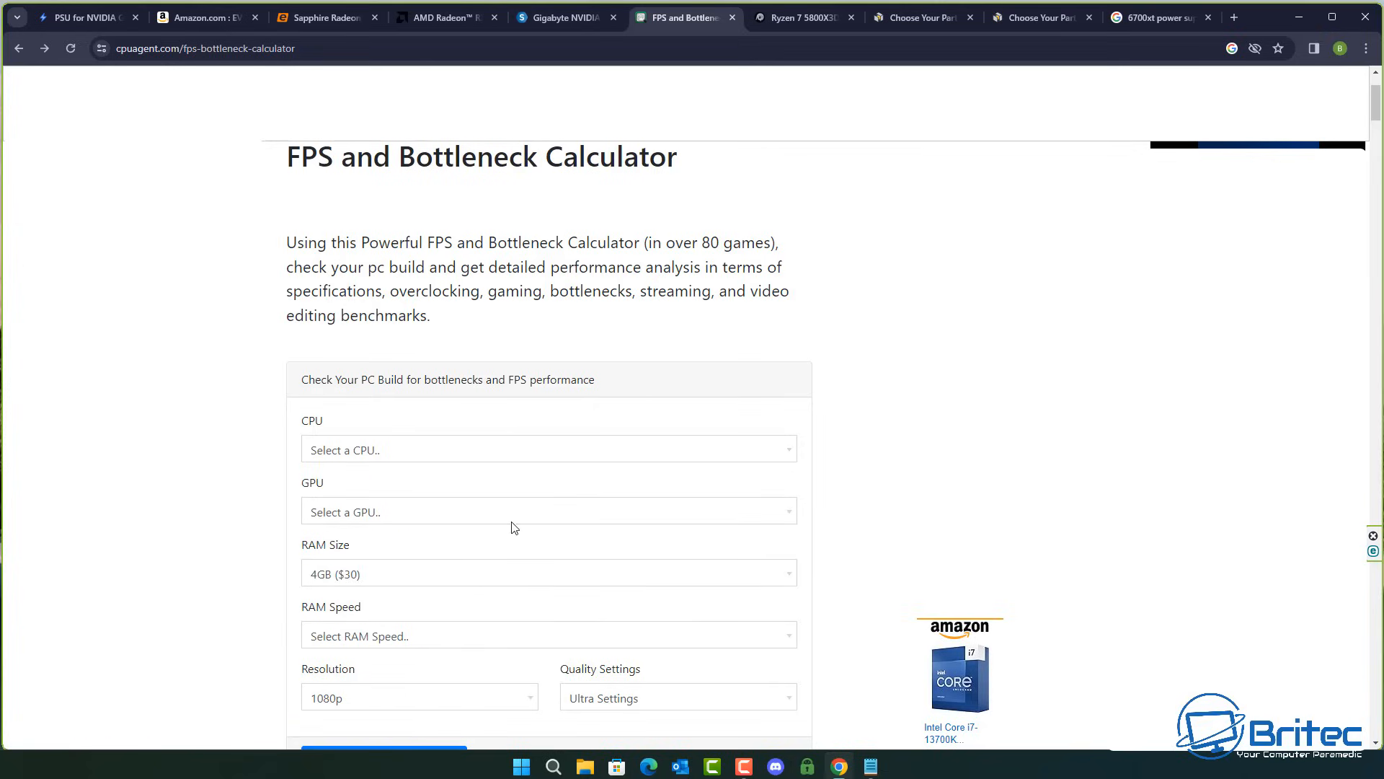
Step: Choose AMD Ryzen 7 5800X3D as CPU, keep the GPU, and keep 4GB RAM size
click(548, 450)
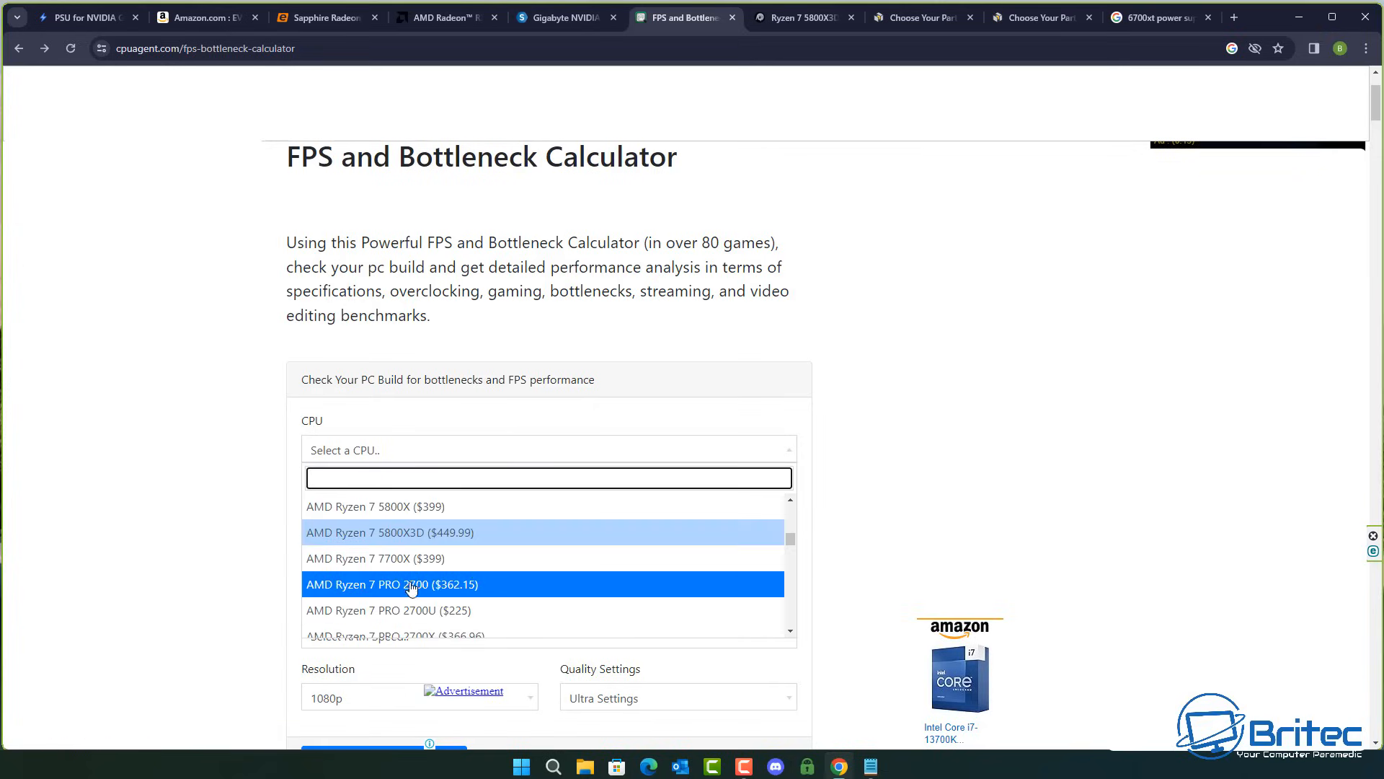
mouse_move(422, 544)
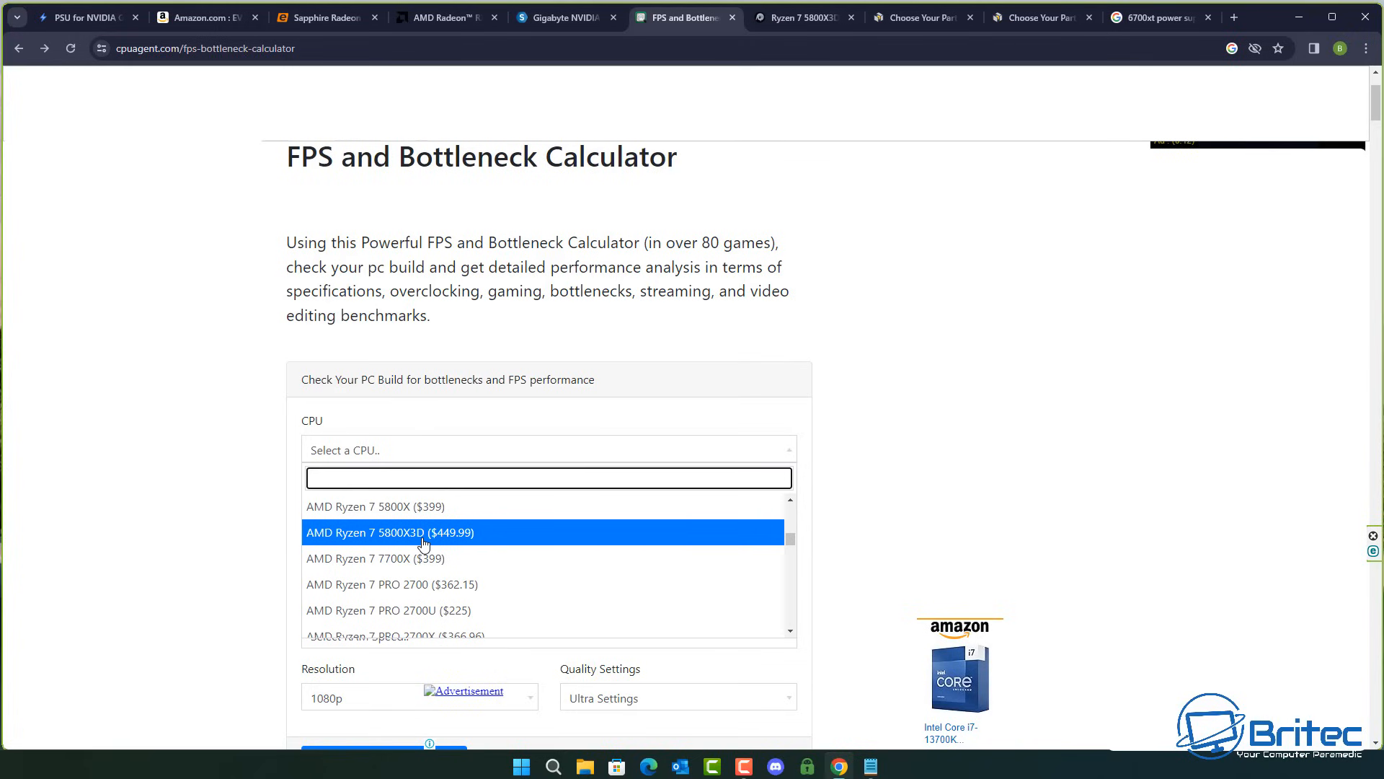
click(391, 532)
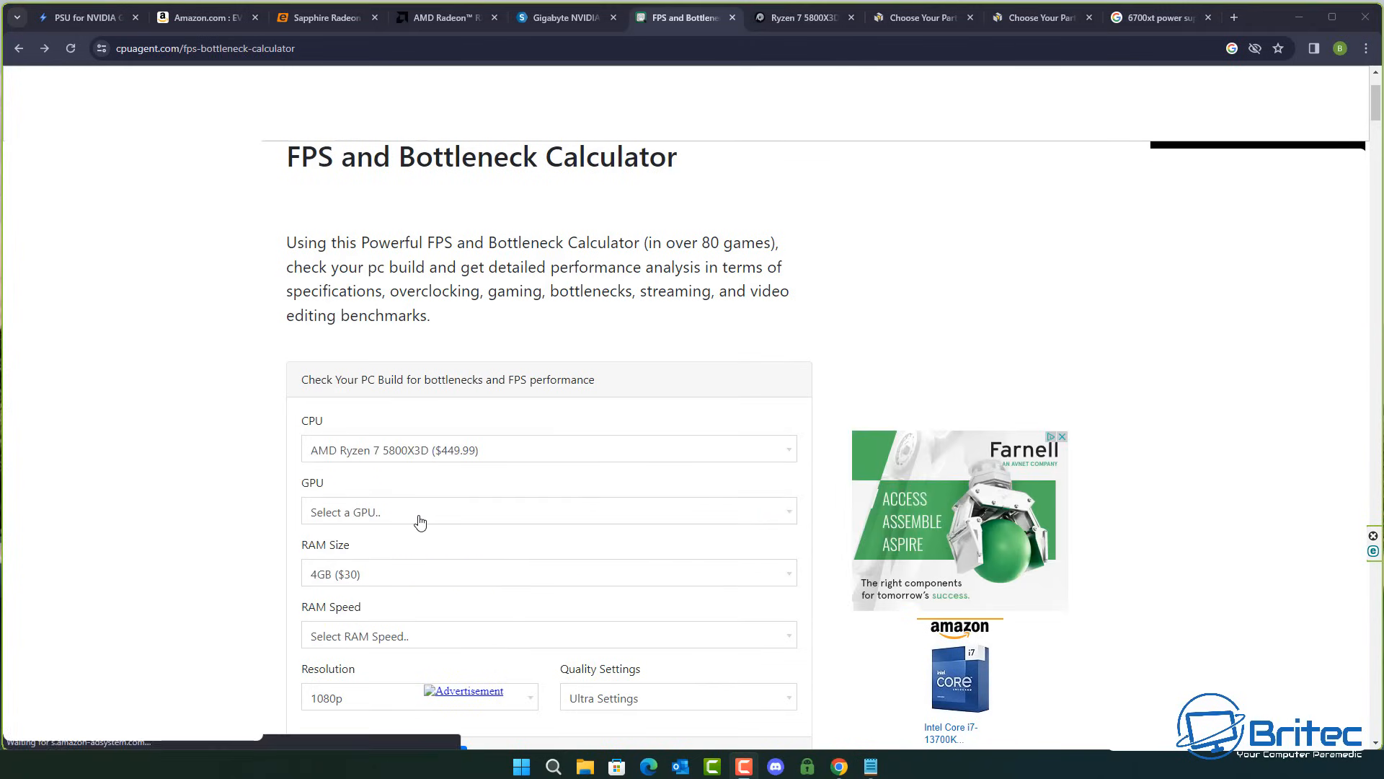
click(548, 511)
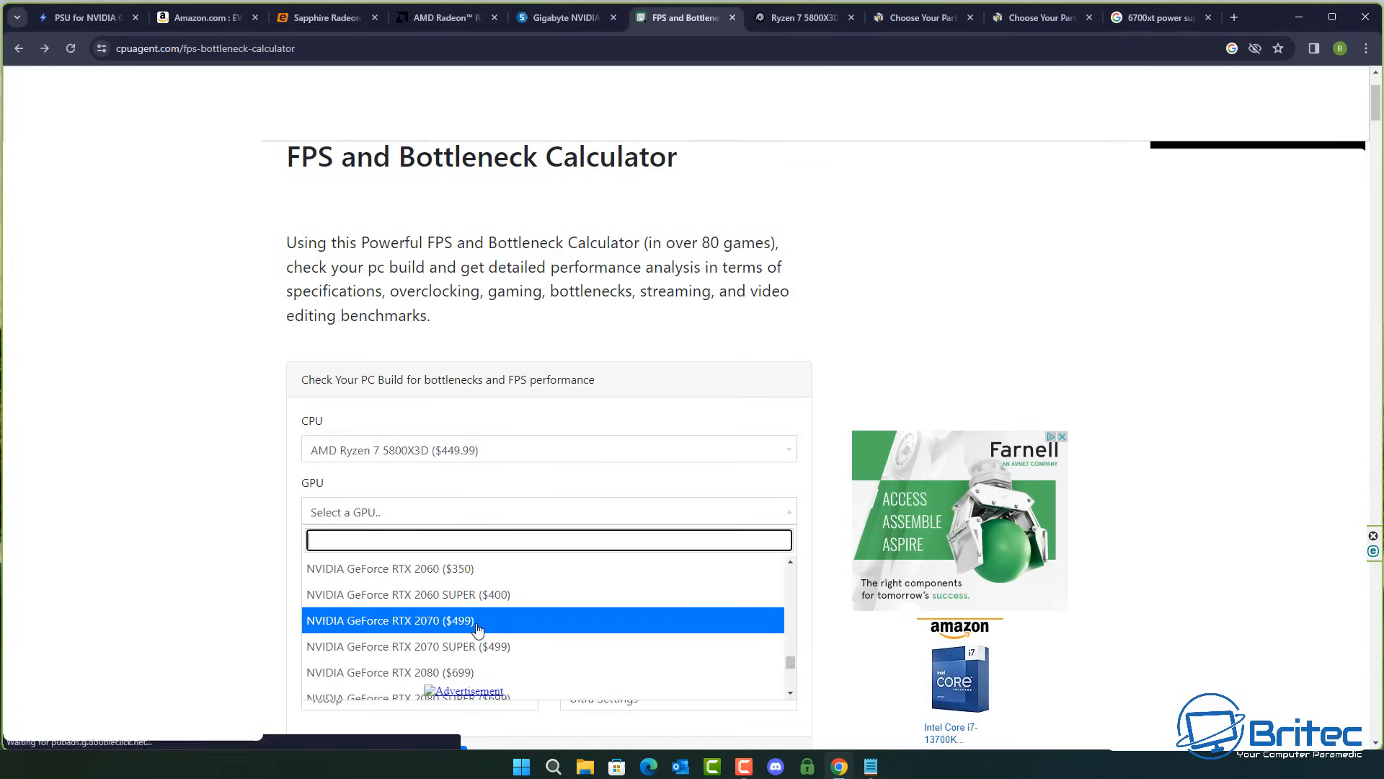
mouse_move(456, 652)
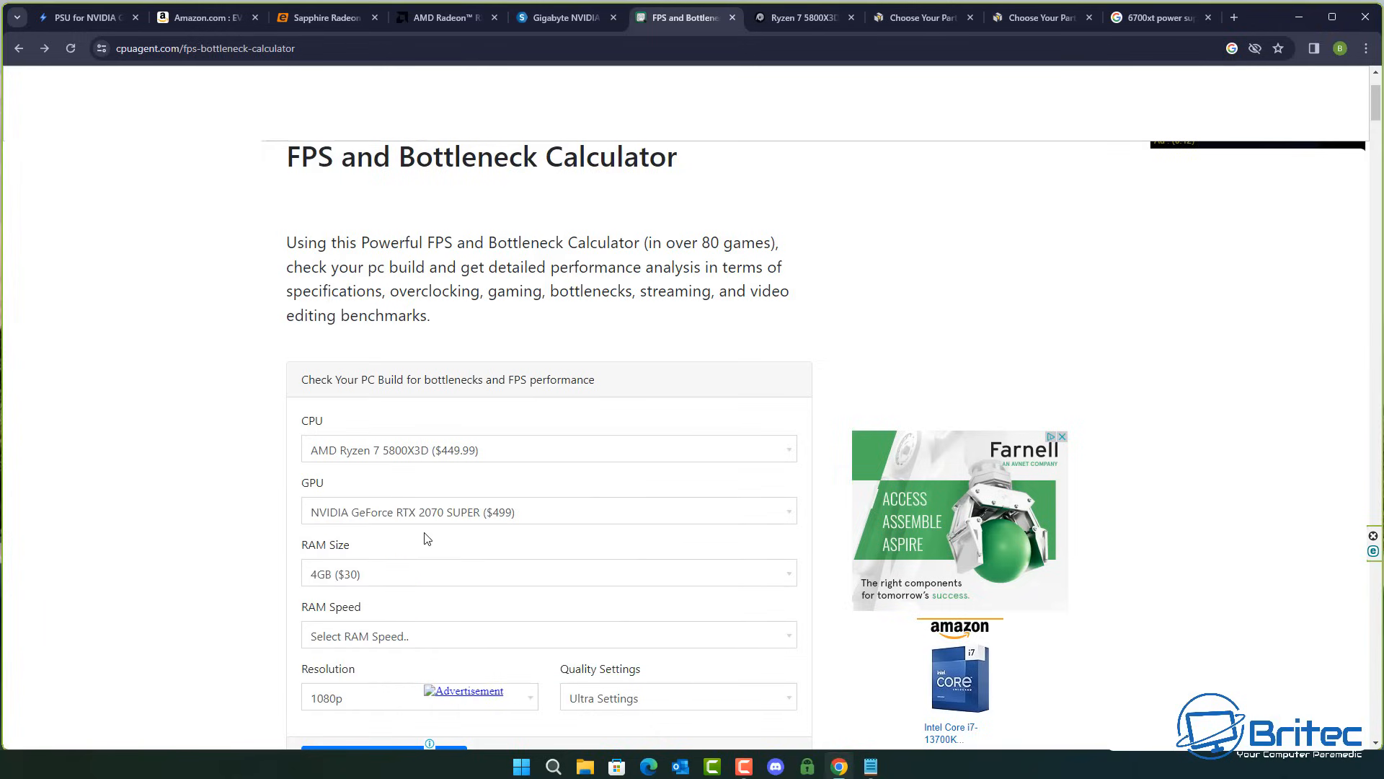
click(548, 573)
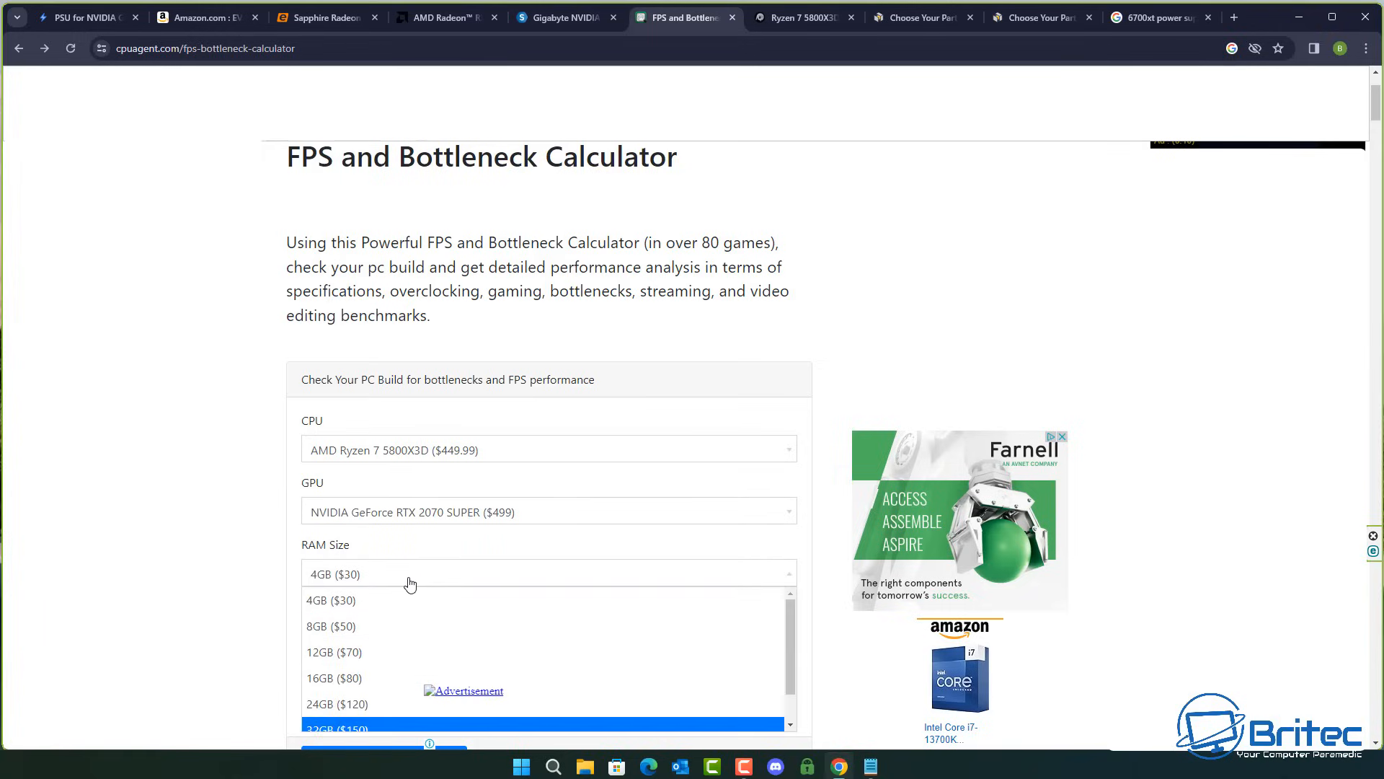
click(332, 600)
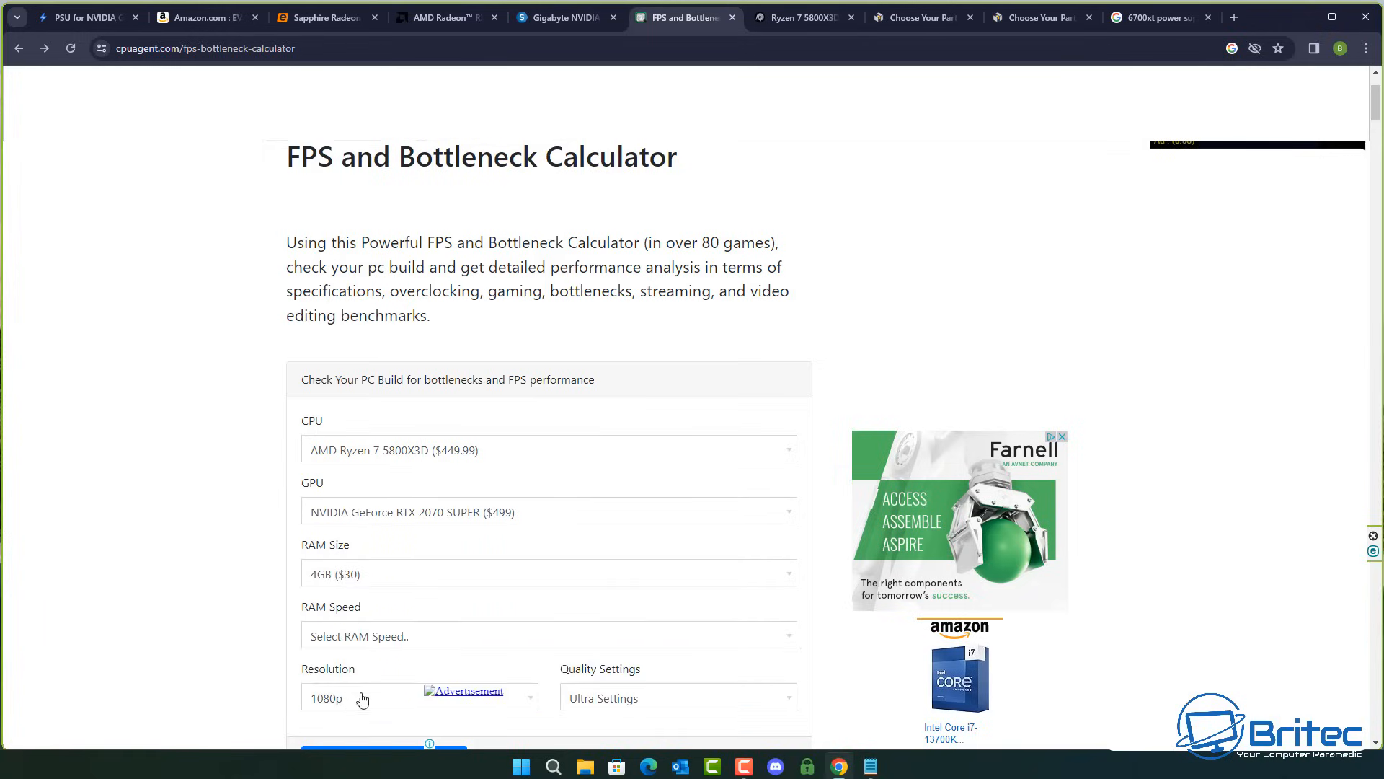
Step: Set the RAM speed to DDR4 3600MHz in the calculator form
scroll(down, 3)
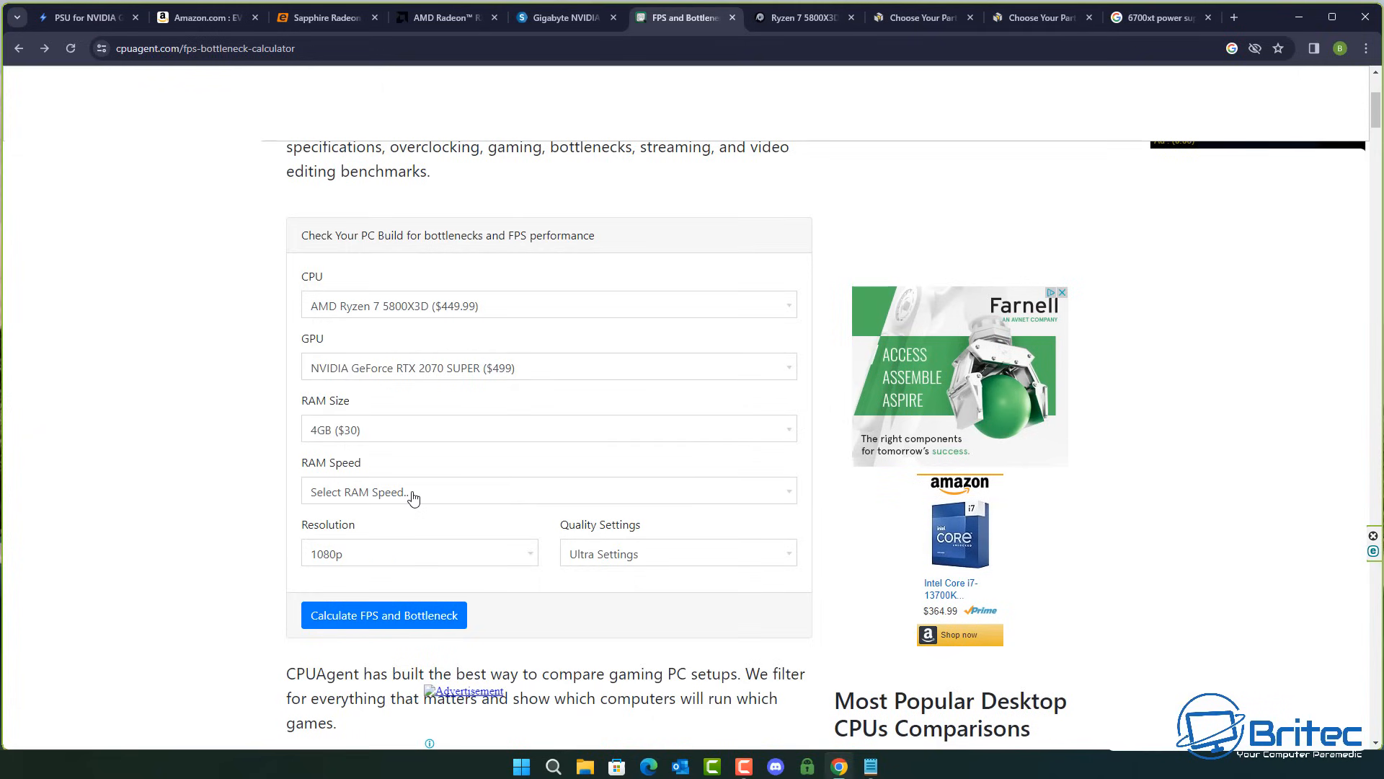
click(548, 492)
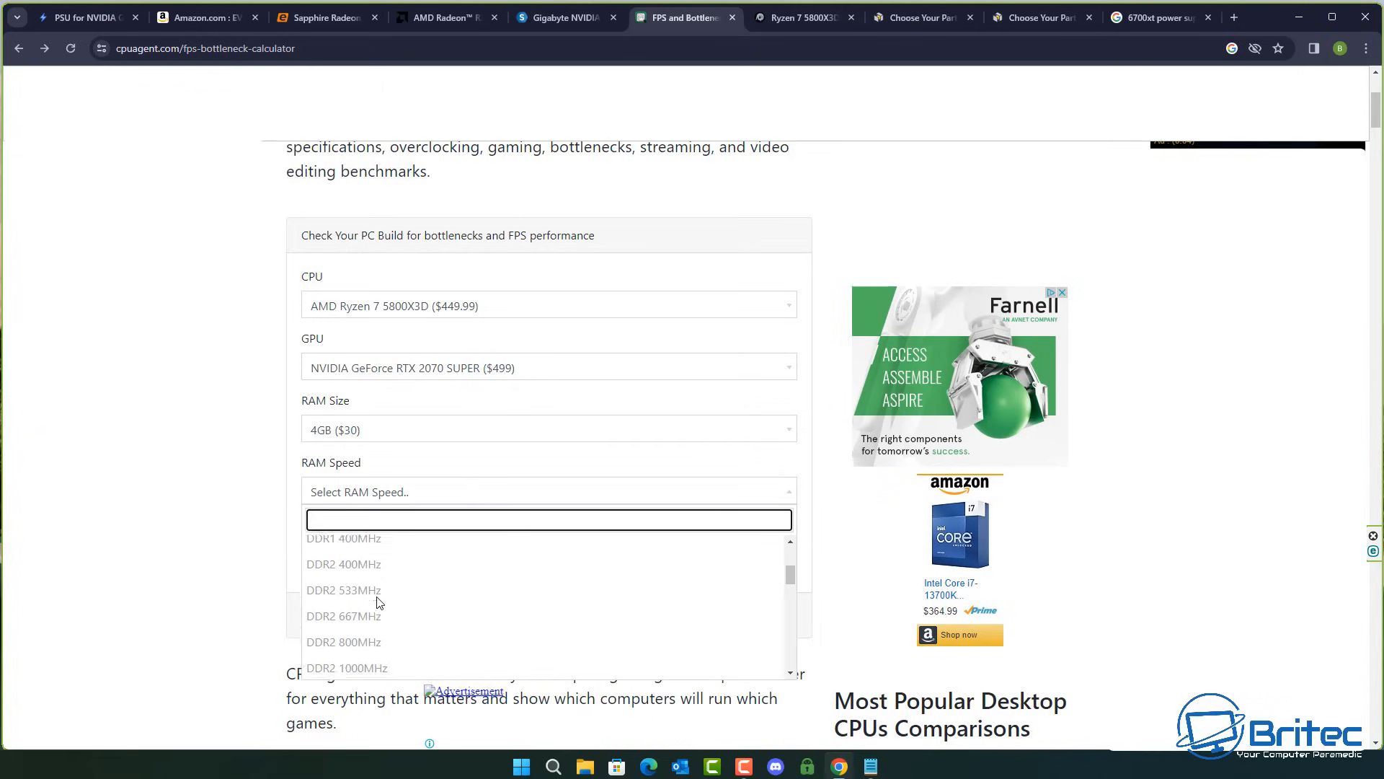
scroll(up, 3)
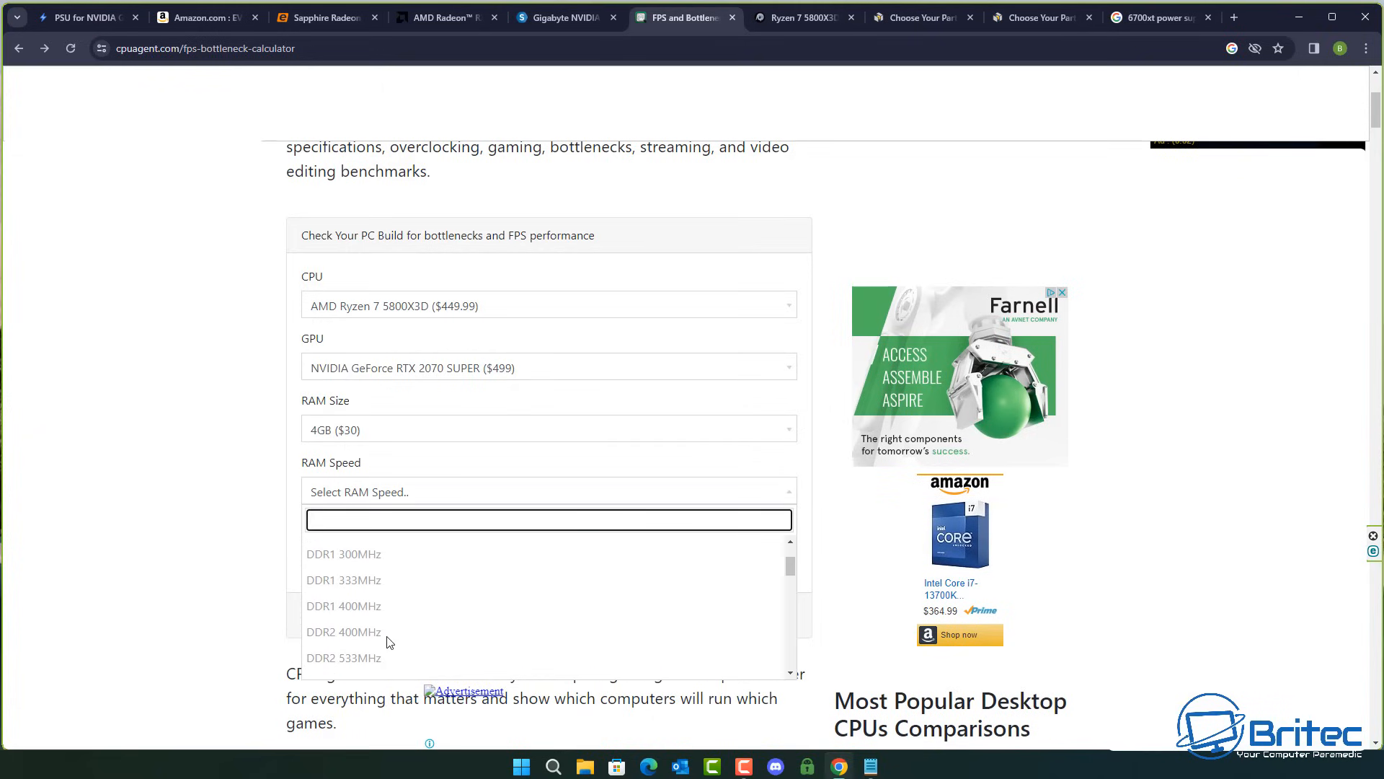
mouse_move(382, 595)
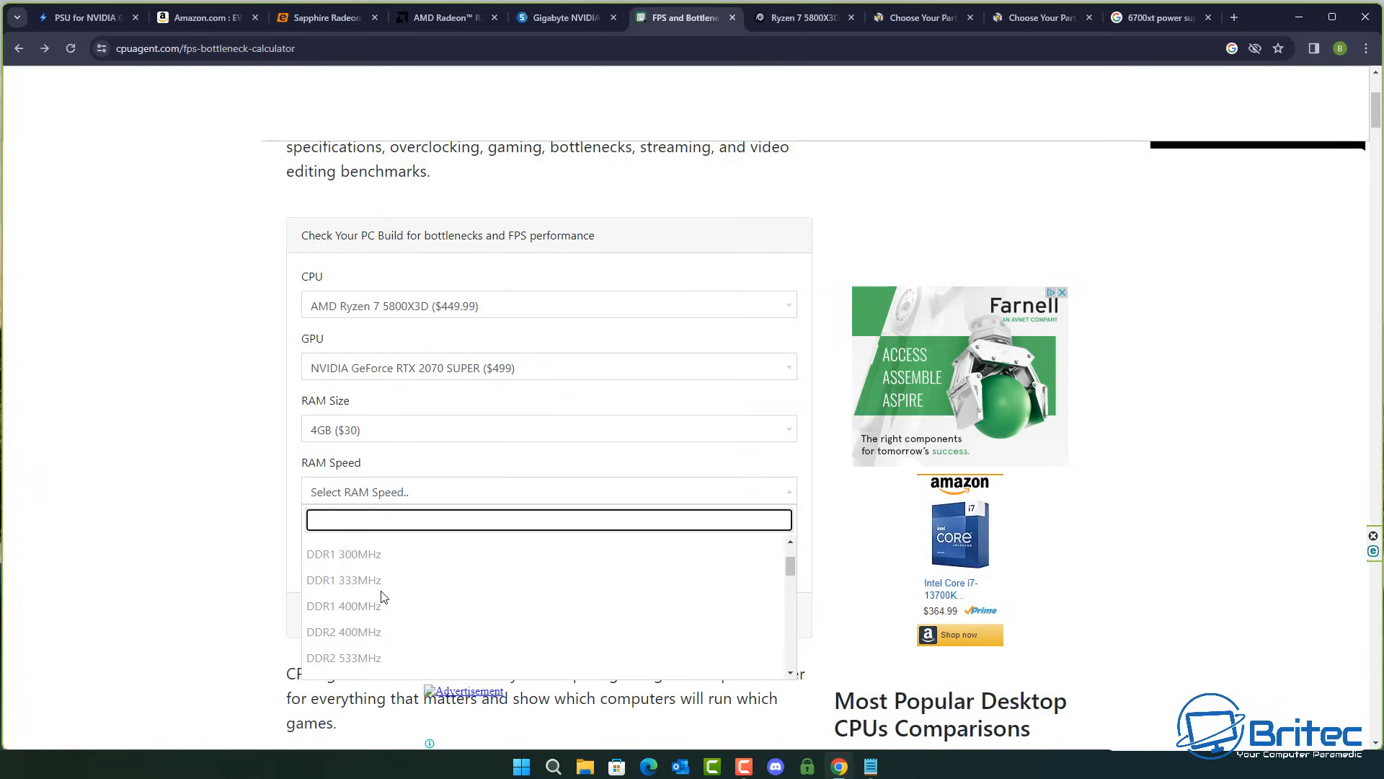
scroll(up, 3)
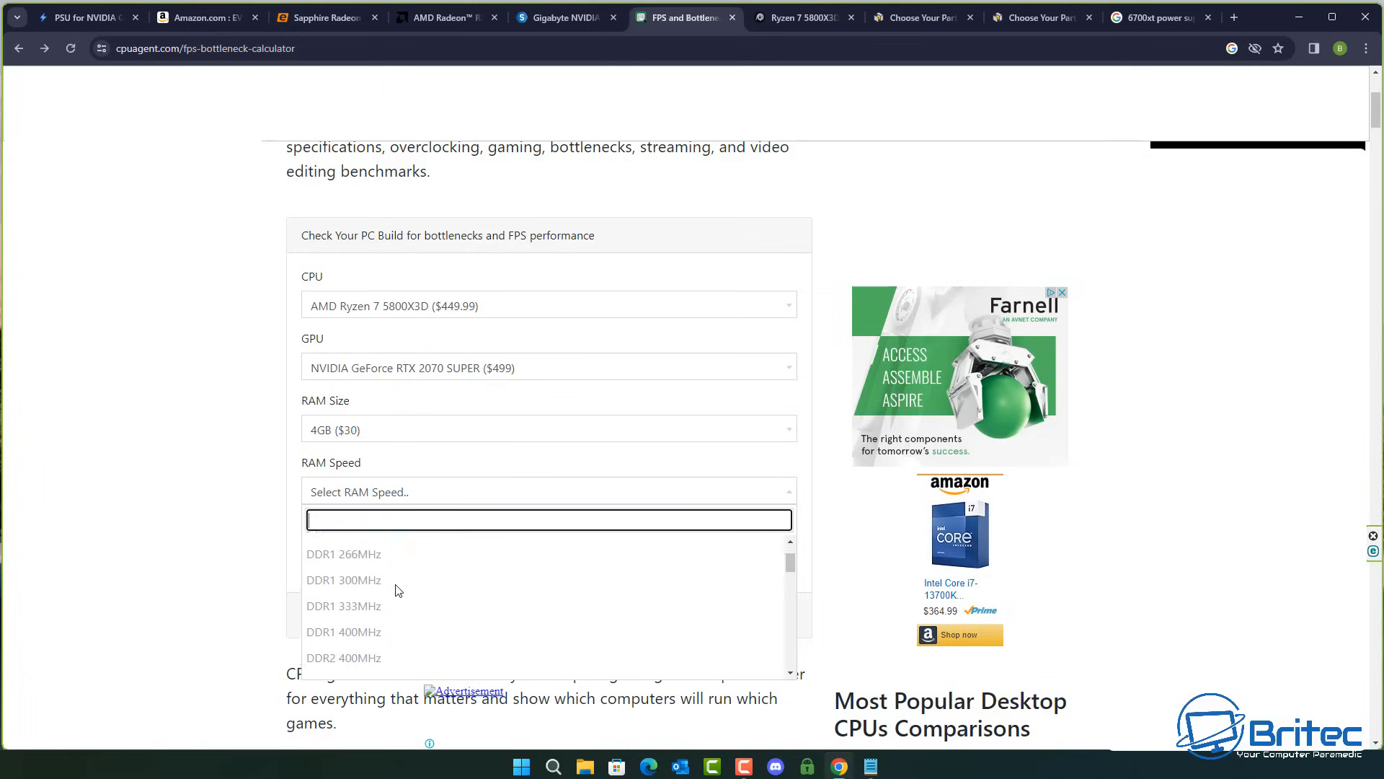
scroll(down, 3)
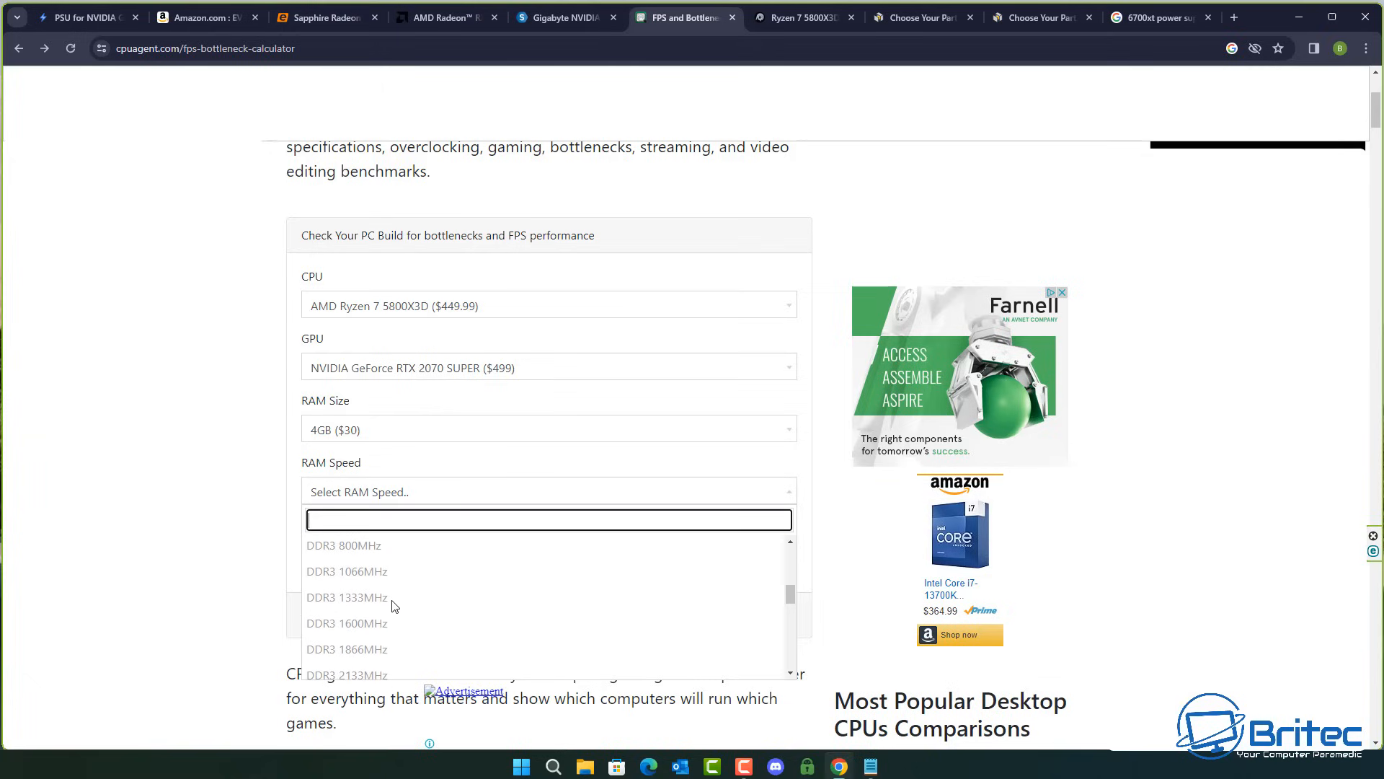
scroll(down, 3)
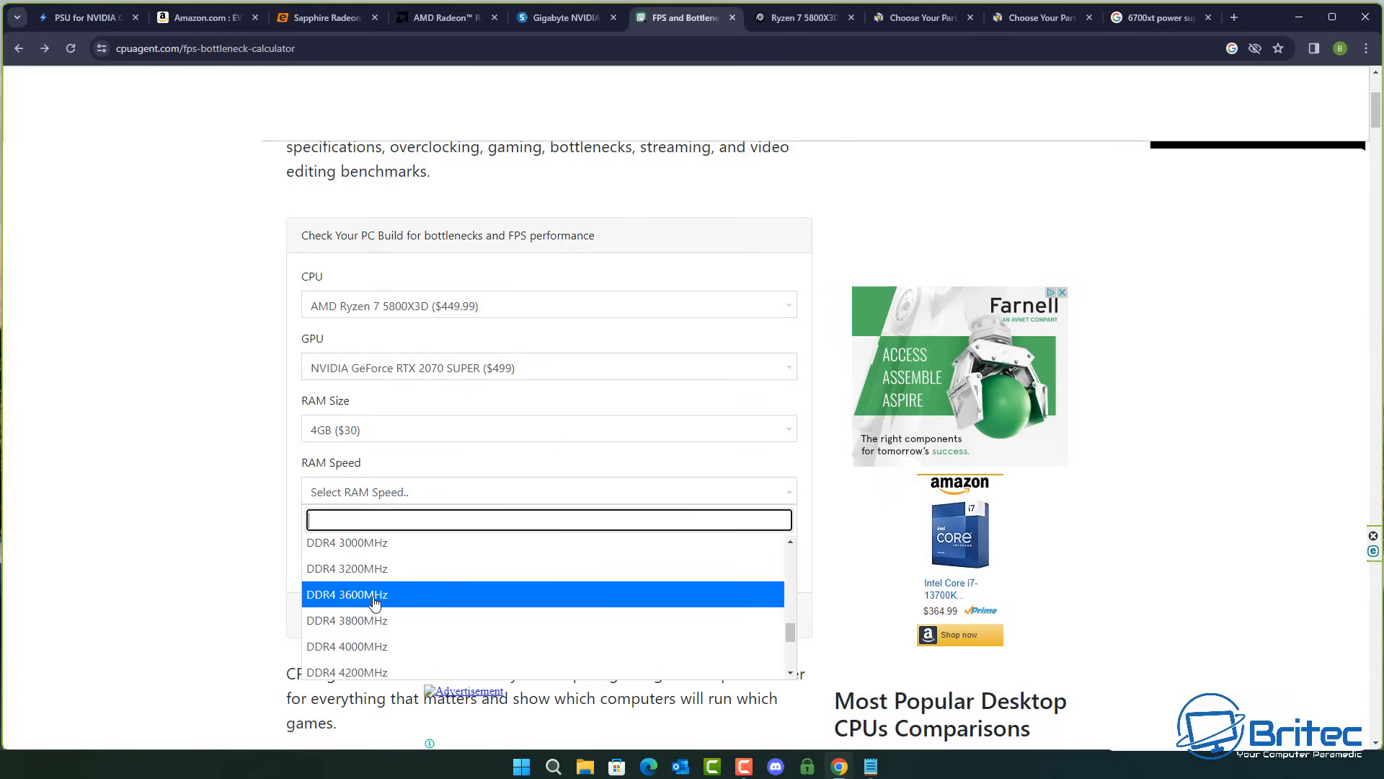
click(347, 594)
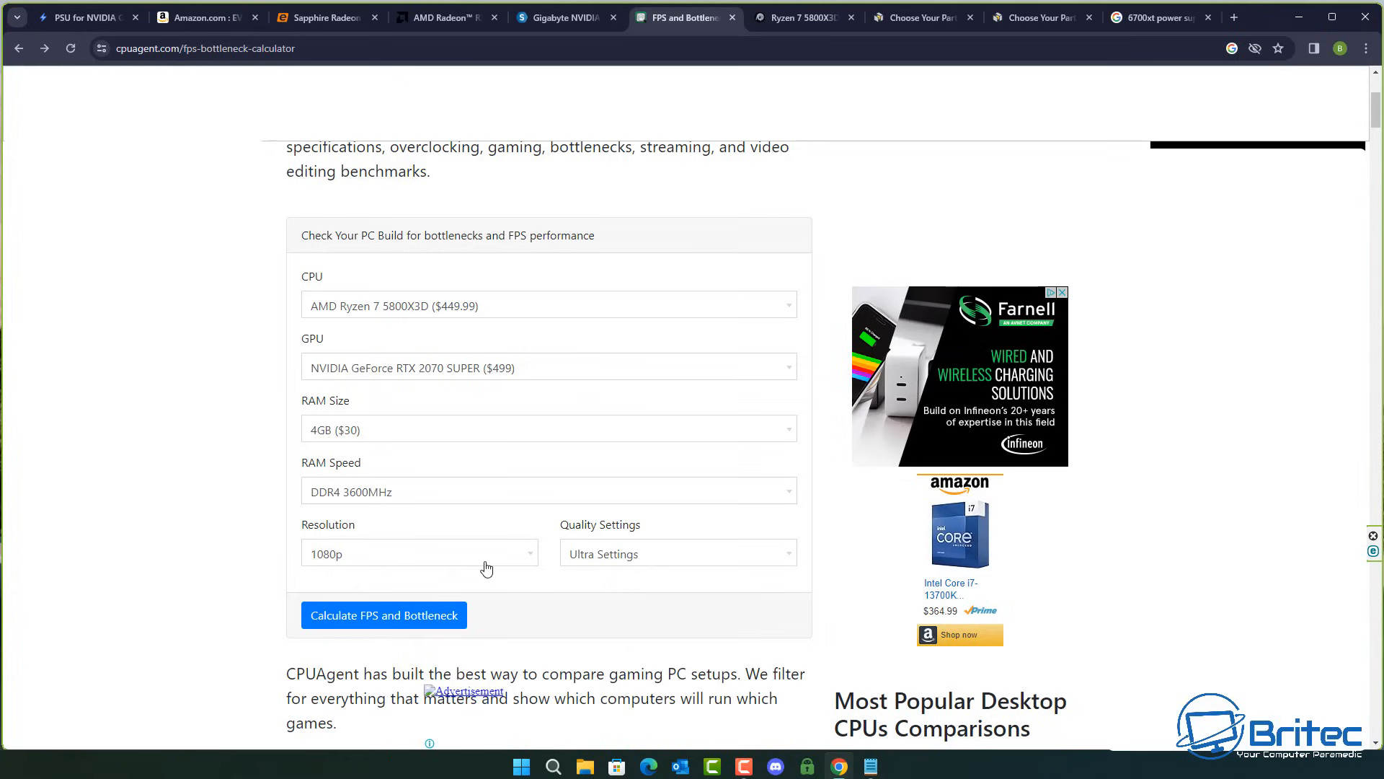
mouse_move(392, 623)
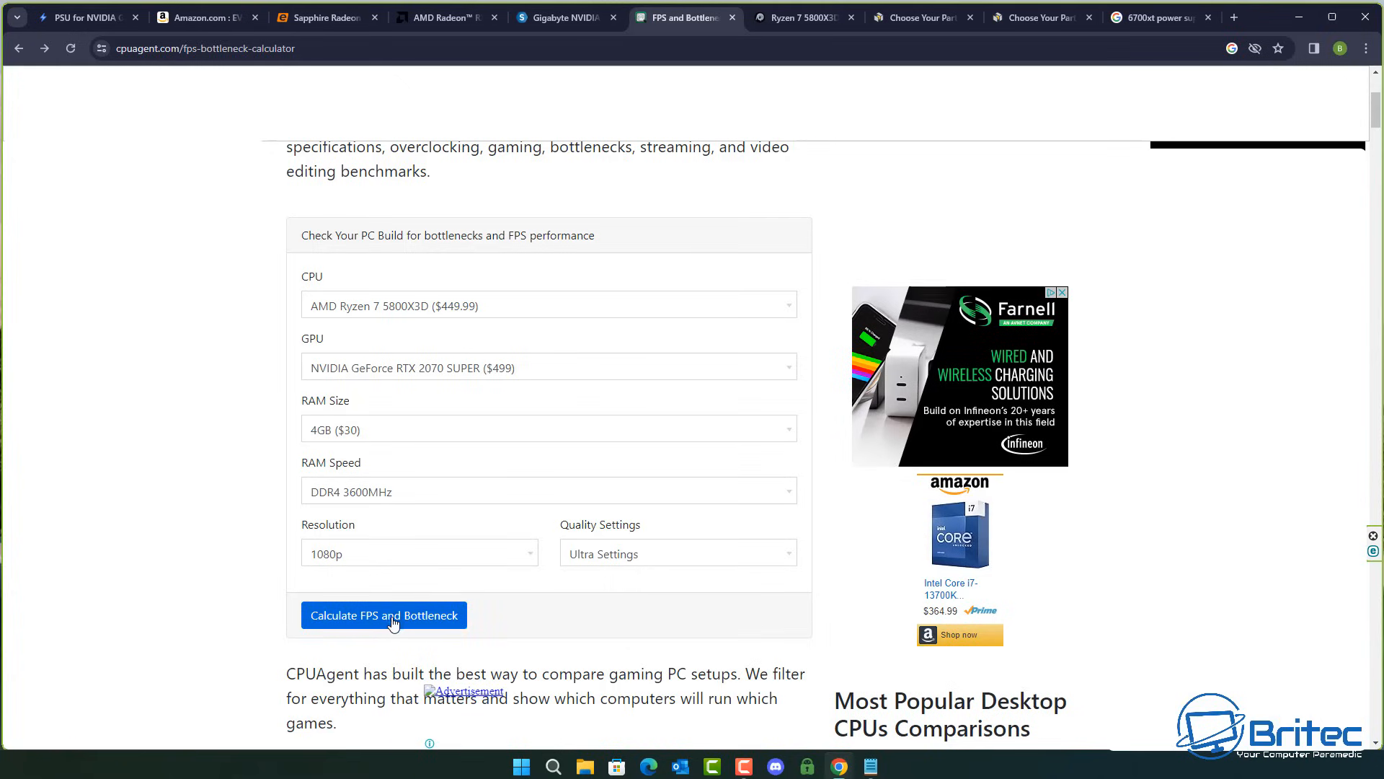
Step: Calculate FPS and bottleneck, then review the Ryzen 7 5800X3D vs Core i9-13900K spec comparison
click(383, 614)
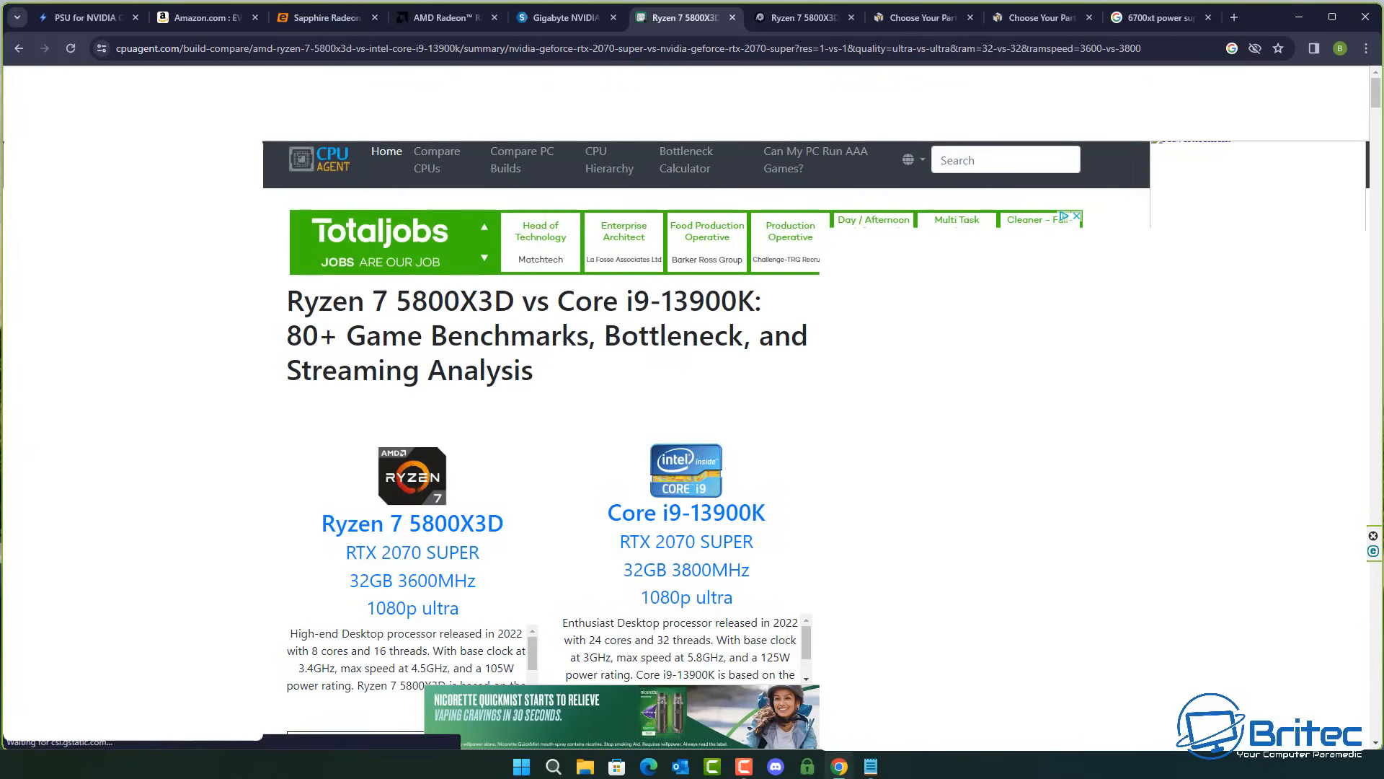
scroll(down, 3)
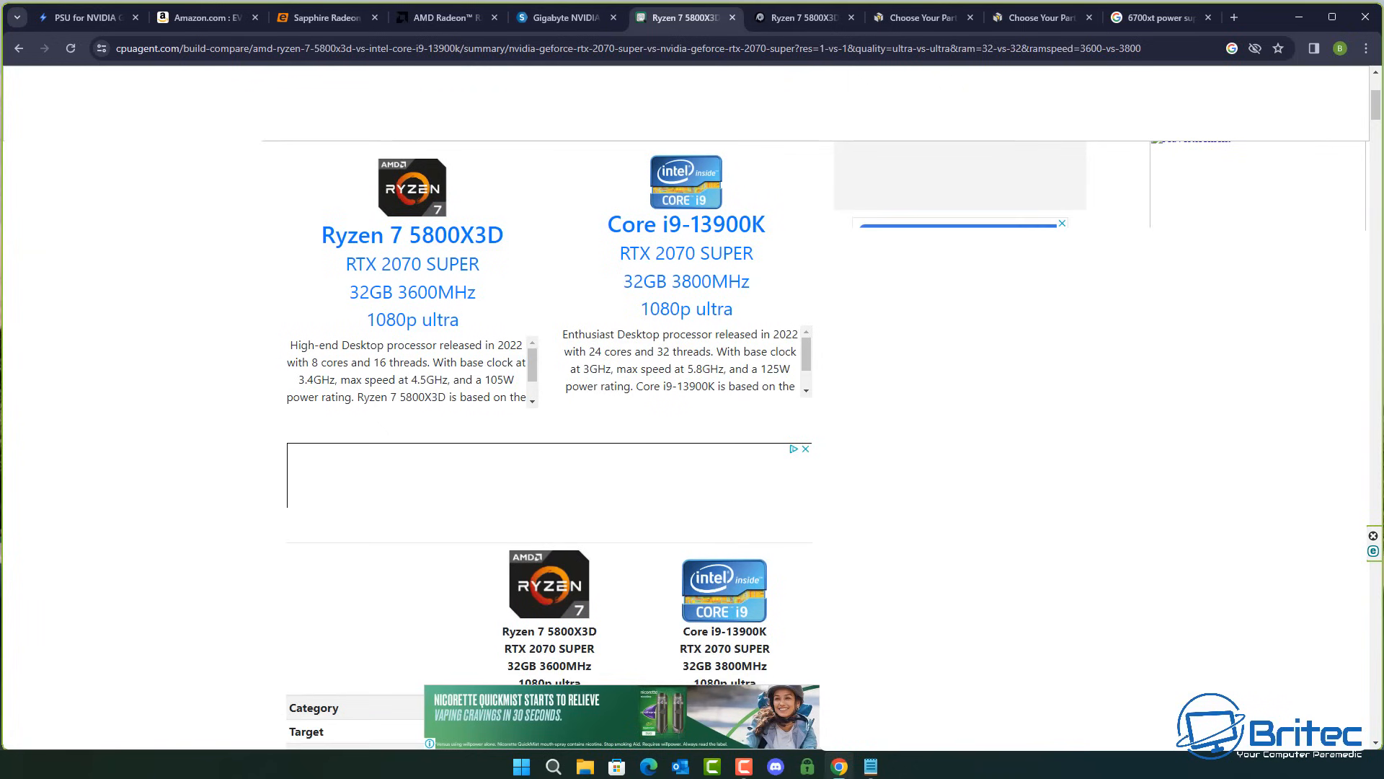
scroll(down, 3)
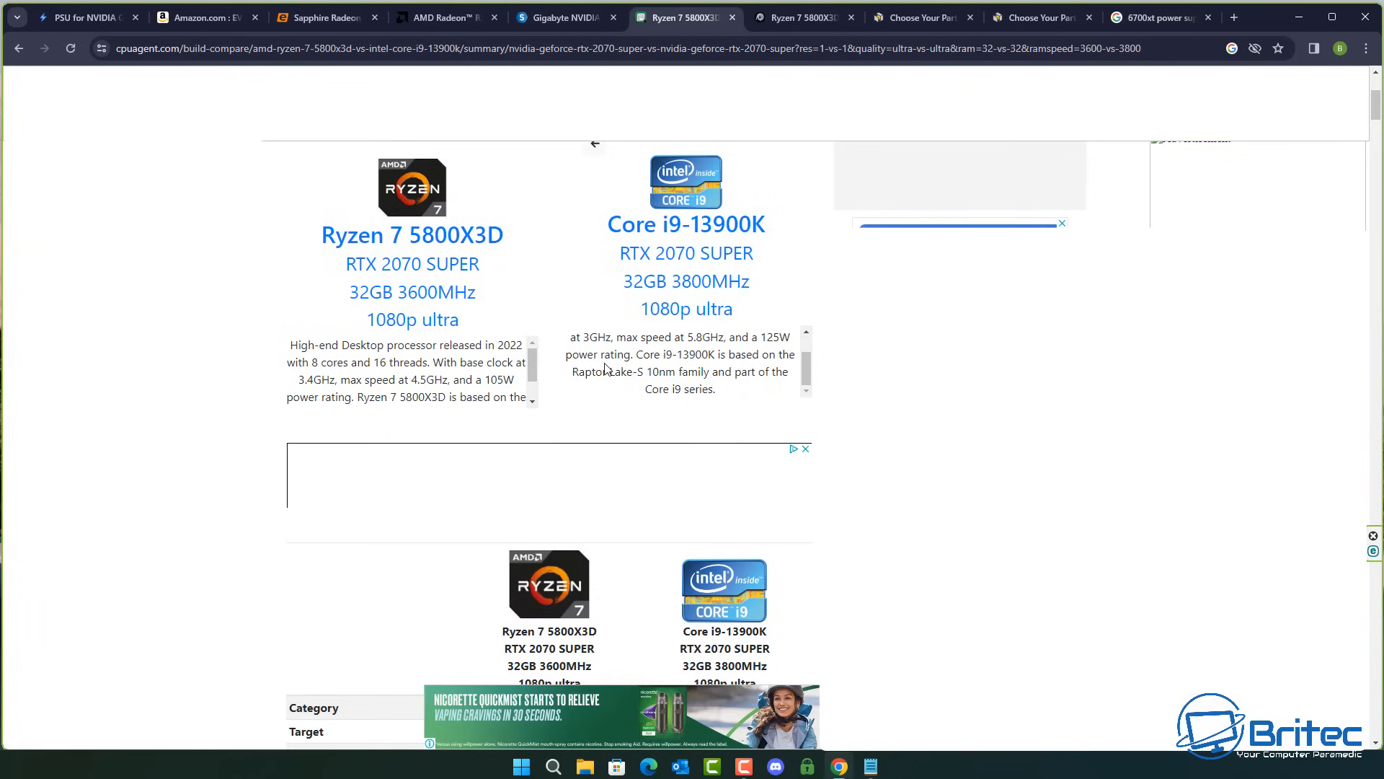
scroll(down, 3)
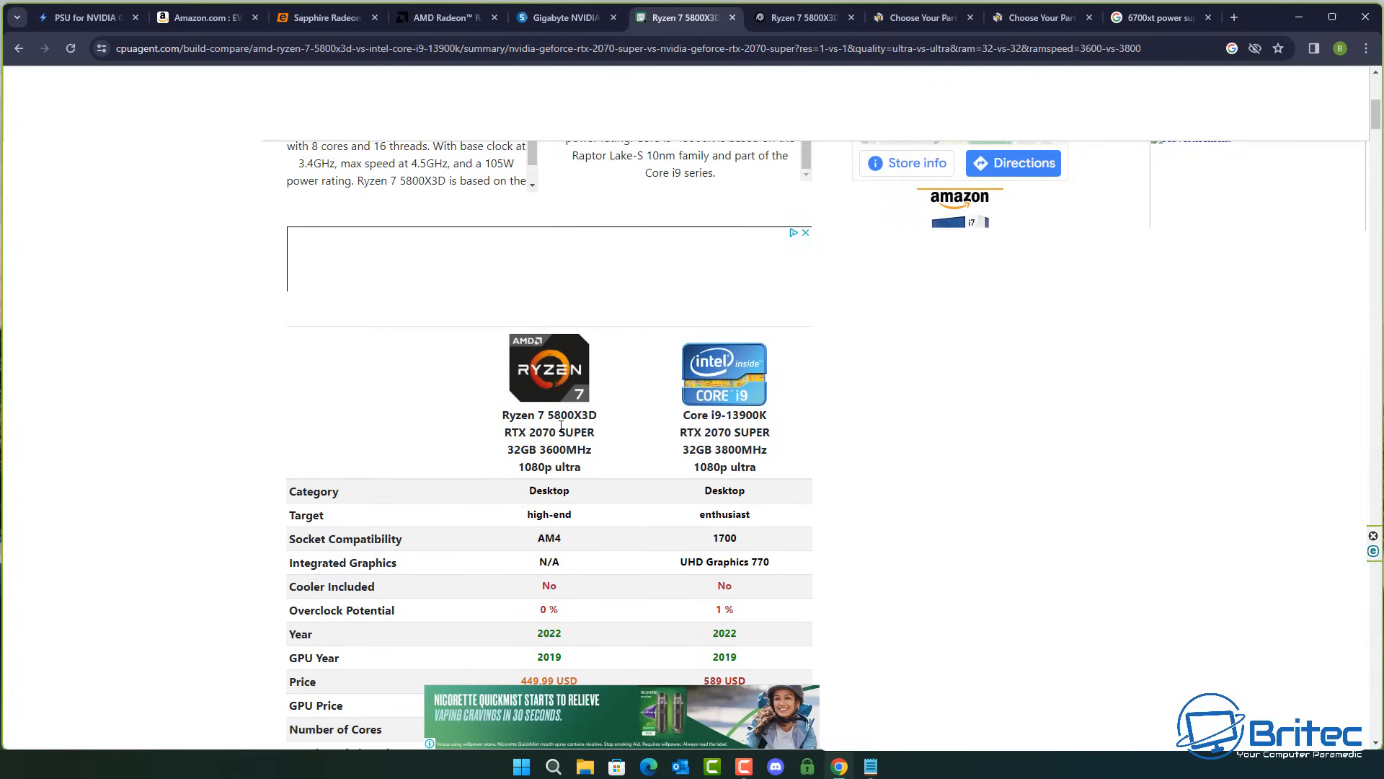
scroll(down, 3)
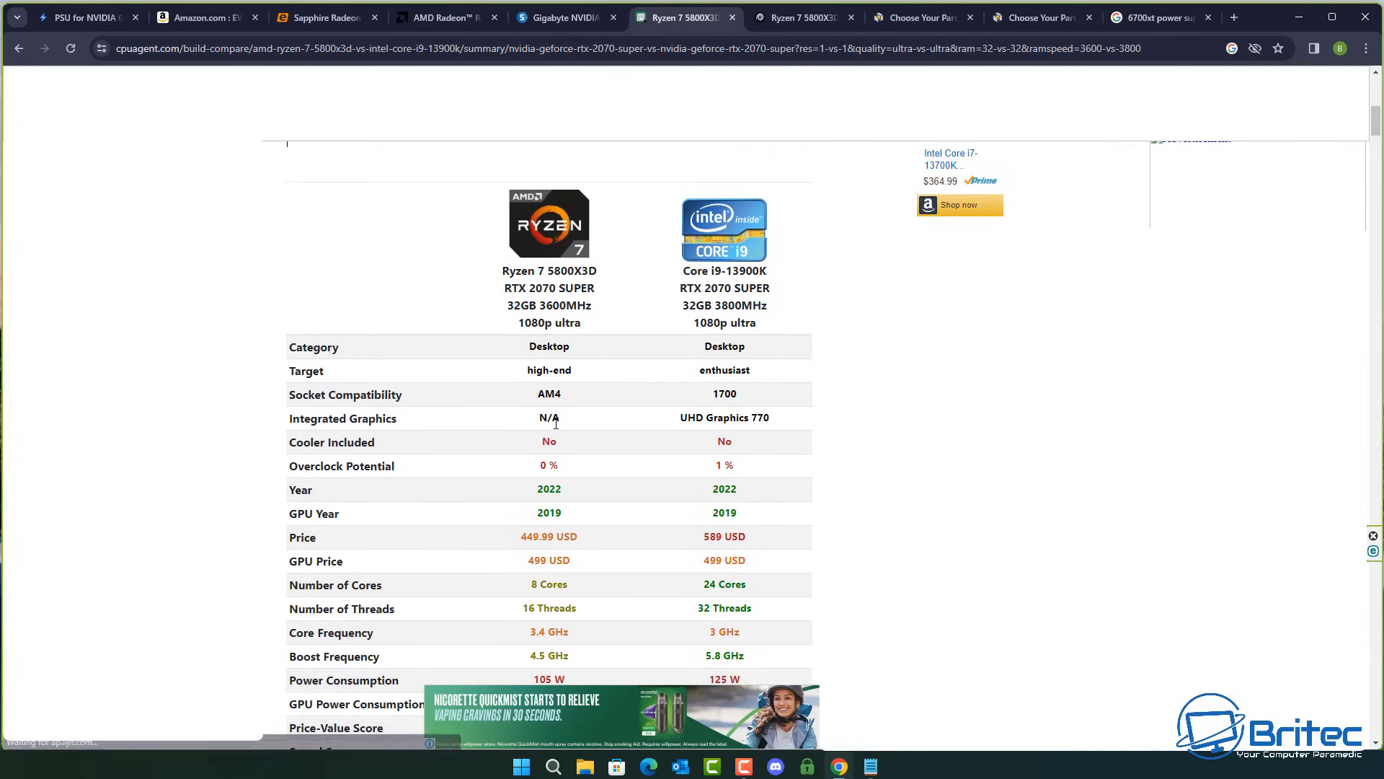
mouse_move(995, 155)
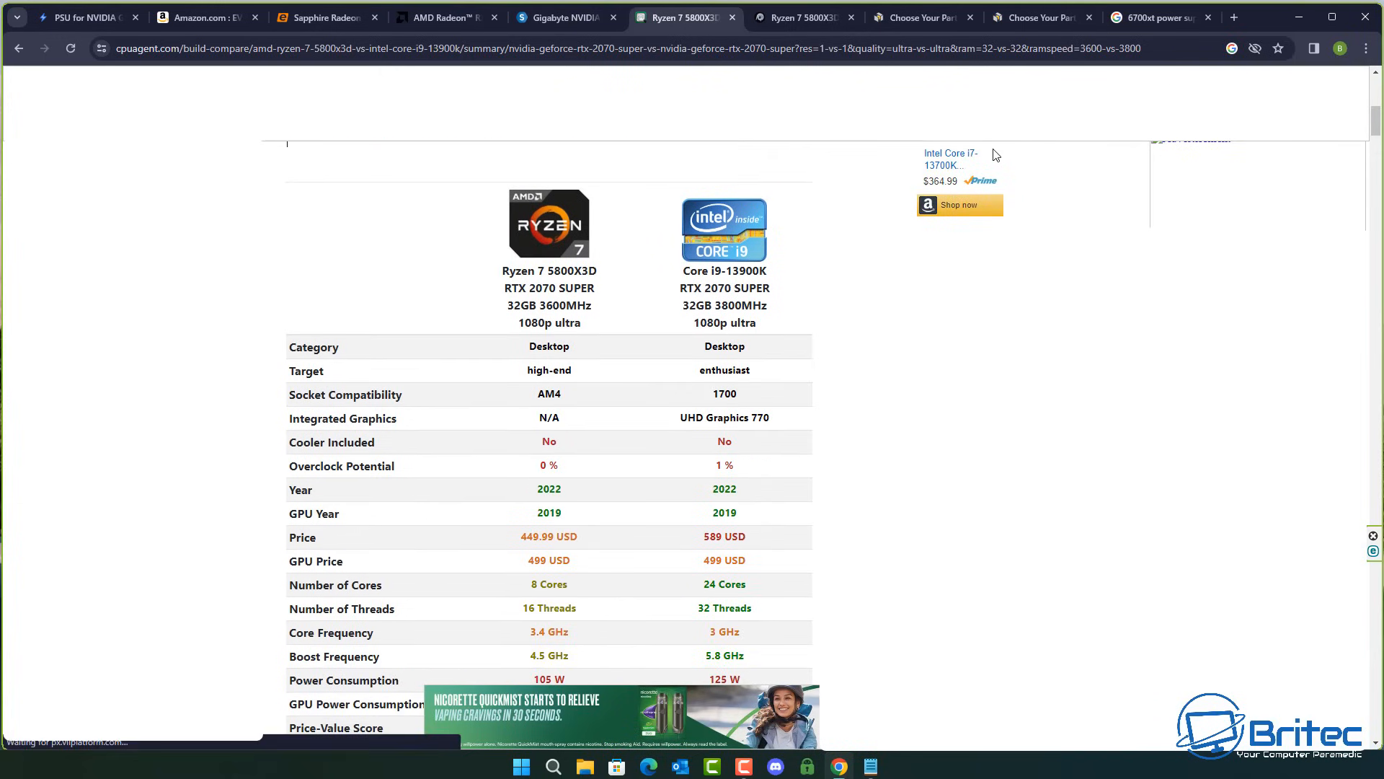
mouse_move(453, 290)
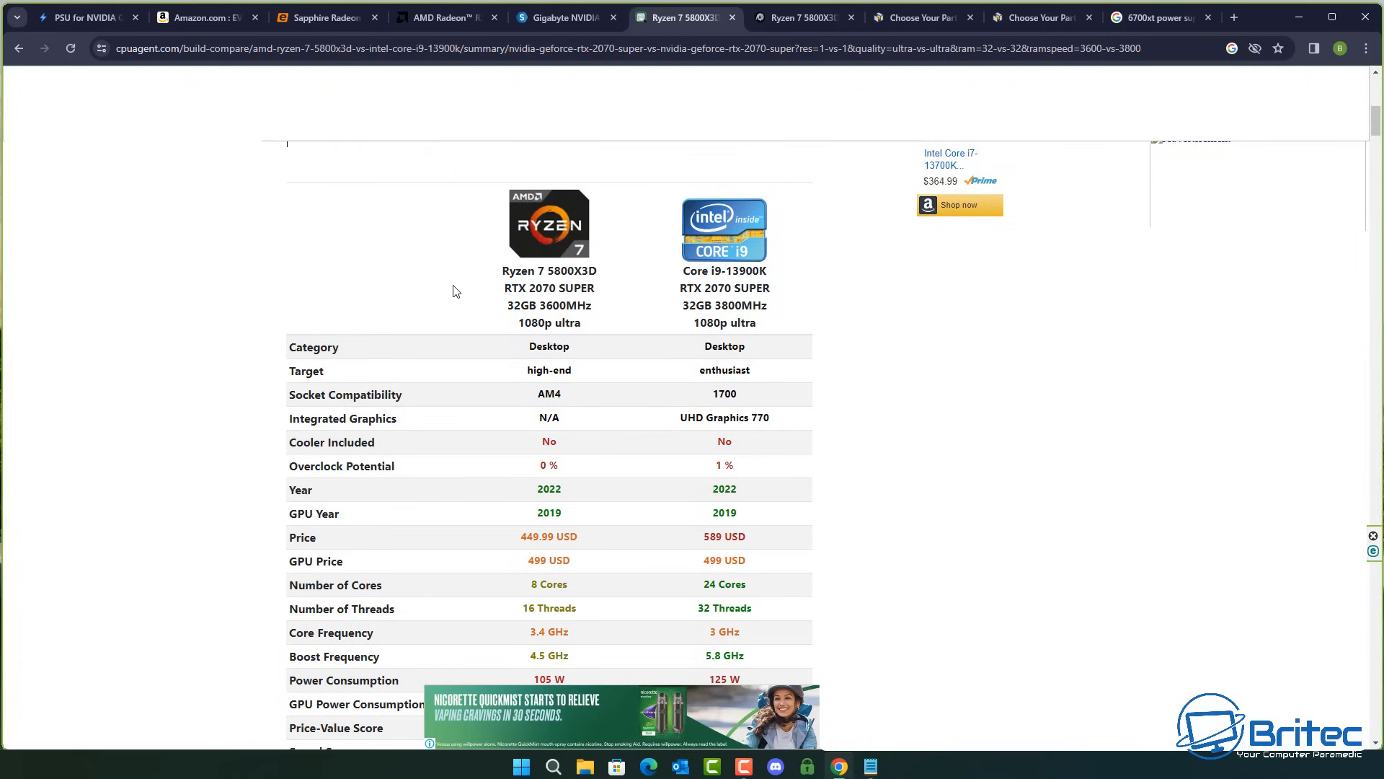
Step: Scroll through the per-game FPS benchmark charts for the RTX 2070 SUPER builds
scroll(down, 3)
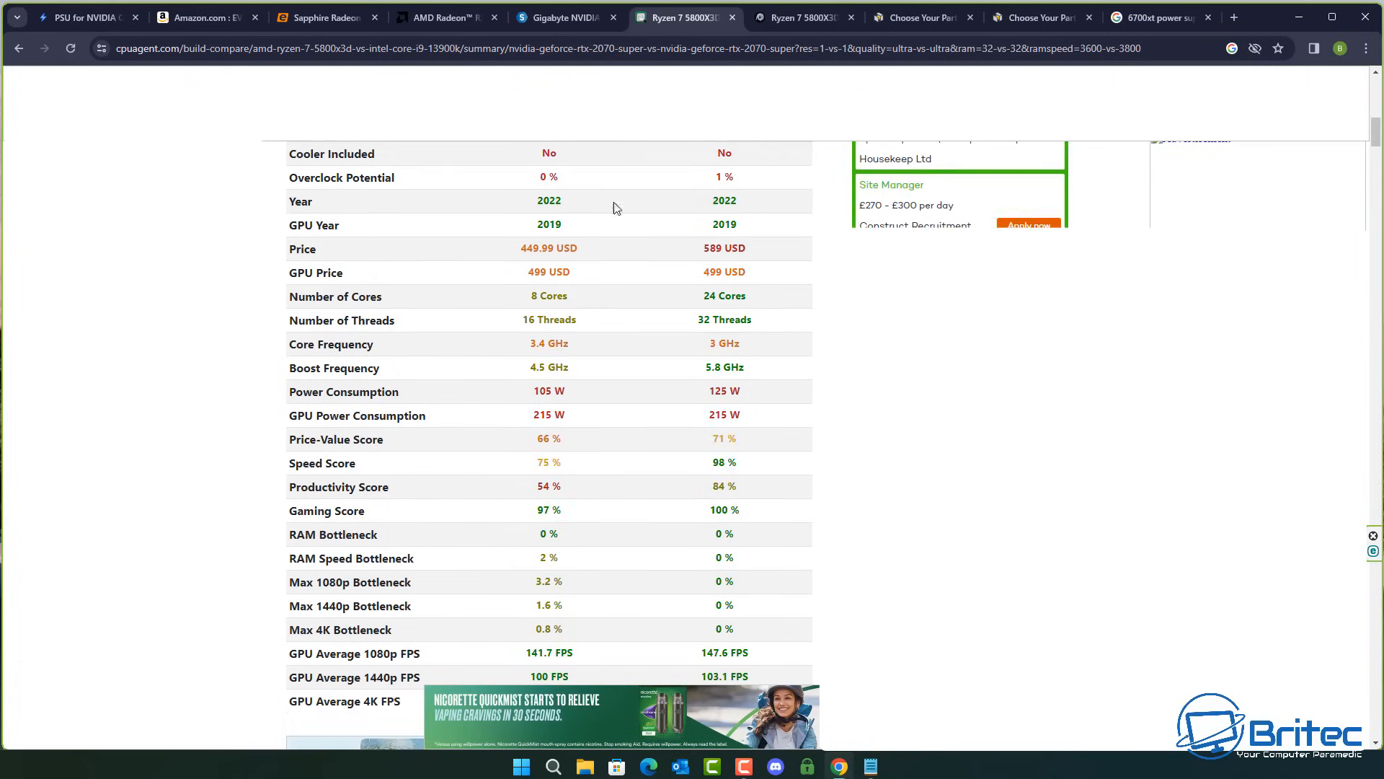
scroll(down, 3)
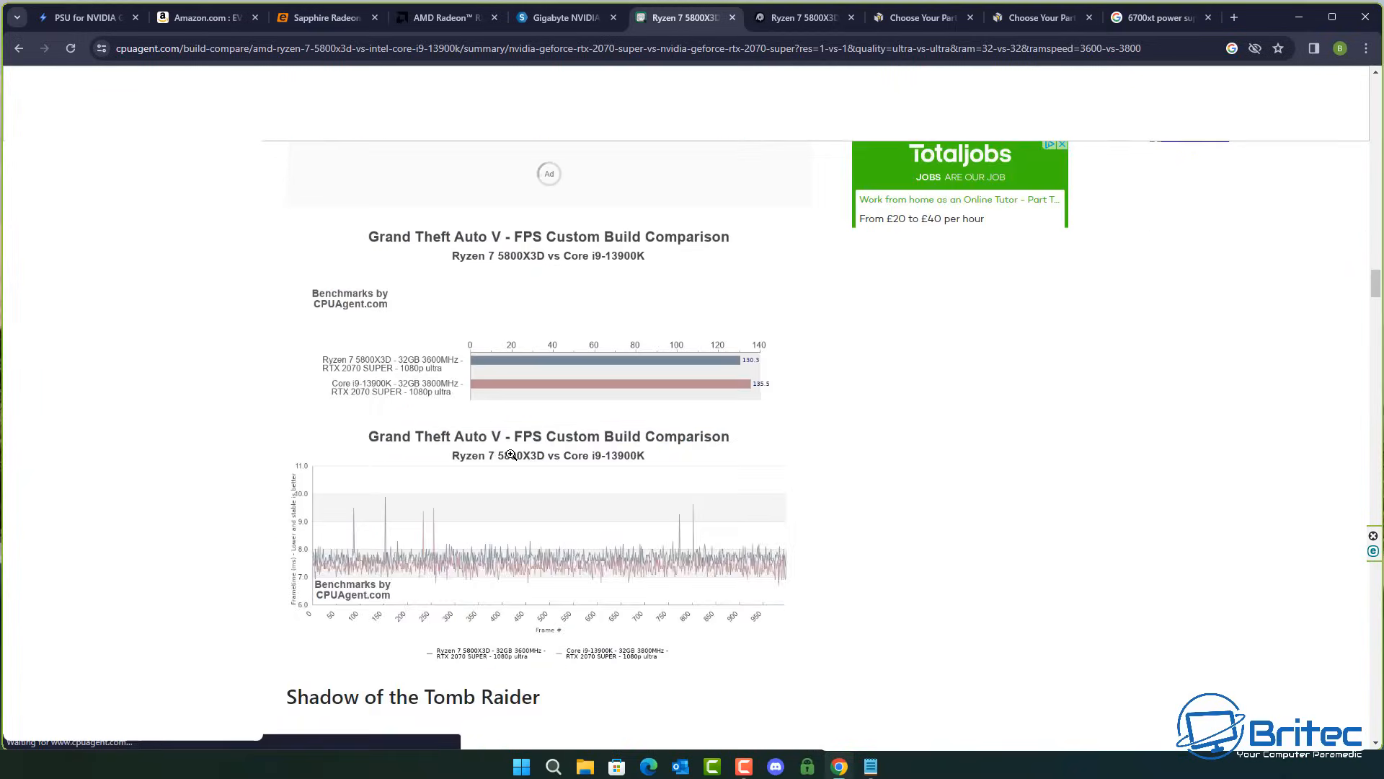
scroll(down, 3)
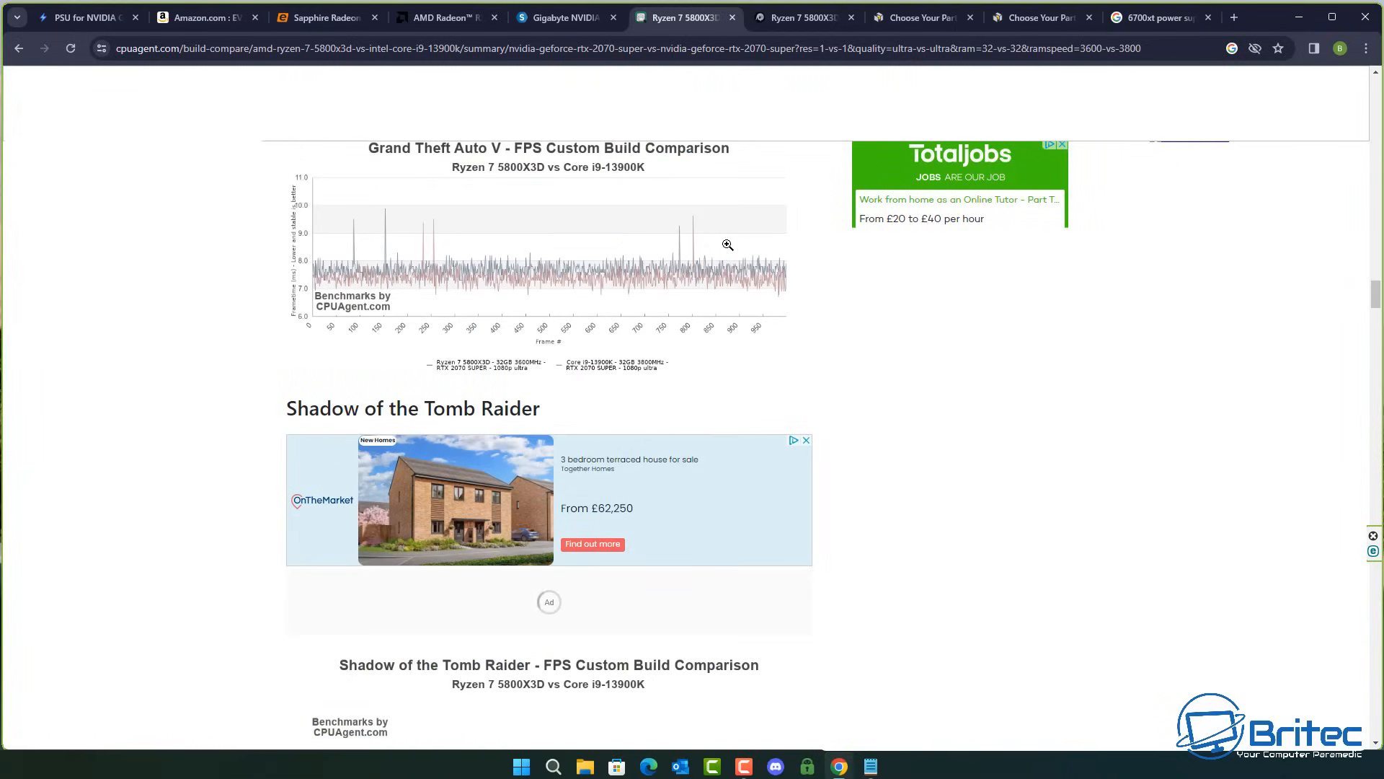
scroll(down, 3)
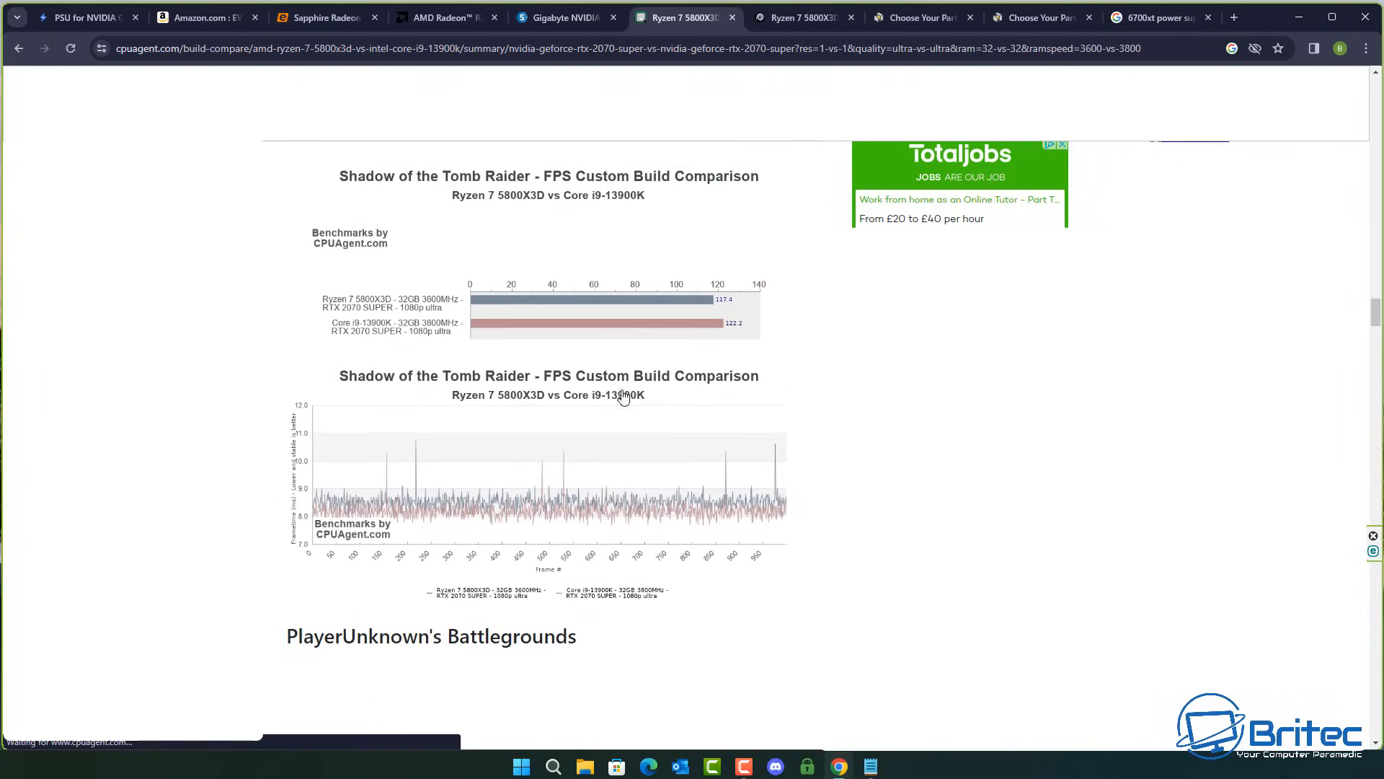
scroll(down, 3)
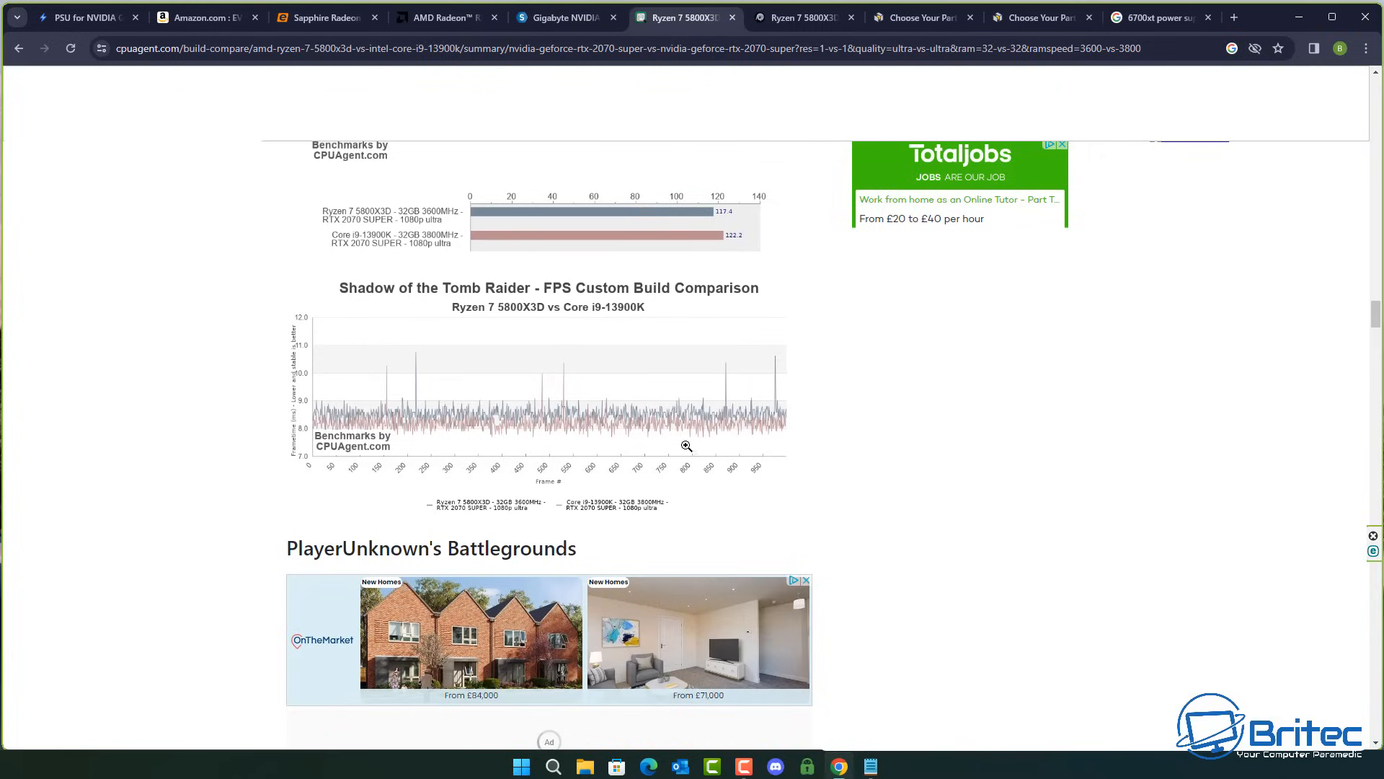
scroll(down, 3)
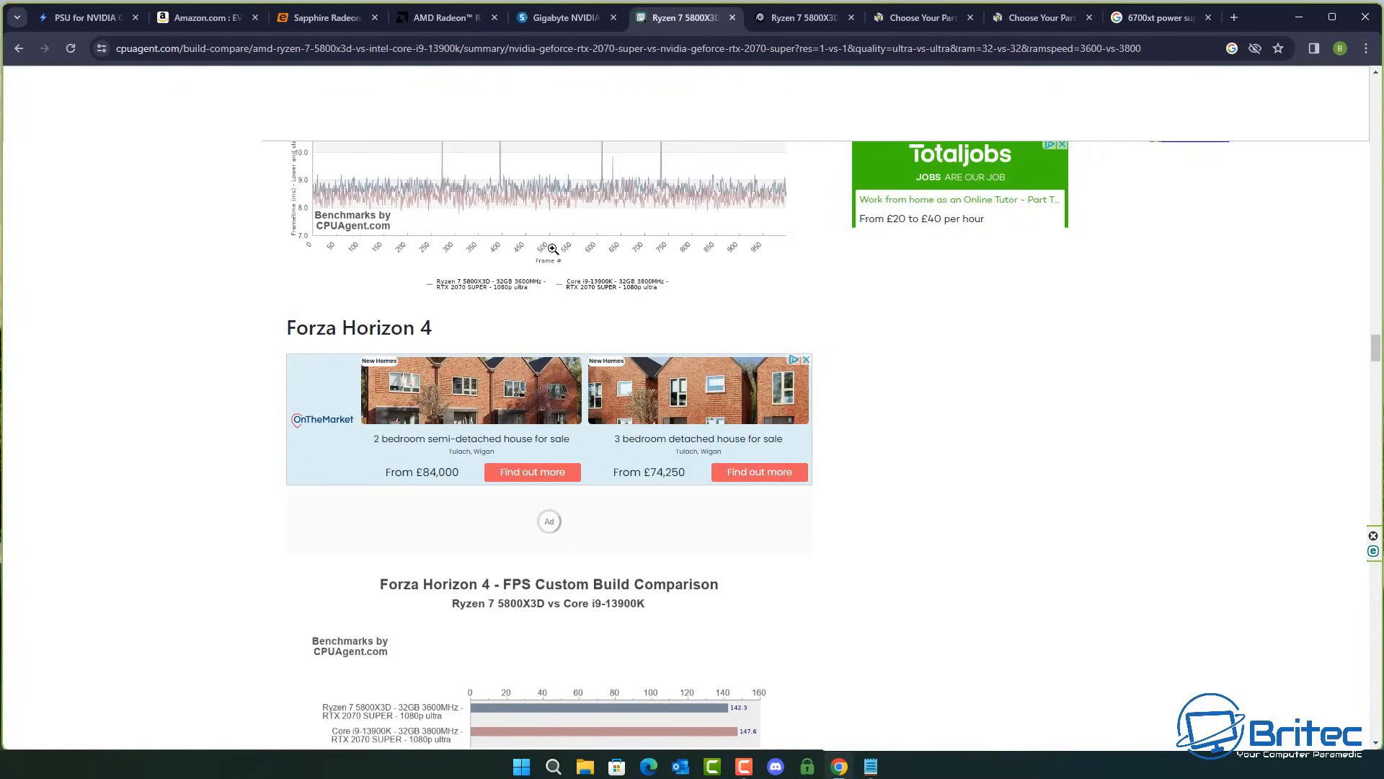
scroll(down, 3)
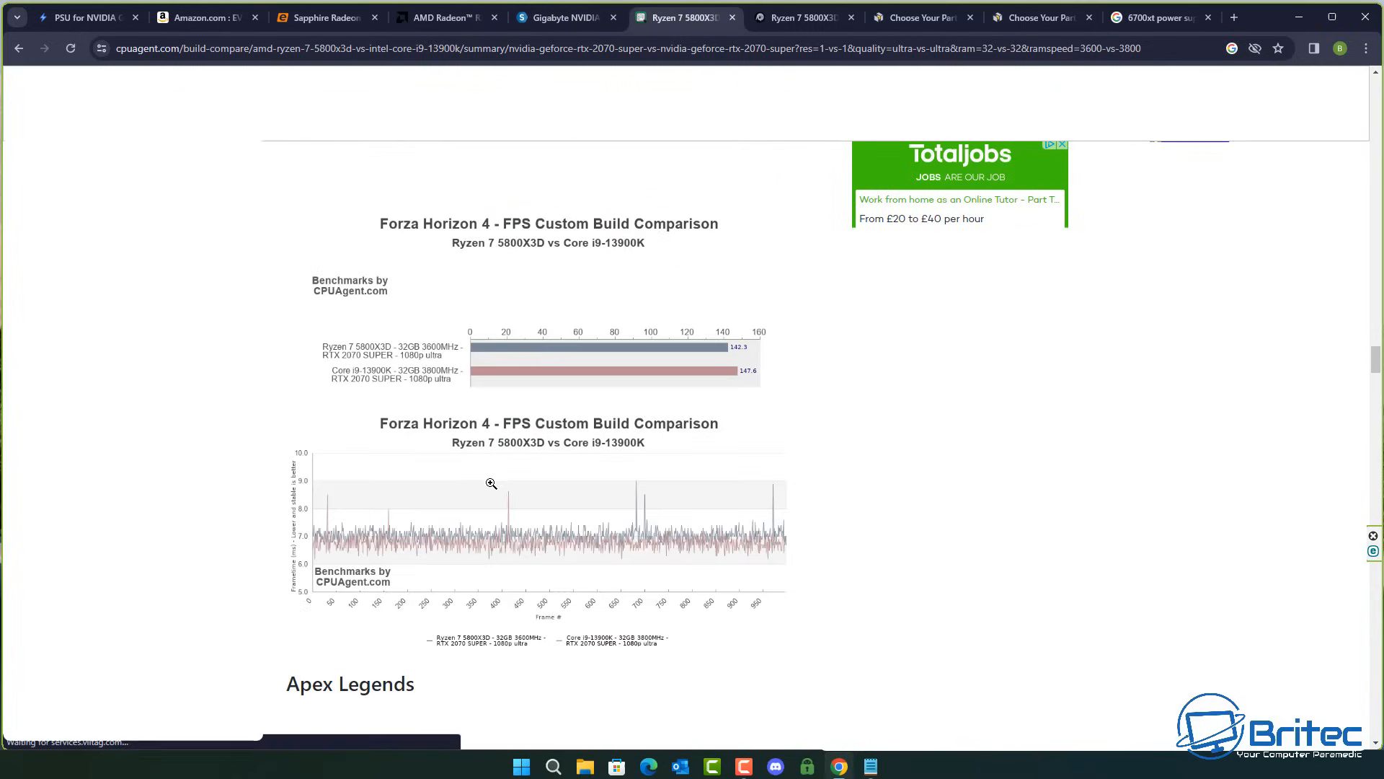
mouse_move(514, 170)
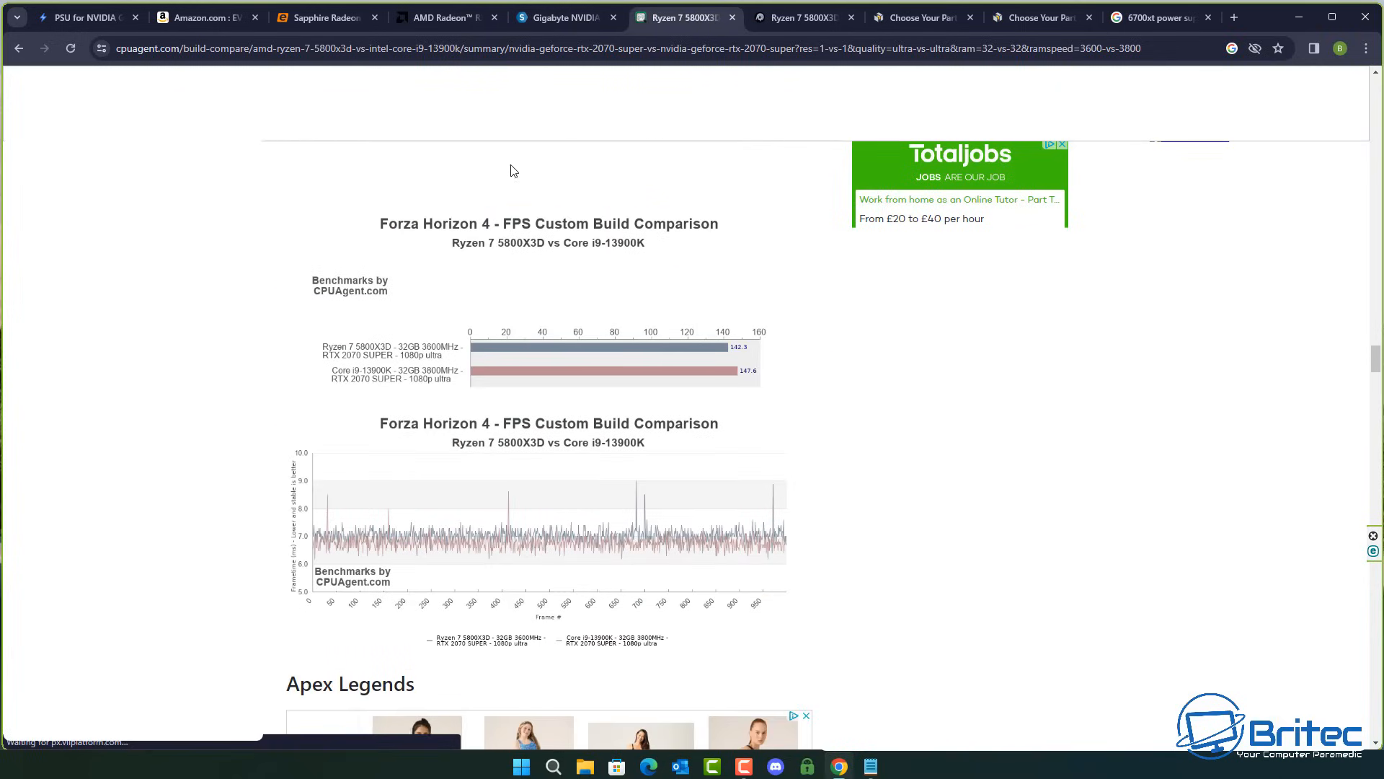
mouse_move(499, 206)
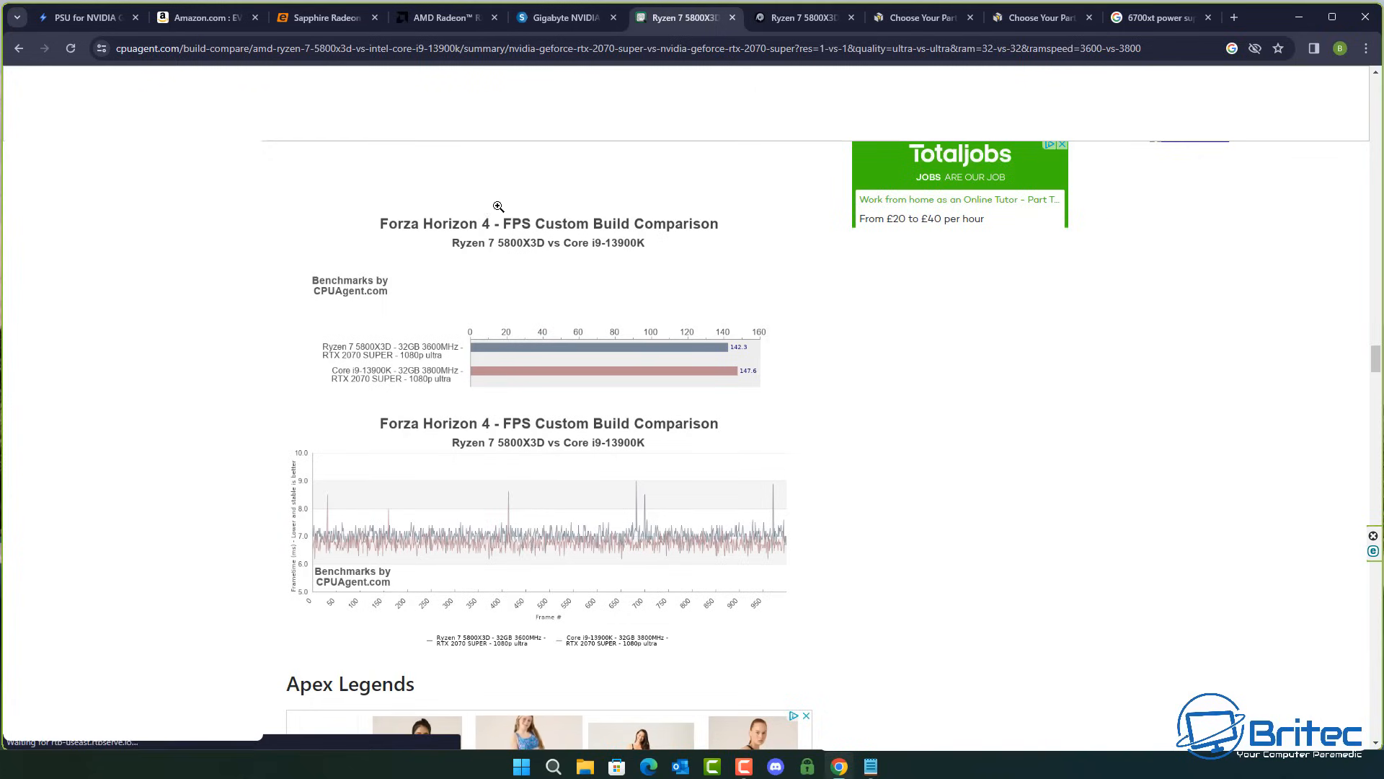
mouse_move(620, 247)
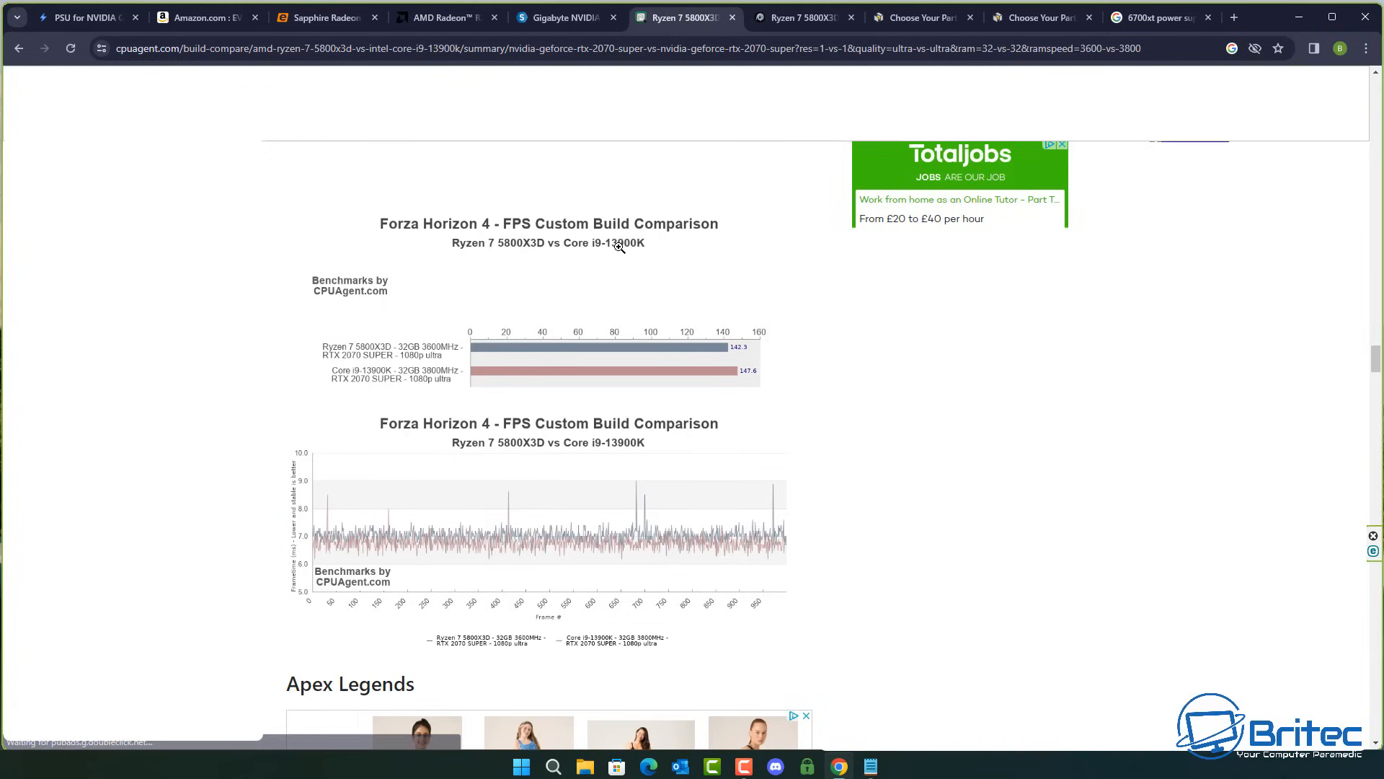
scroll(up, 3)
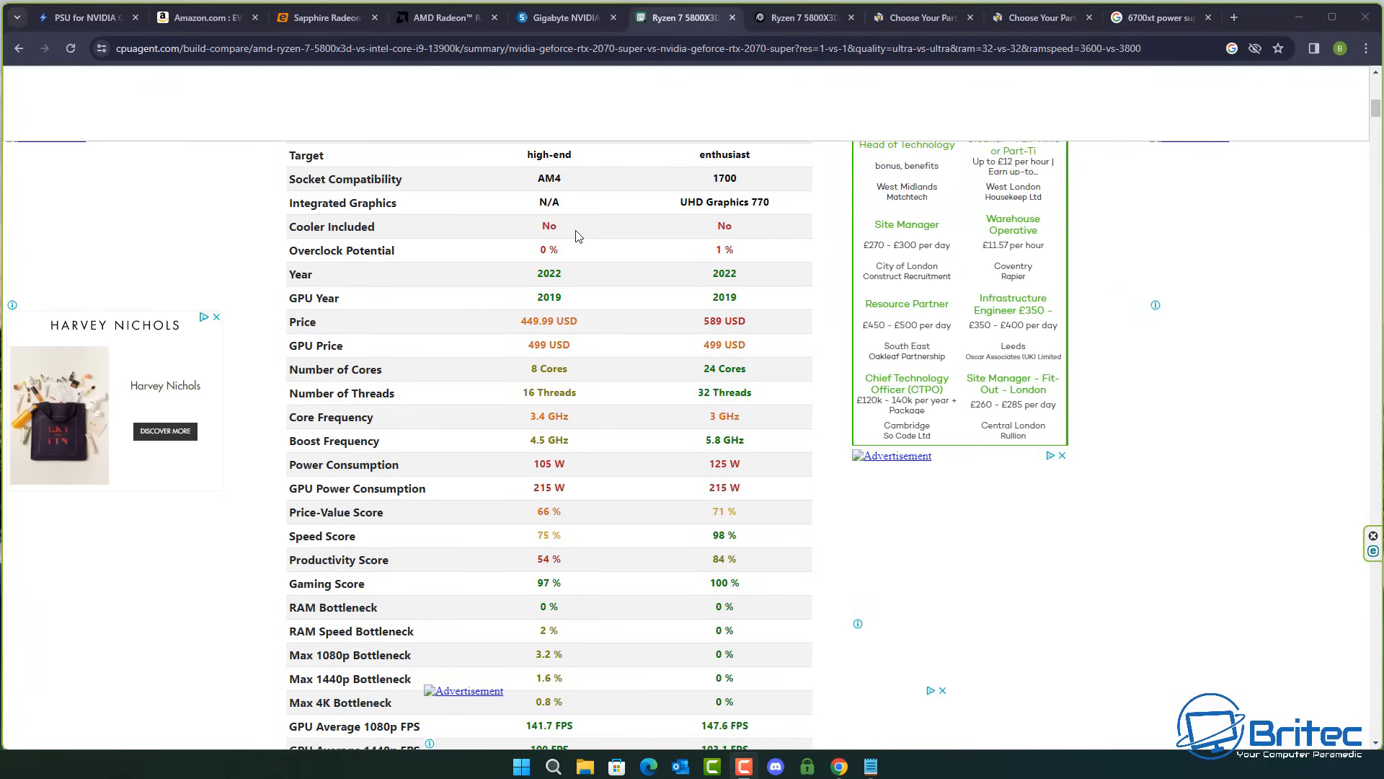
scroll(up, 3)
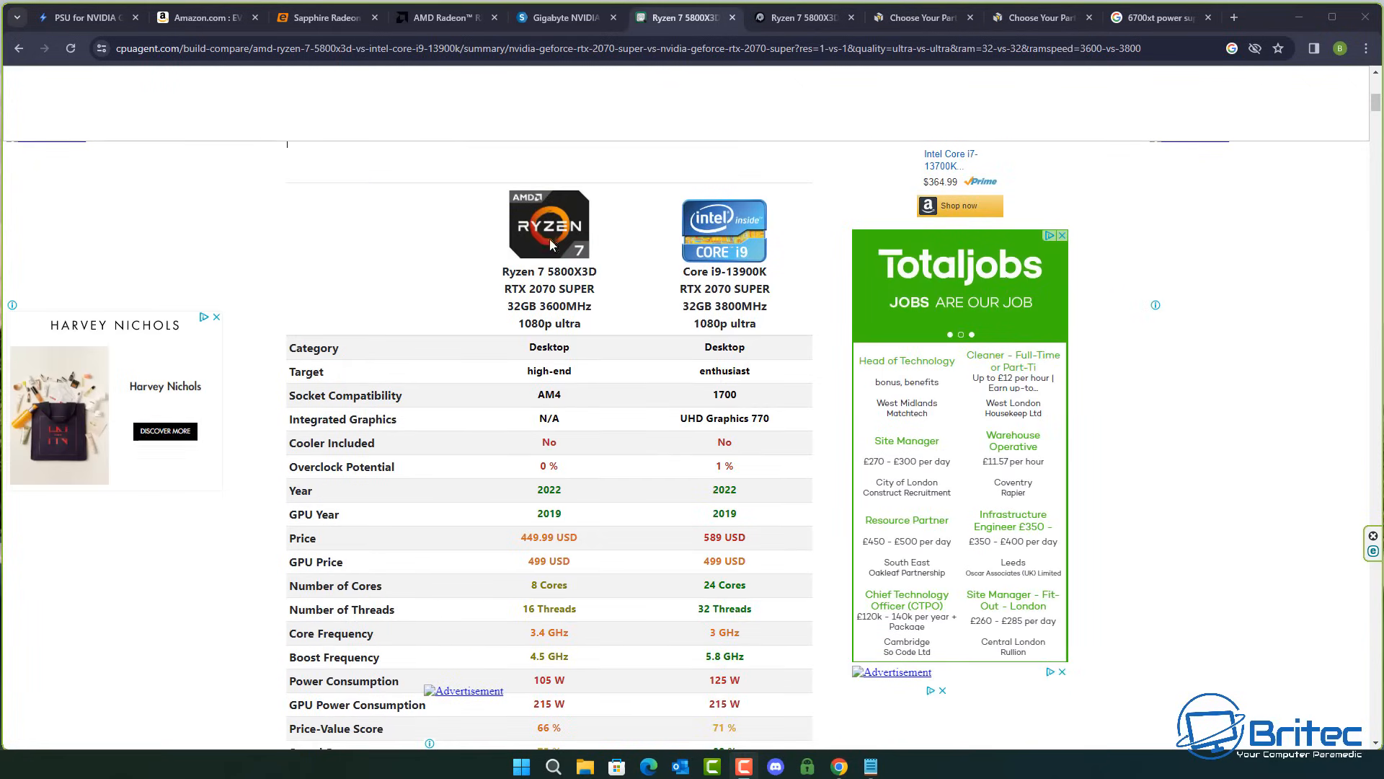
scroll(down, 3)
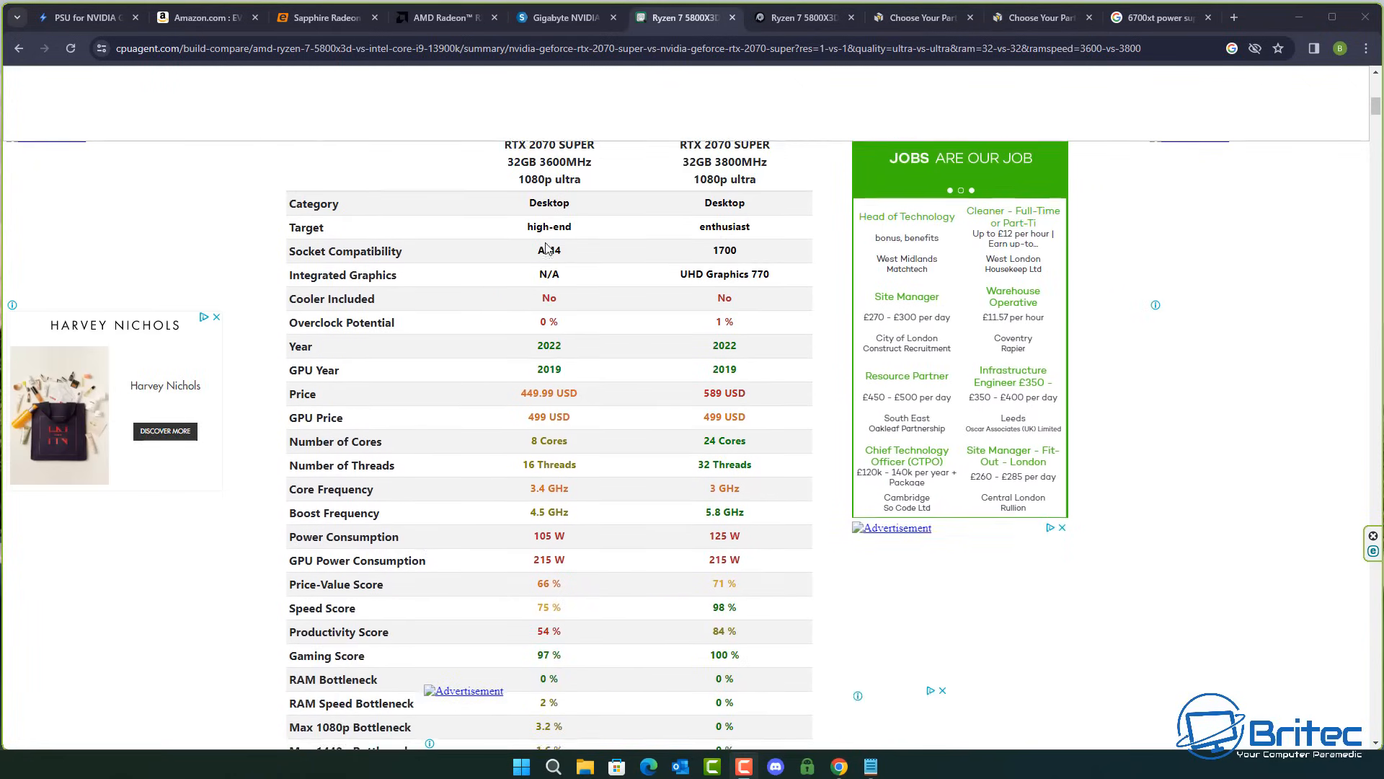
scroll(down, 3)
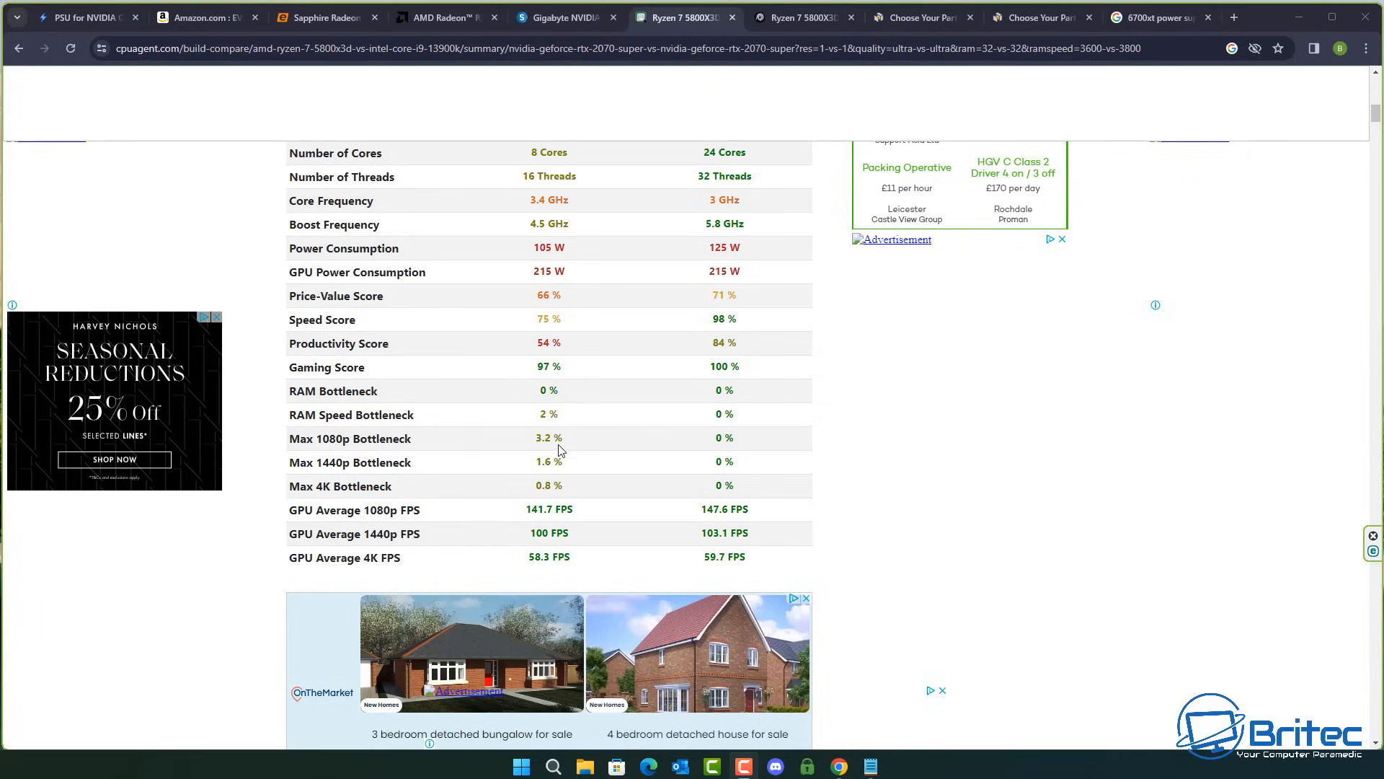
Step: Switch to PC-Builds to view the 11% bottleneck for Ryzen 7 5800X3D with RTX 2070 SUPER at 1080p
click(802, 17)
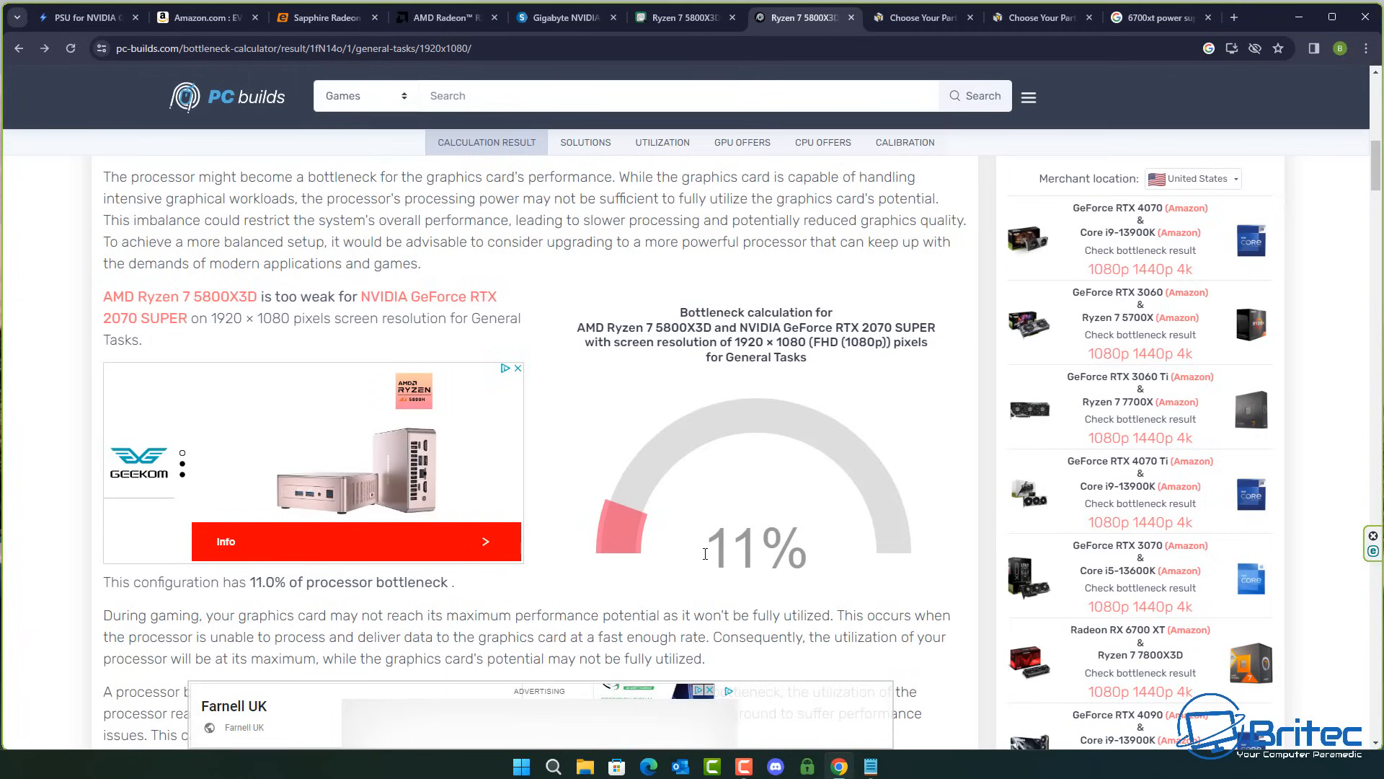
mouse_move(727, 491)
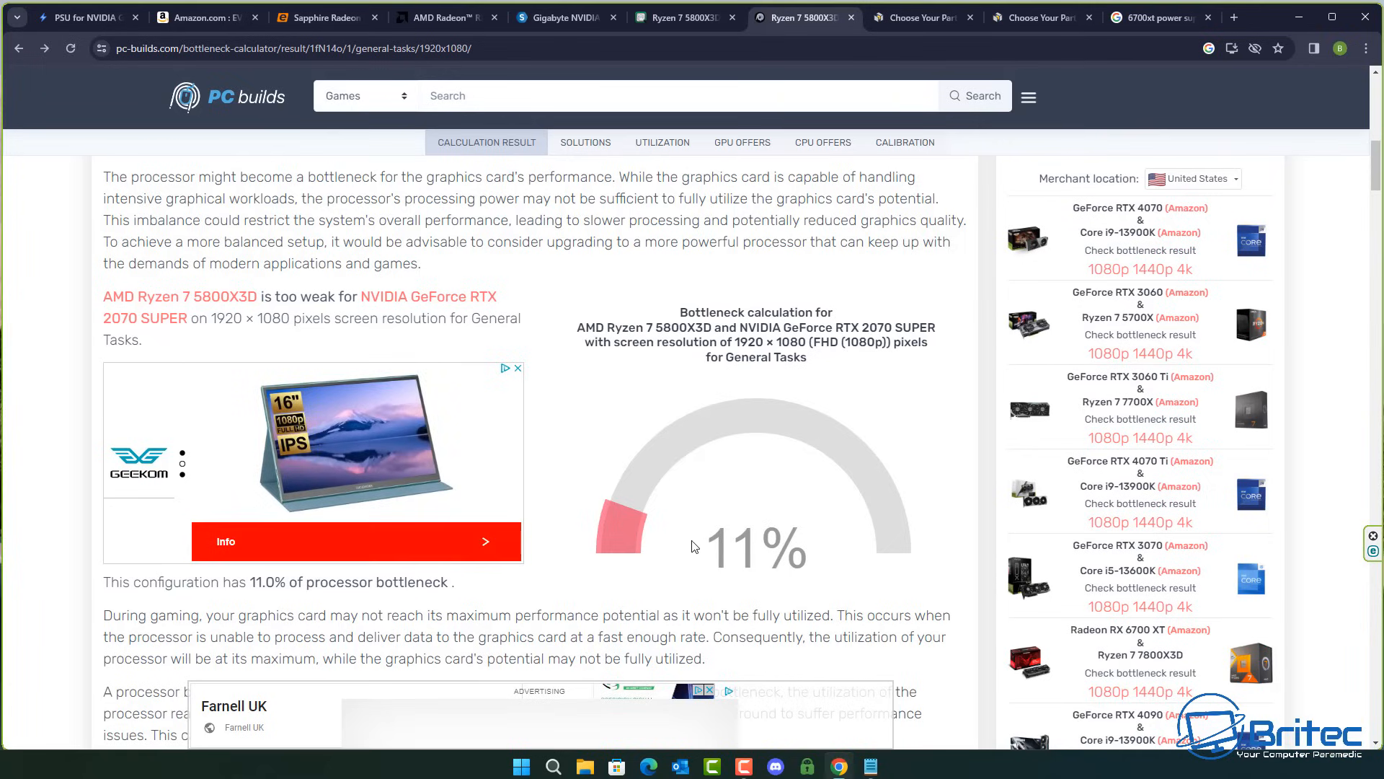
mouse_move(728, 517)
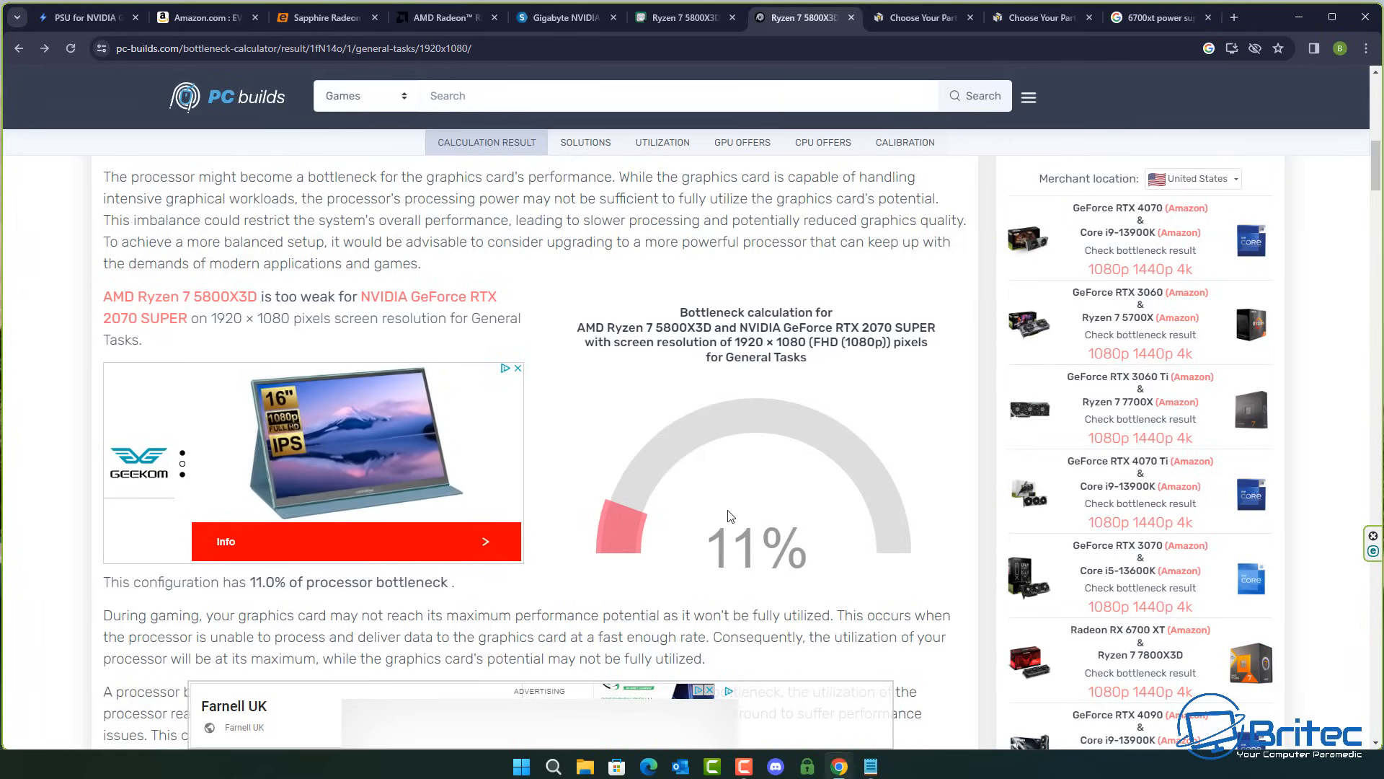
mouse_move(658, 261)
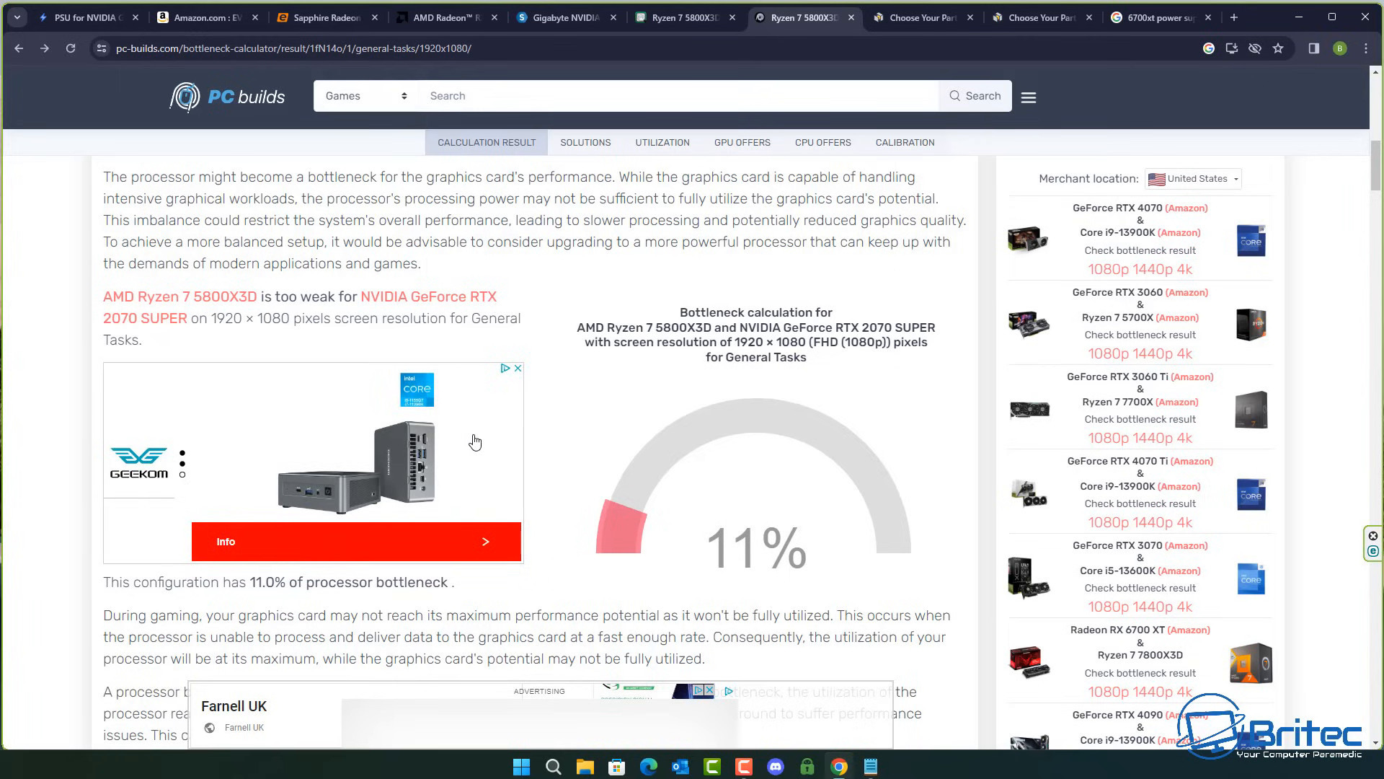
mouse_move(675, 393)
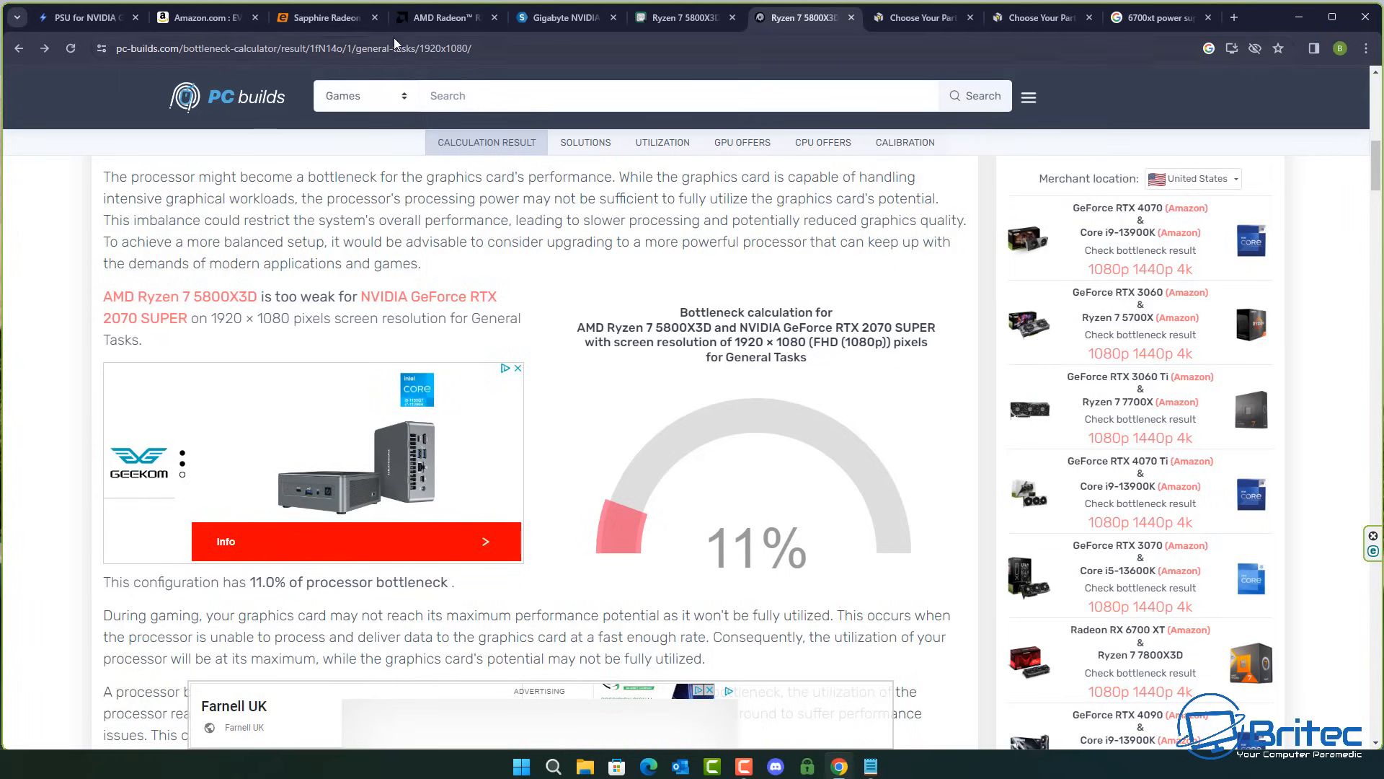
mouse_move(796, 517)
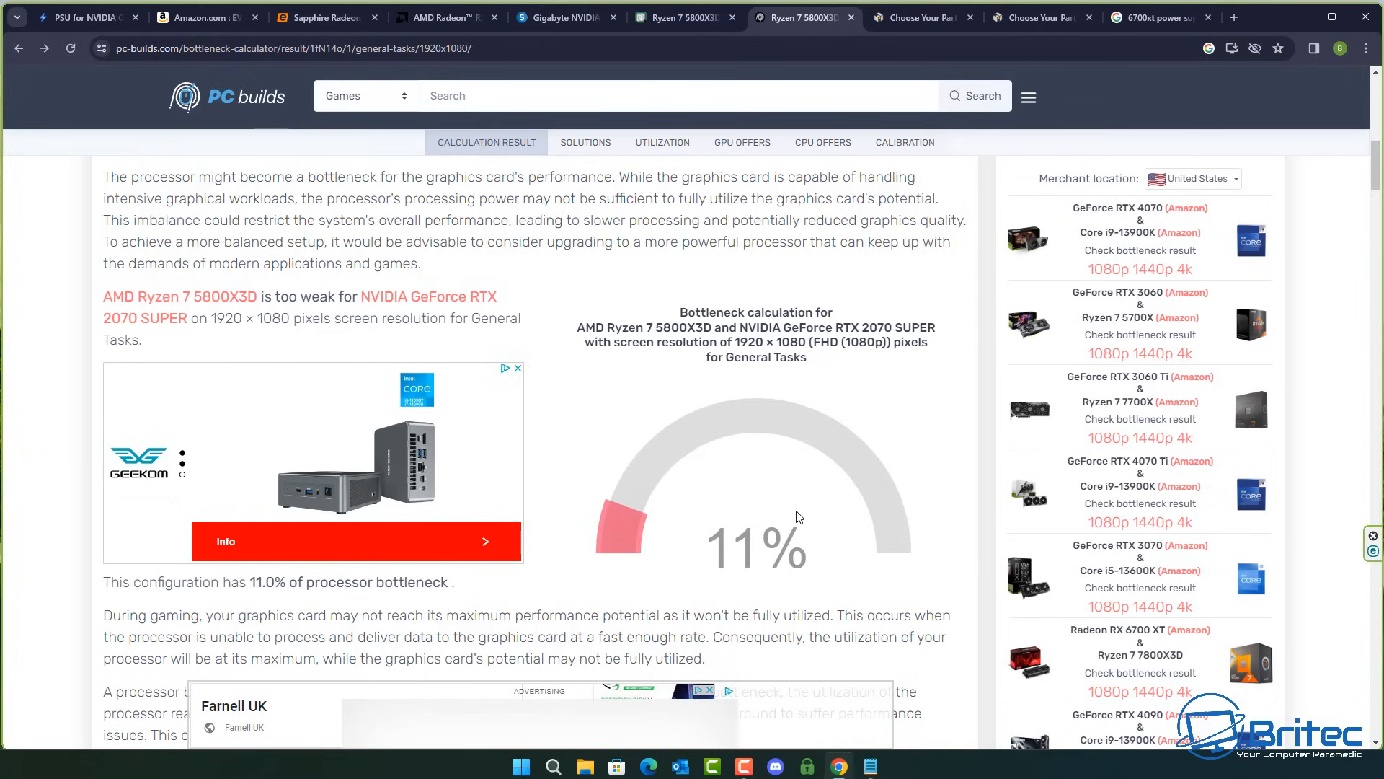
mouse_move(830, 507)
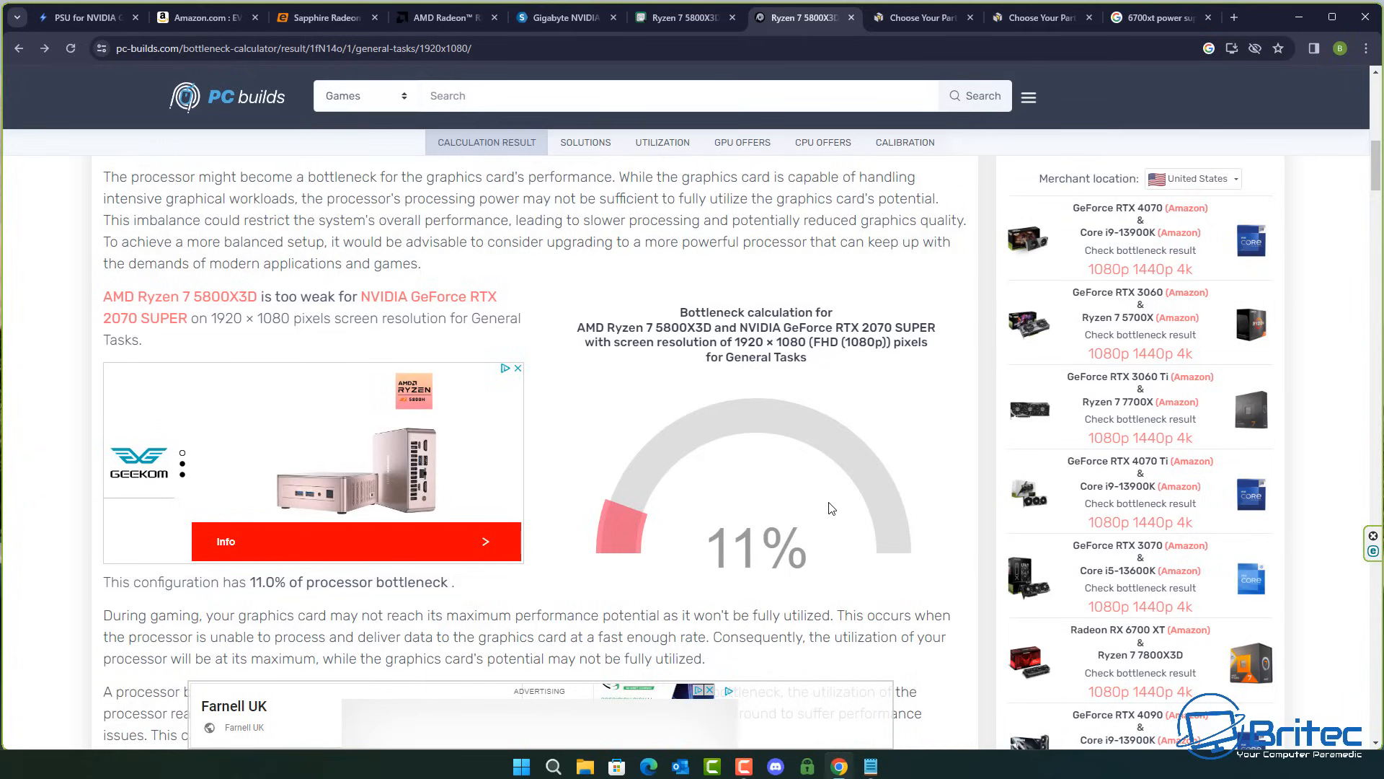
mouse_move(764, 459)
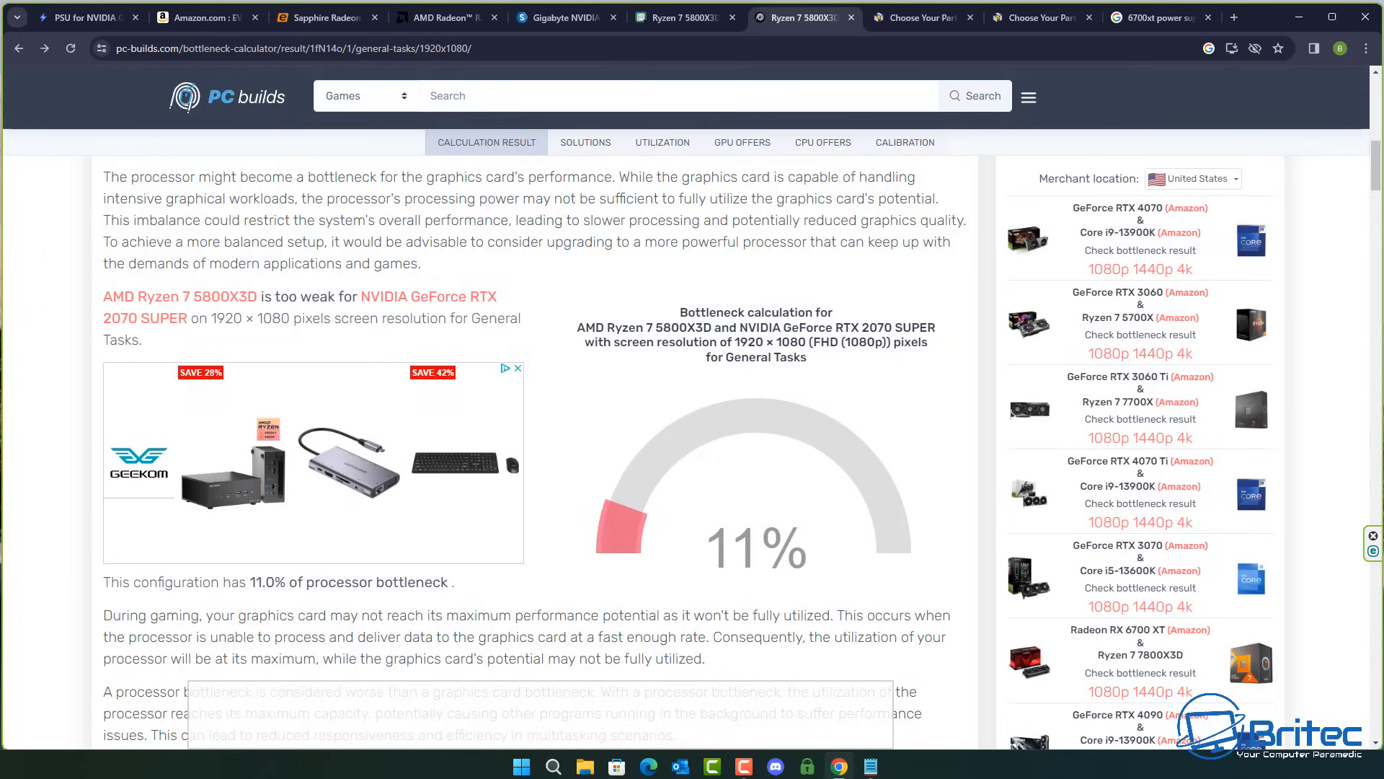
click(919, 17)
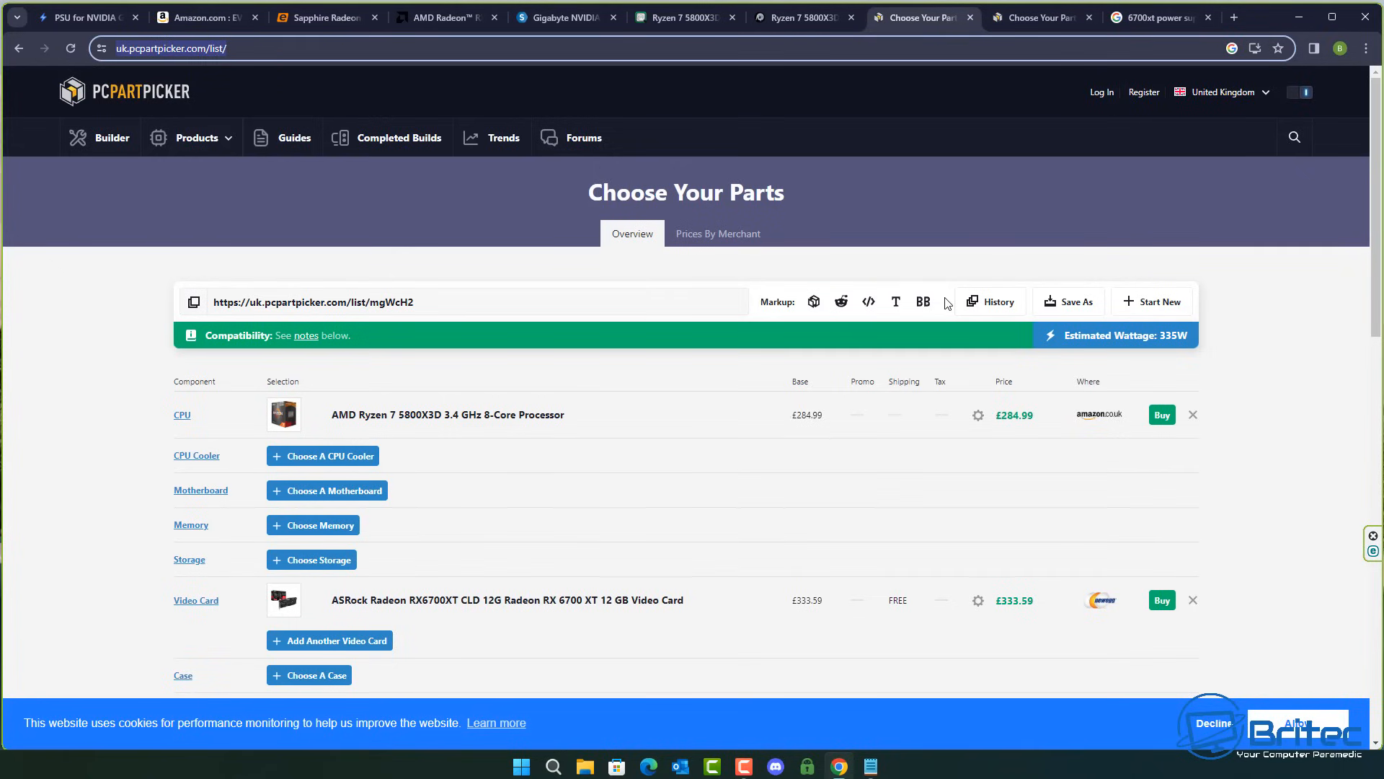
mouse_move(703, 393)
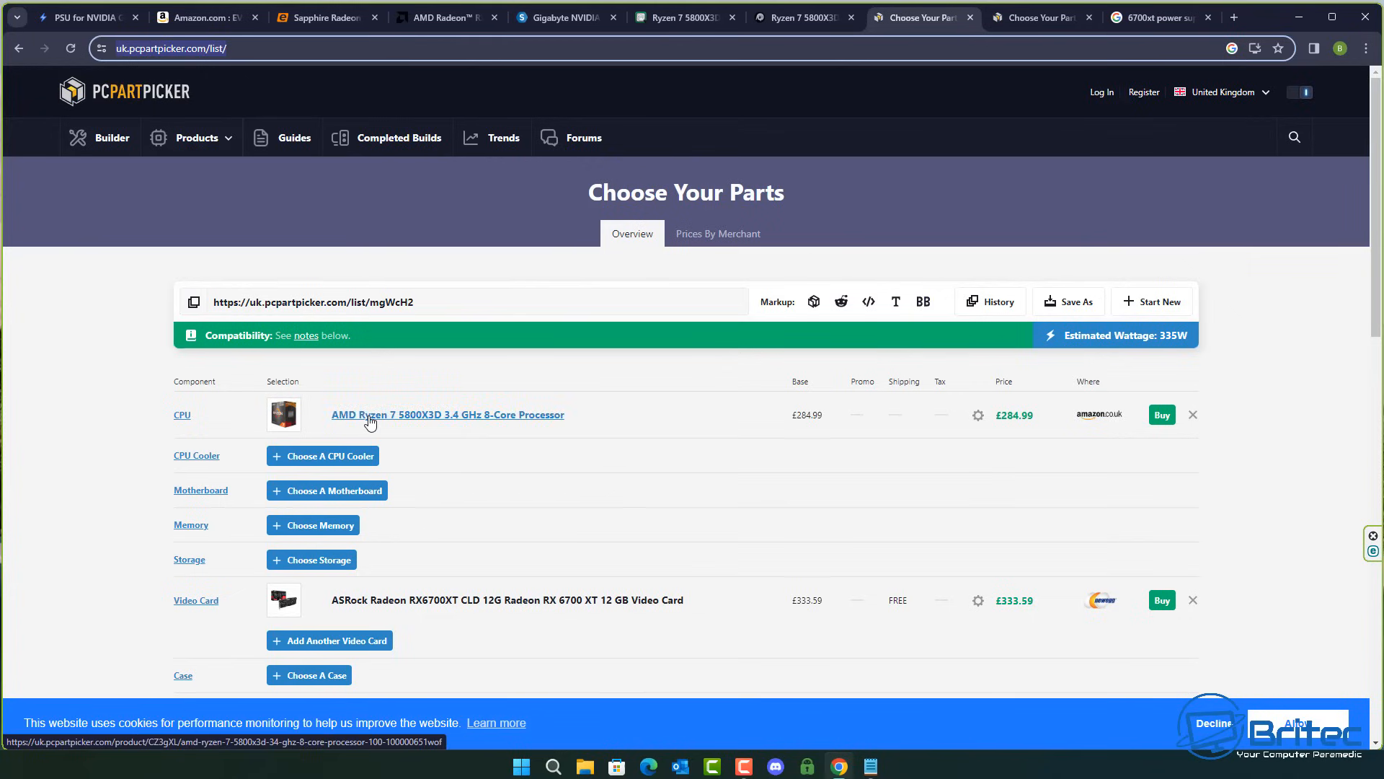
mouse_move(434, 424)
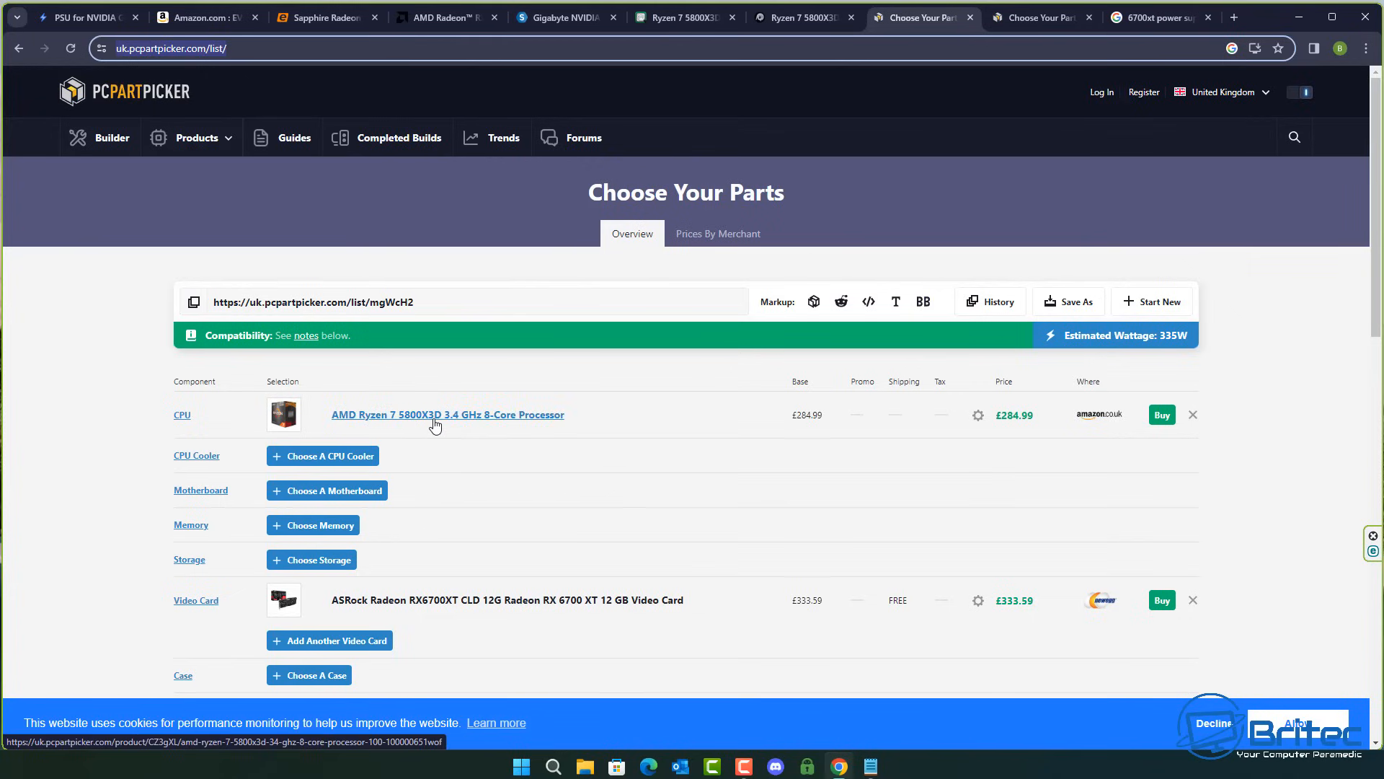
mouse_move(398, 646)
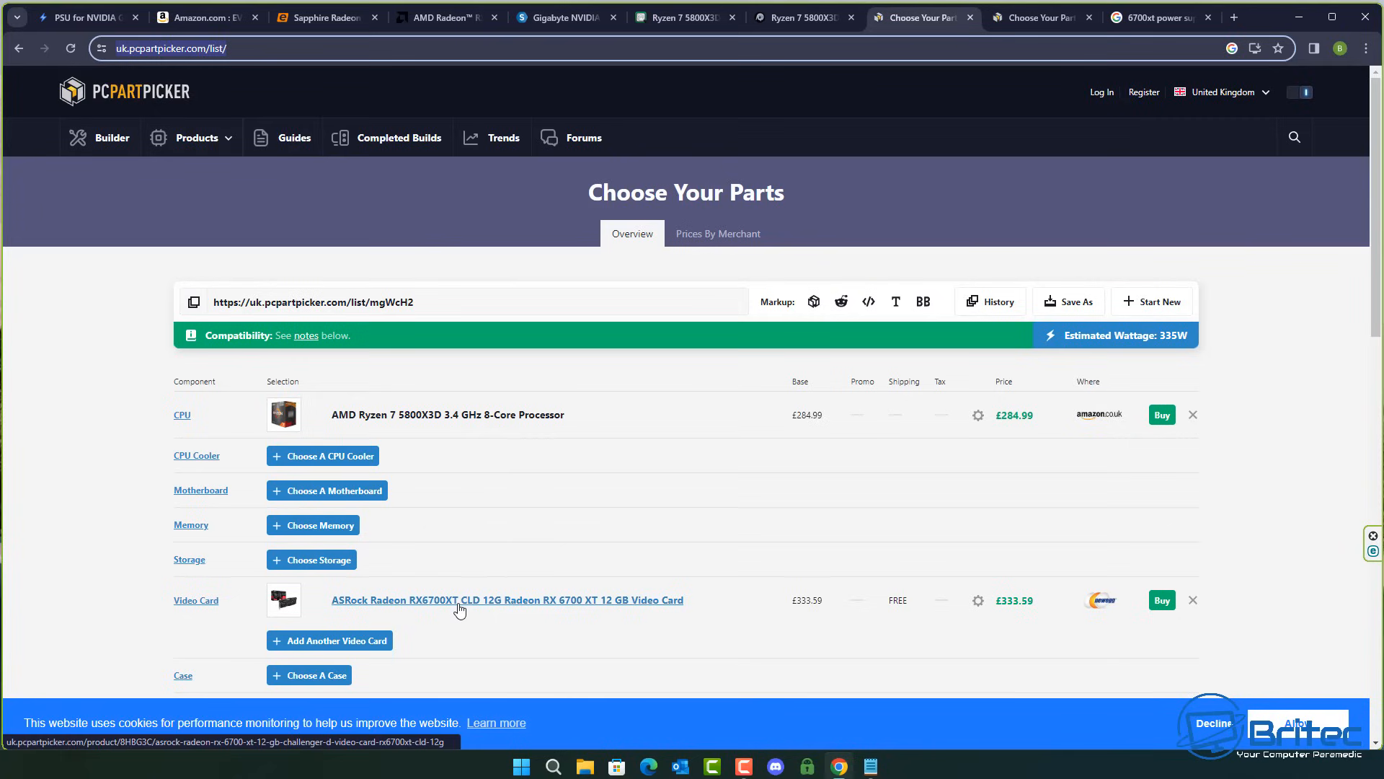
mouse_move(1139, 336)
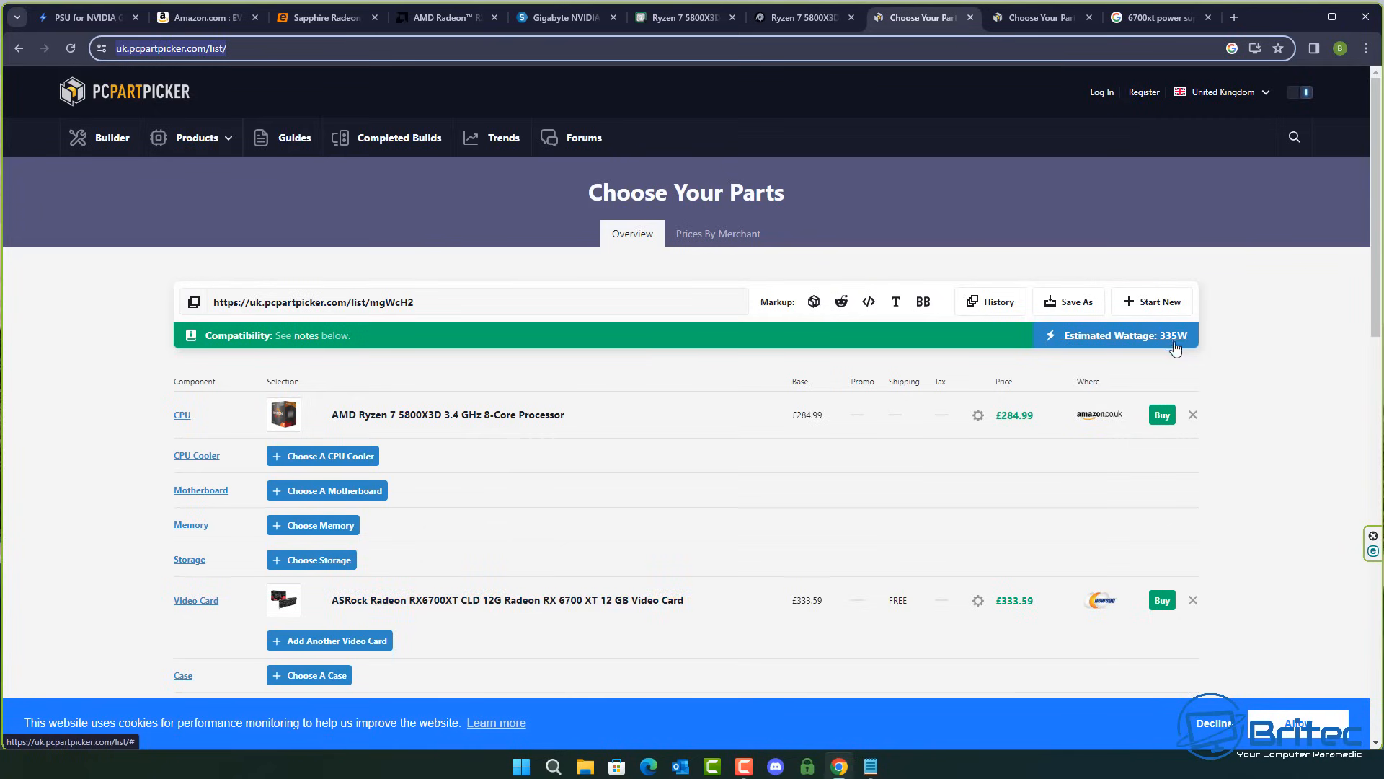
mouse_move(1182, 345)
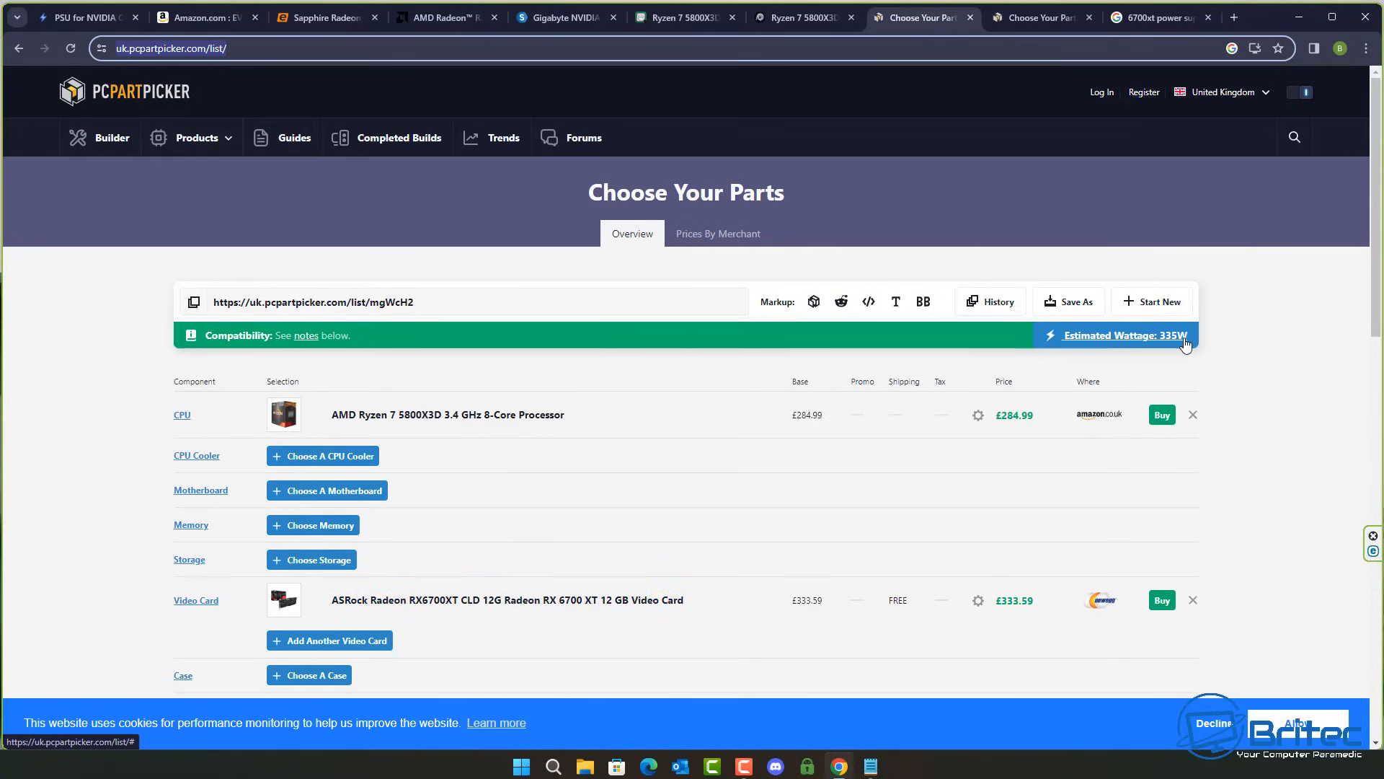
mouse_move(374, 441)
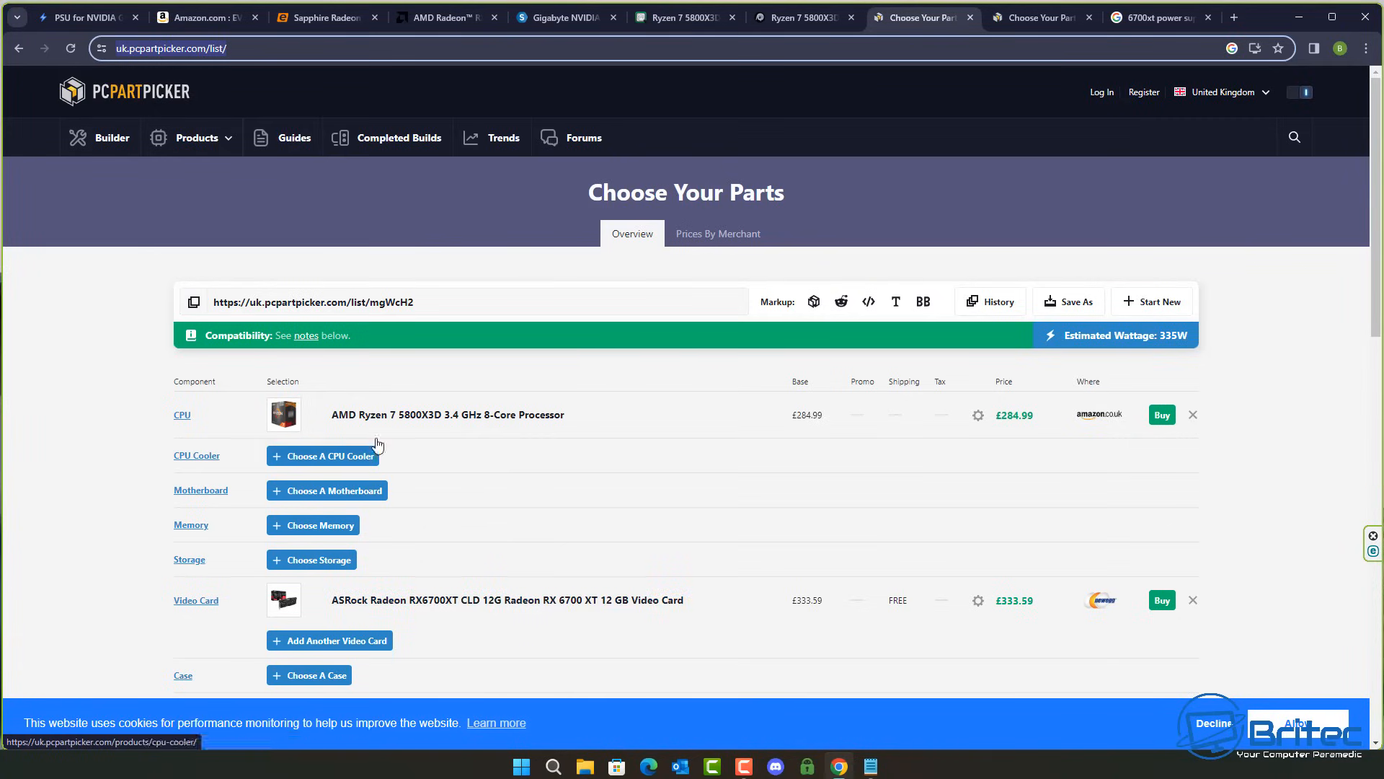
mouse_move(322, 615)
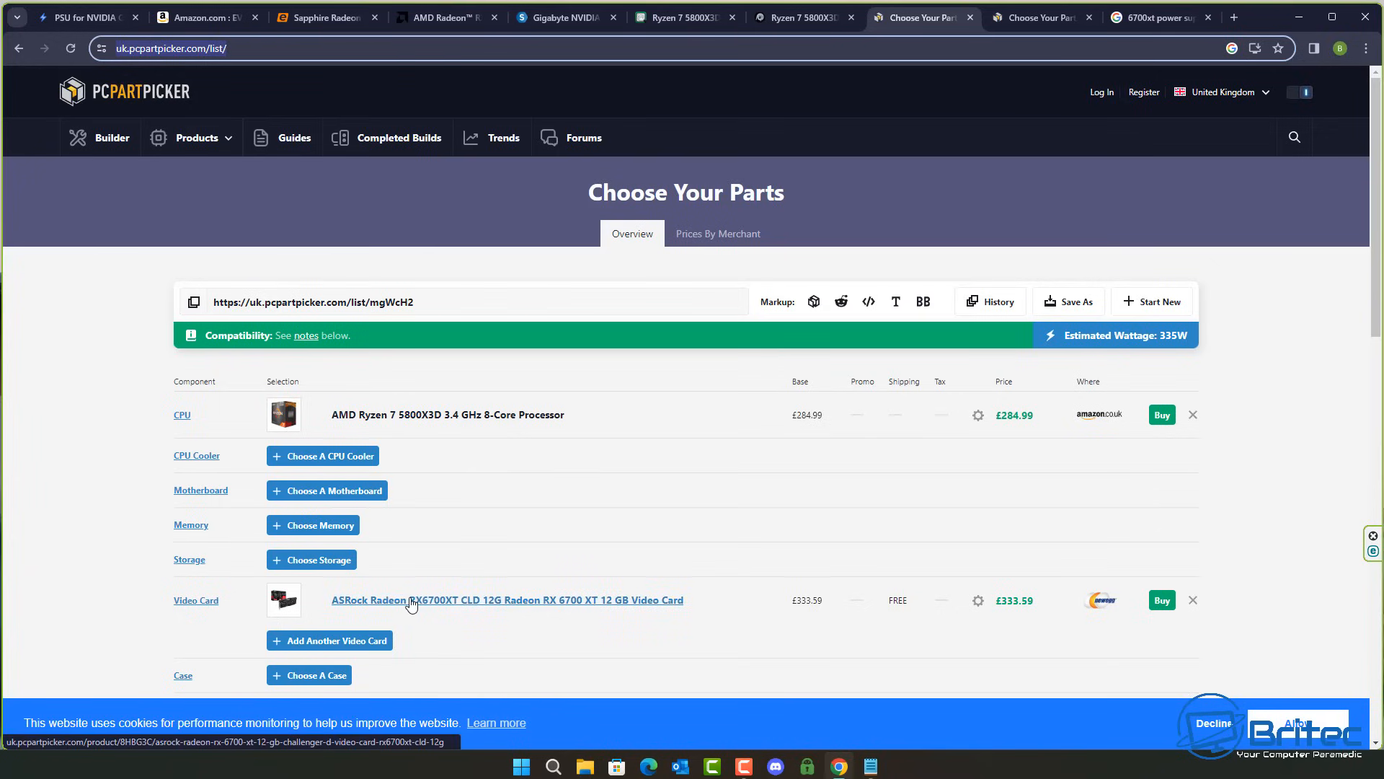
mouse_move(1165, 357)
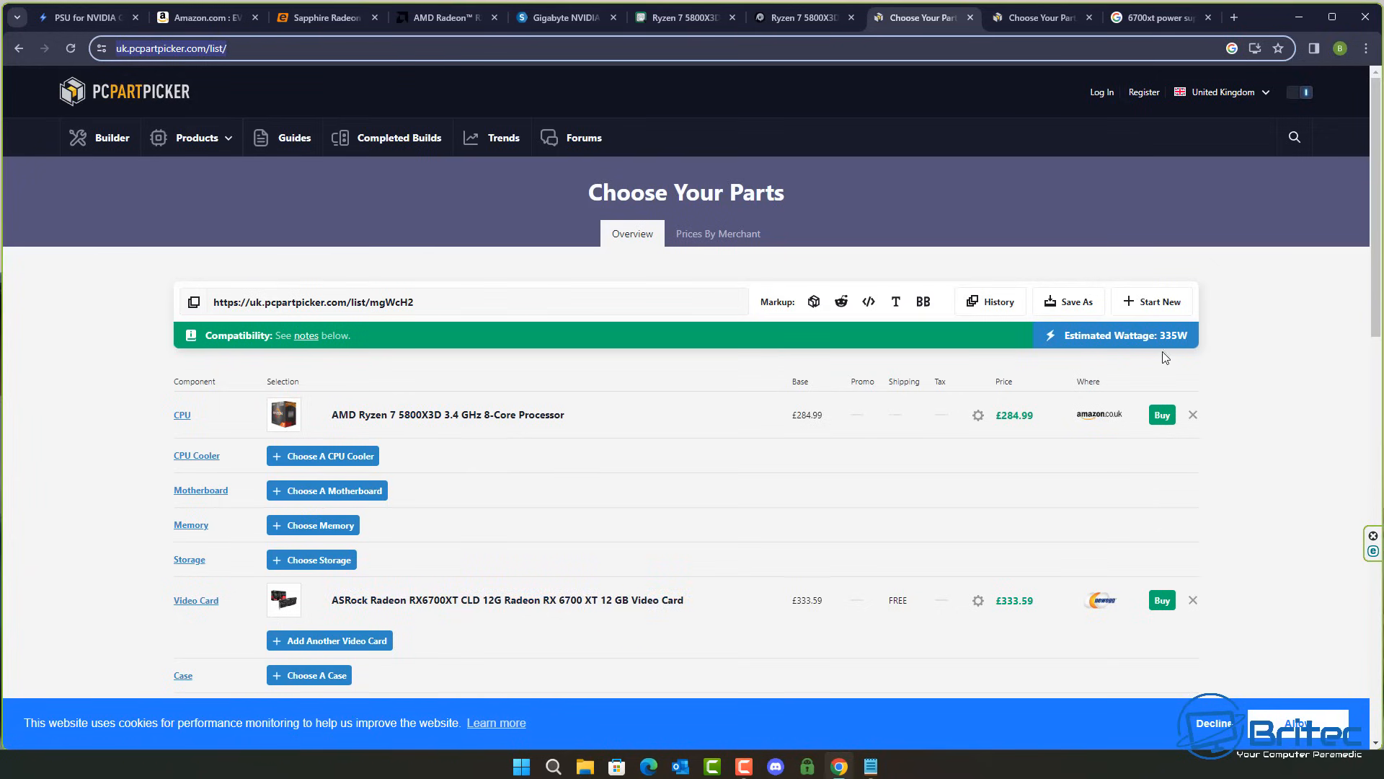
mouse_move(1157, 340)
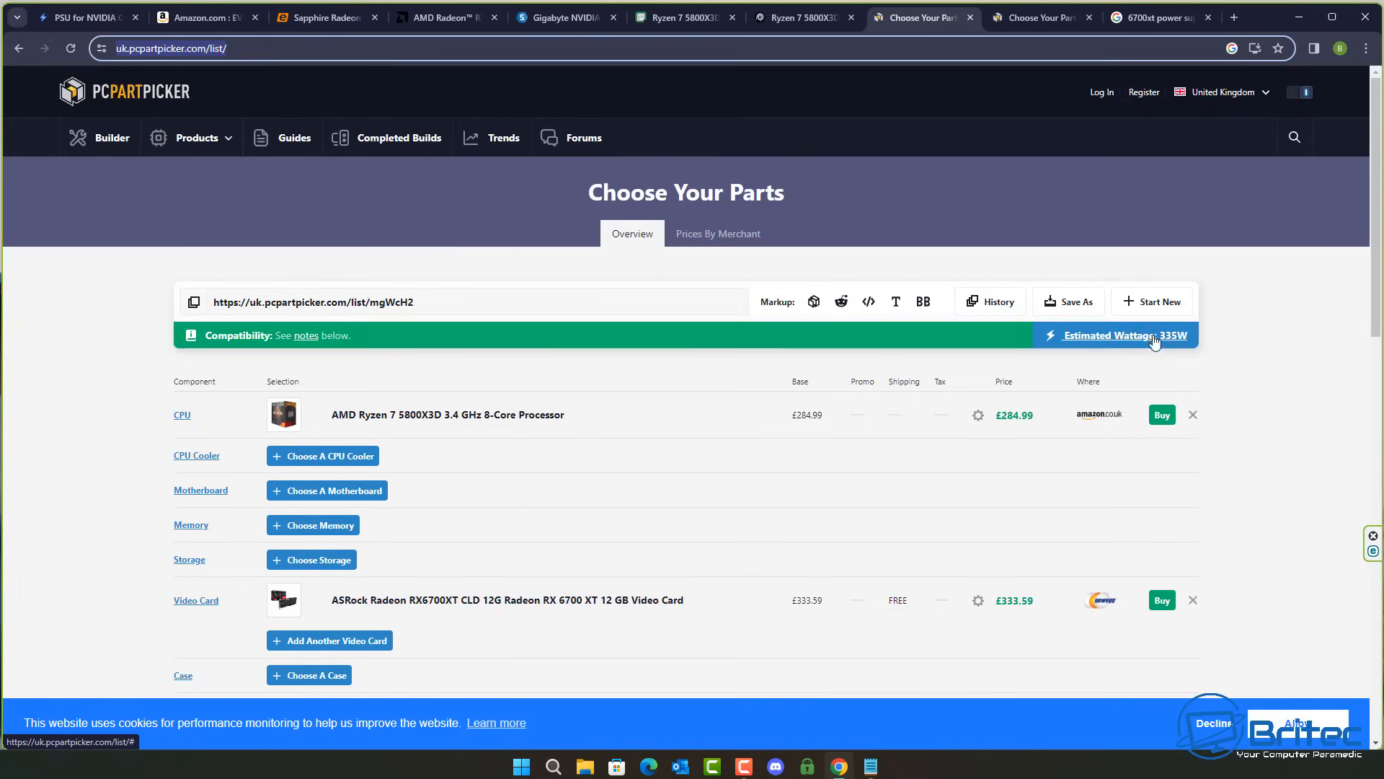
mouse_move(1106, 340)
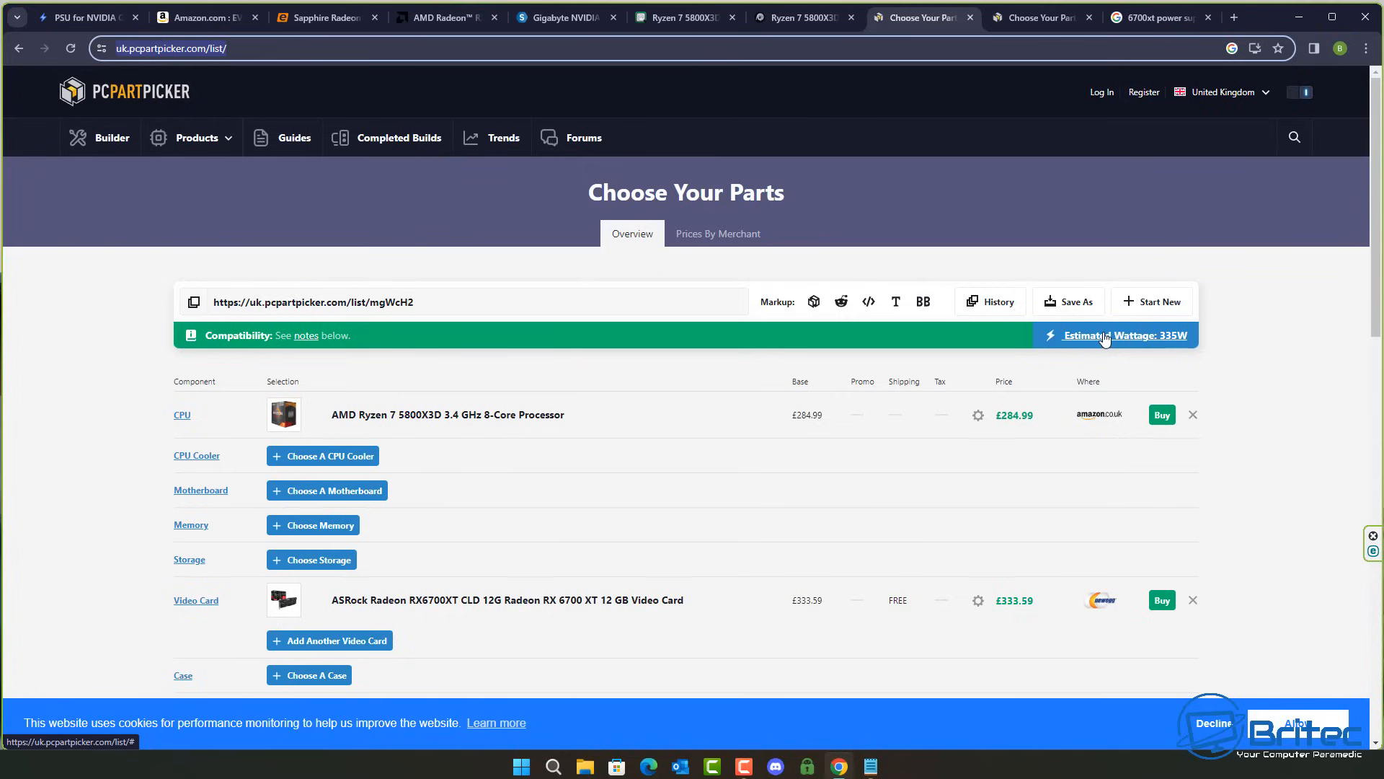
Step: Review the complete PCPartPicker build with KOLINK 500 W PSU and 454W estimated wattage
click(1040, 17)
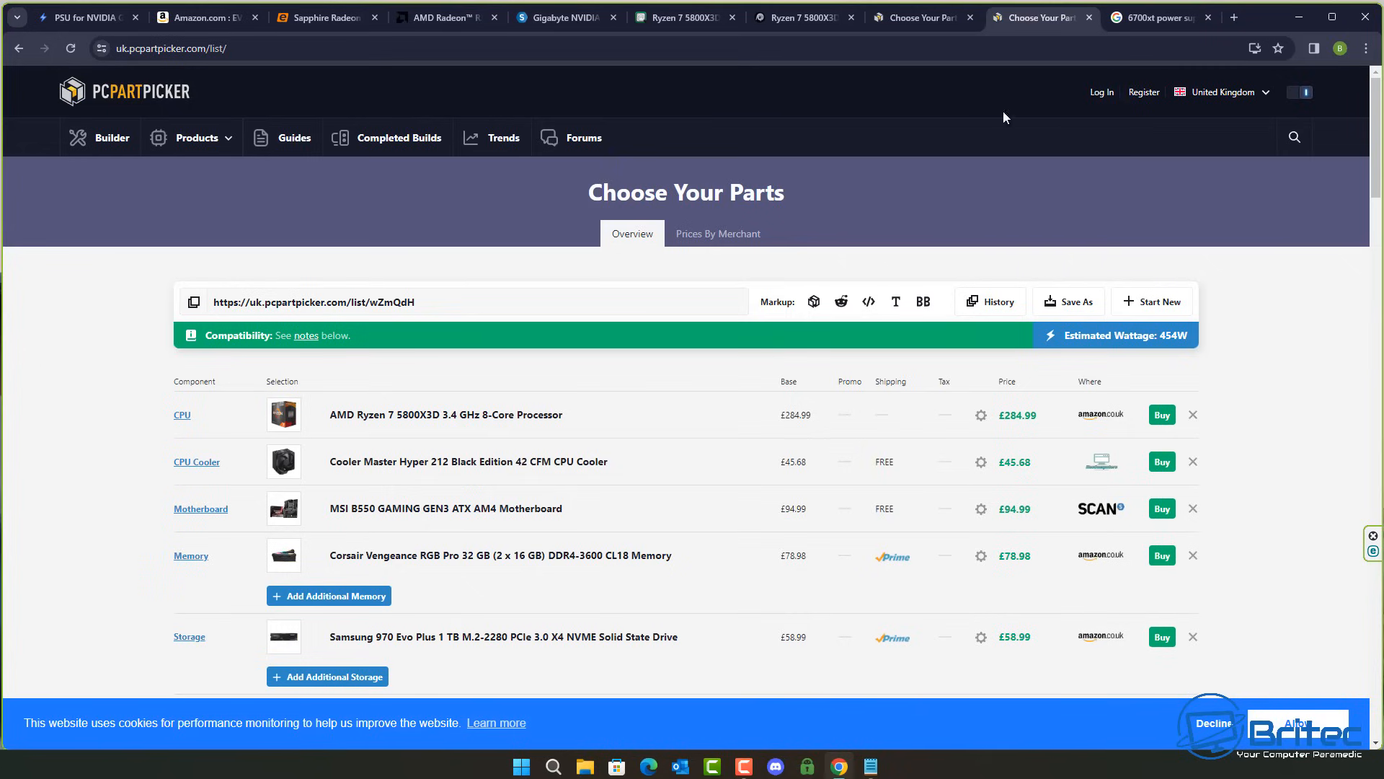
mouse_move(1100, 413)
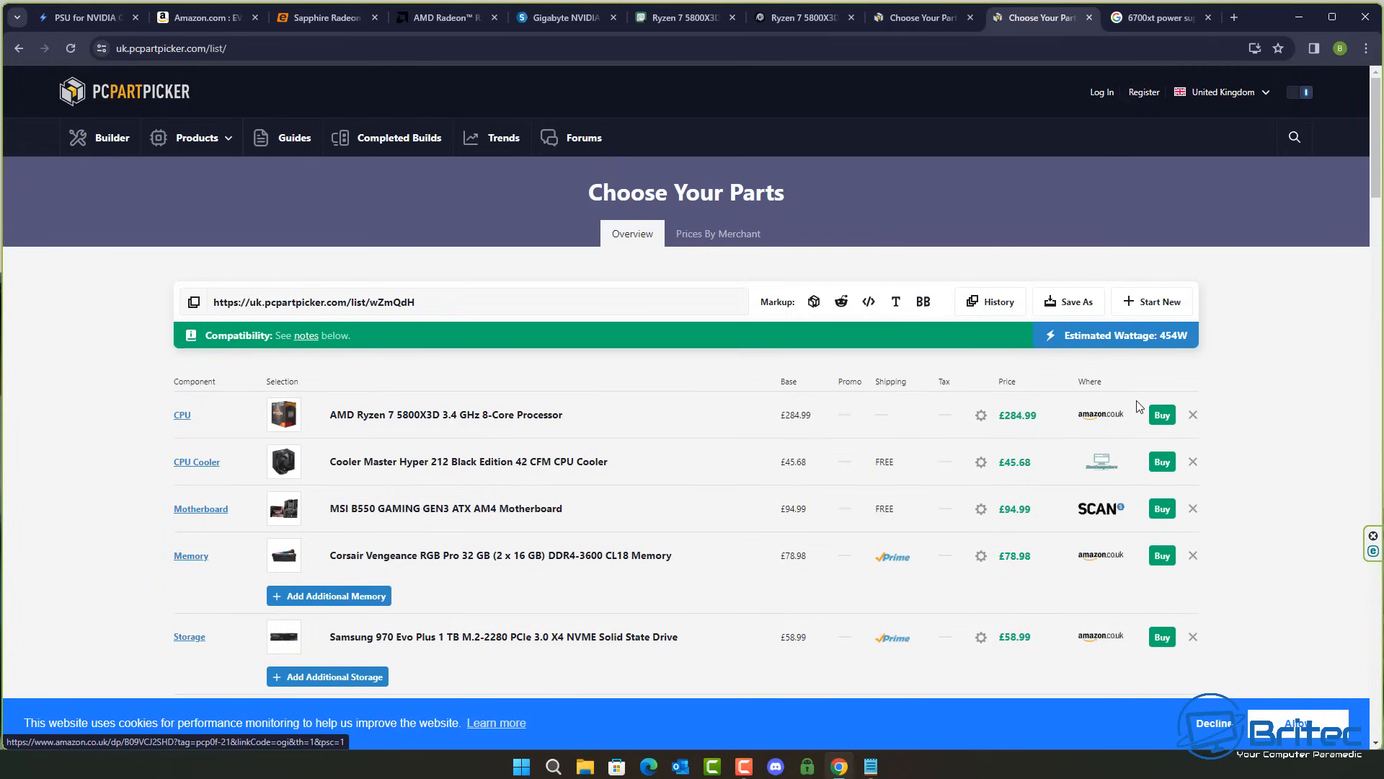
mouse_move(1185, 336)
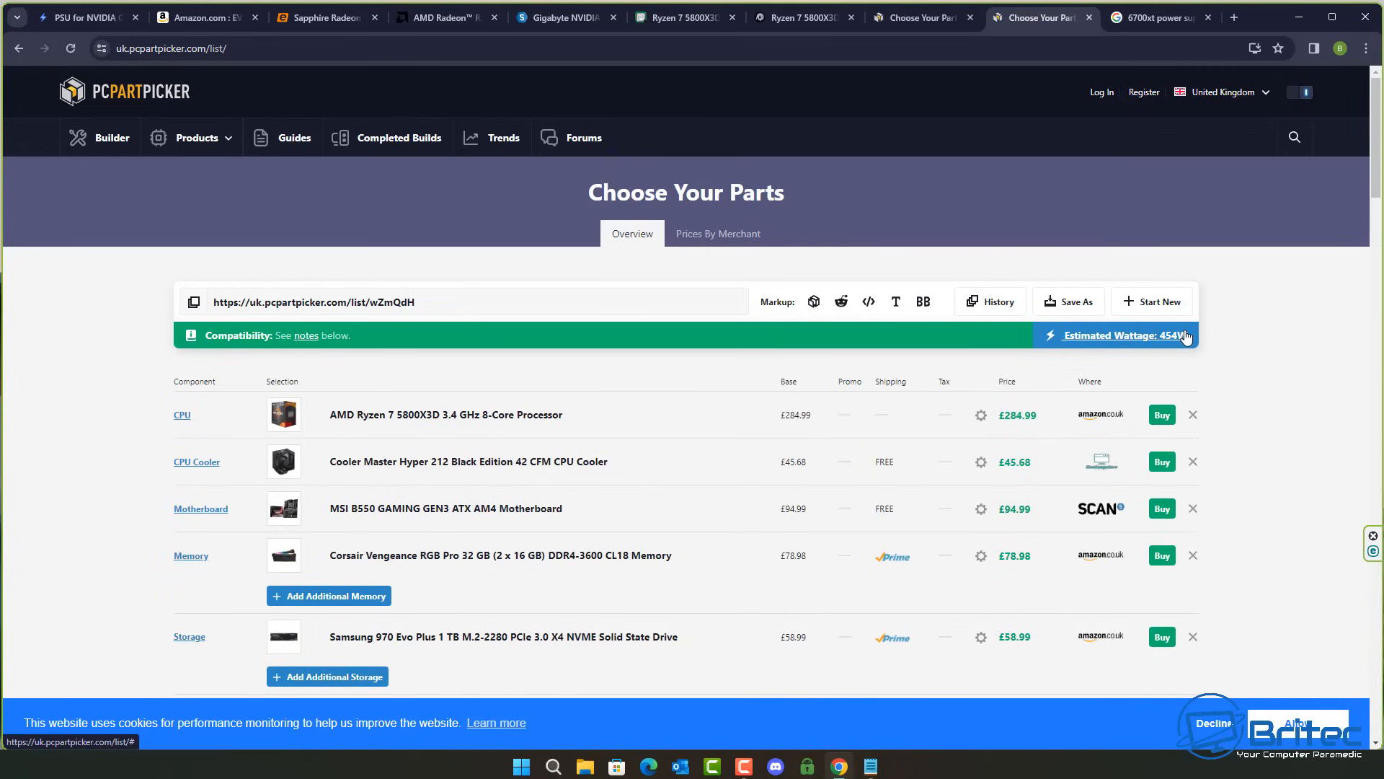
mouse_move(1206, 343)
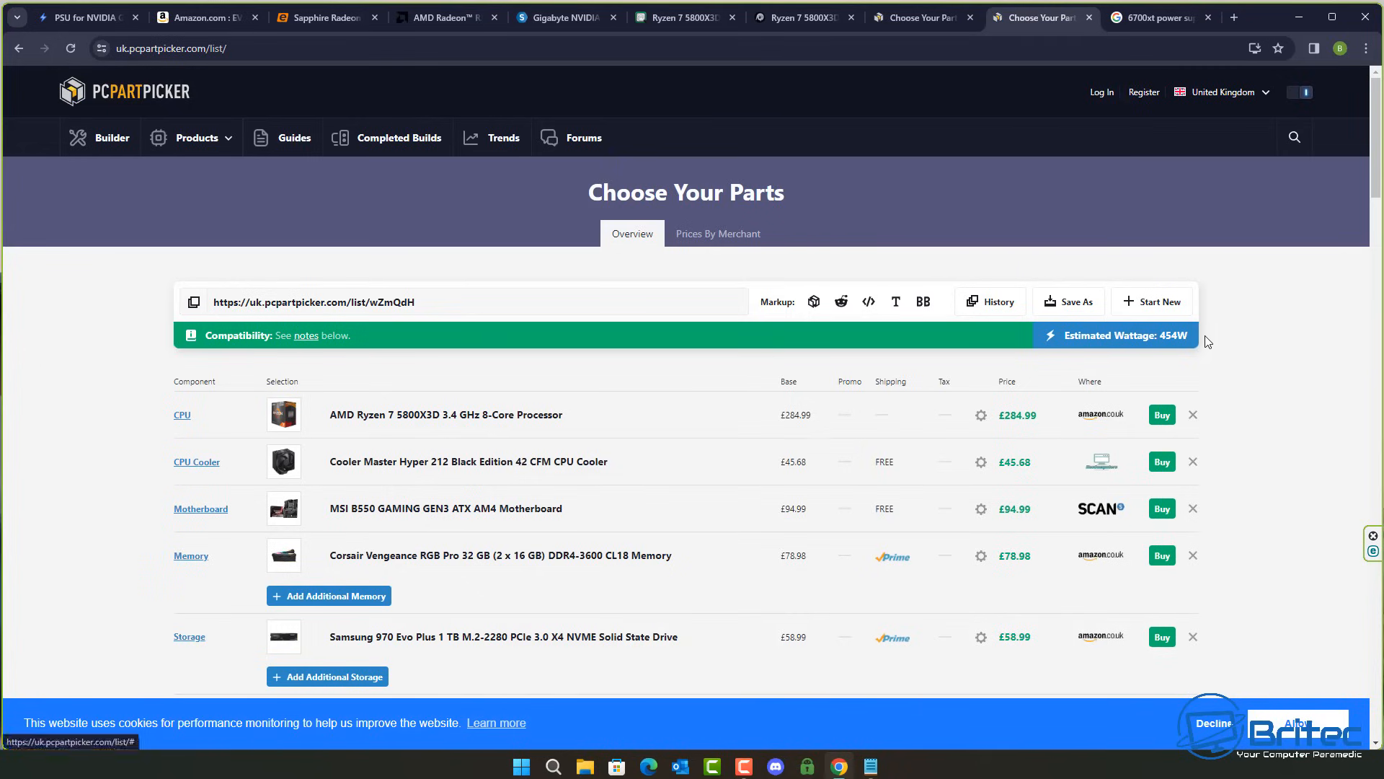
scroll(down, 3)
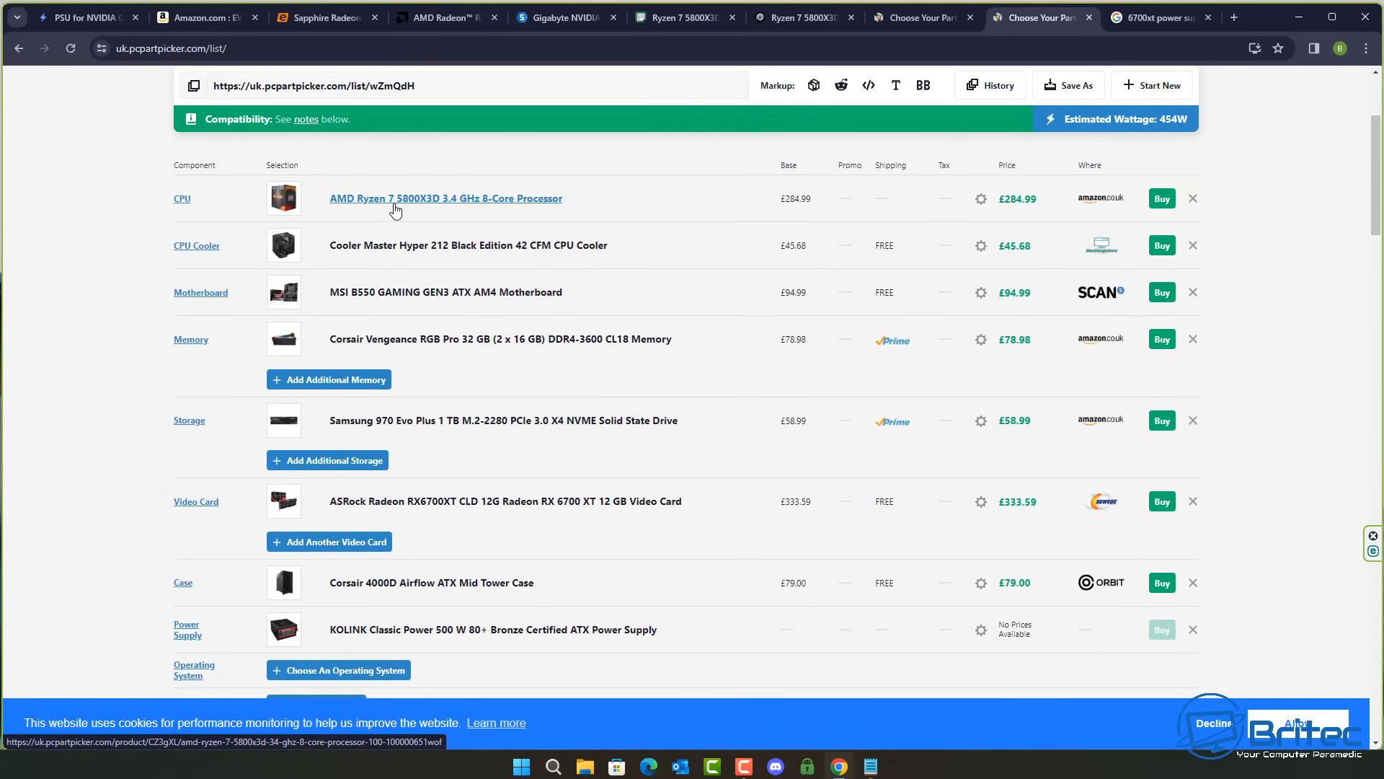
mouse_move(415, 212)
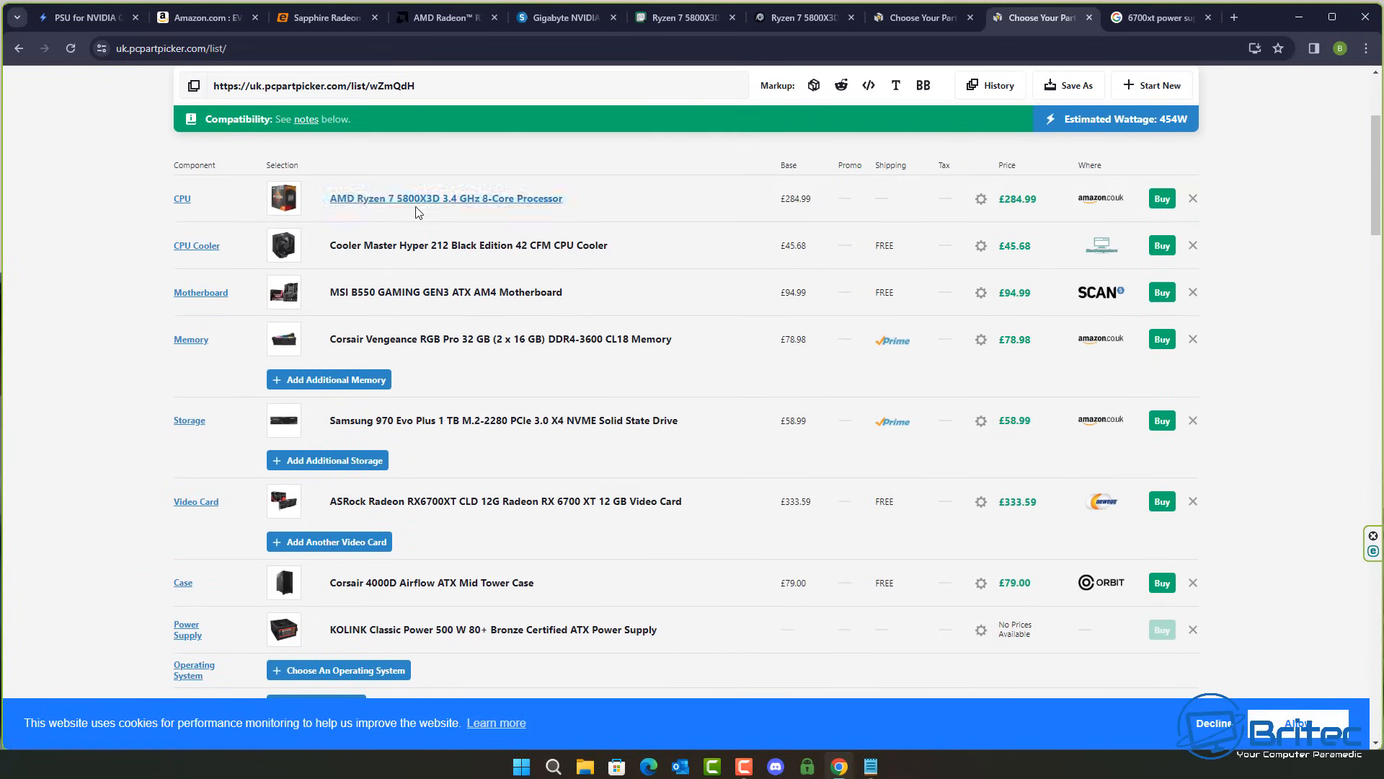
scroll(down, 3)
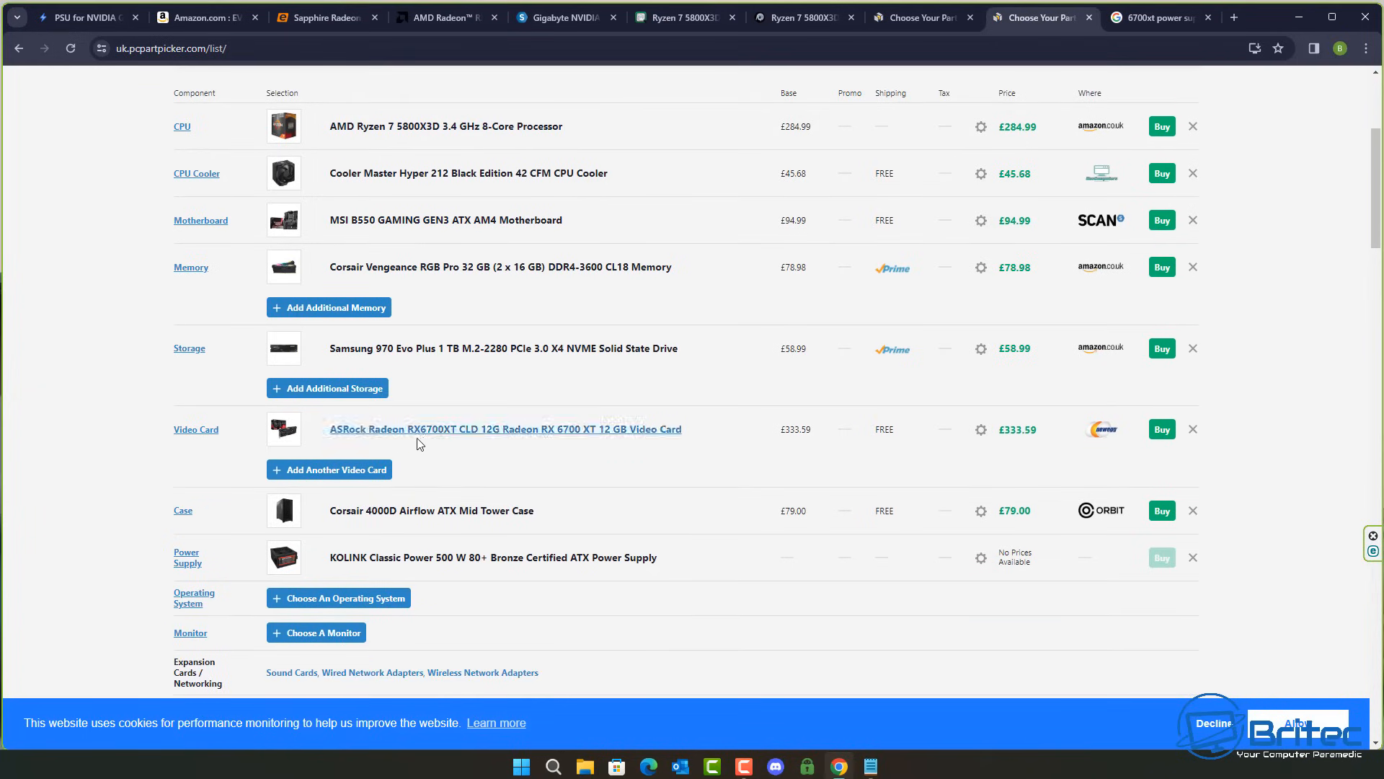
mouse_move(1006, 367)
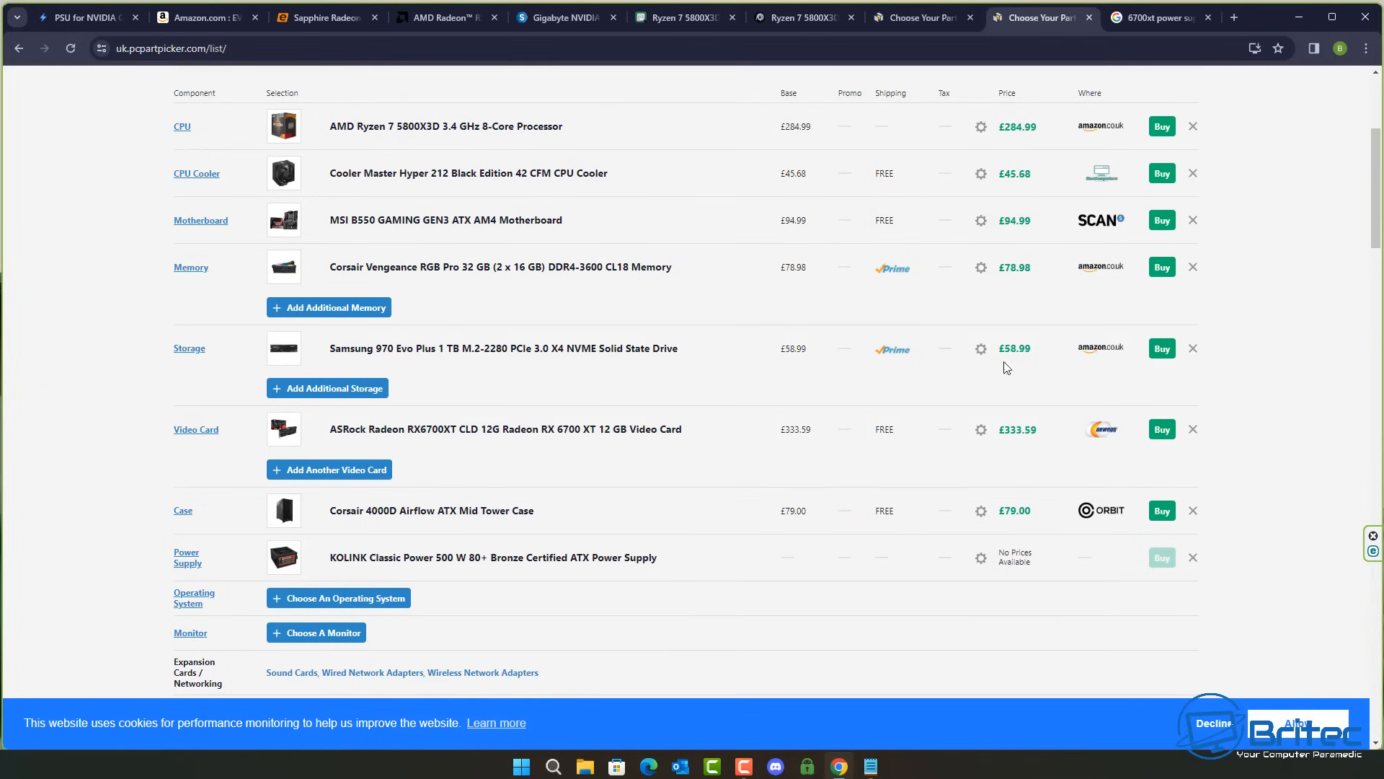
scroll(up, 3)
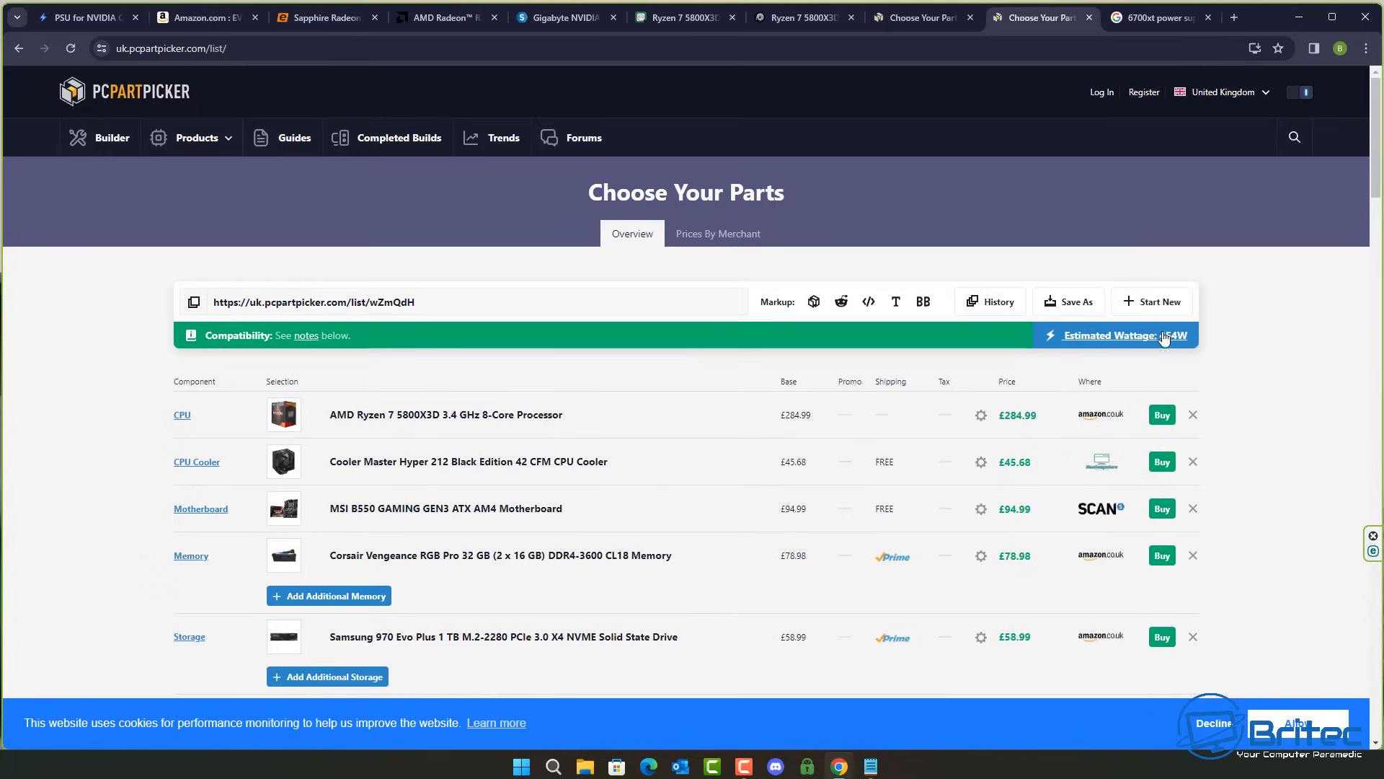
mouse_move(1175, 353)
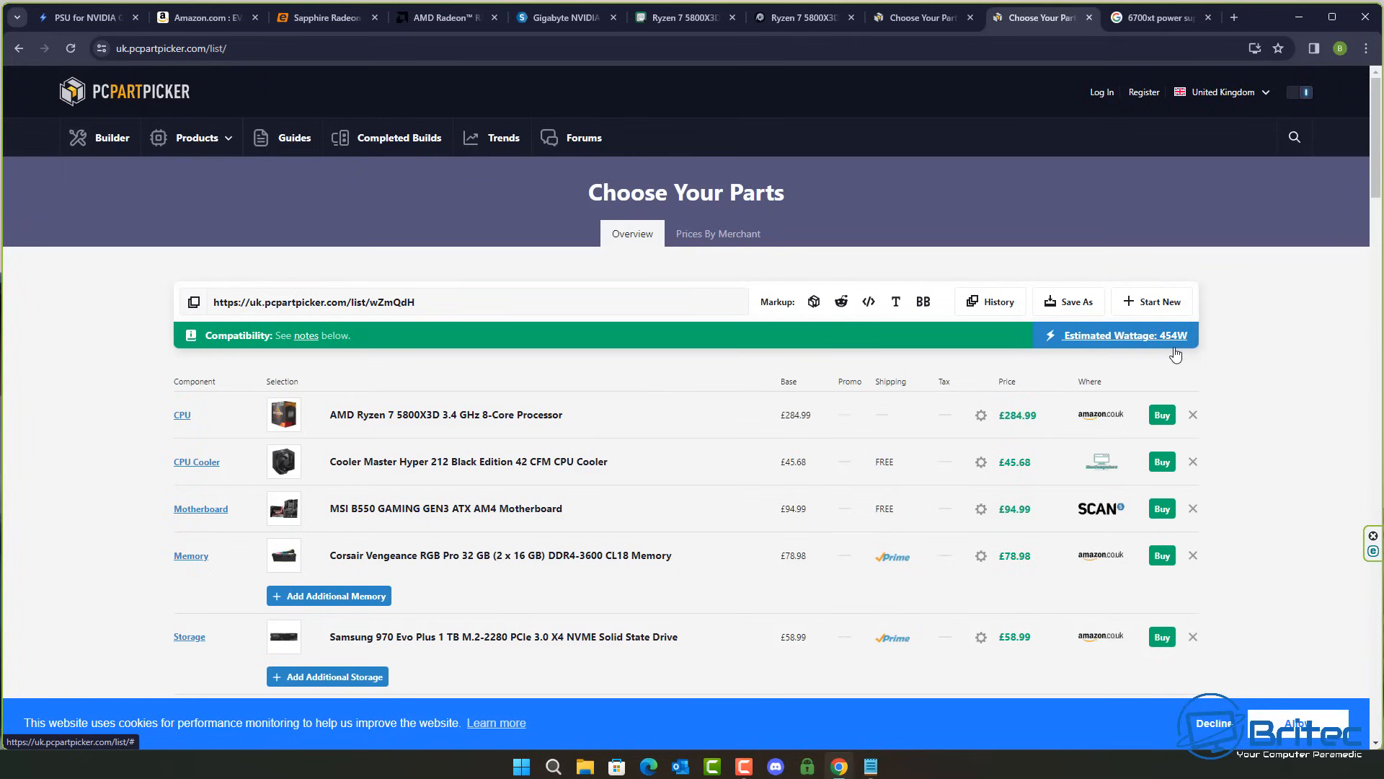
mouse_move(1122, 343)
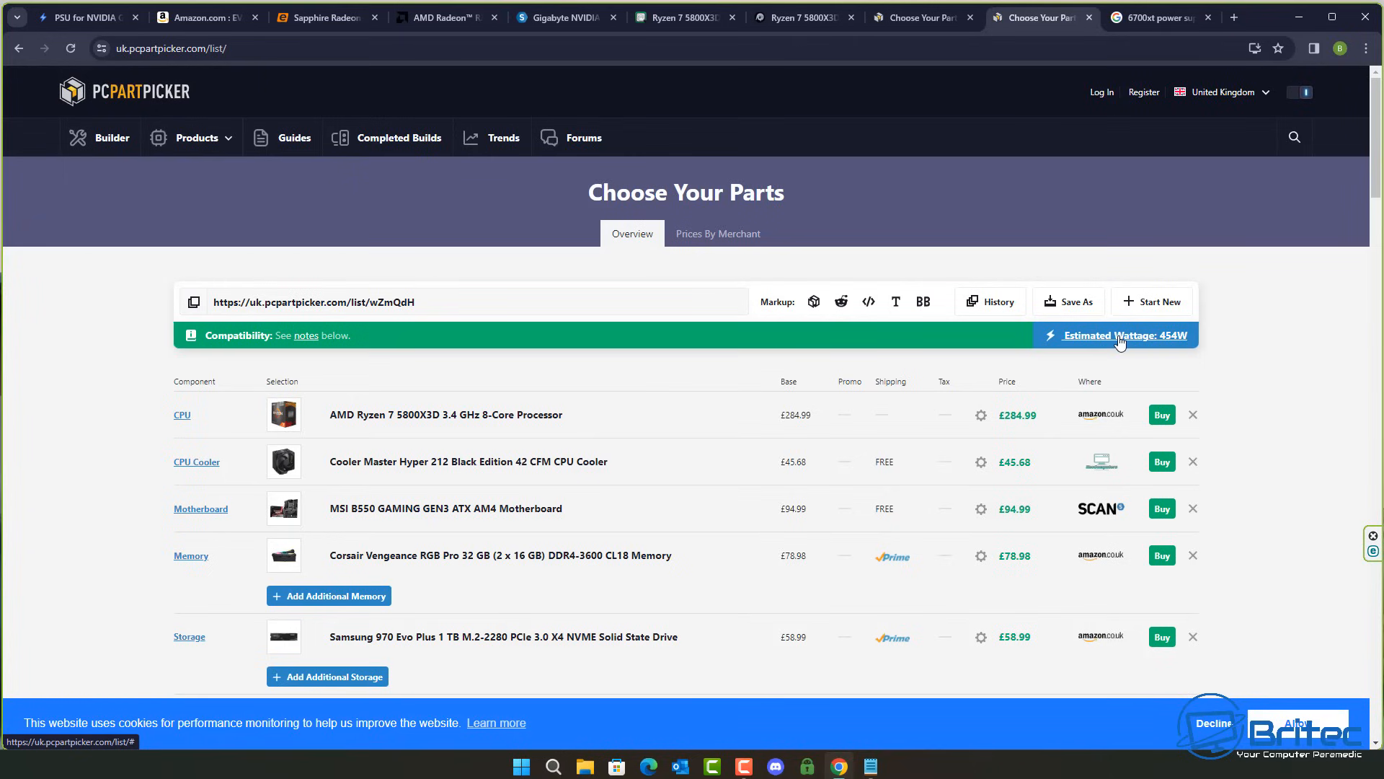
Step: Check the WhatPSU RTX 3060 Ti suggestion page, then return to the PCPartPicker build list
click(80, 17)
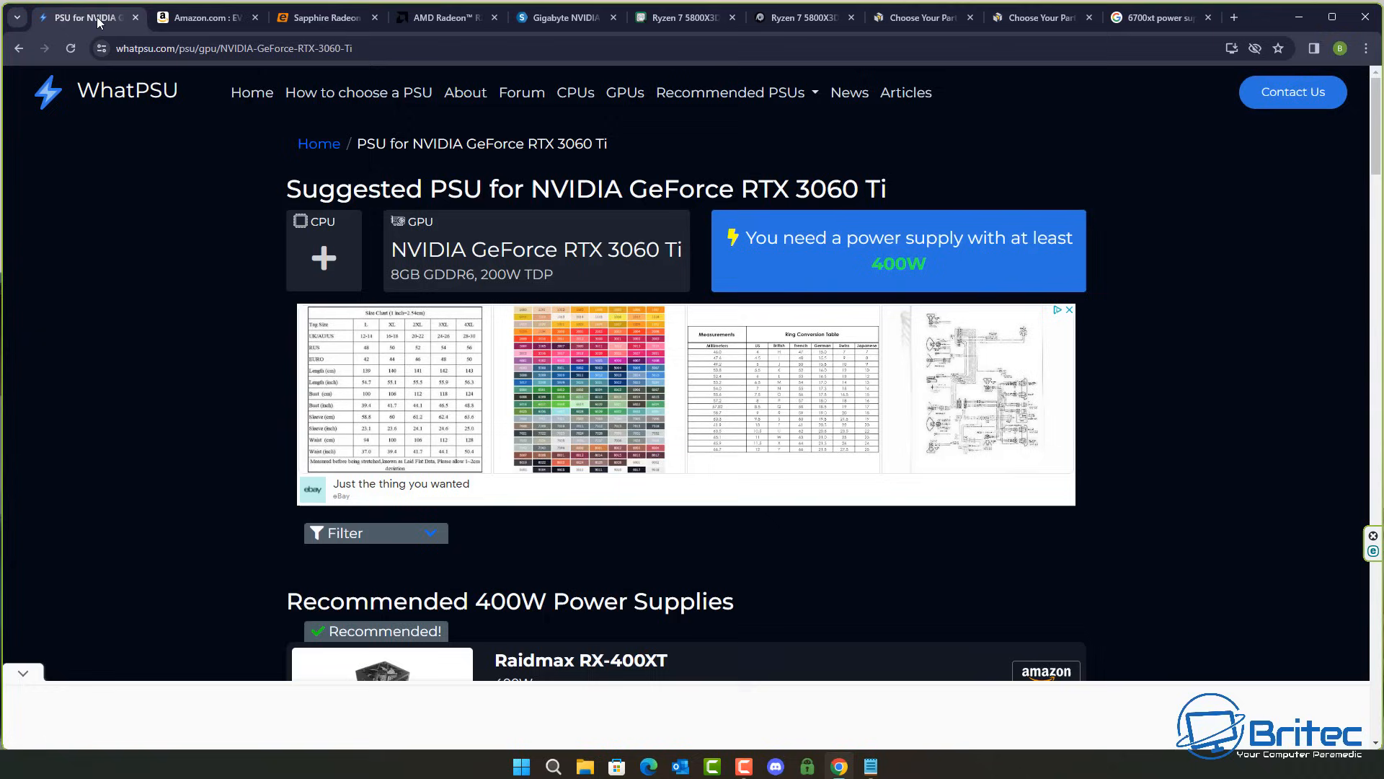
mouse_move(505, 240)
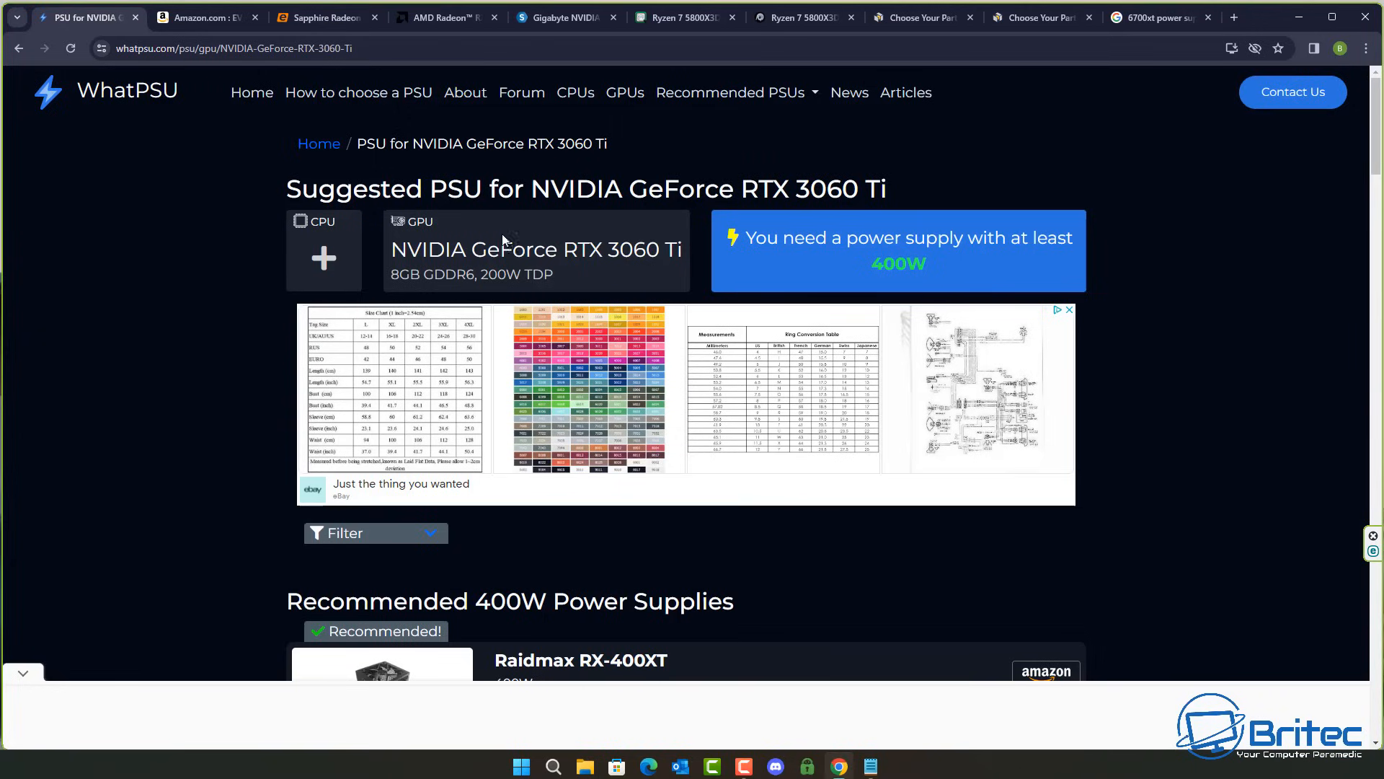
mouse_move(846, 255)
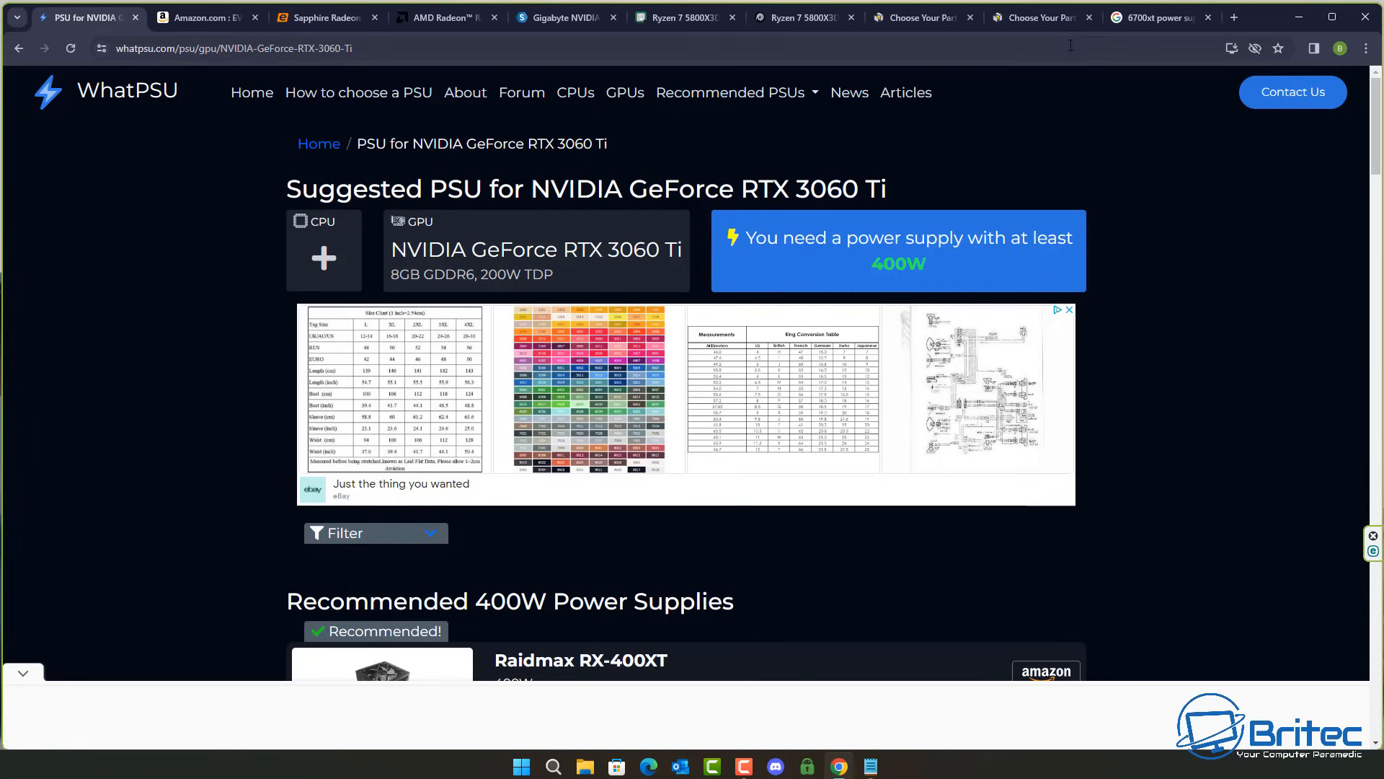
click(1040, 17)
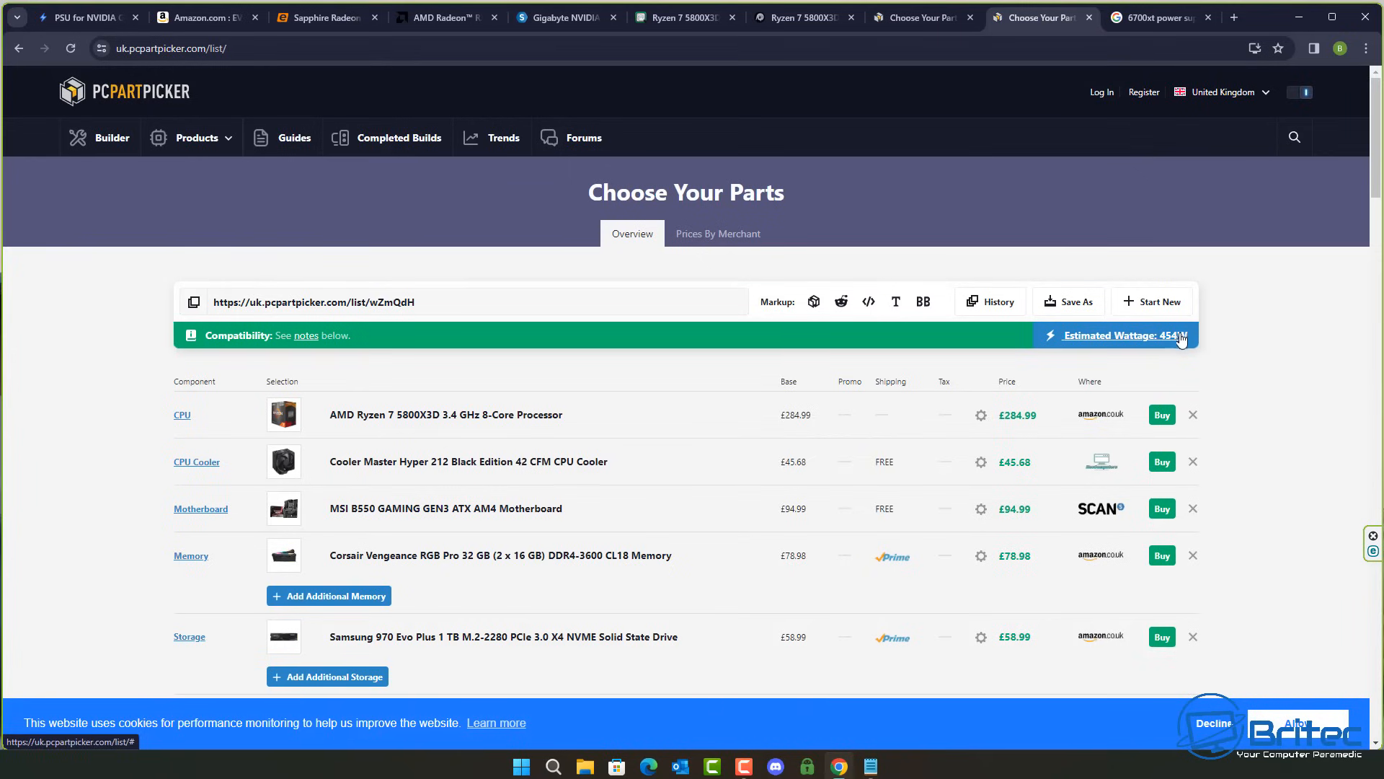
mouse_move(1116, 357)
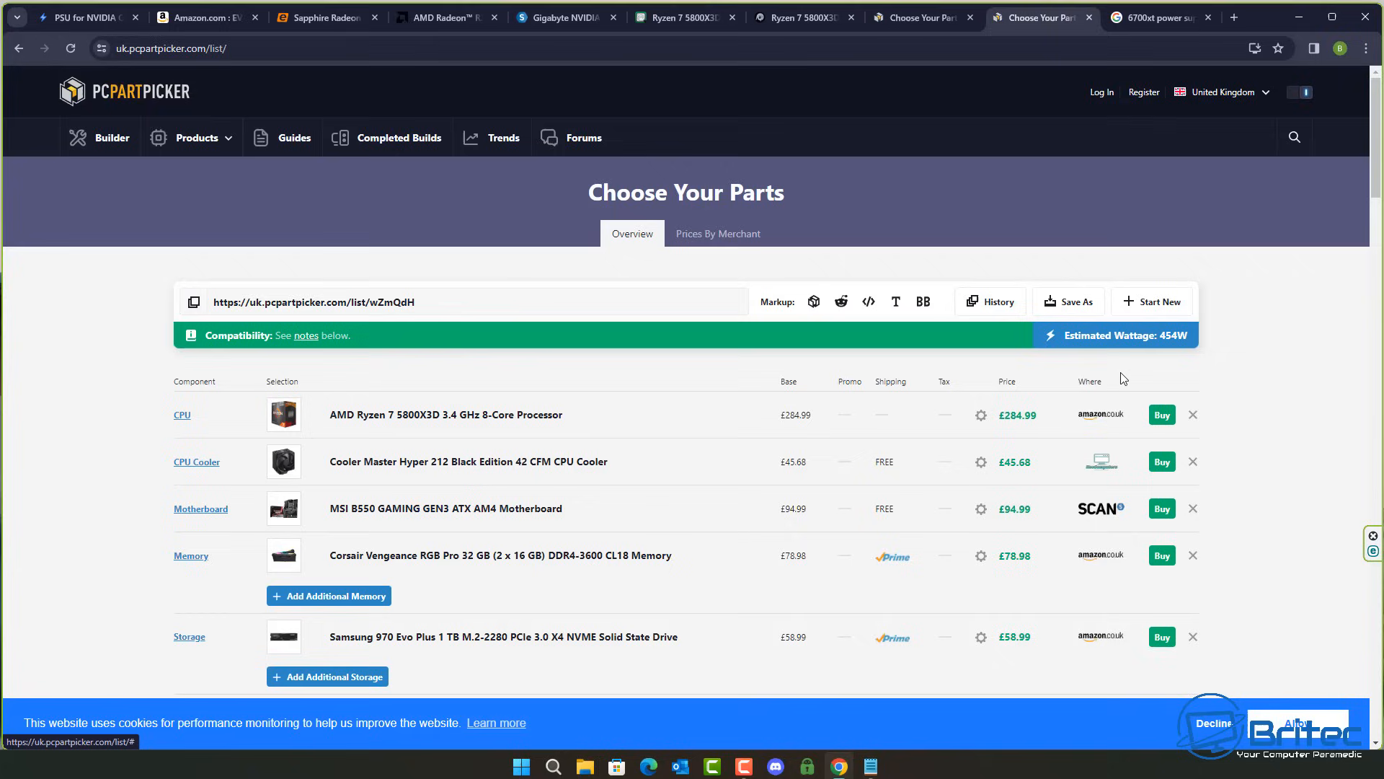
mouse_move(1139, 336)
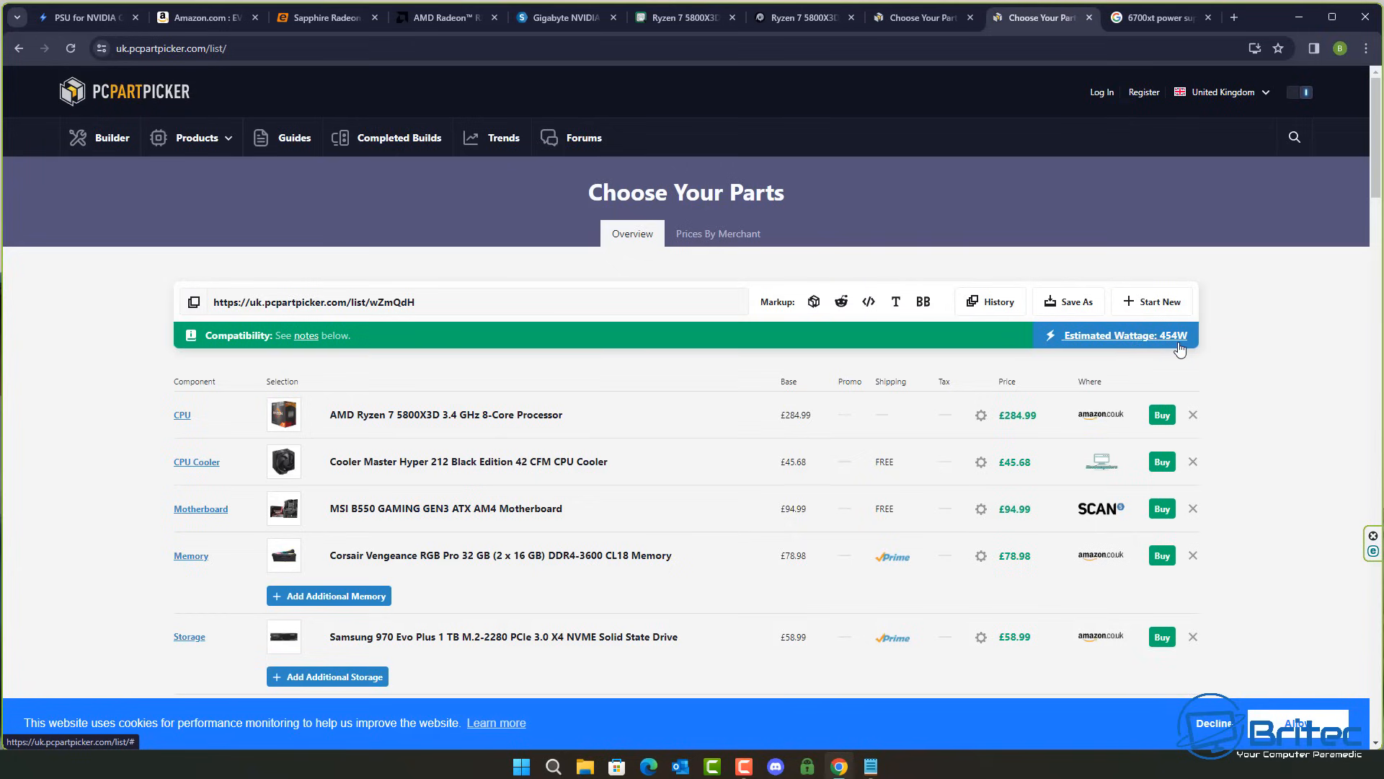
mouse_move(1103, 369)
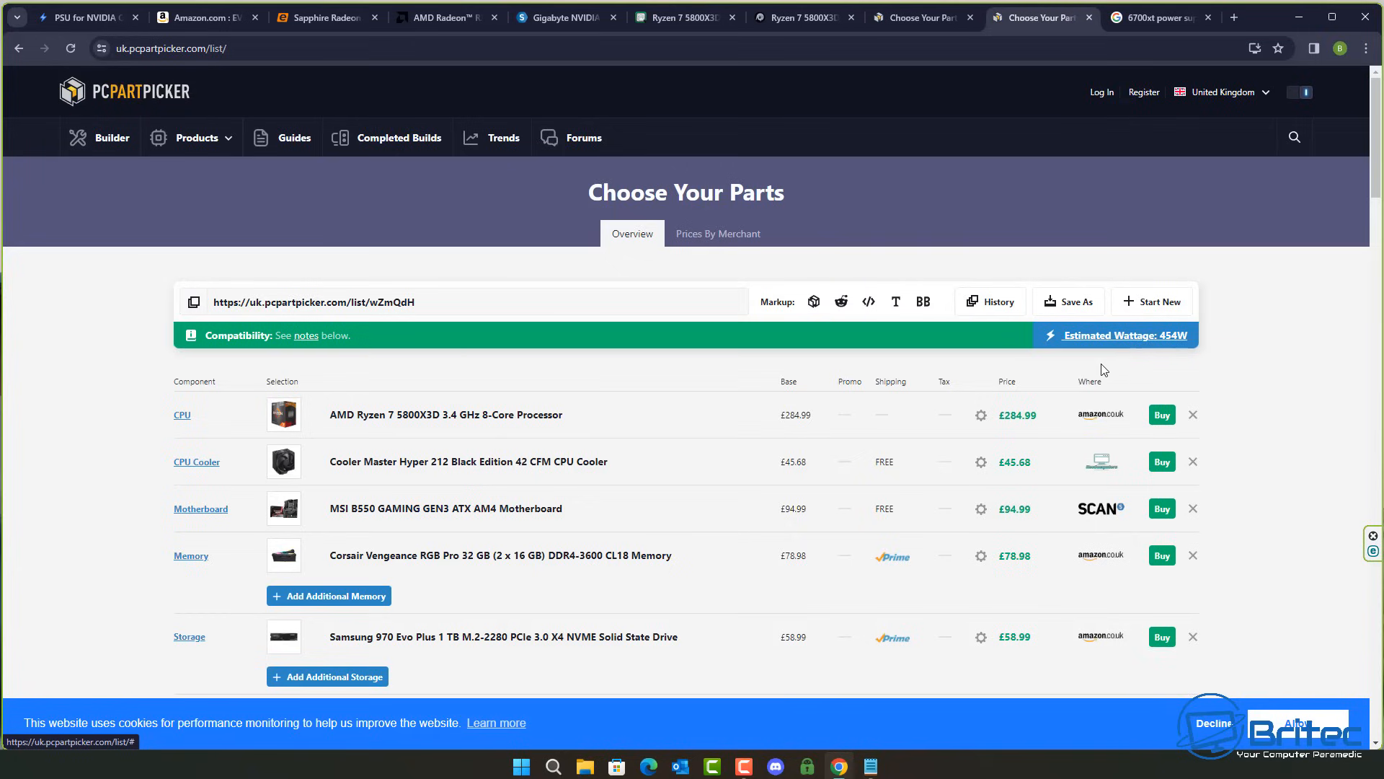
mouse_move(446, 414)
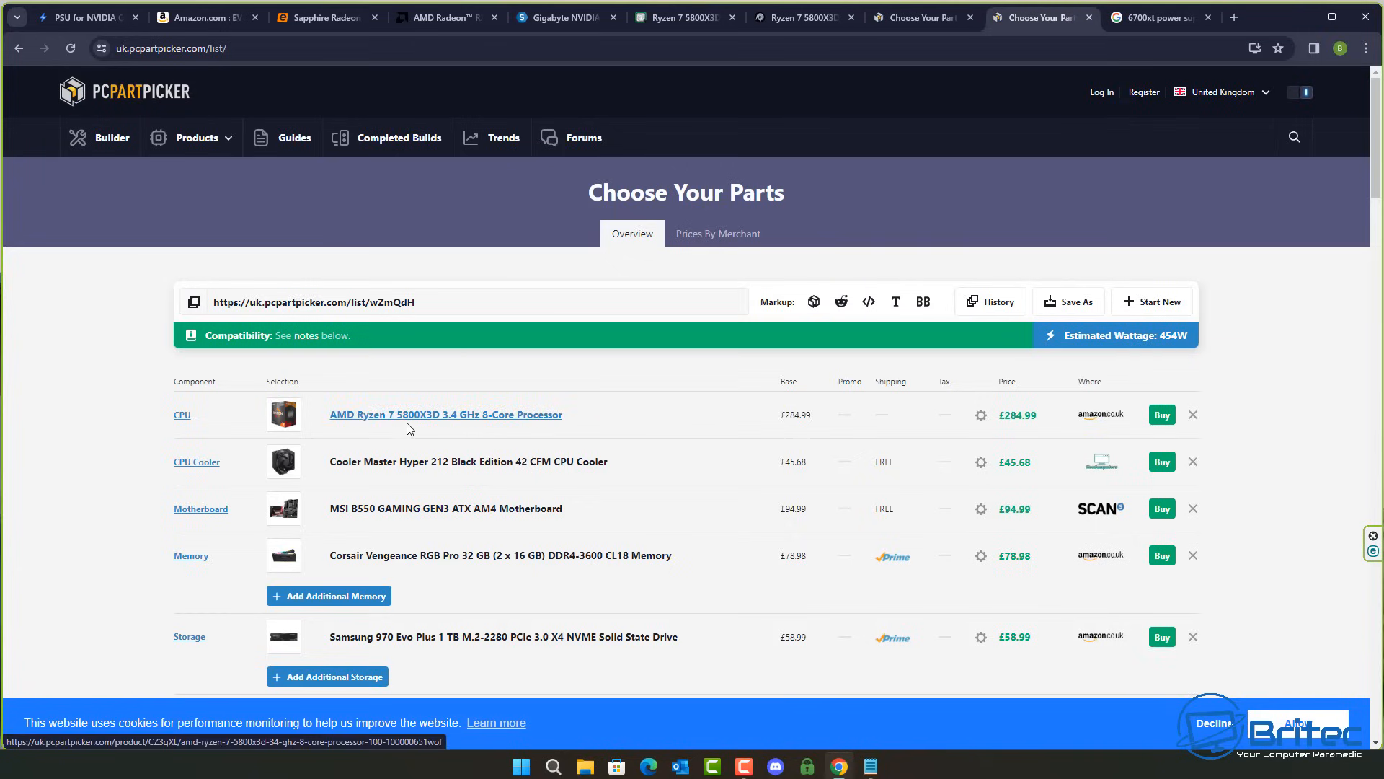
mouse_move(1026, 444)
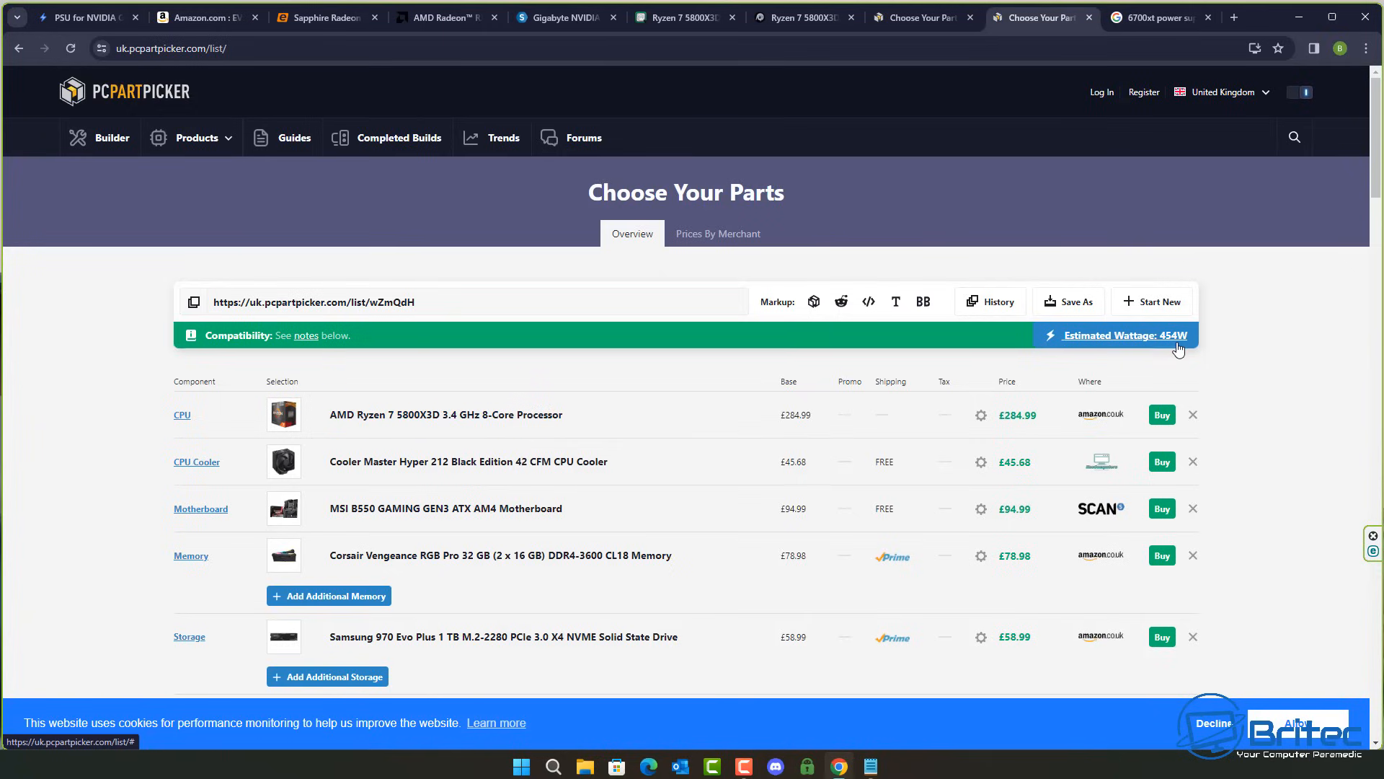
mouse_move(1063, 421)
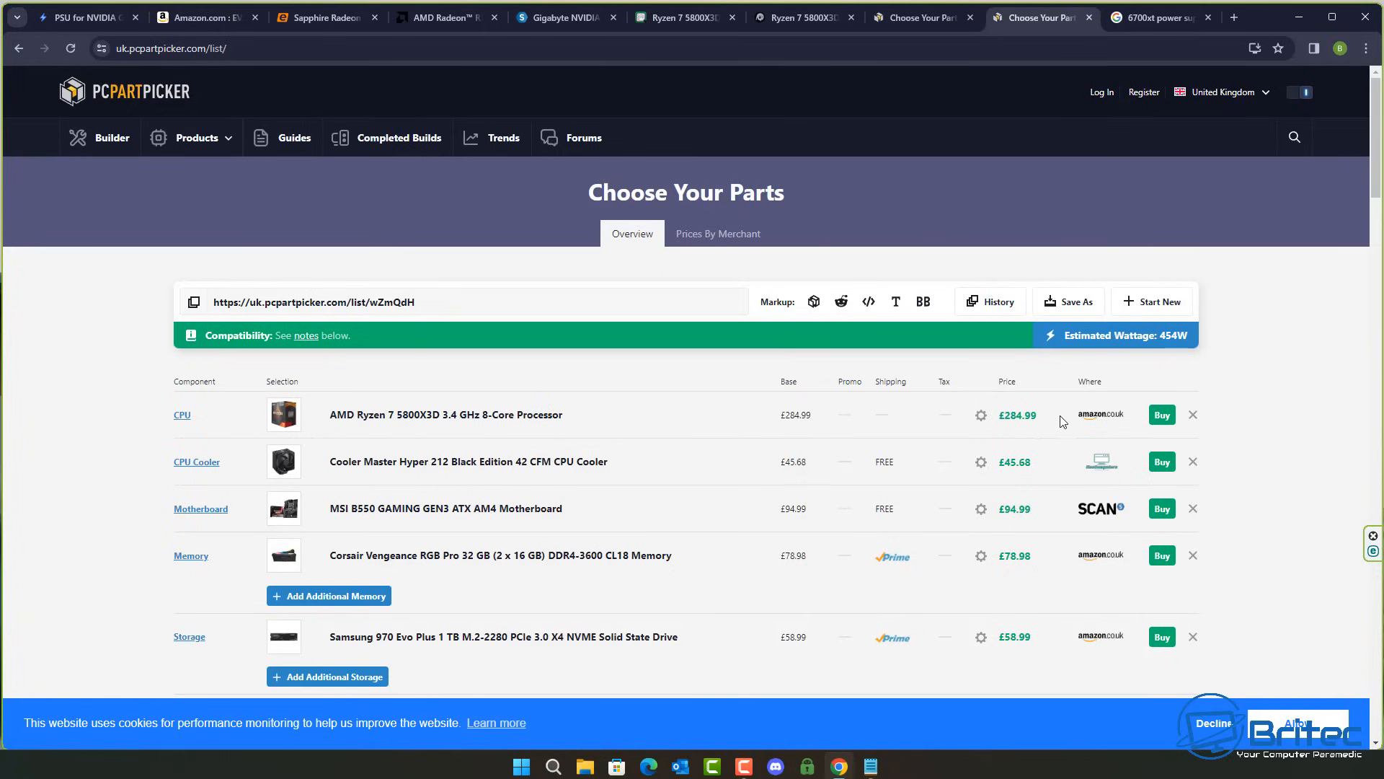
mouse_move(349, 404)
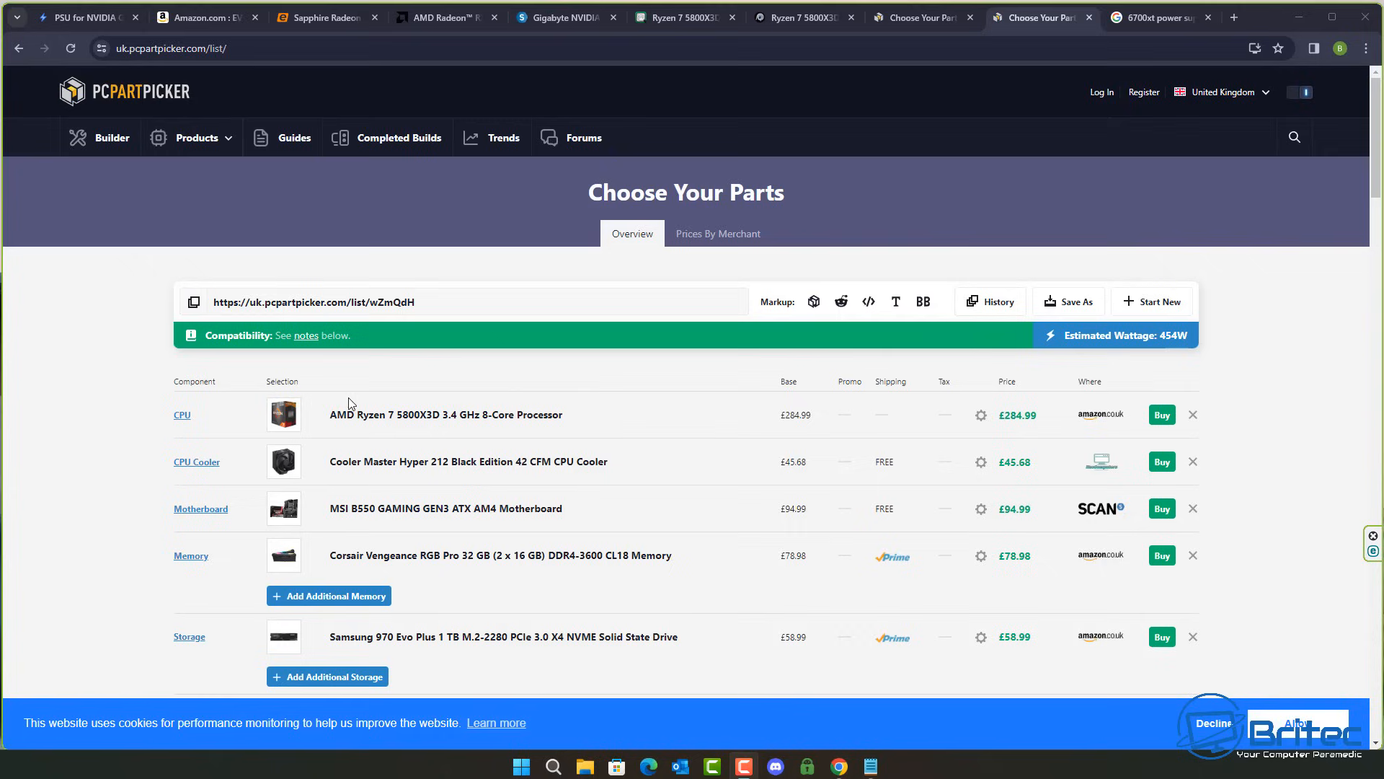
mouse_move(470, 386)
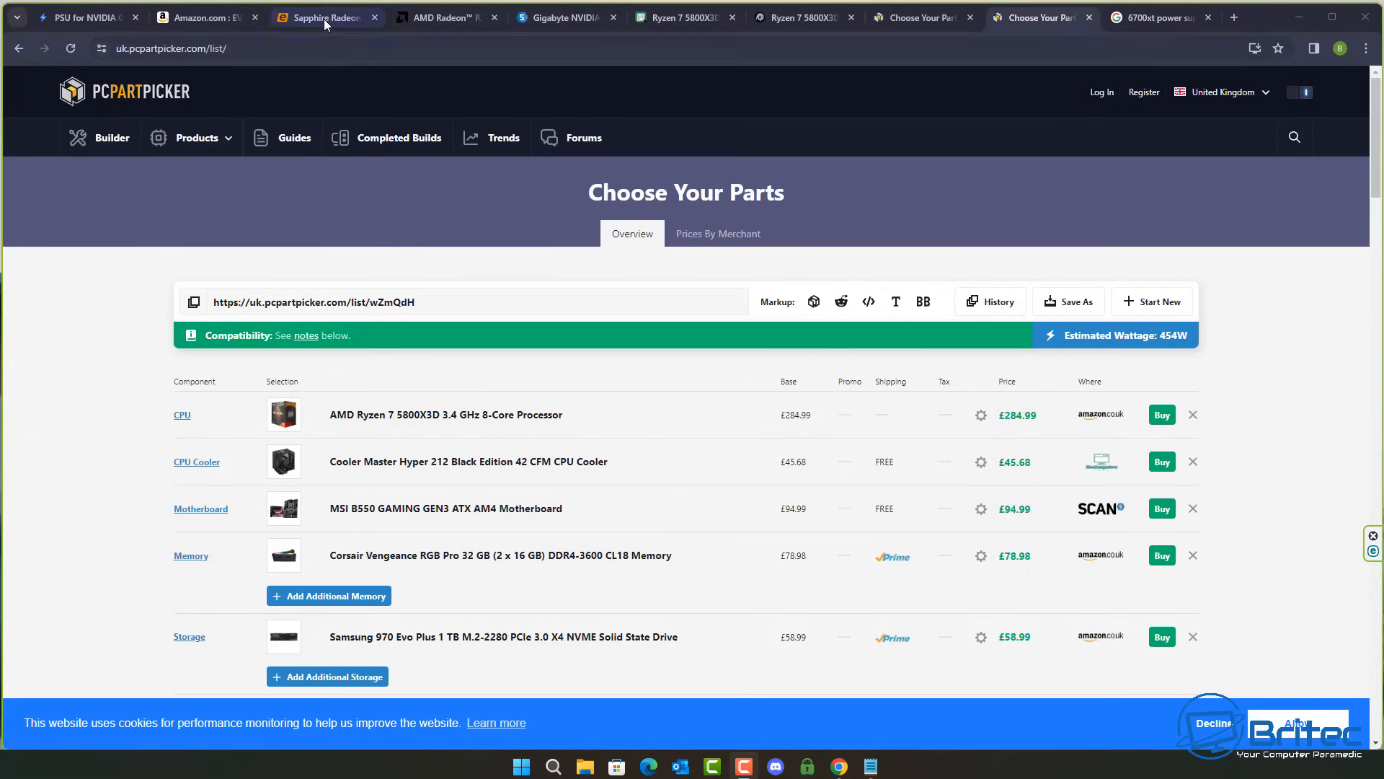
Step: Switch to Ebuyer's Sapphire RX 6700 XT page showing 650 W required PSU and 230 Watt consumption
click(324, 17)
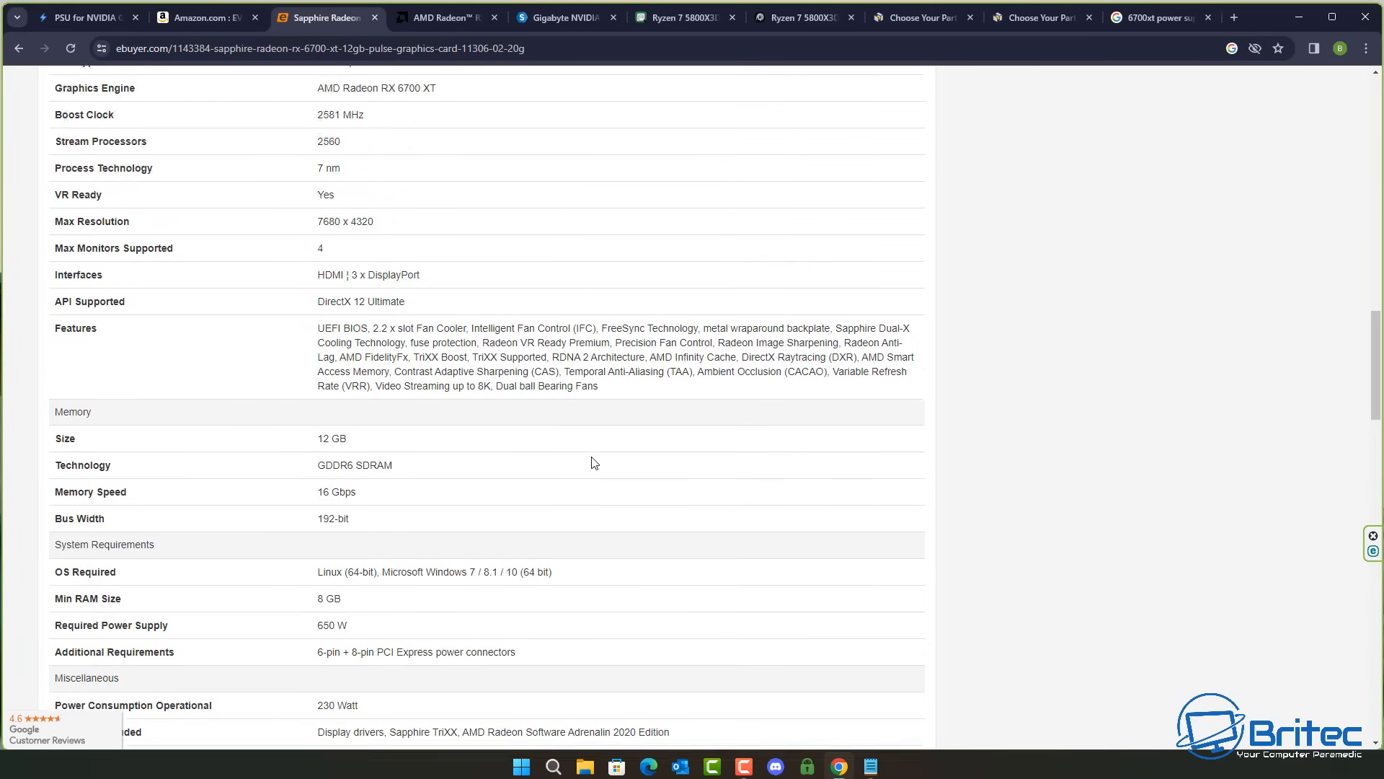
Step: Switch to Ebuyer's AMD Ryzen 7 5800X 3D Processor listing at £309.99
scroll(up, 3)
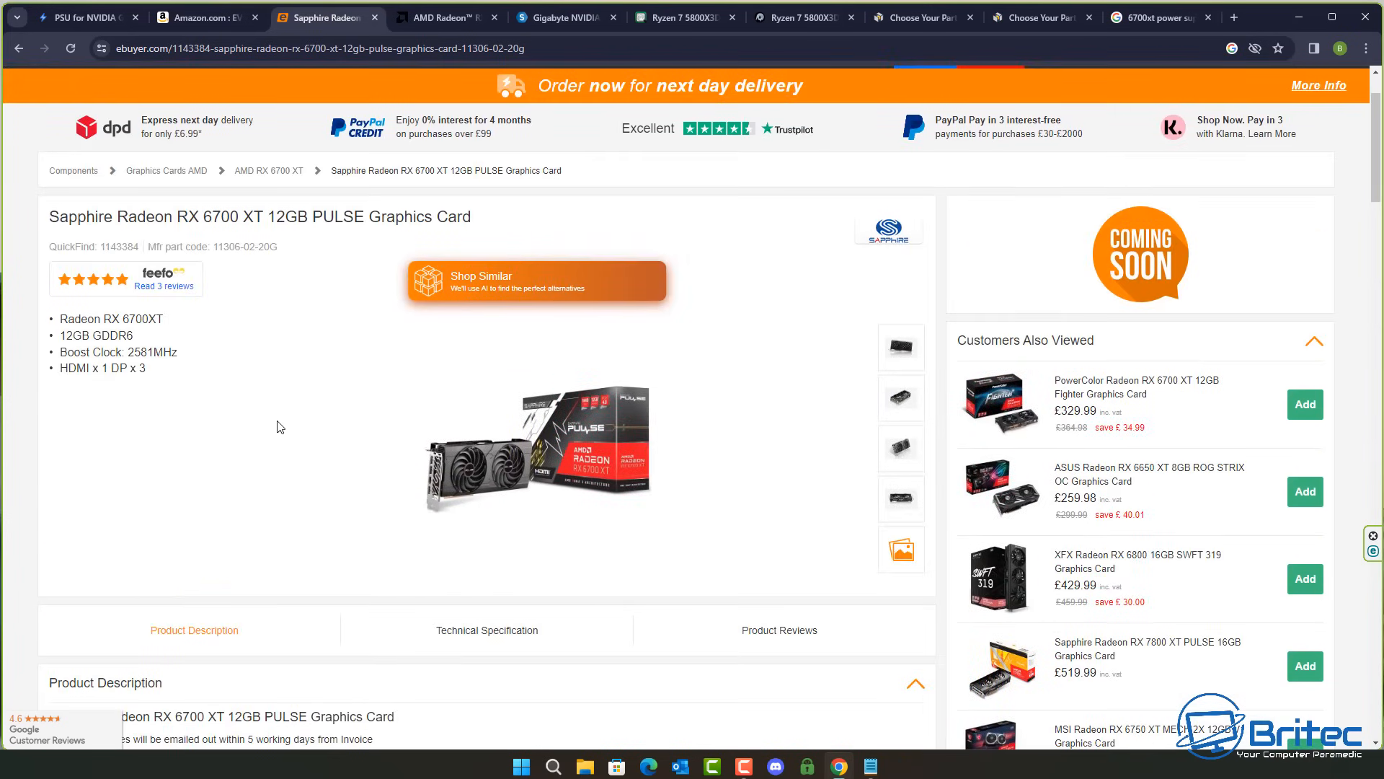
mouse_move(535, 341)
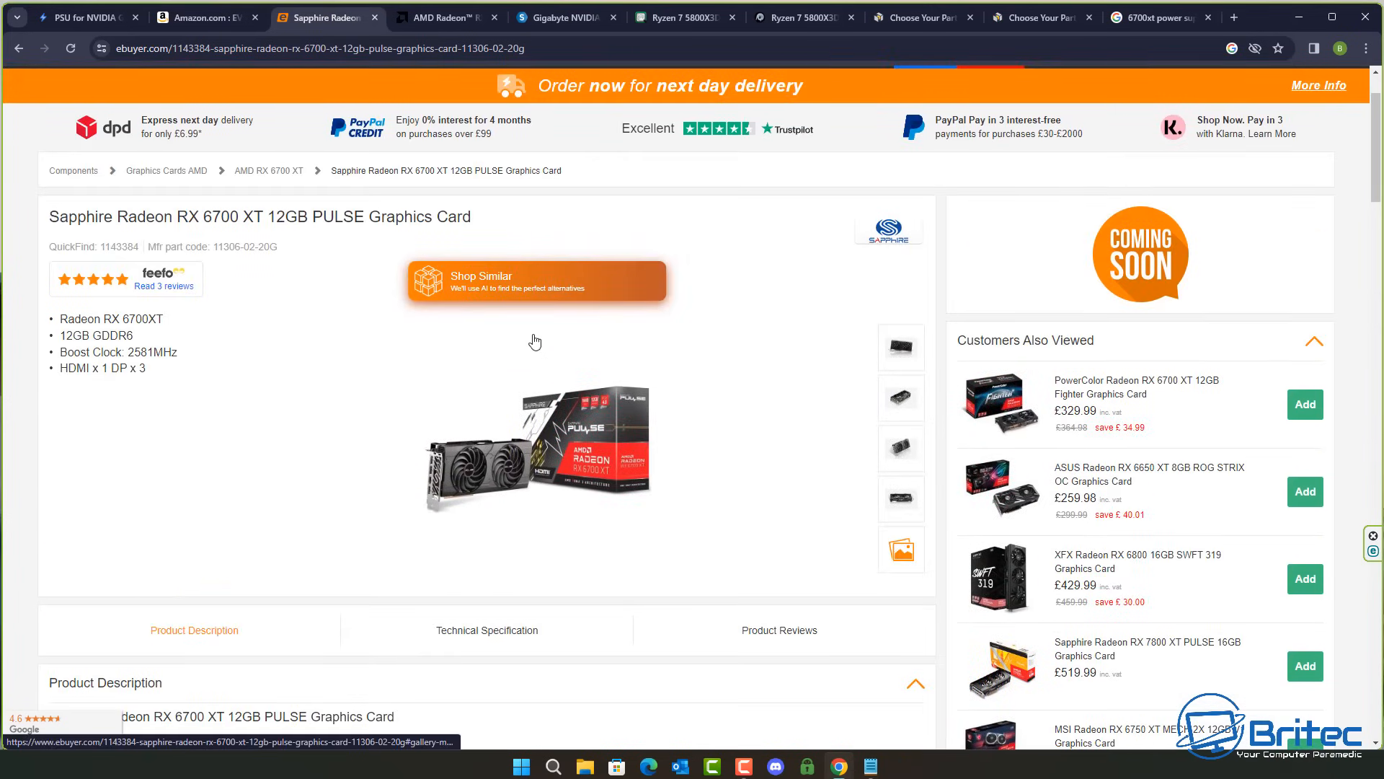
mouse_move(576, 533)
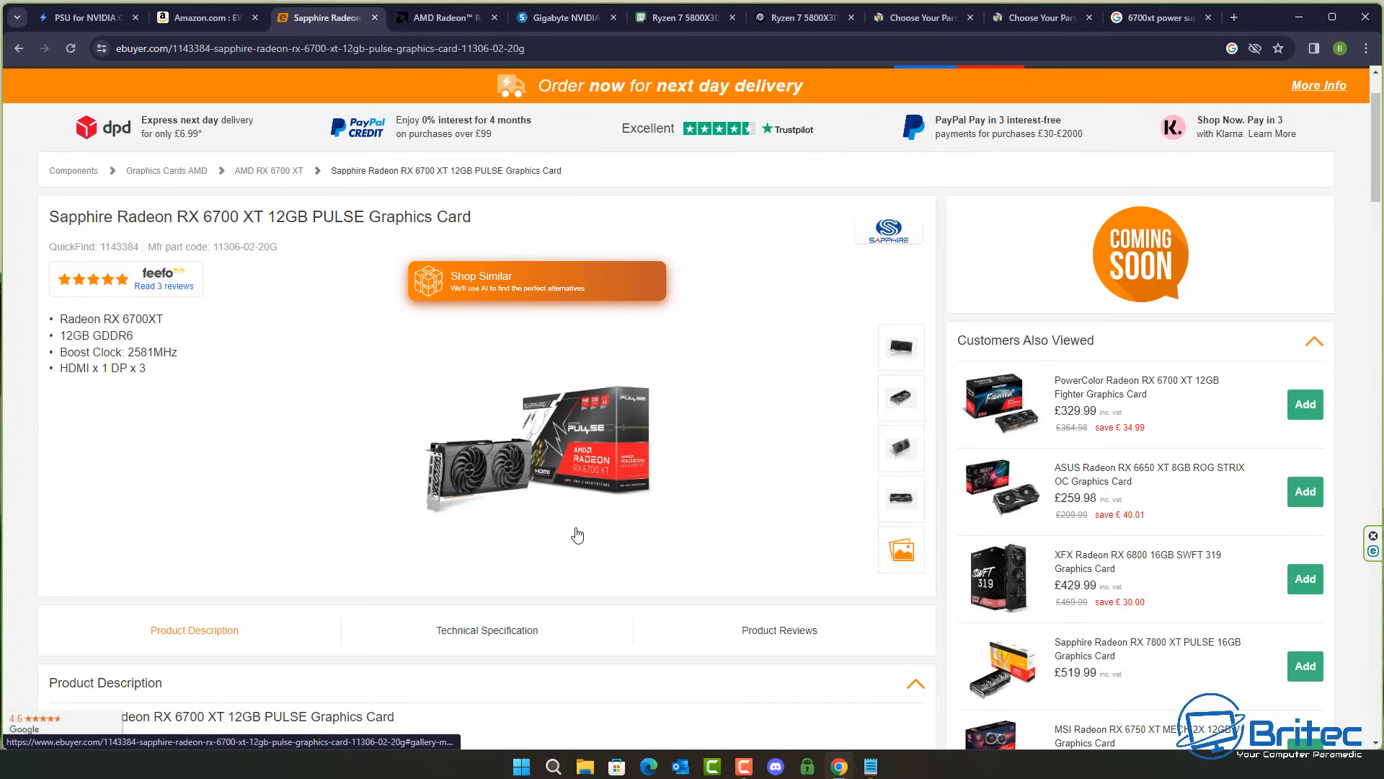
mouse_move(295, 528)
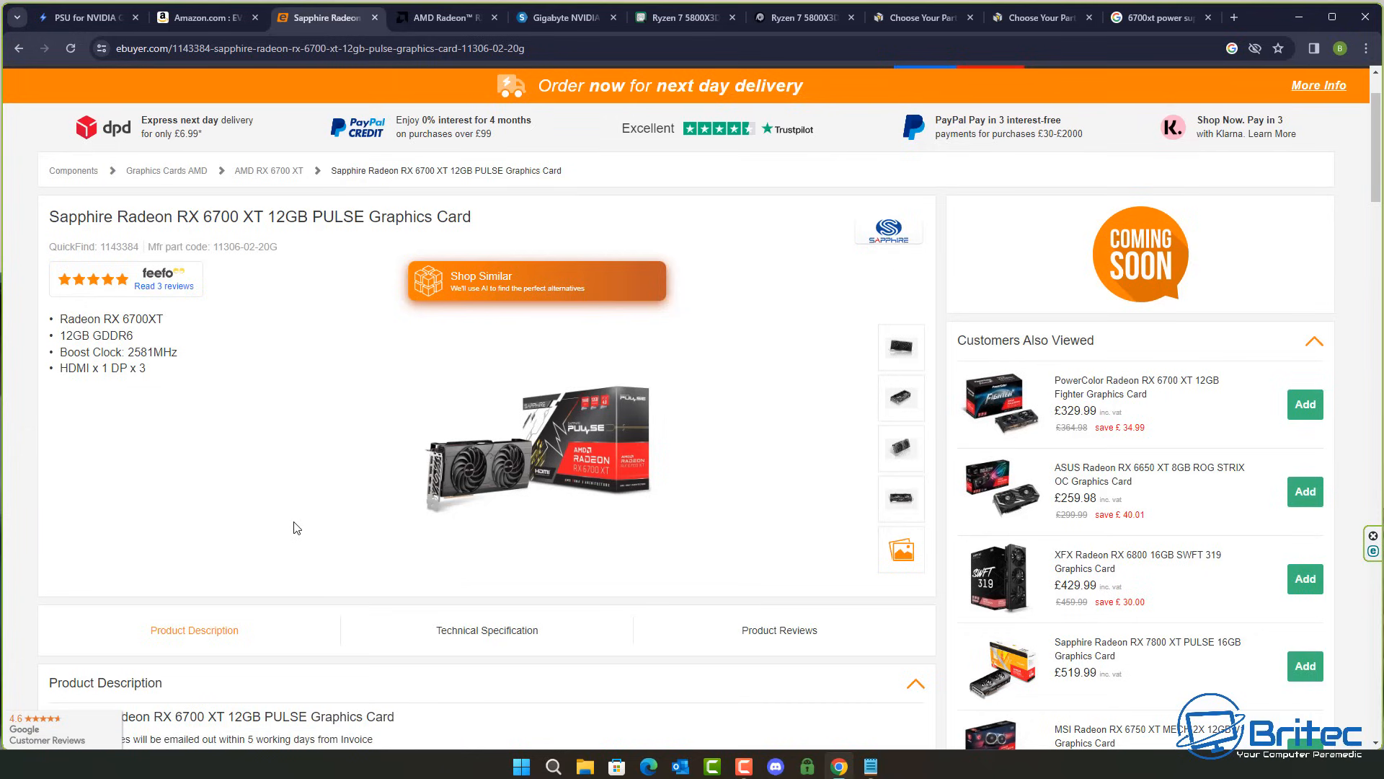
mouse_move(300, 519)
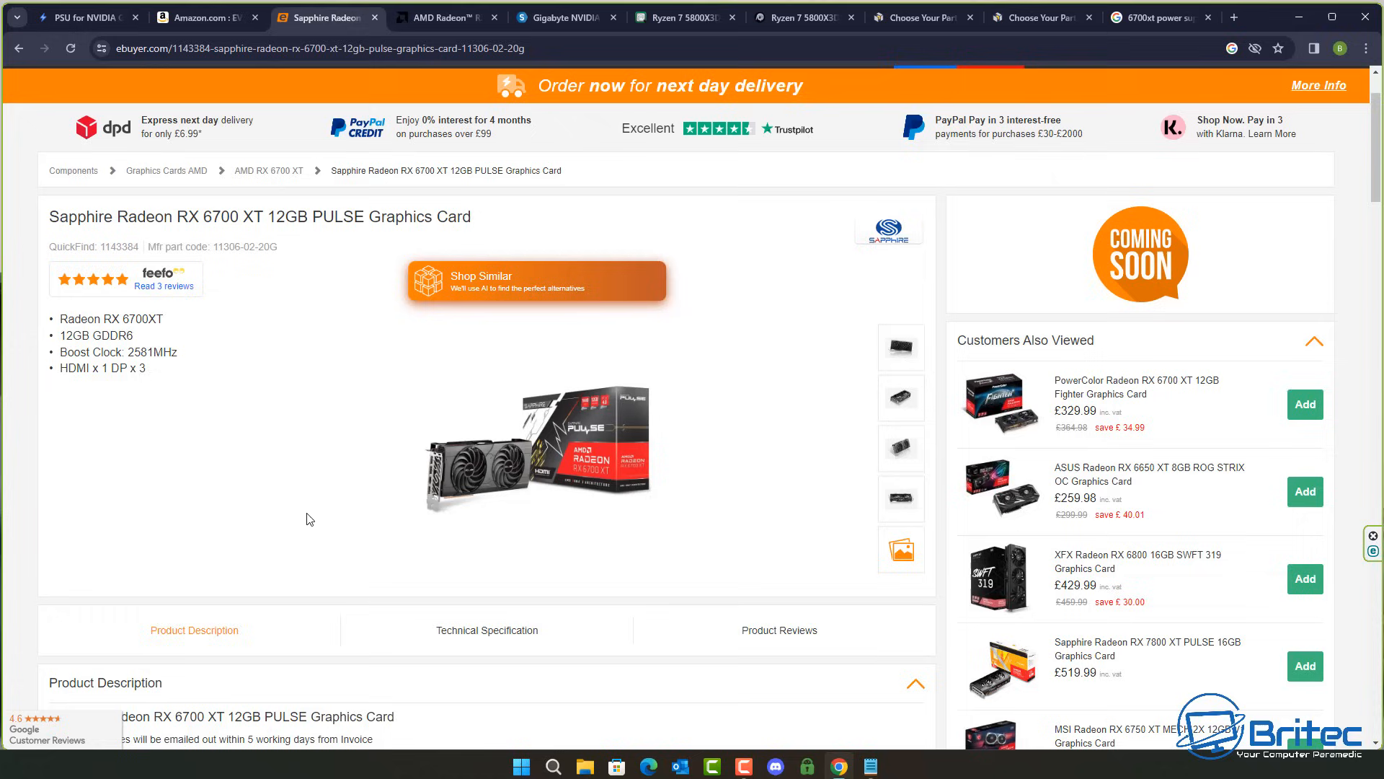
mouse_move(433, 516)
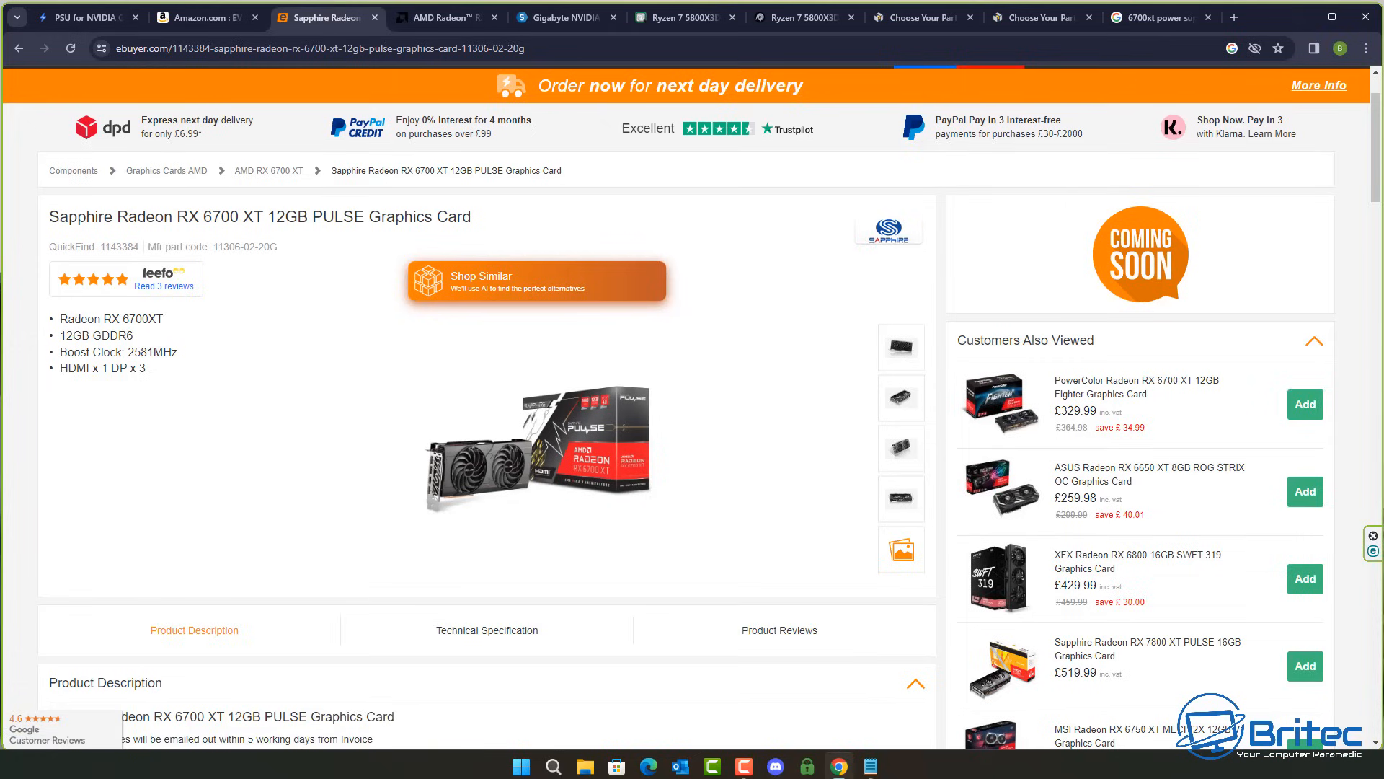
click(1072, 17)
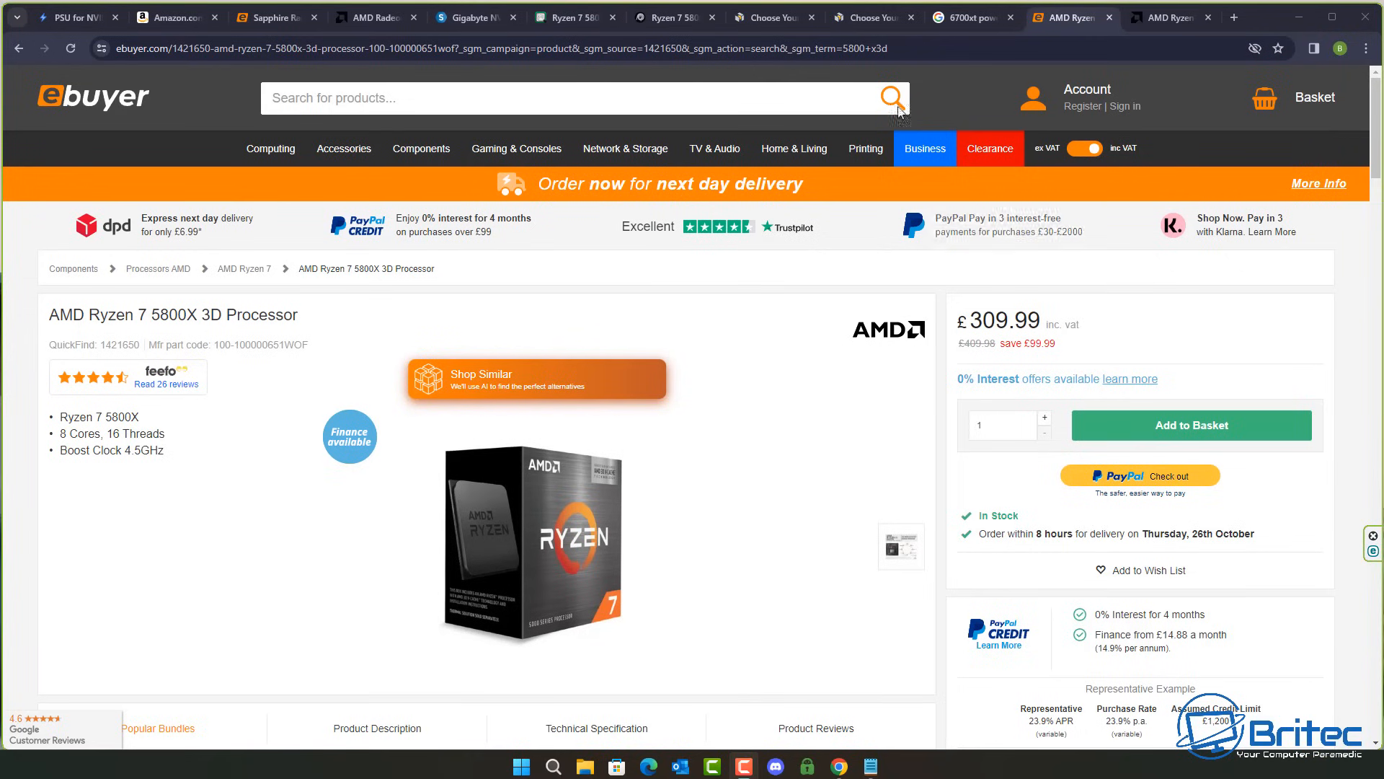
mouse_move(110, 331)
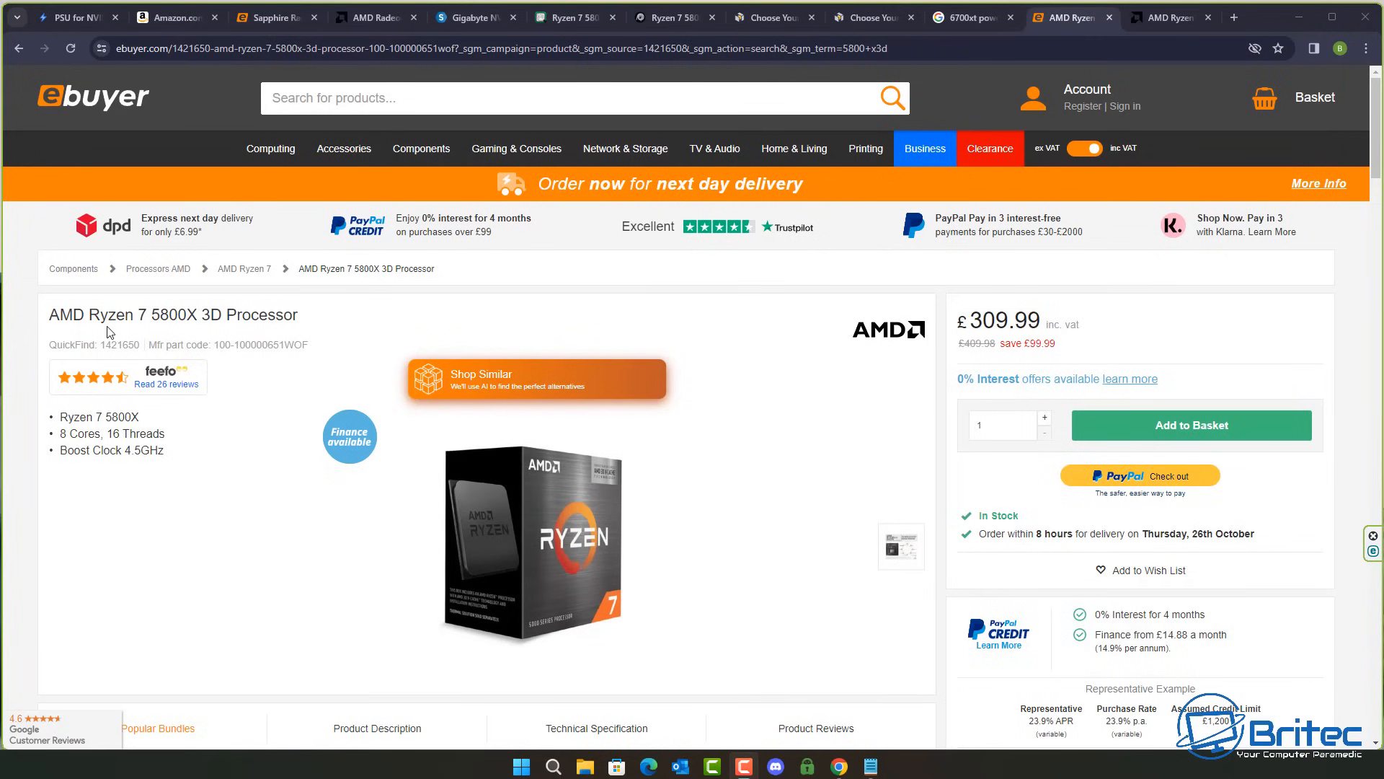
mouse_move(174, 333)
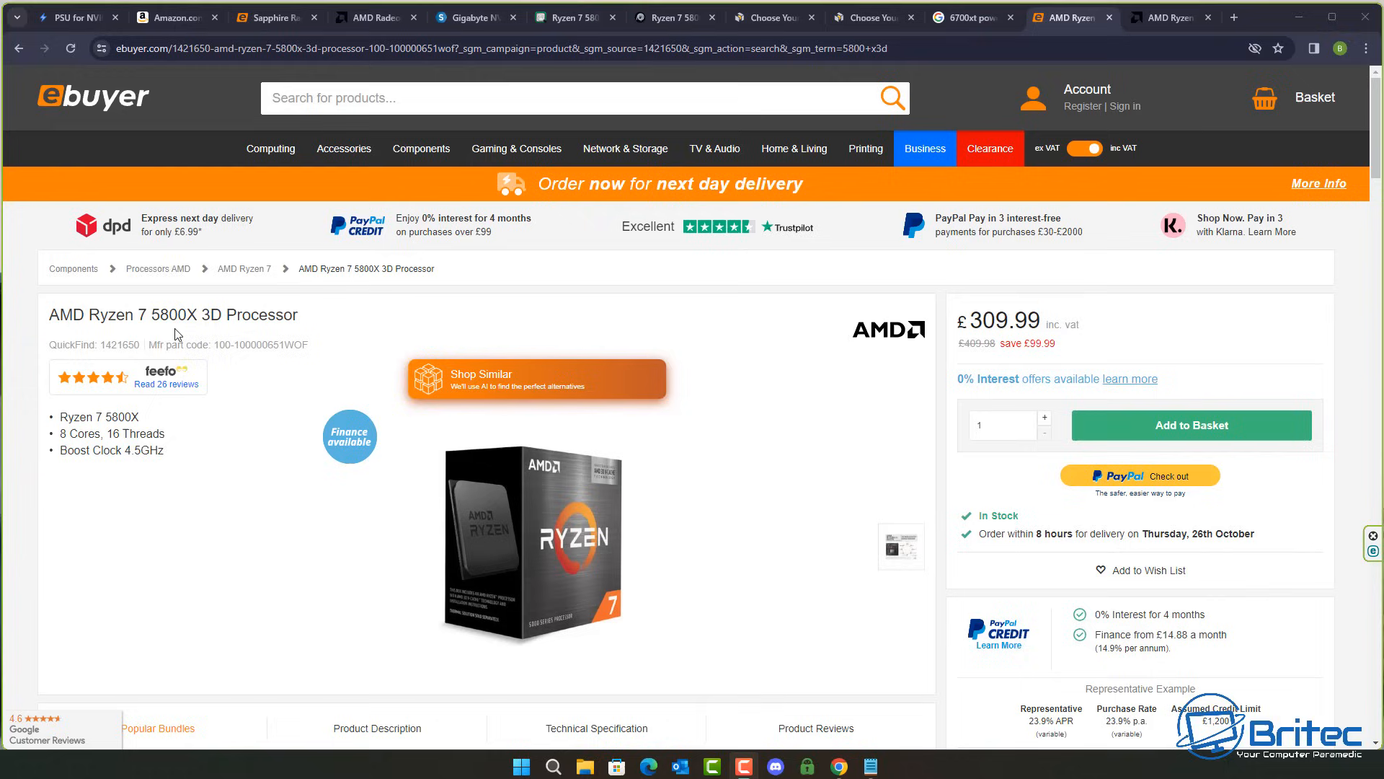
mouse_move(820, 393)
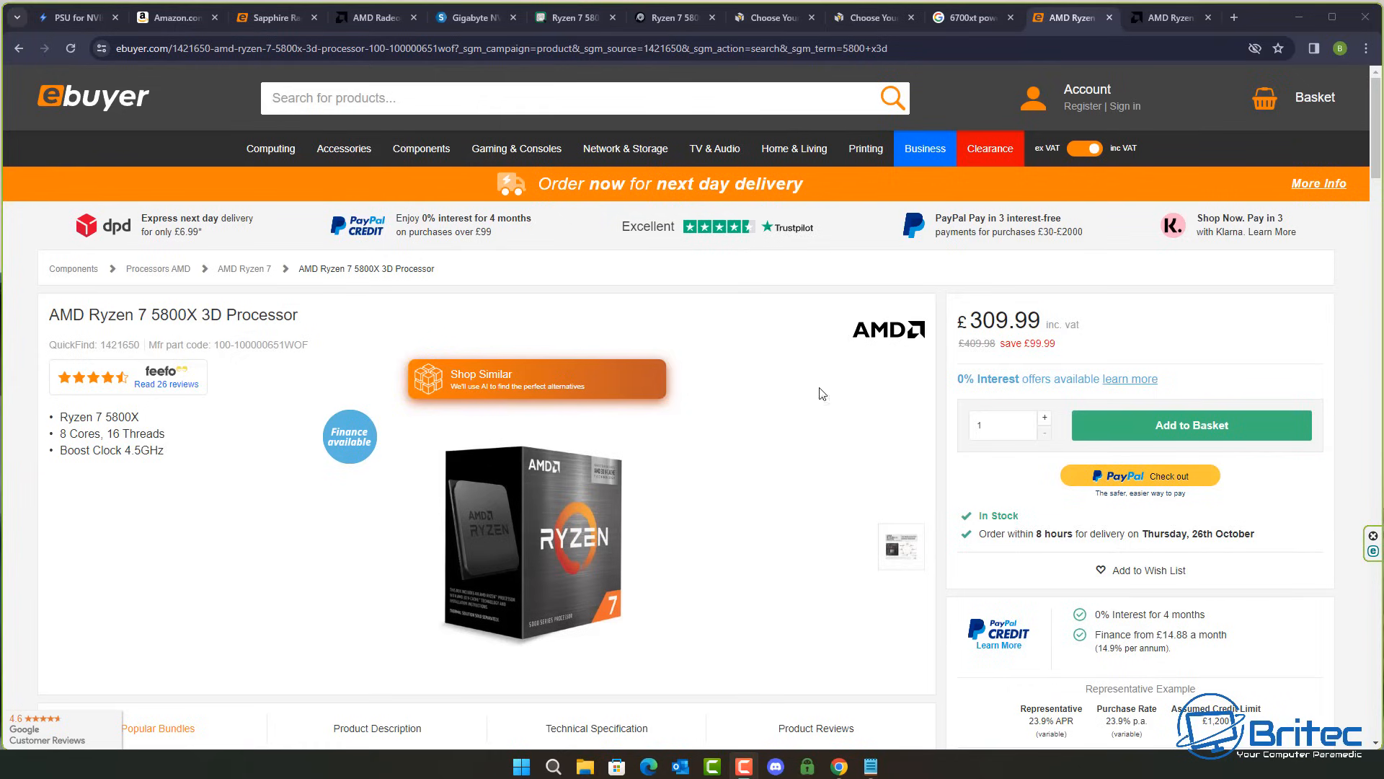
mouse_move(607, 394)
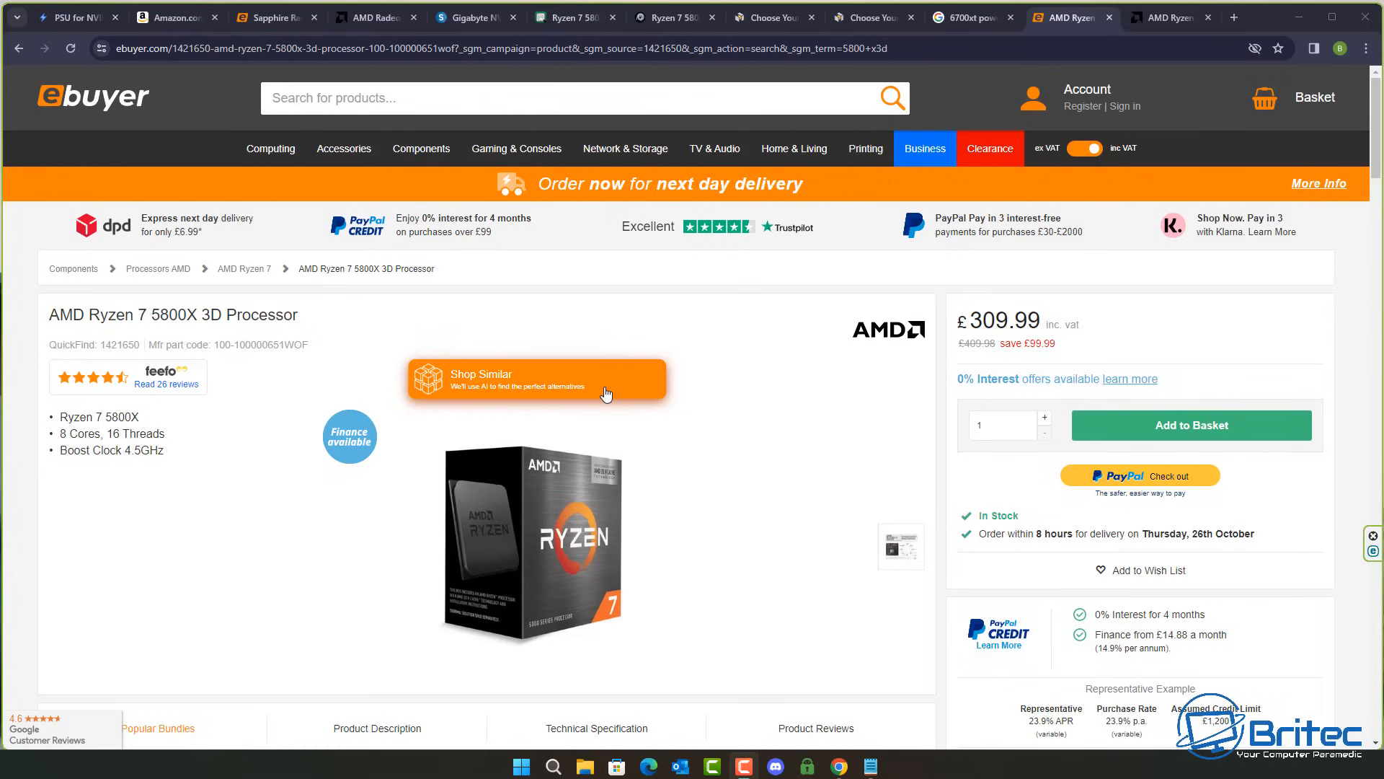
Step: Check Ebuyer's Technical Specification showing 105 W TDP, then switch to AMD's Ryzen 7 5800X3D page
scroll(down, 3)
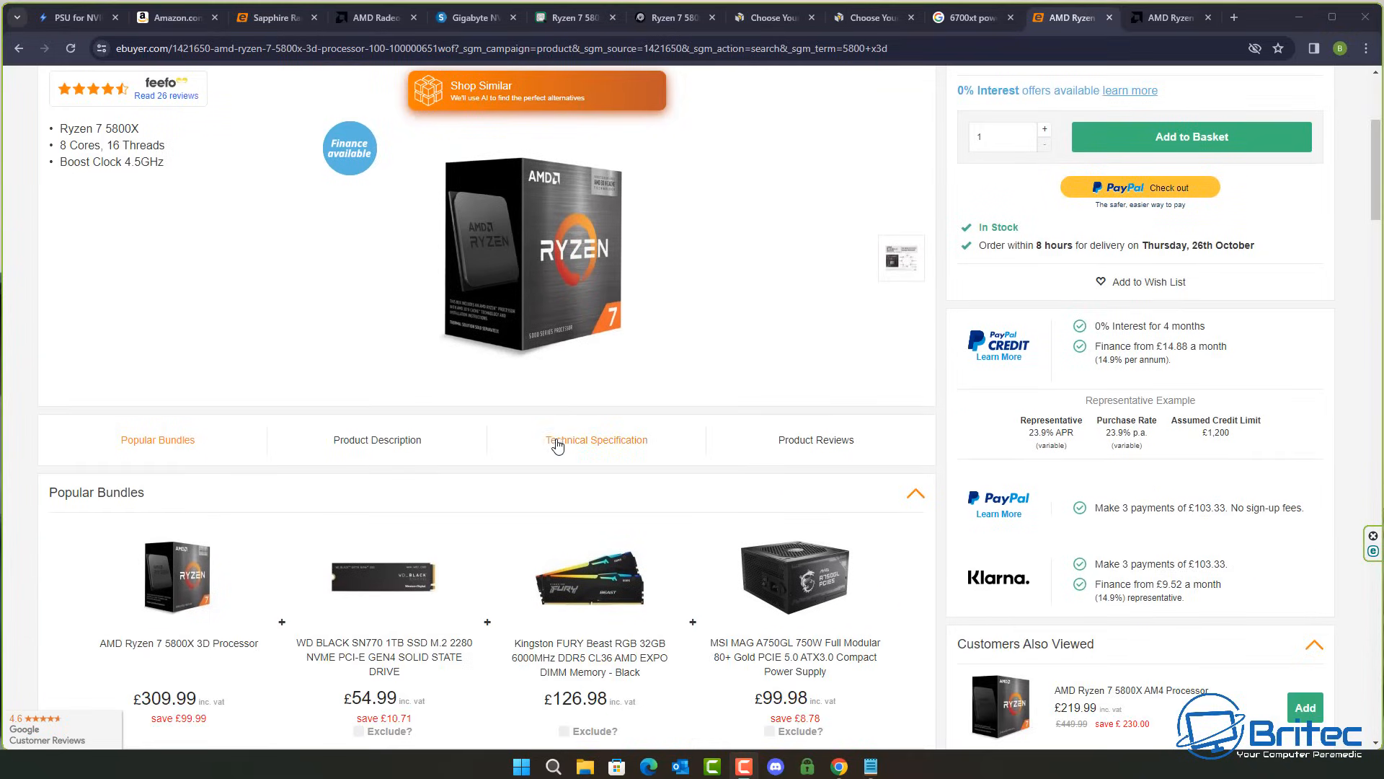
click(595, 440)
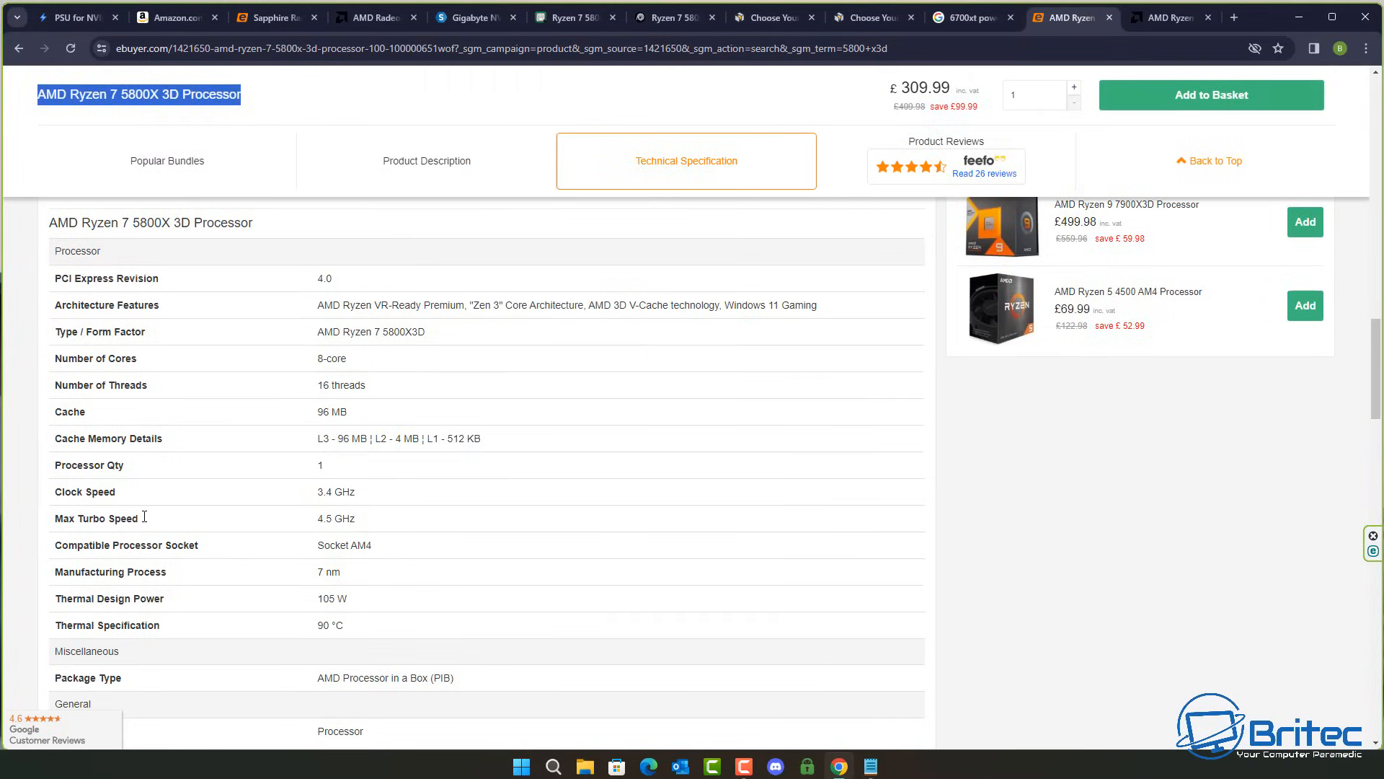
mouse_move(376, 580)
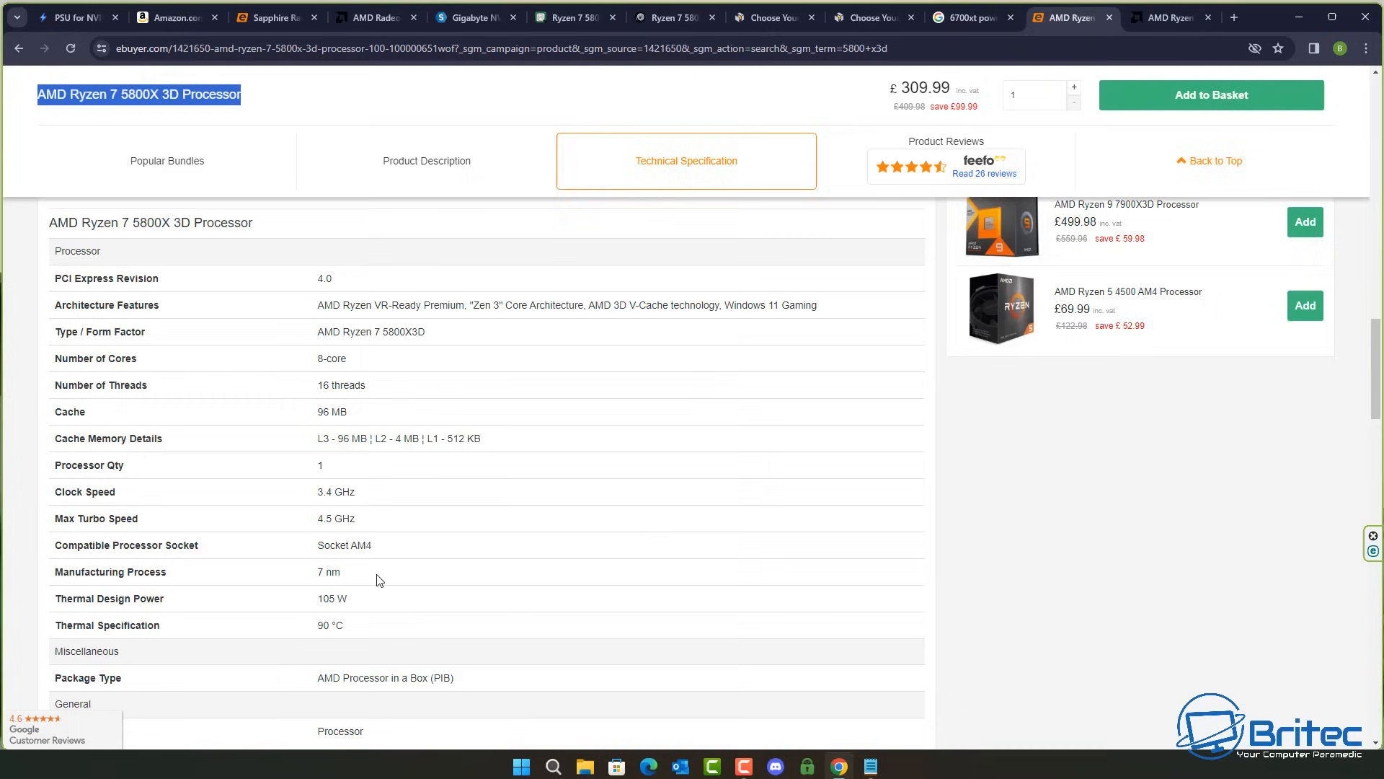
mouse_move(113, 620)
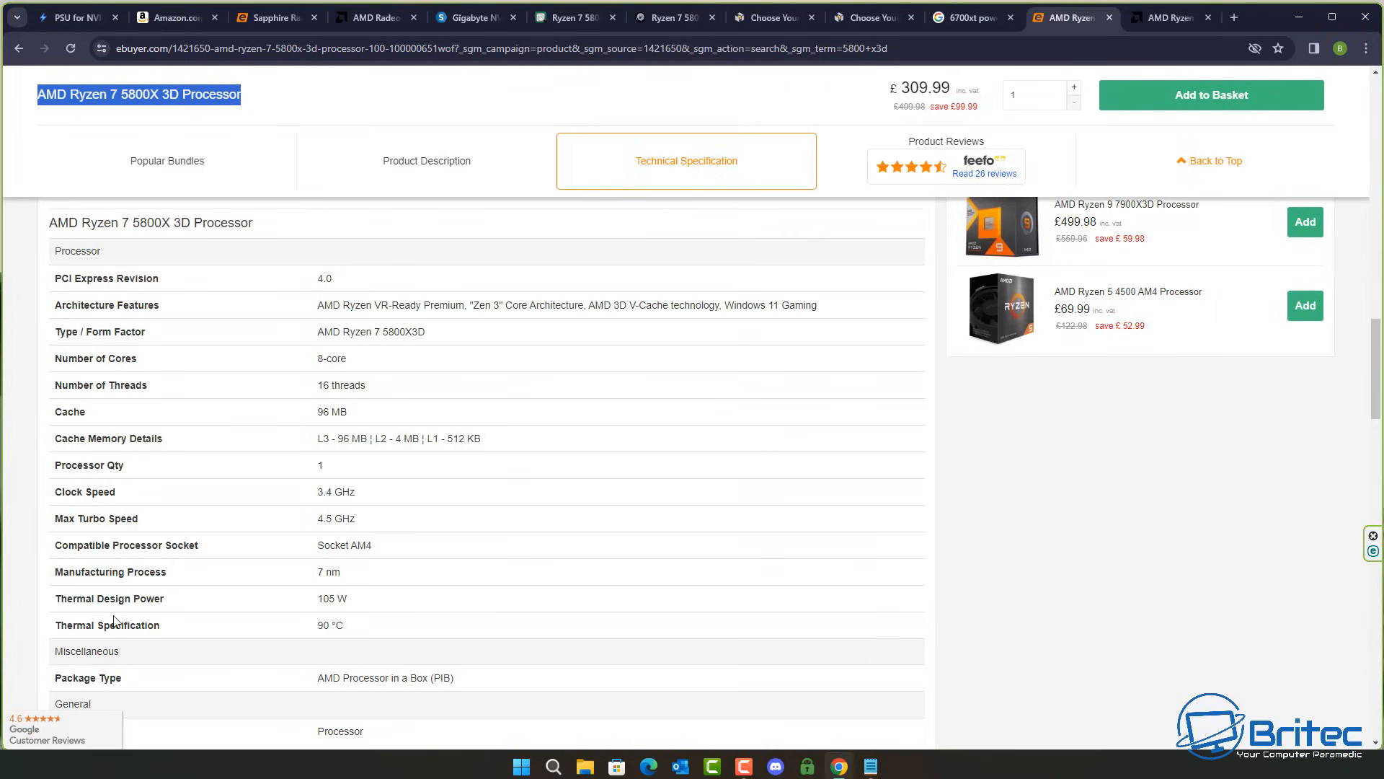
mouse_move(157, 603)
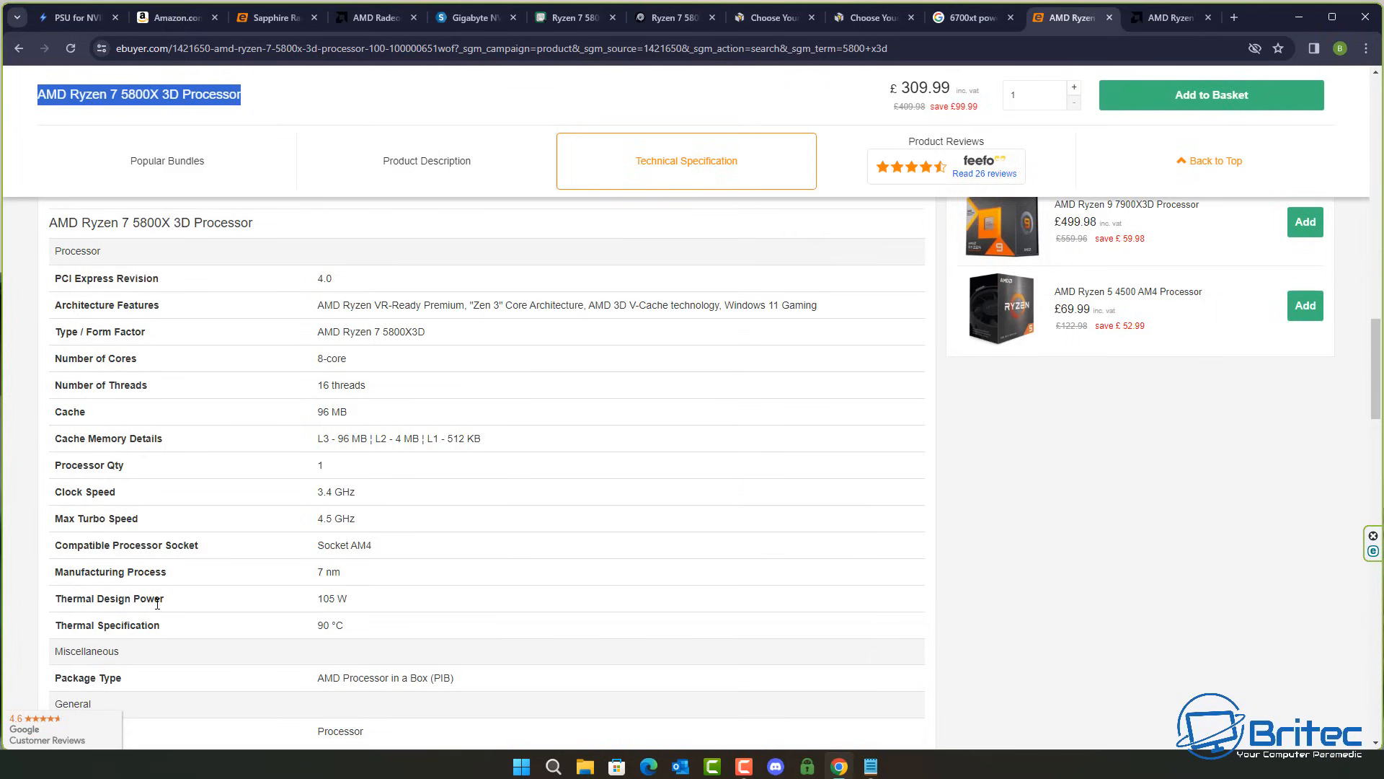
mouse_move(1170, 18)
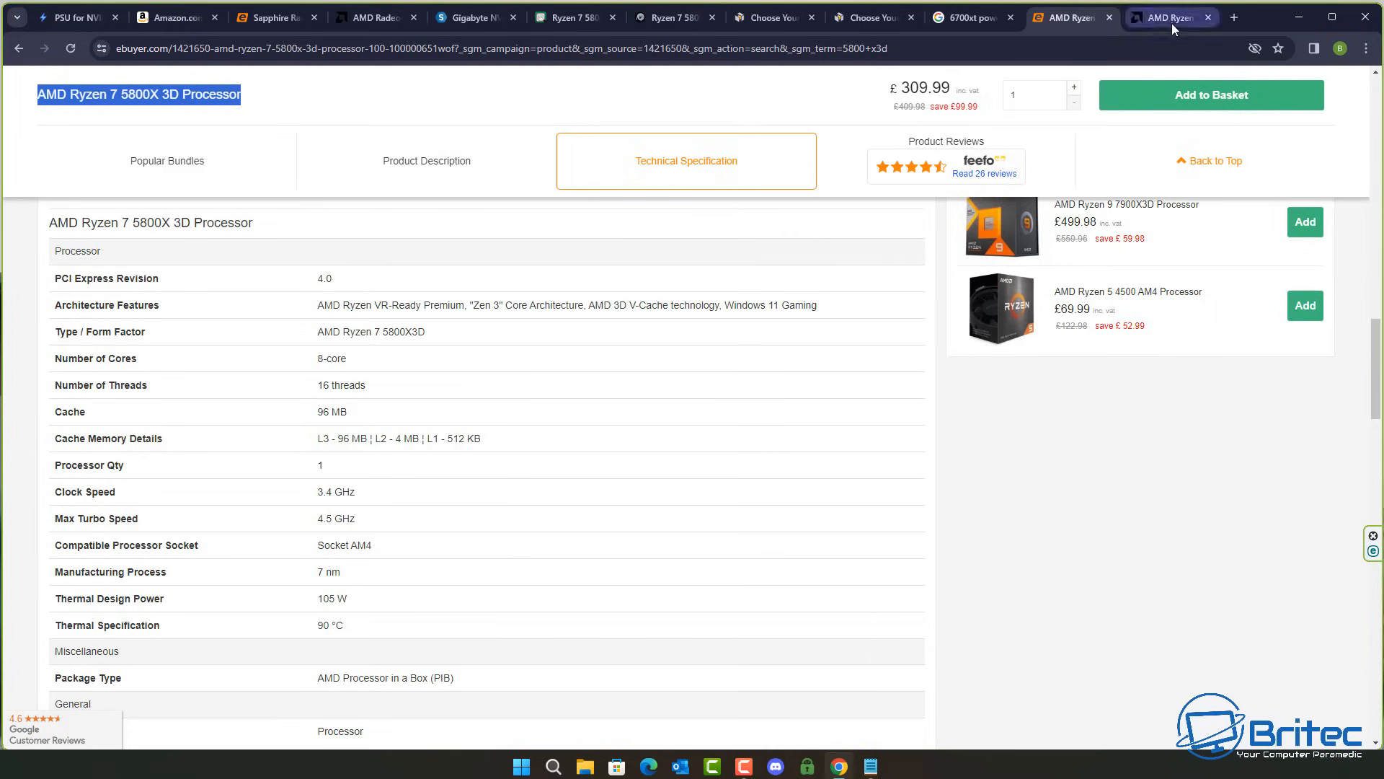
click(1170, 17)
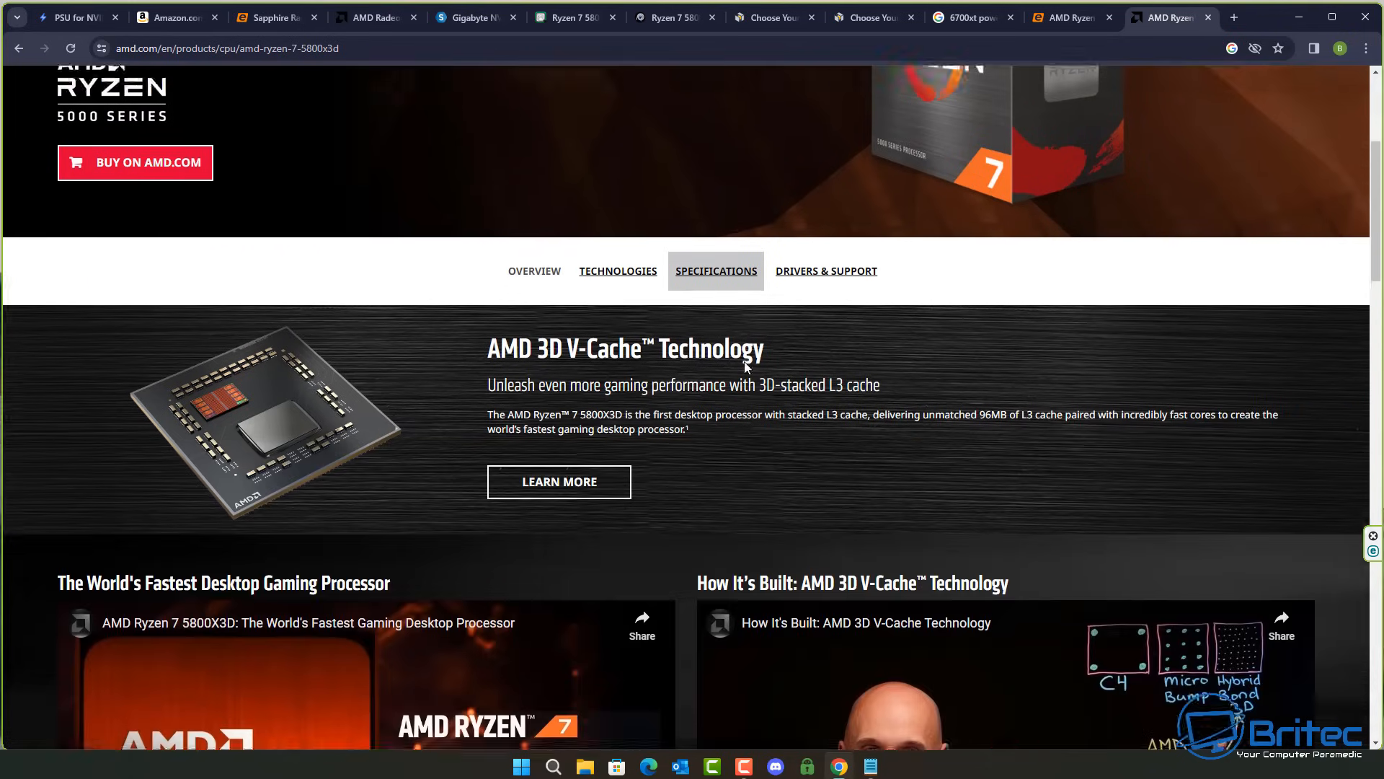
Step: Read AMD's General Specifications confirming Default TDP 105W, then minimise the browser
scroll(down, 3)
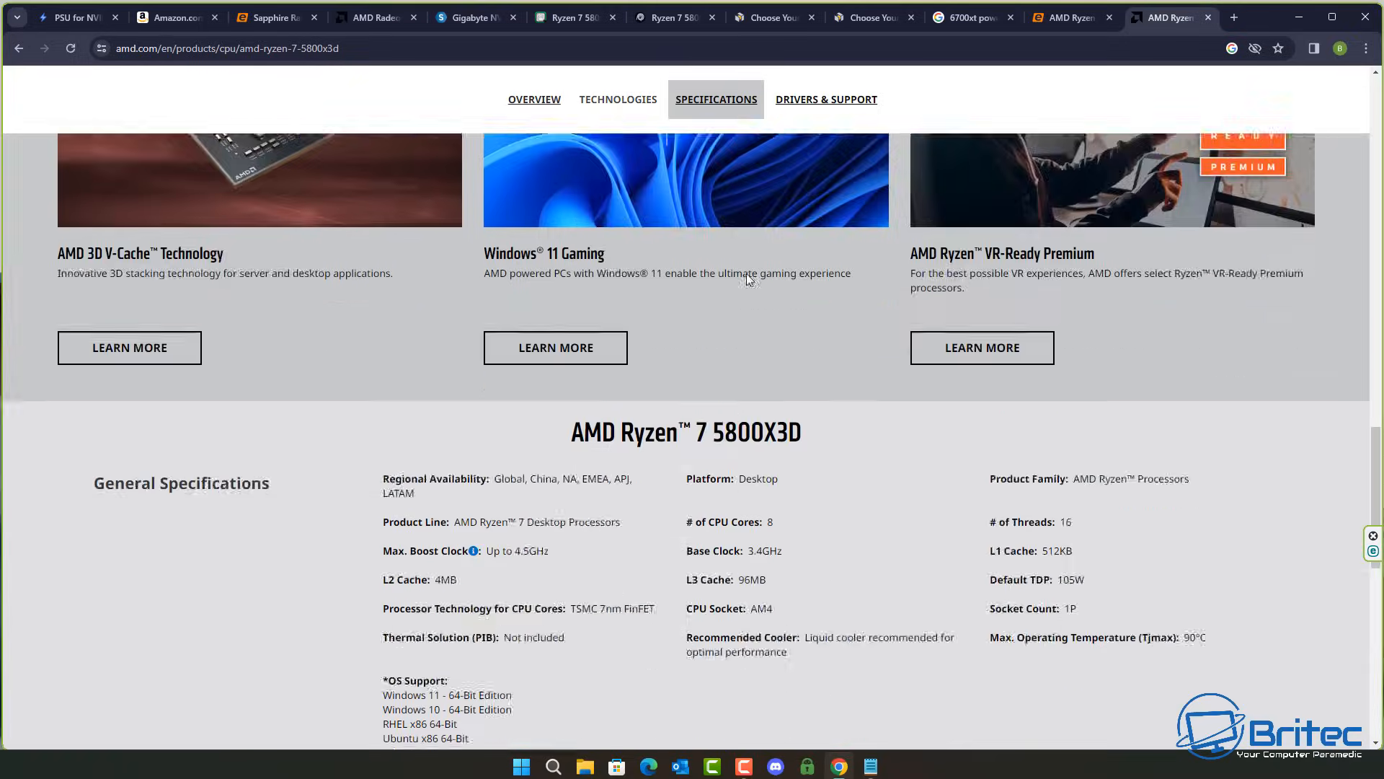
scroll(down, 3)
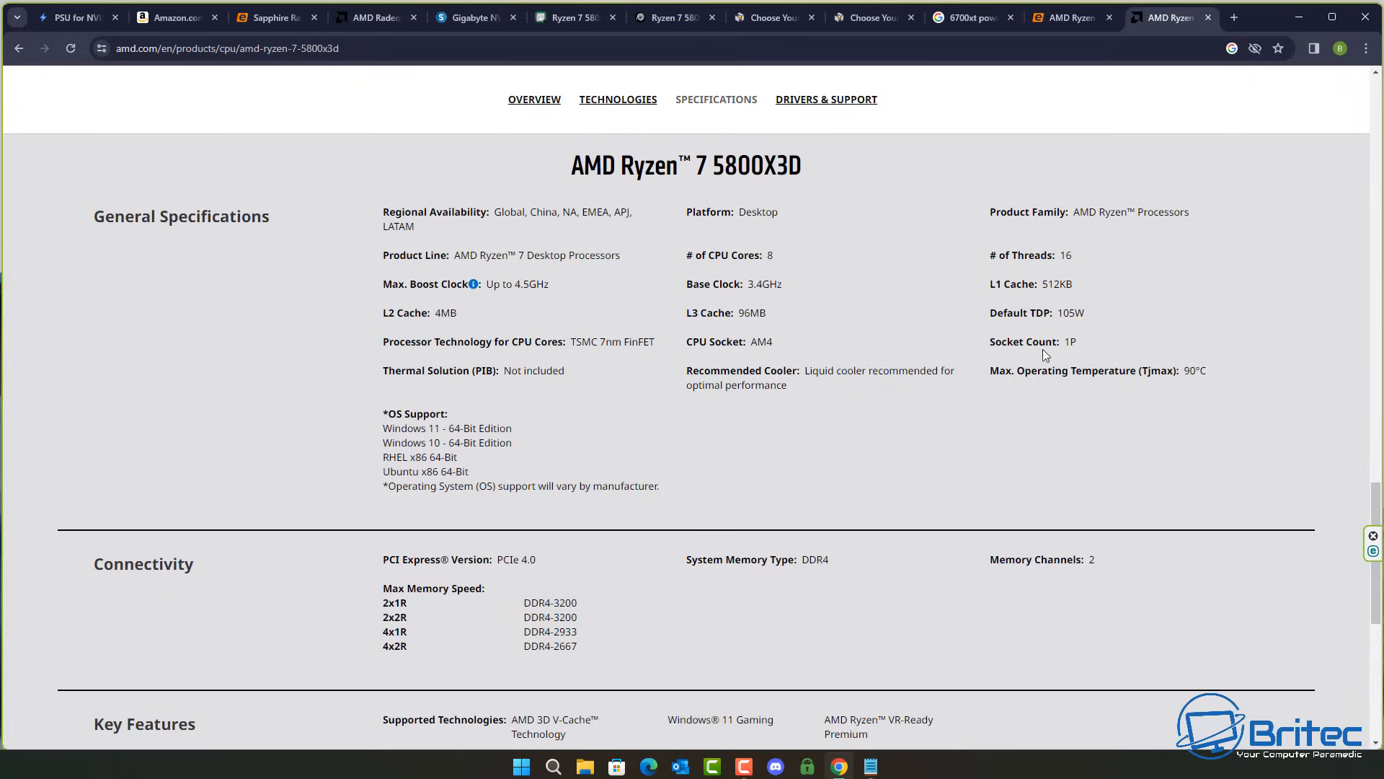
mouse_move(1091, 320)
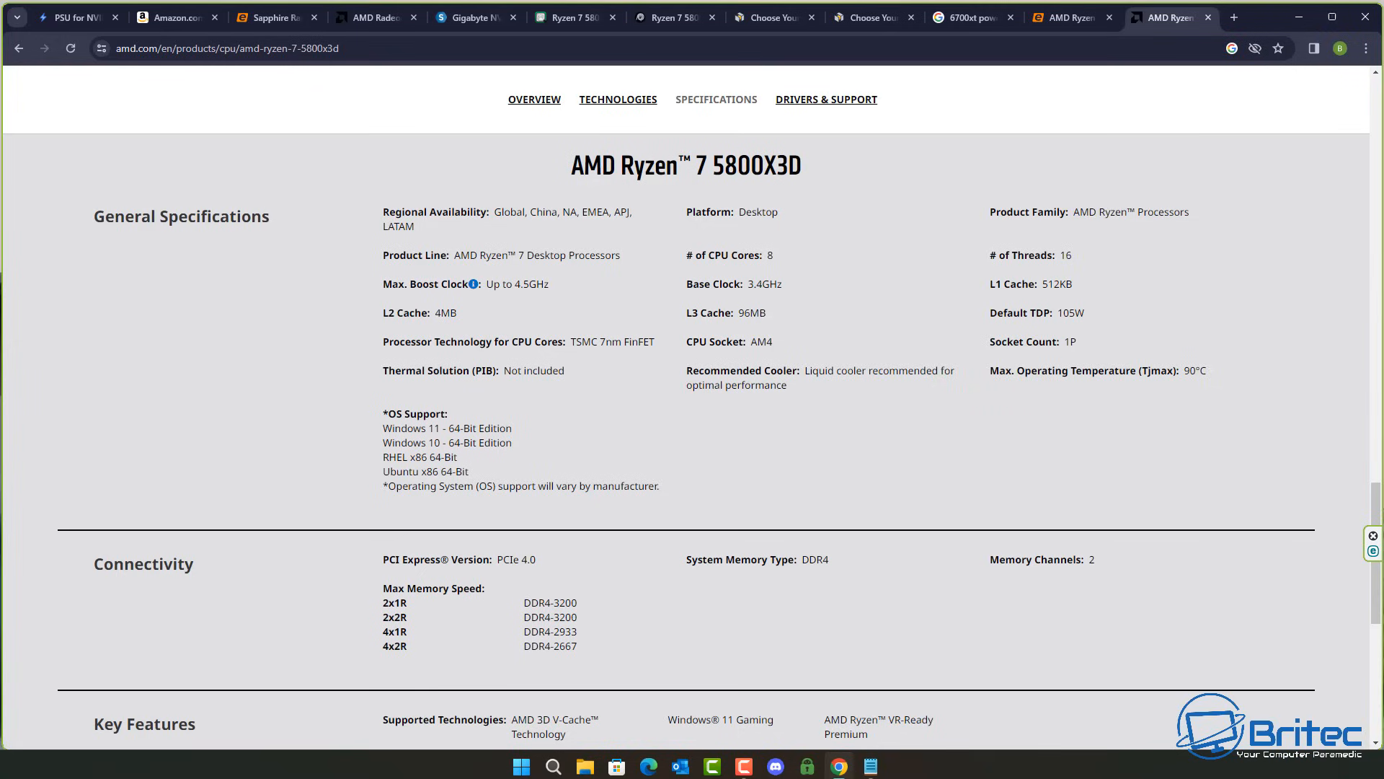
mouse_move(582, 137)
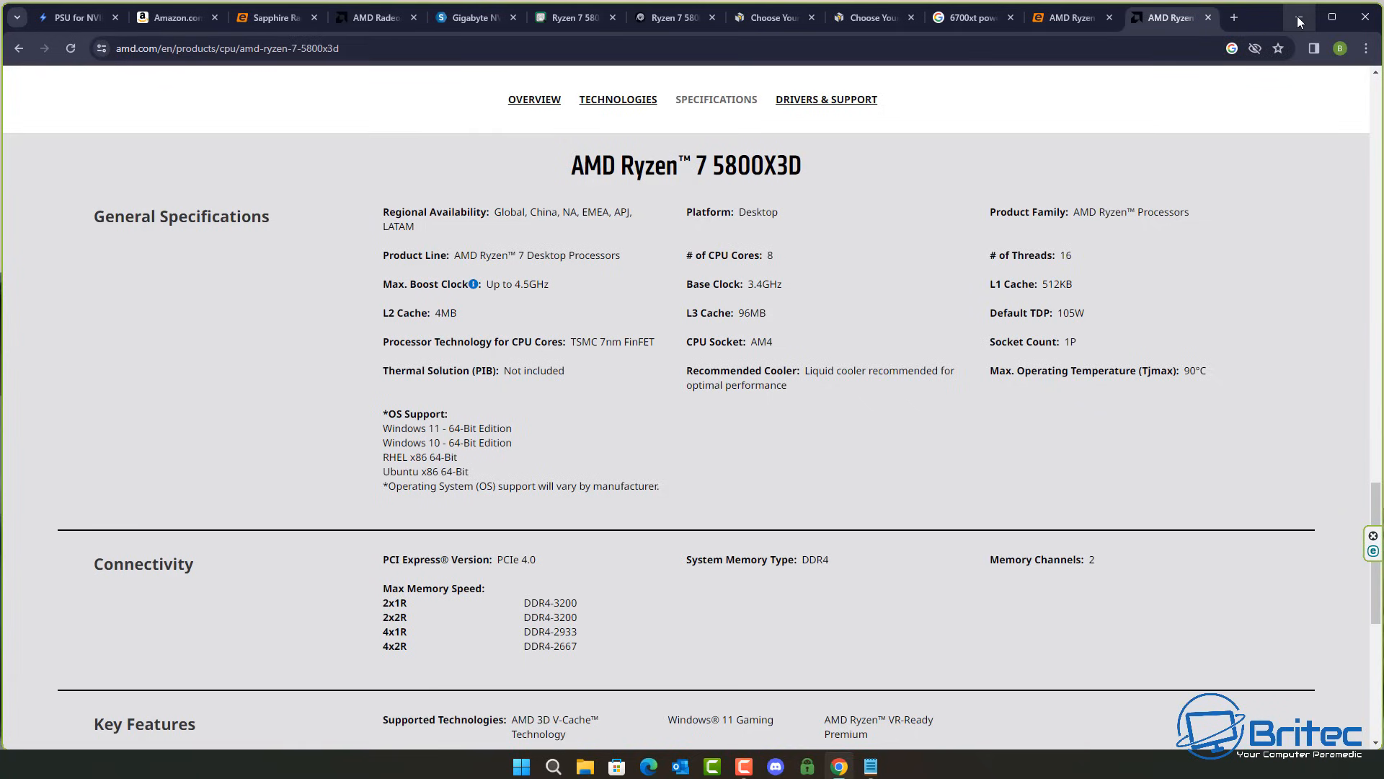
mouse_move(1287, 22)
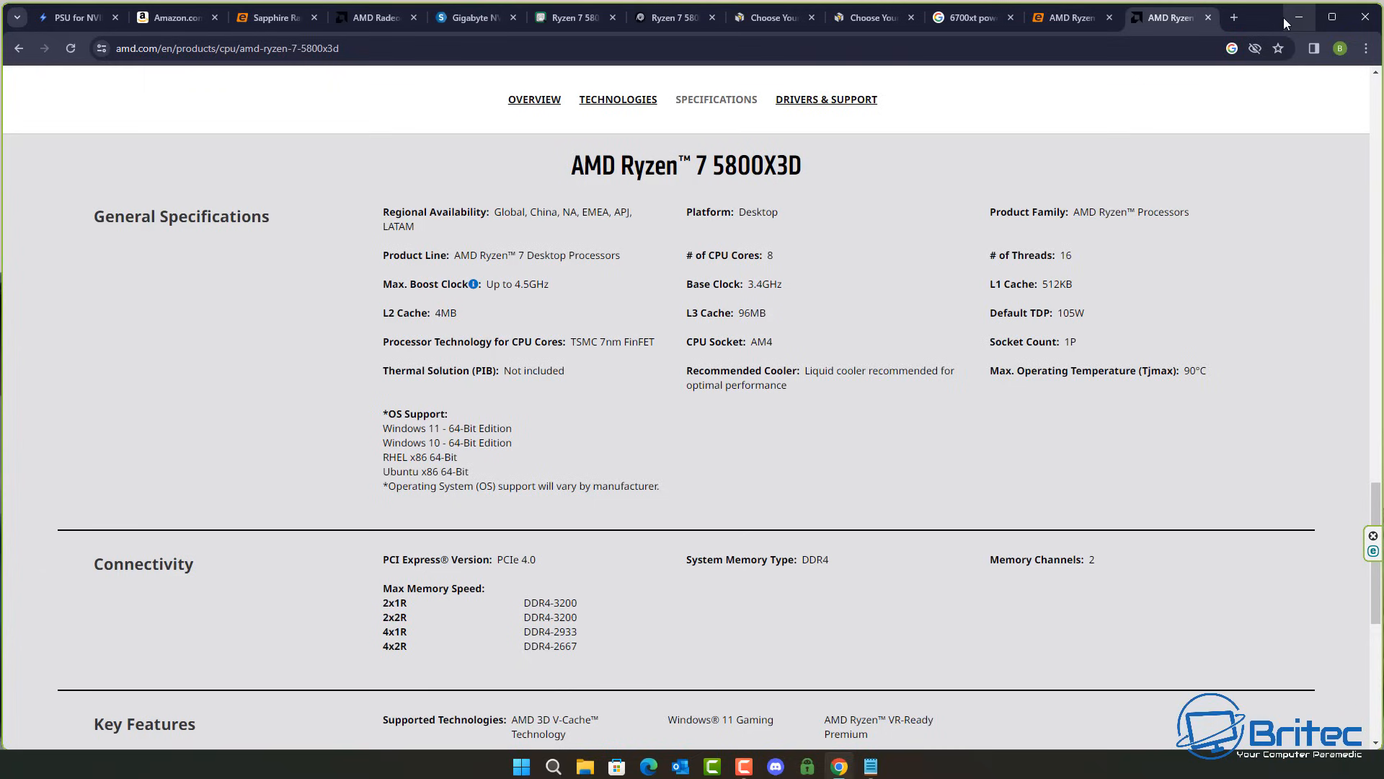
mouse_move(1299, 18)
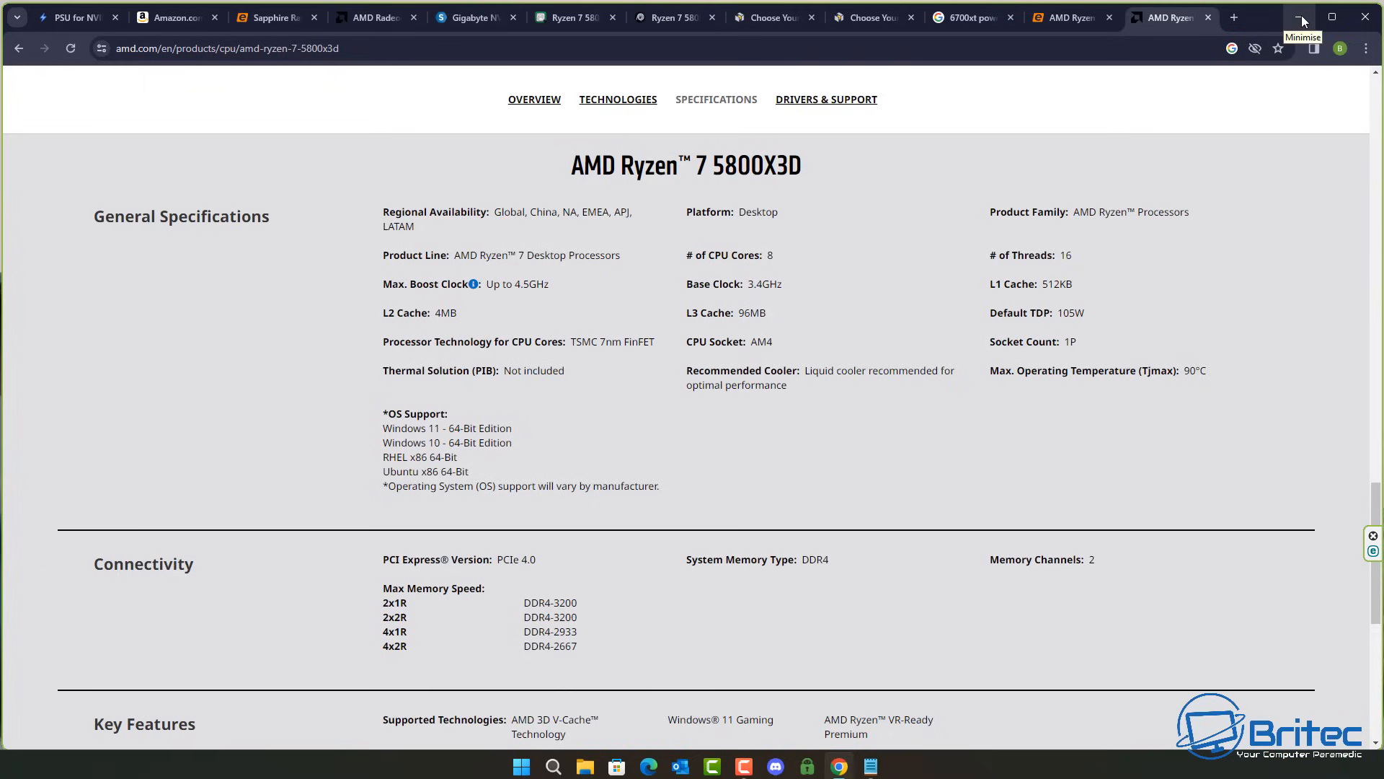
click(1301, 18)
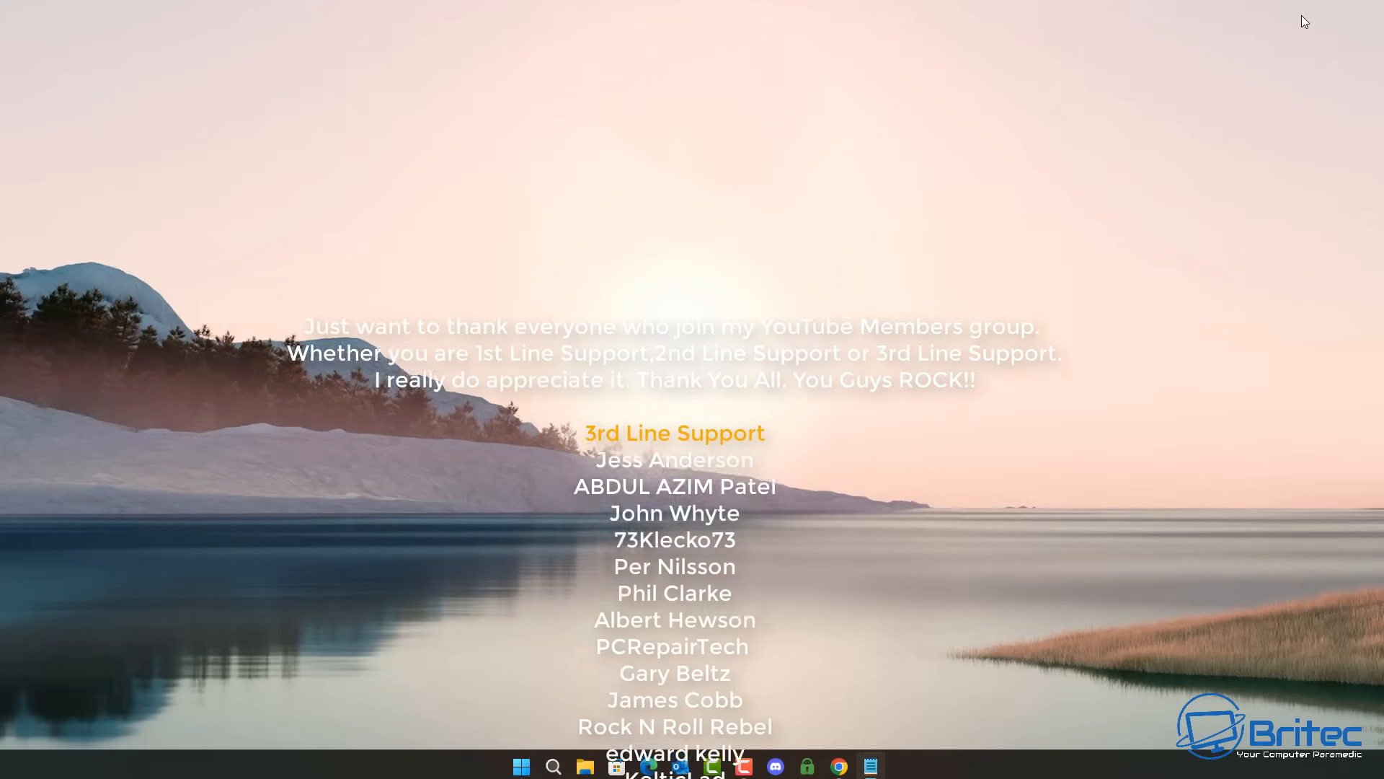
scroll(up, 3)
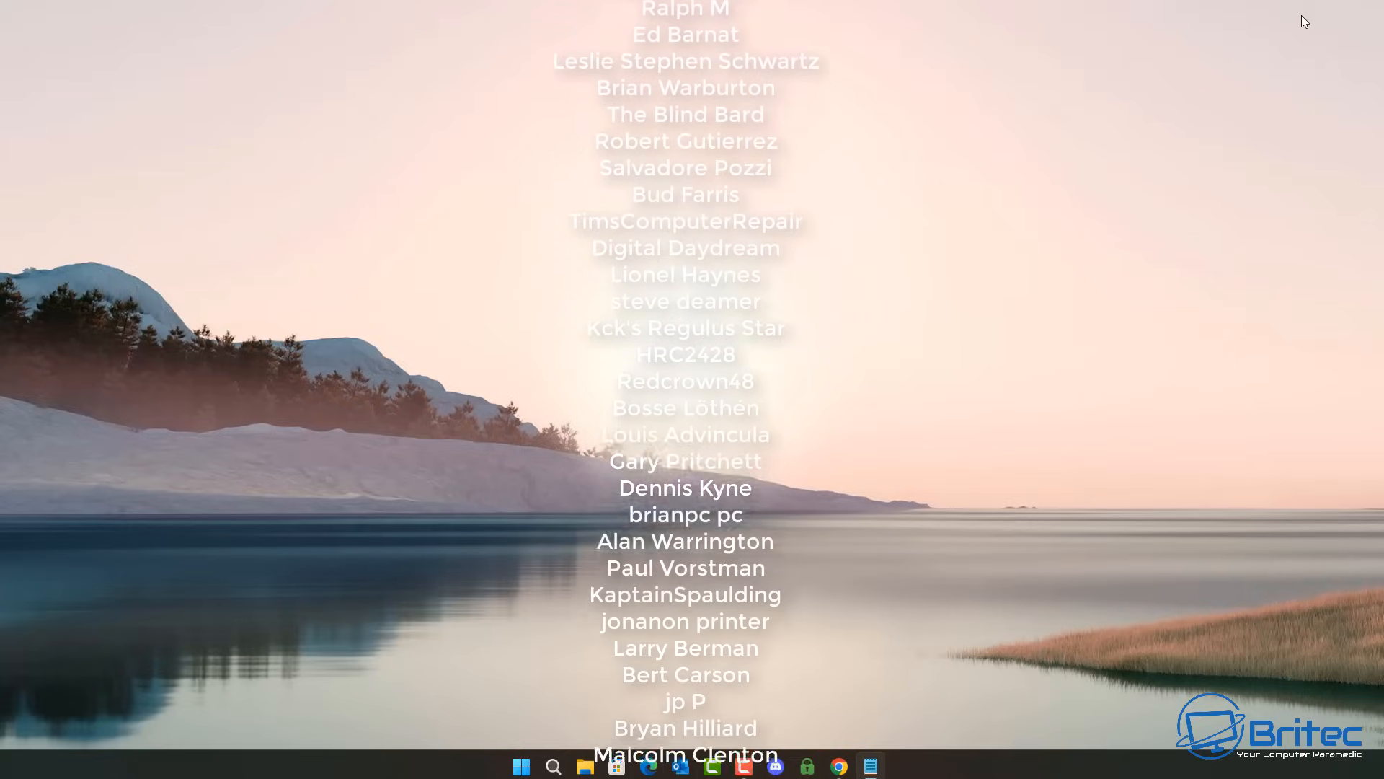
scroll(up, 3)
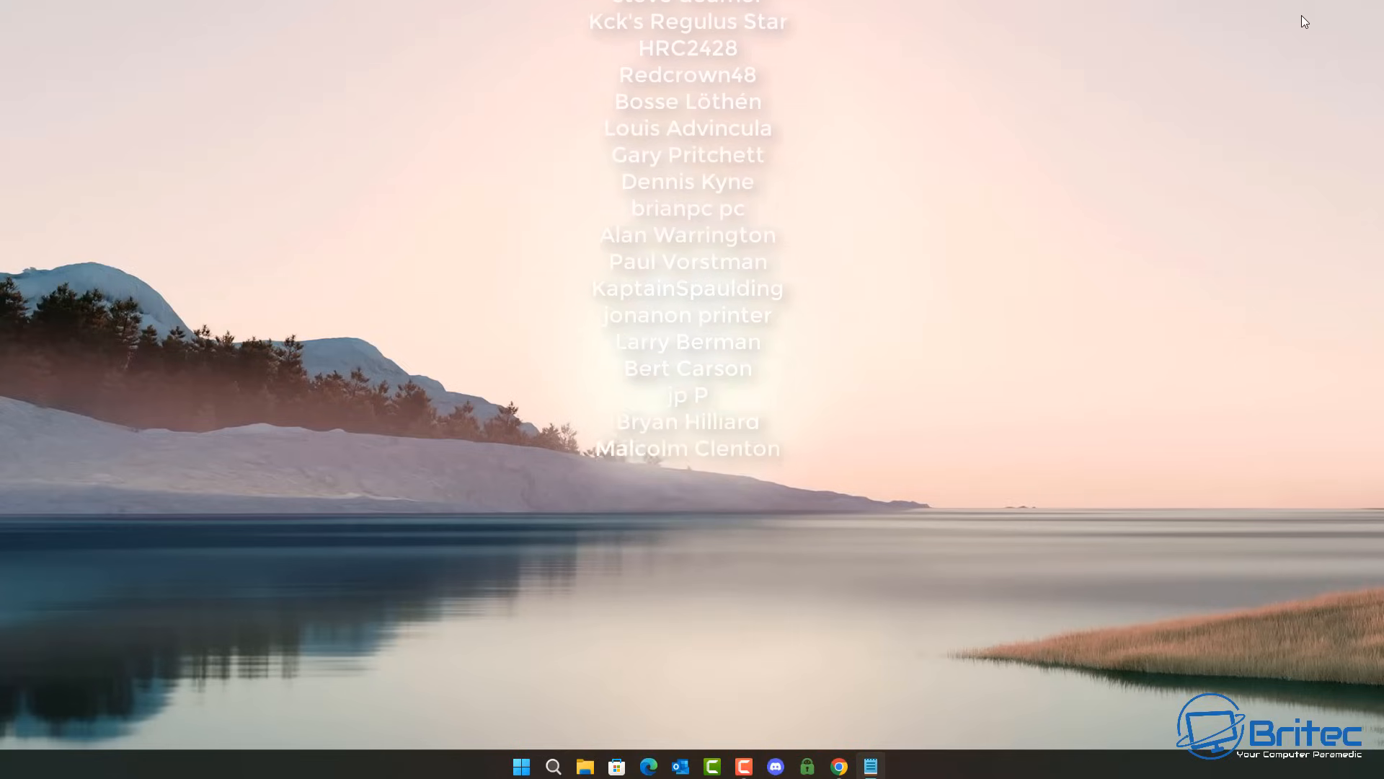